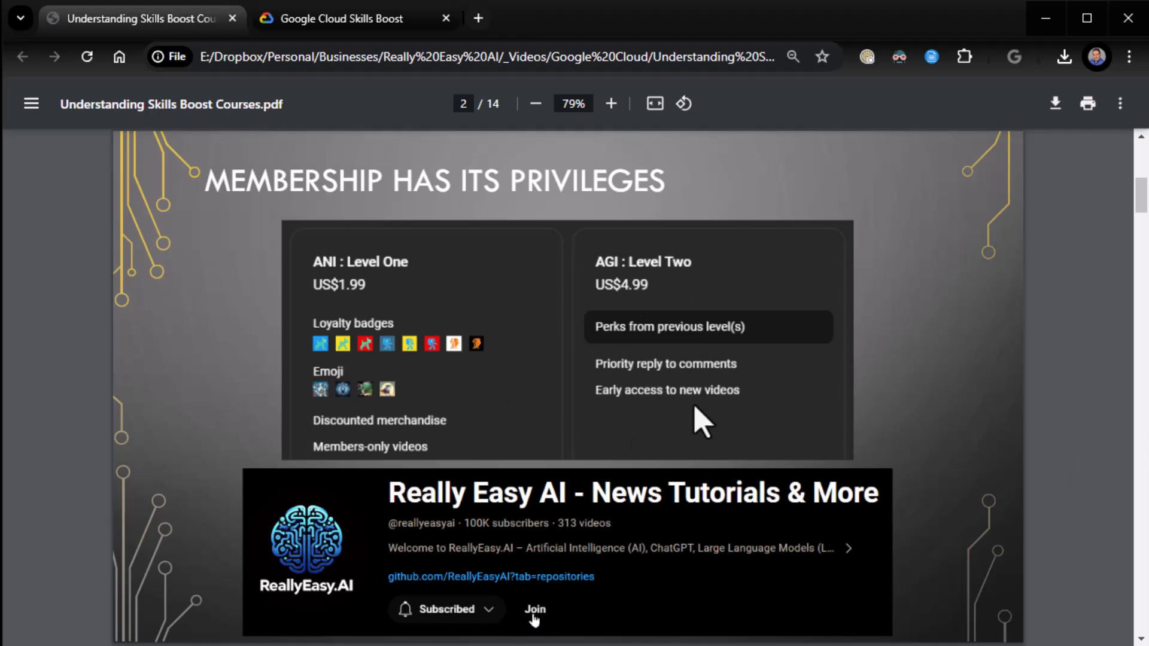
mouse_move(399, 304)
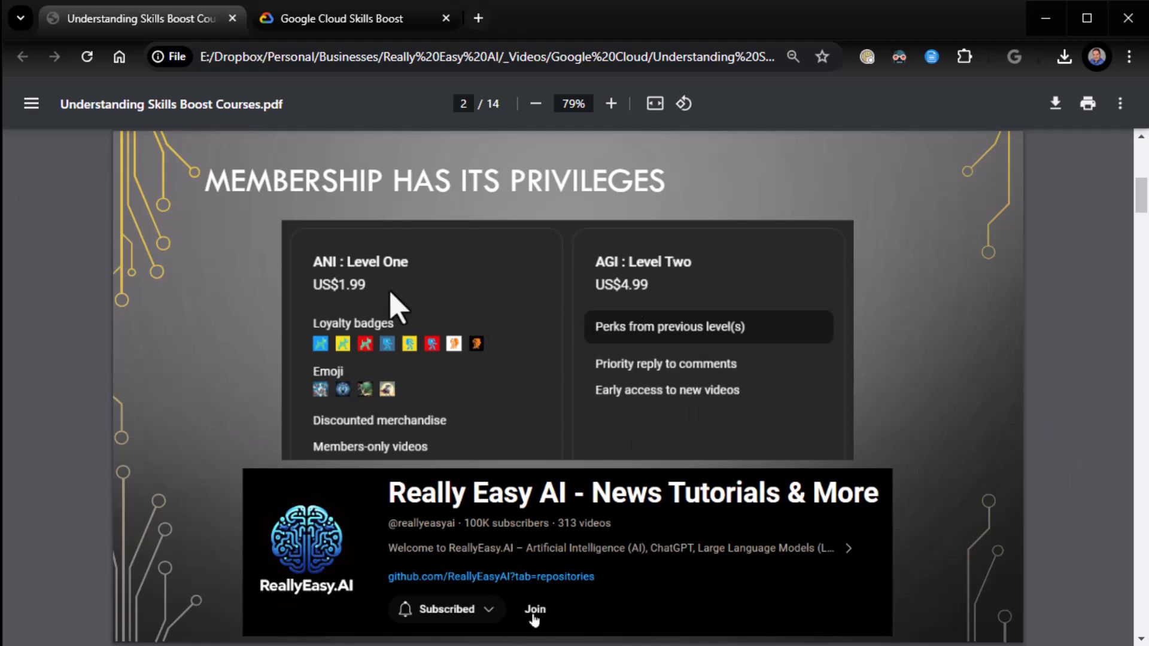
mouse_move(674, 359)
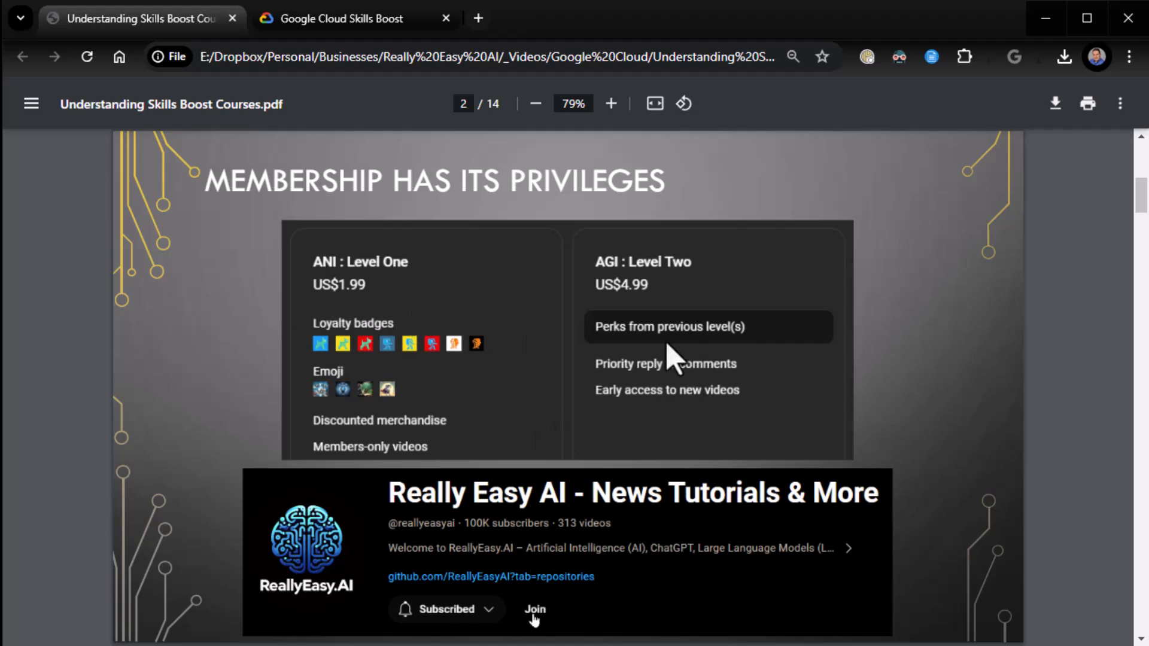
mouse_move(590, 388)
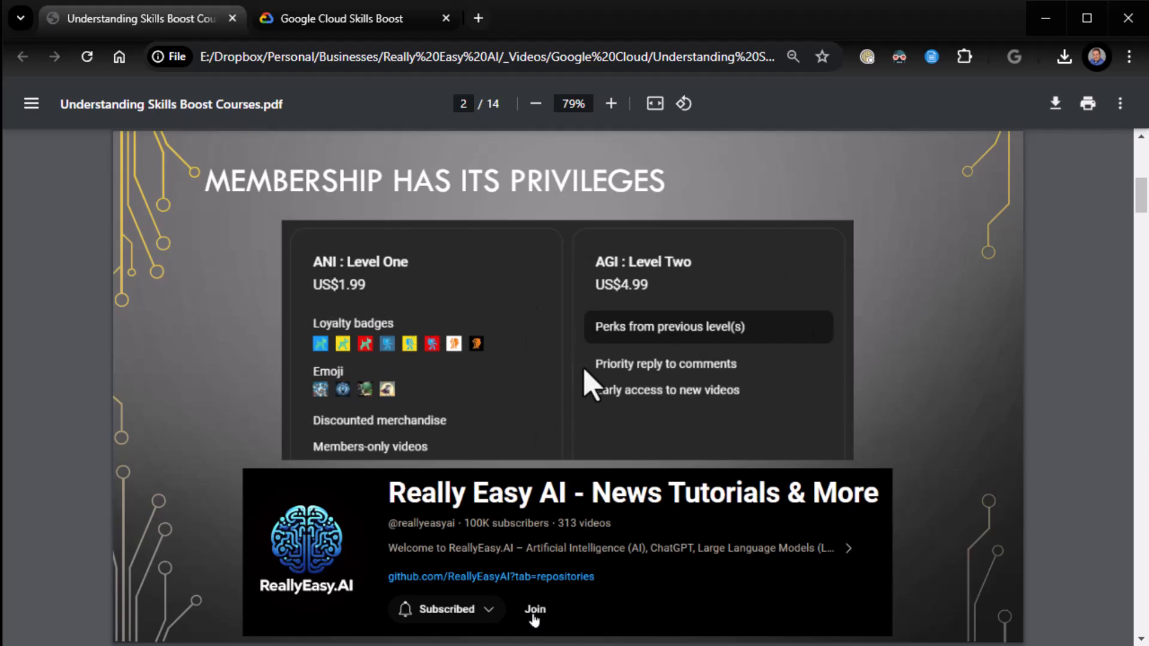
mouse_move(1032, 410)
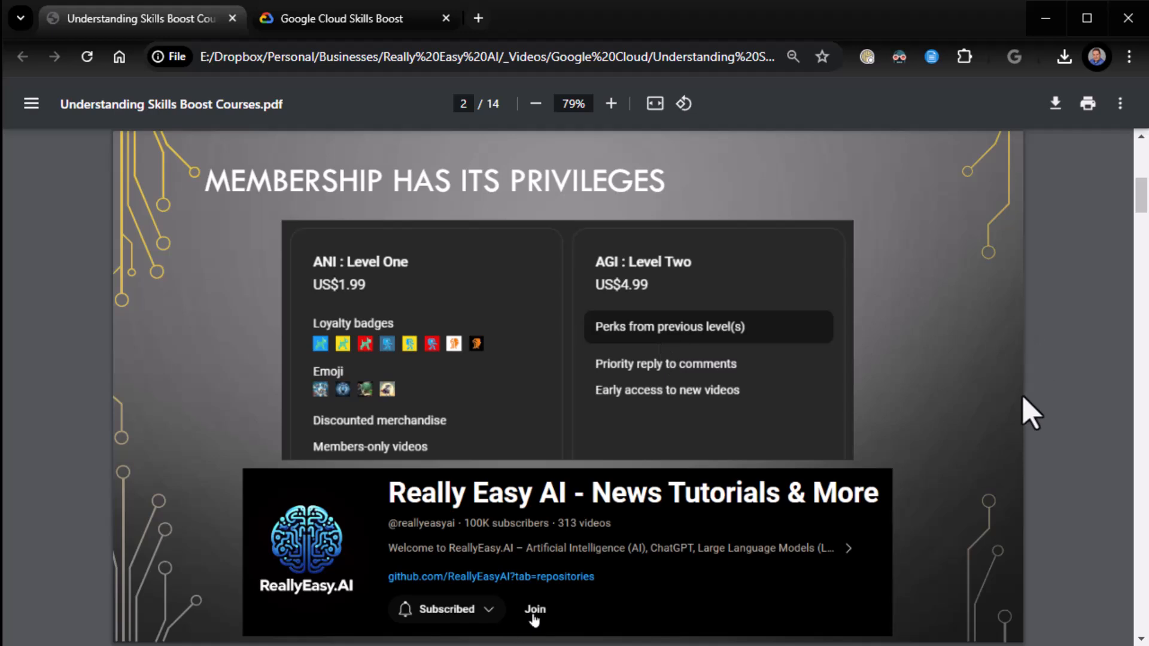
mouse_move(1047, 425)
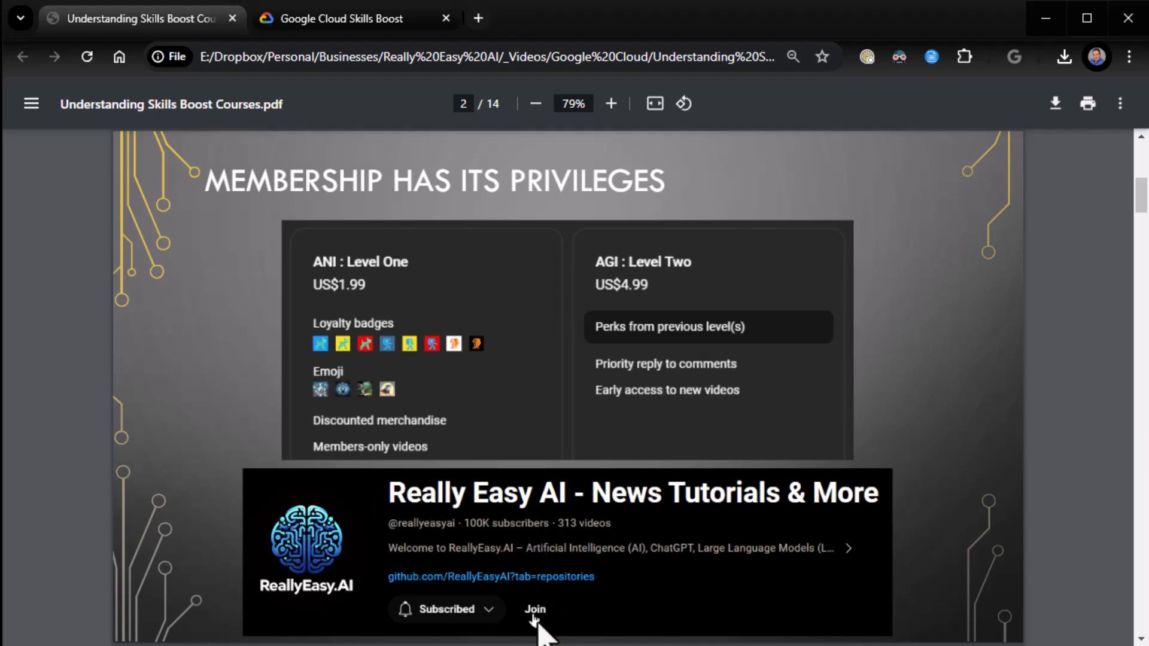
mouse_move(1063, 469)
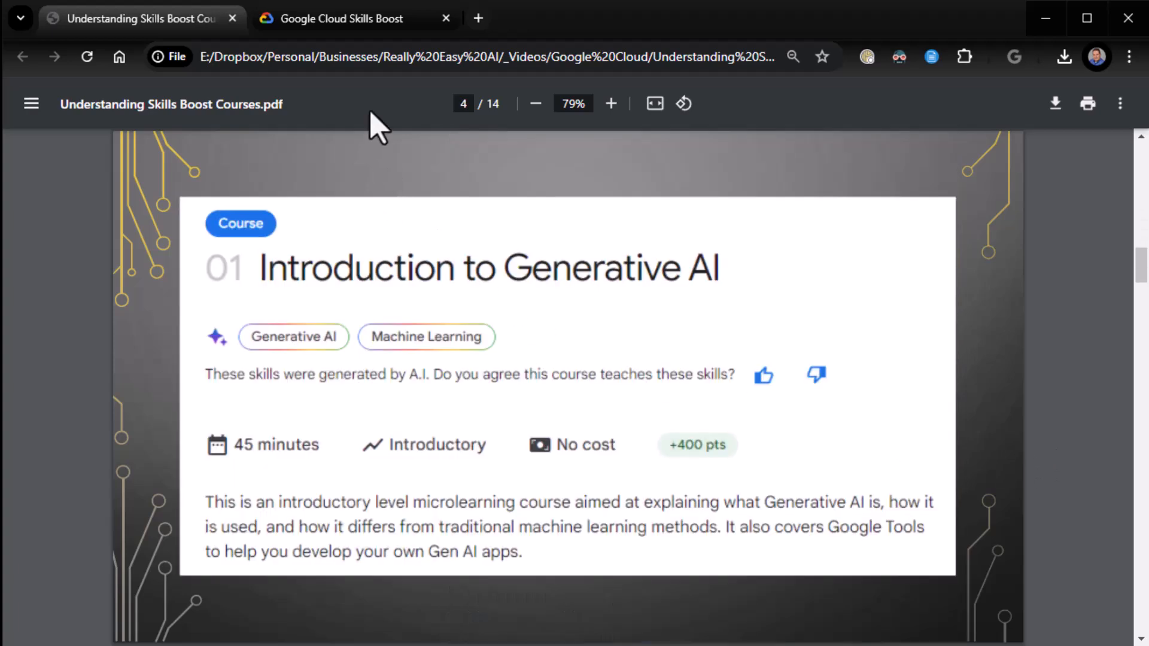
mouse_move(491, 336)
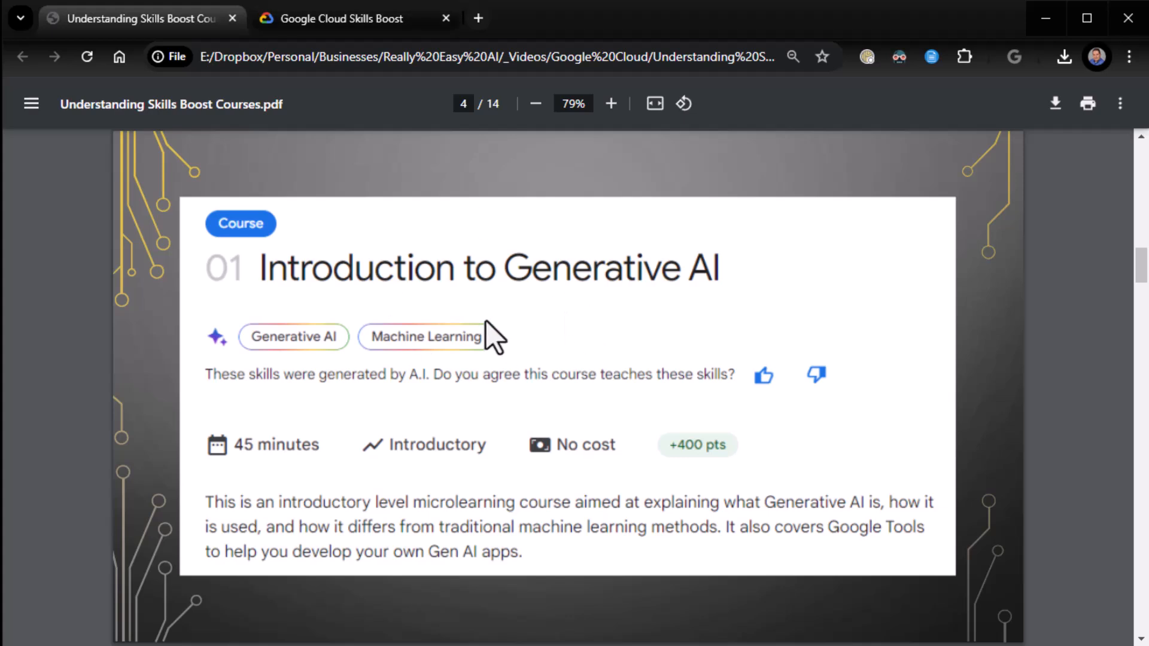
click(355, 18)
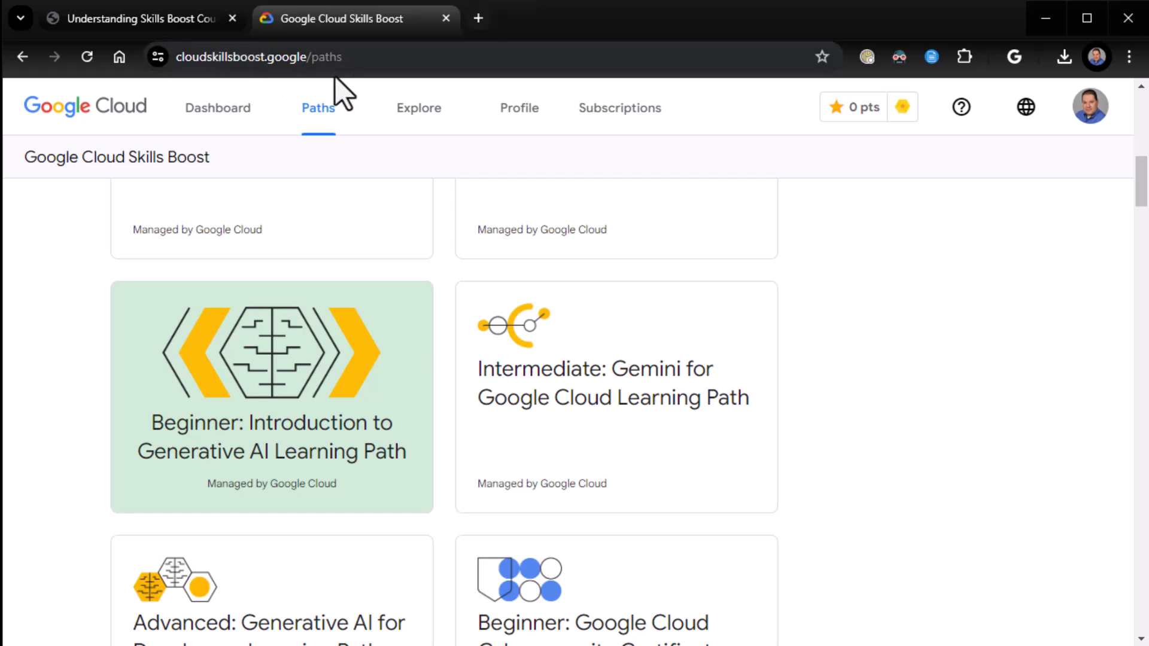
mouse_move(307, 389)
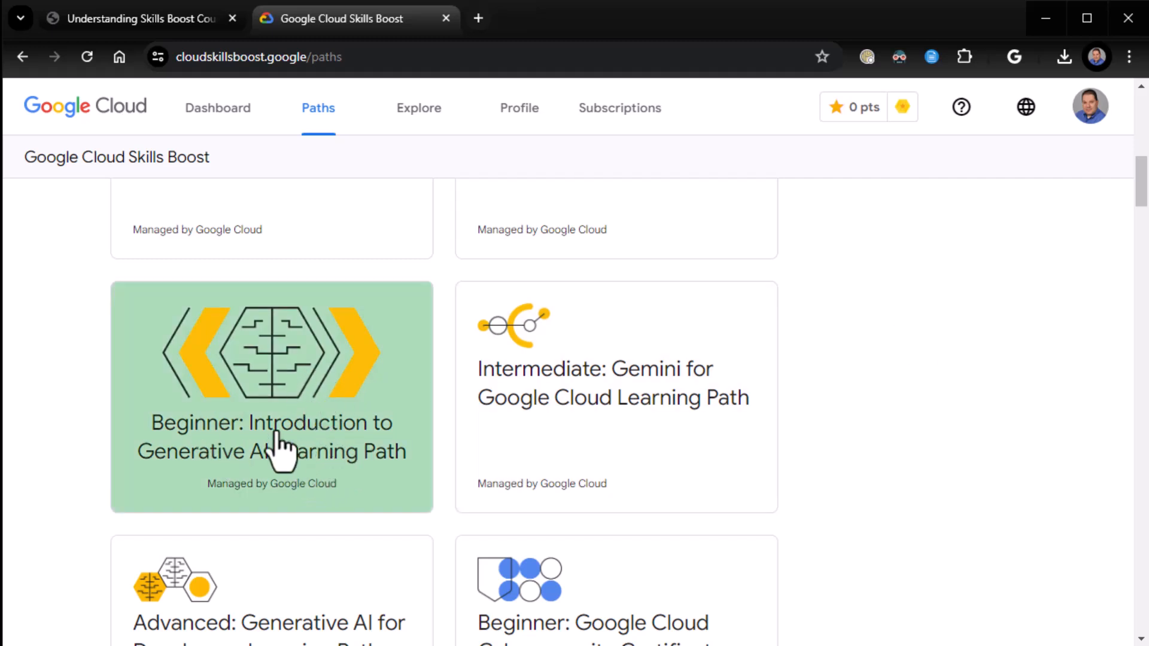
mouse_move(337, 472)
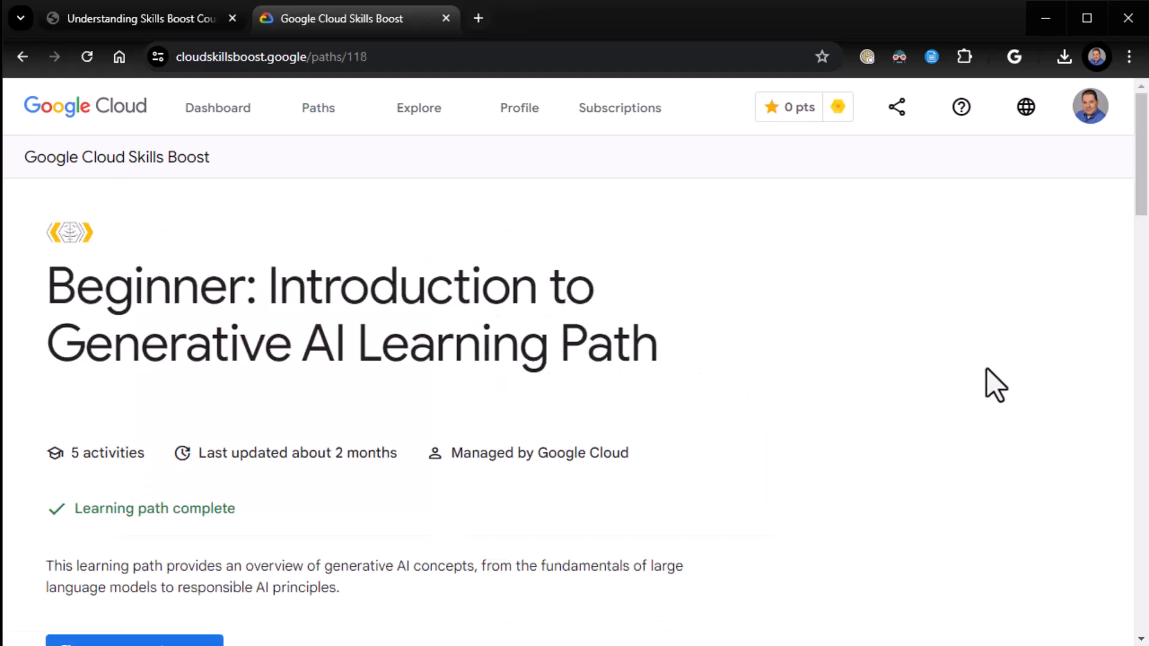
Scroll through the five courses of the Beginner: Introduction to Generative AI learning path.
scroll(down, 3)
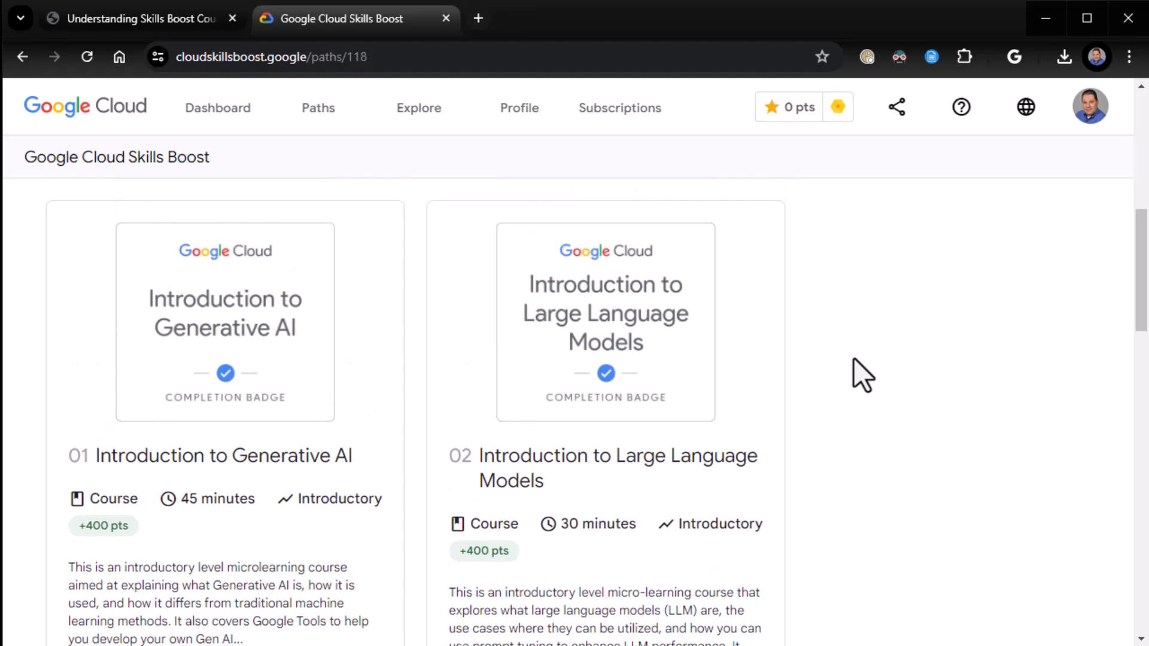
scroll(down, 3)
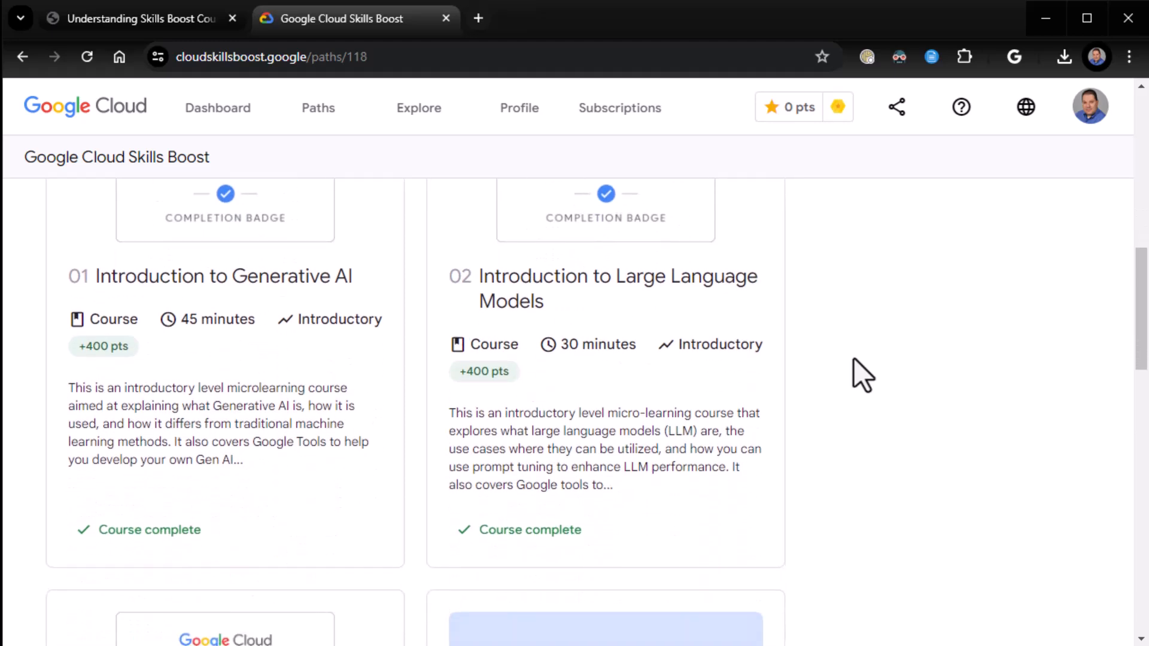
scroll(down, 3)
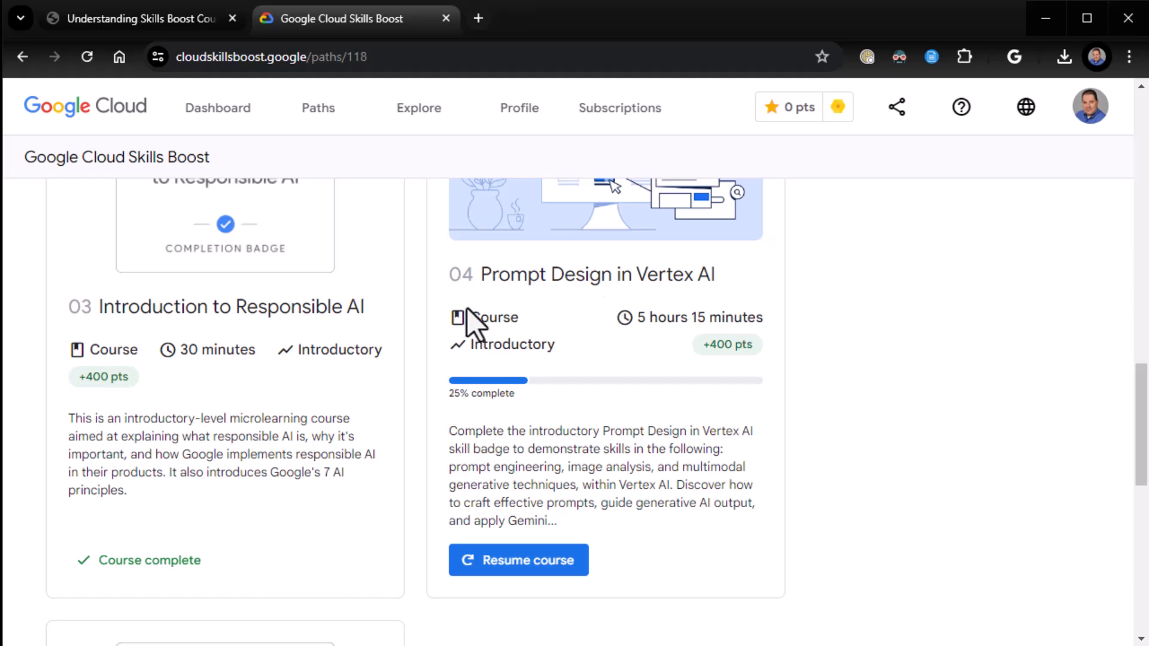
scroll(down, 3)
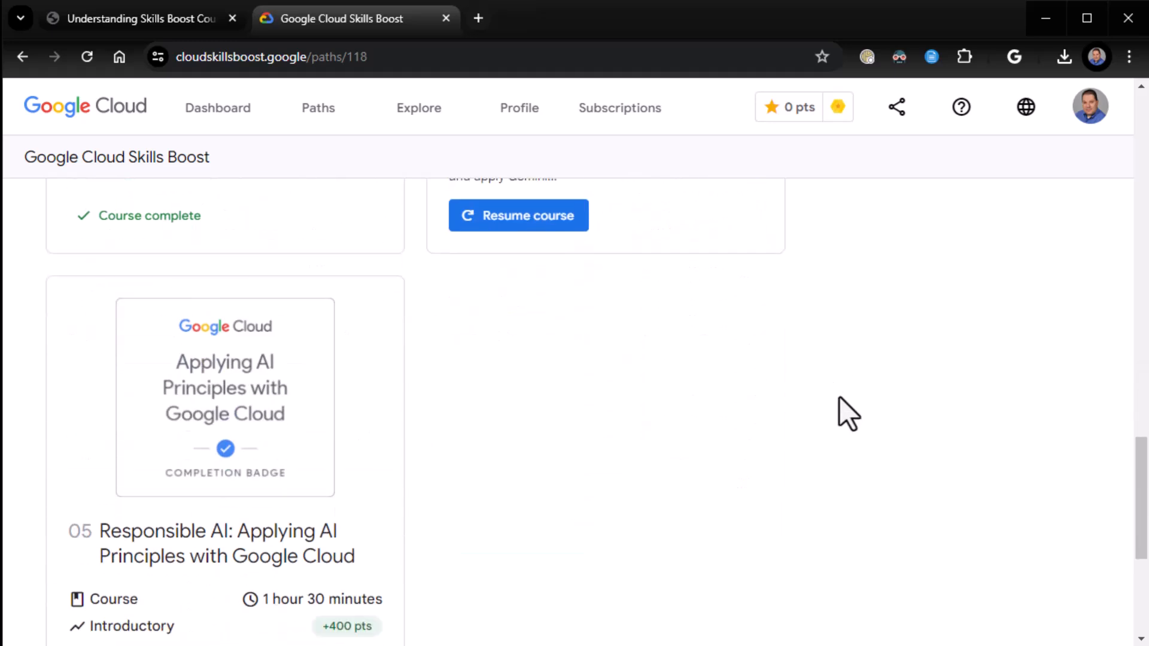
scroll(down, 3)
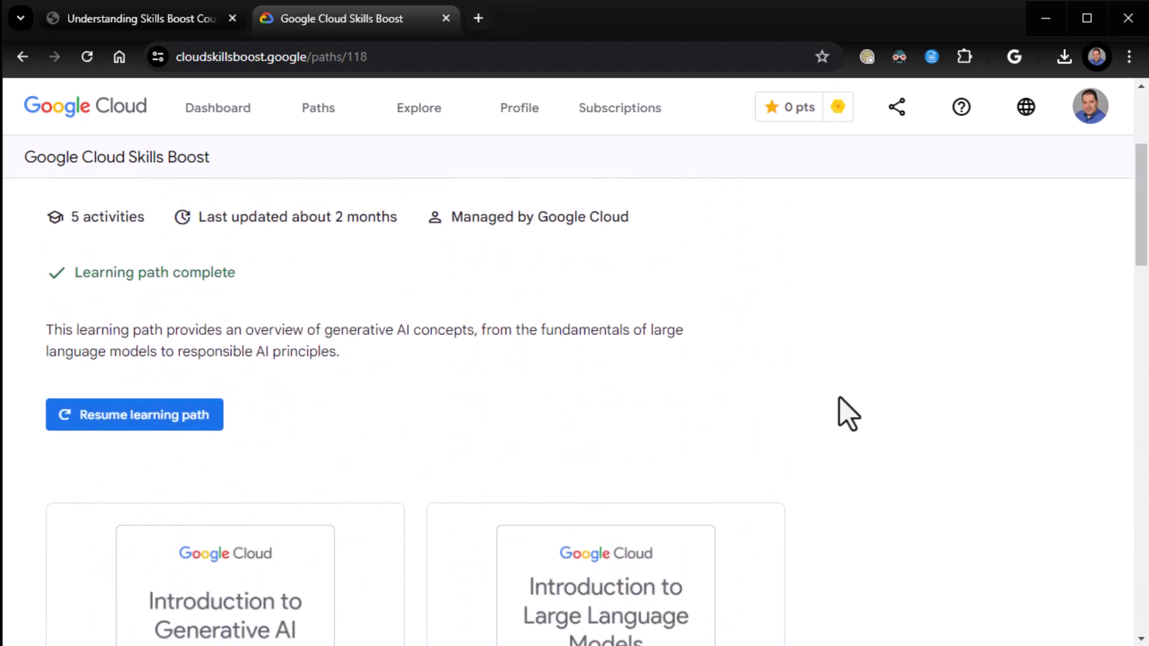
scroll(down, 3)
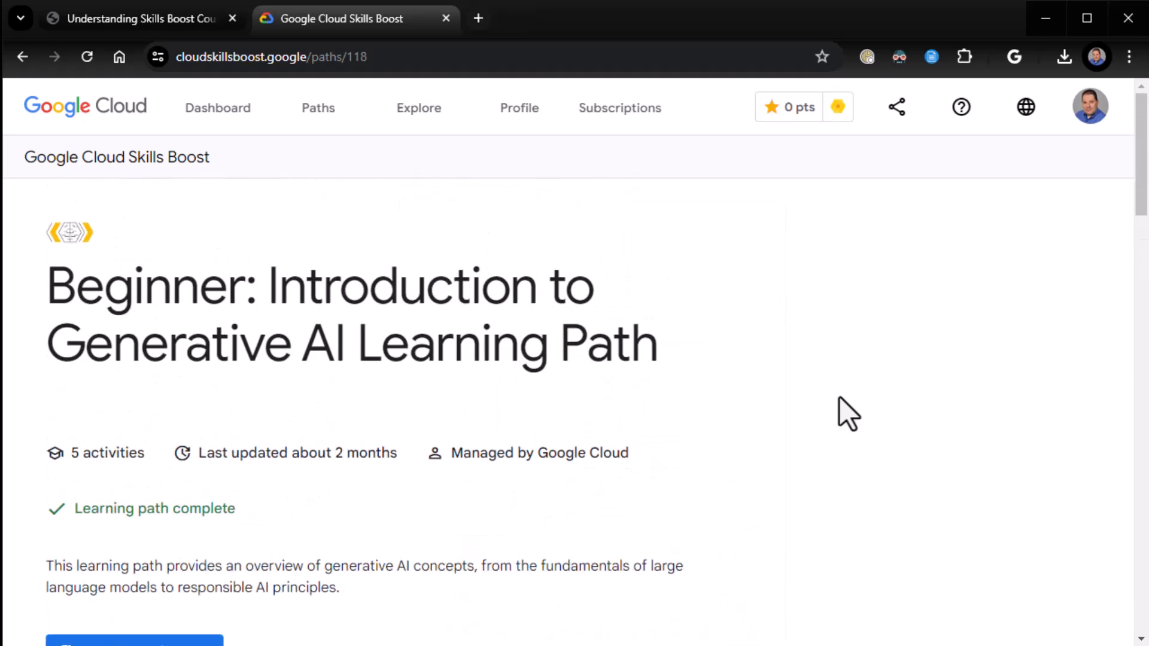
scroll(down, 3)
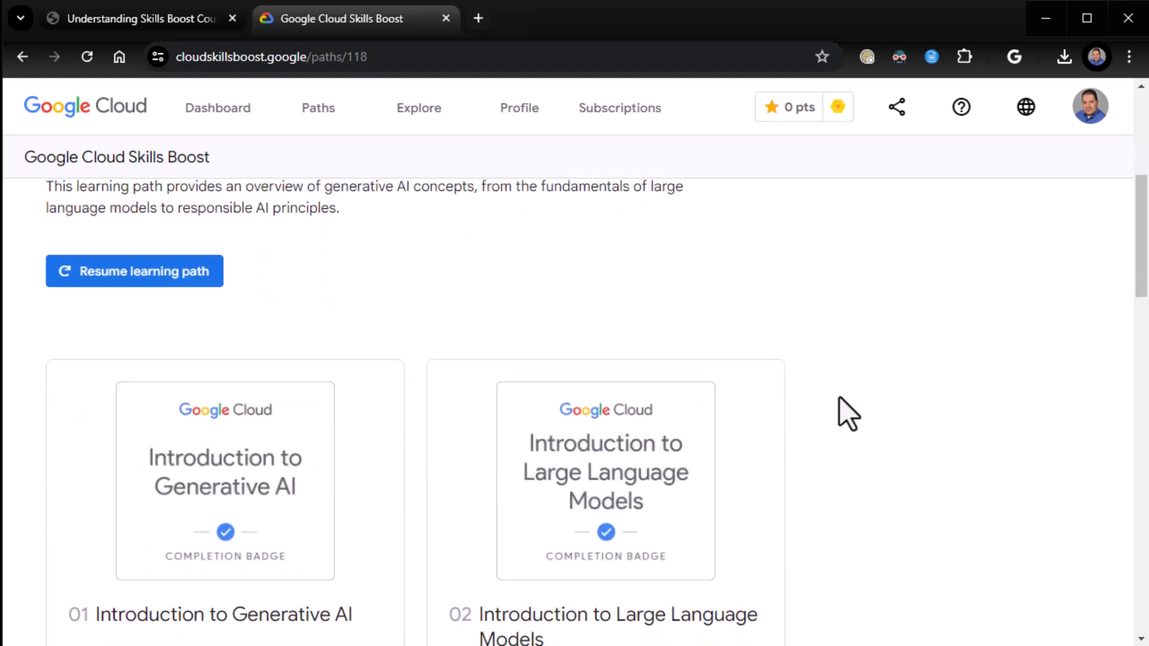
scroll(down, 3)
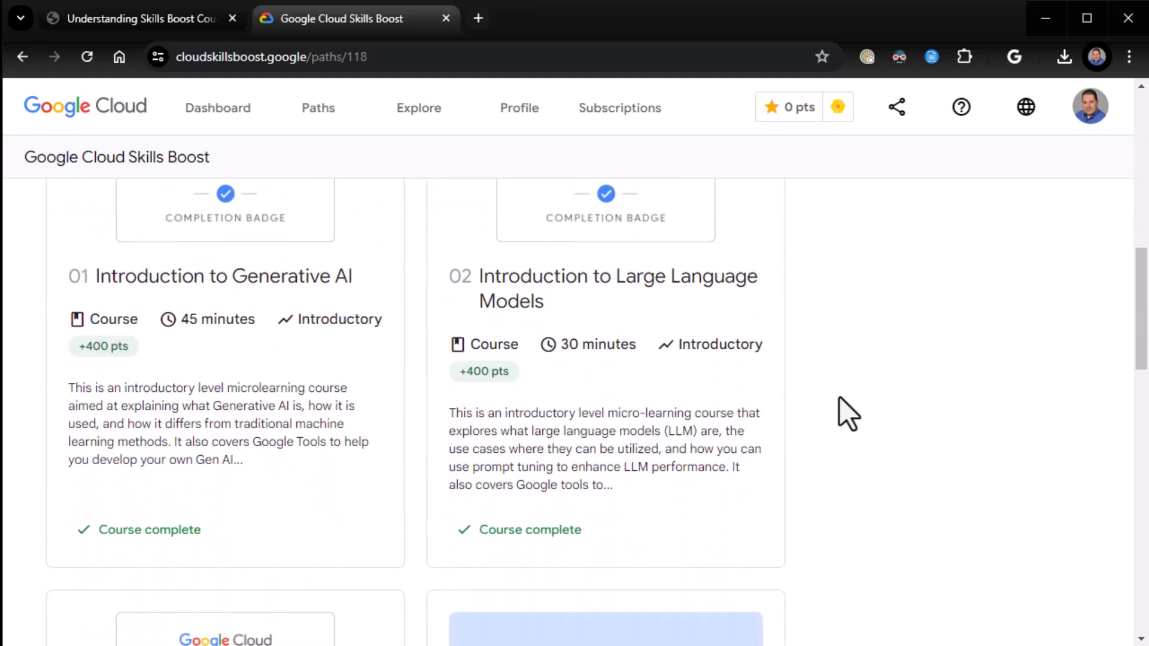
mouse_move(189, 350)
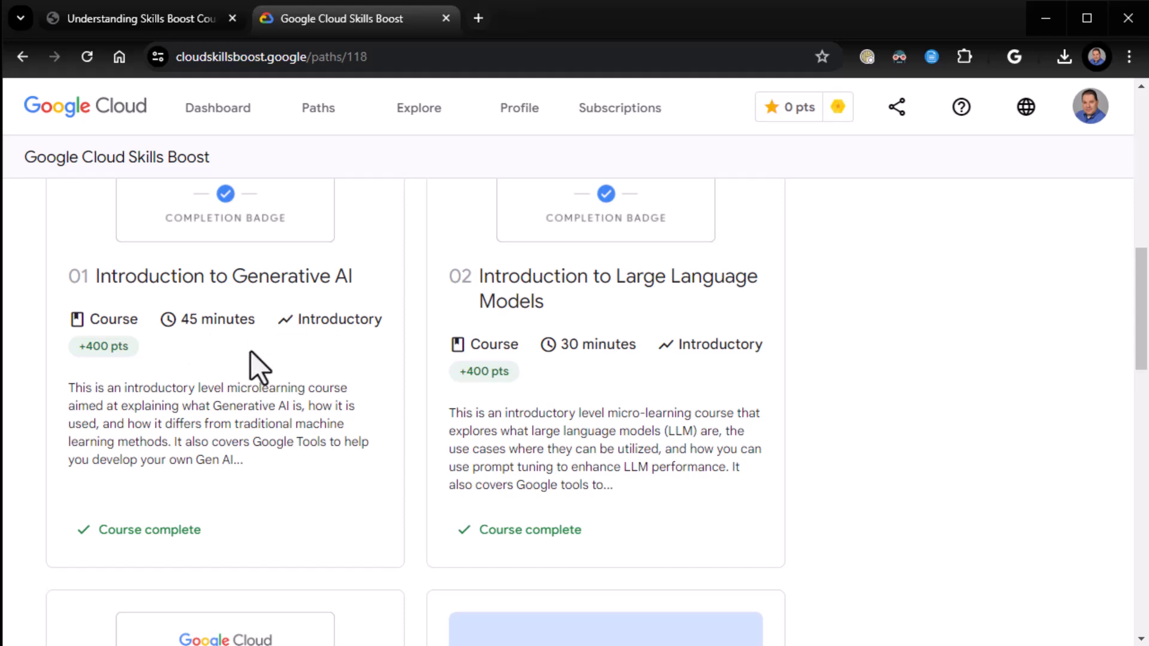
mouse_move(929, 436)
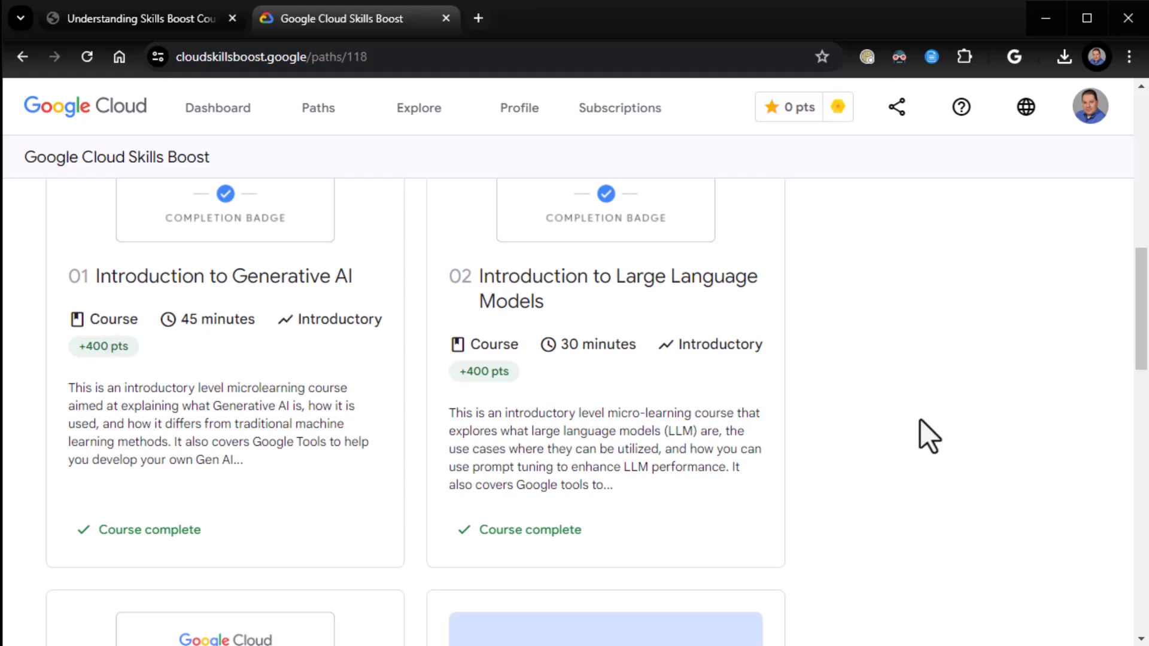
scroll(down, 3)
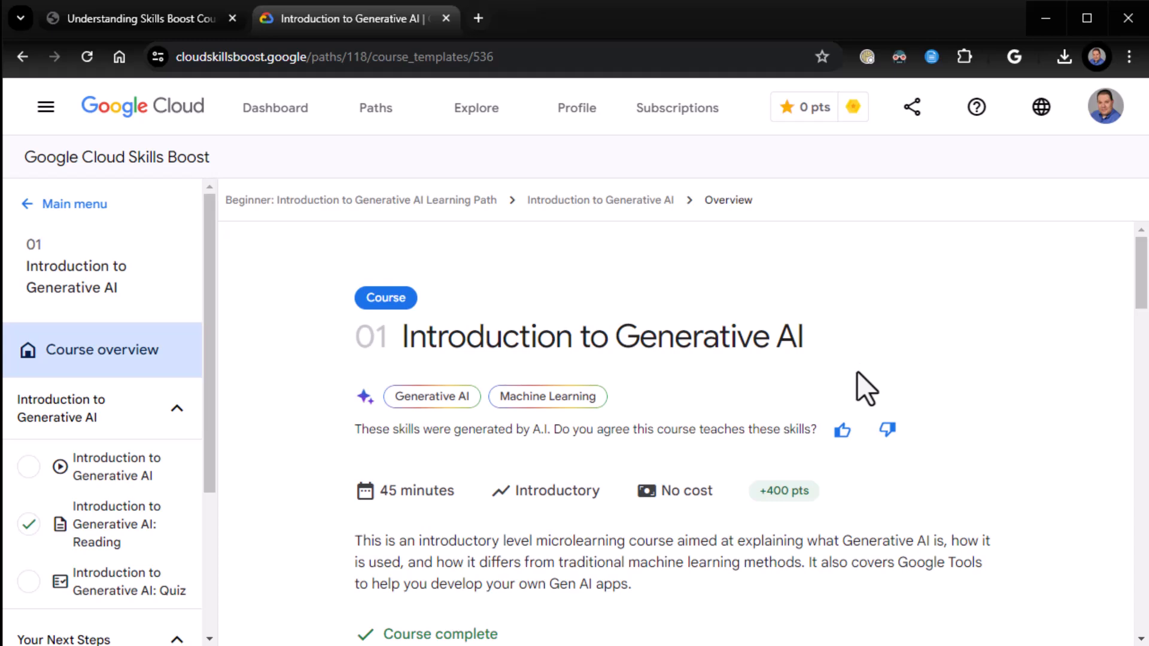
click(139, 19)
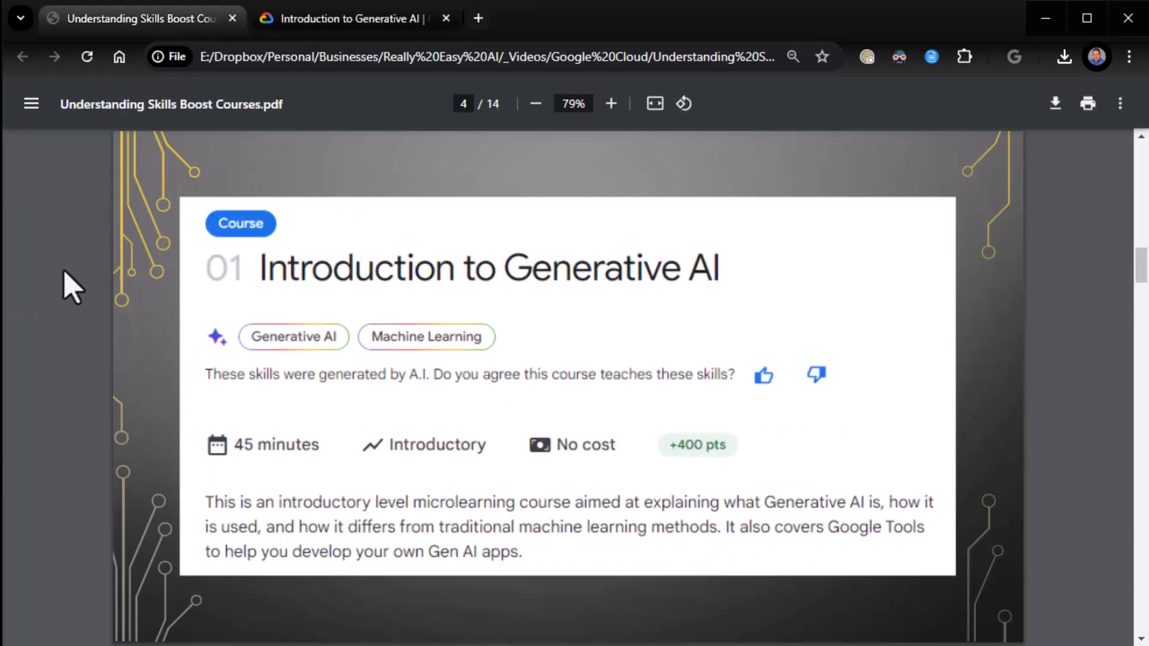
click(354, 18)
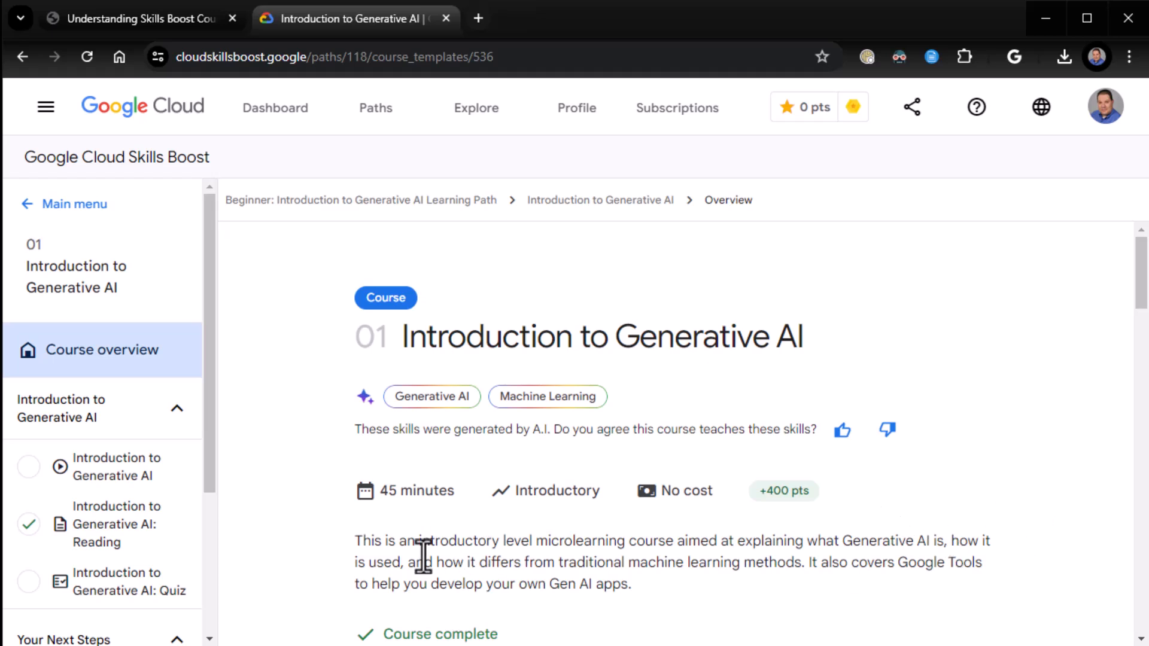
mouse_move(503, 483)
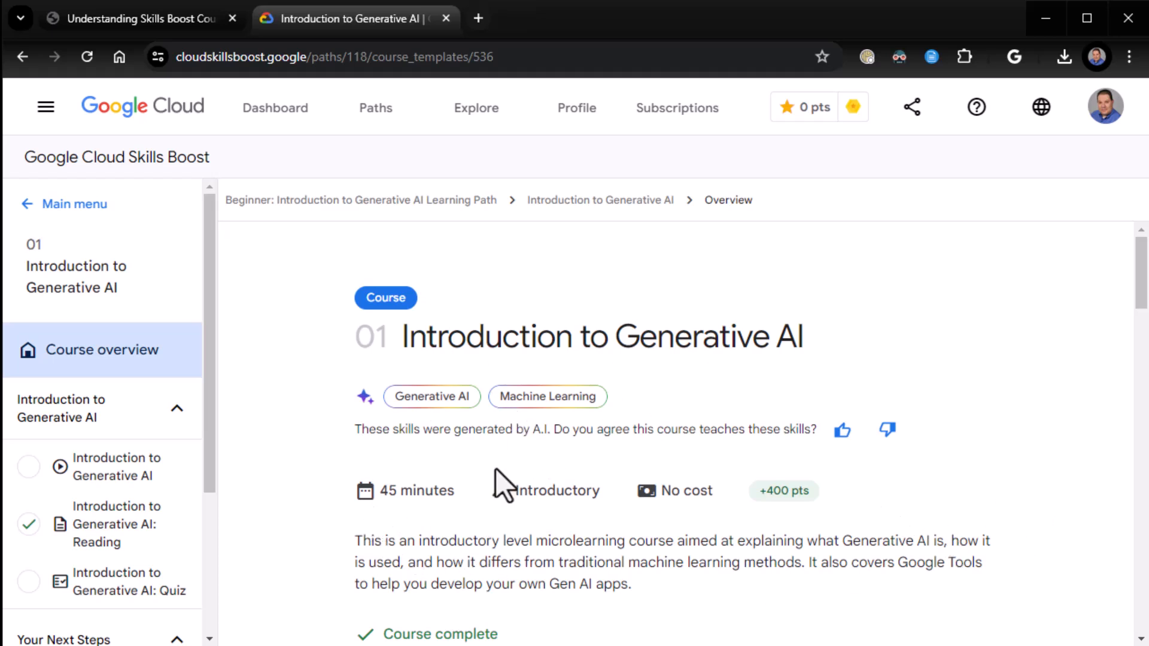
mouse_move(399, 502)
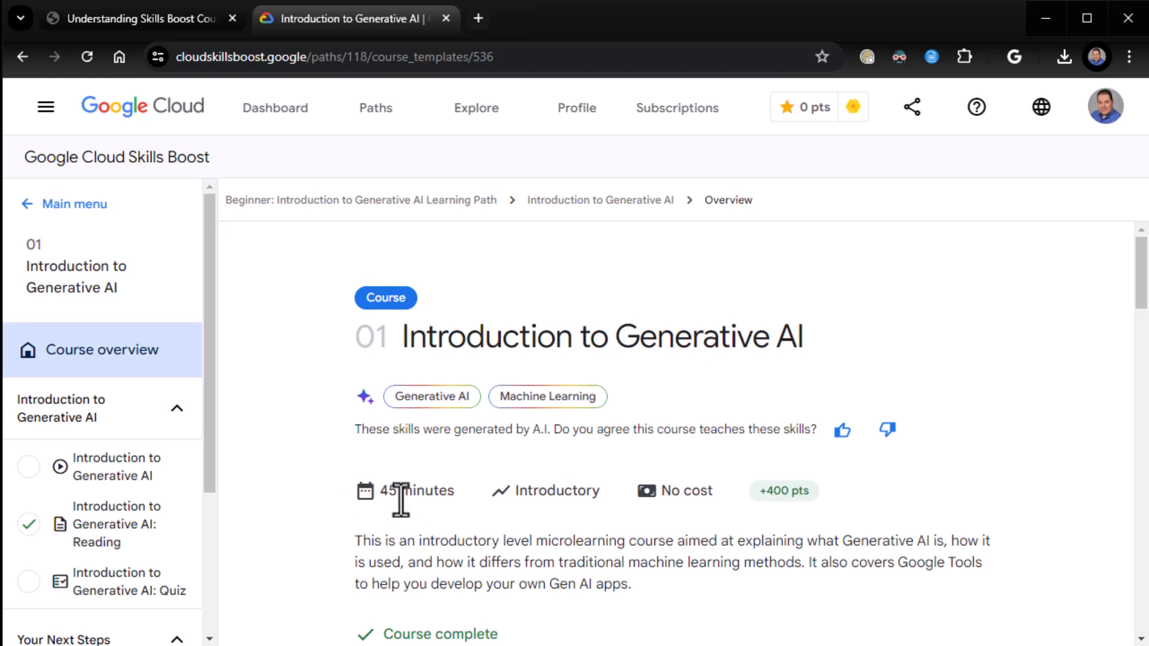
mouse_move(559, 520)
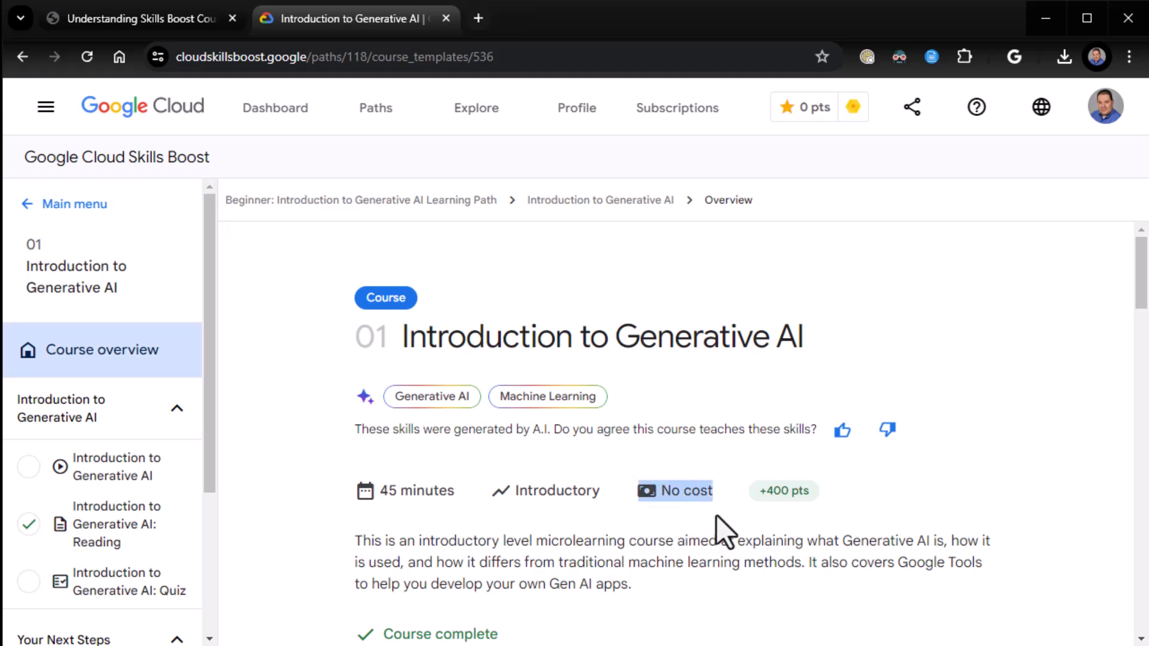
mouse_move(695, 520)
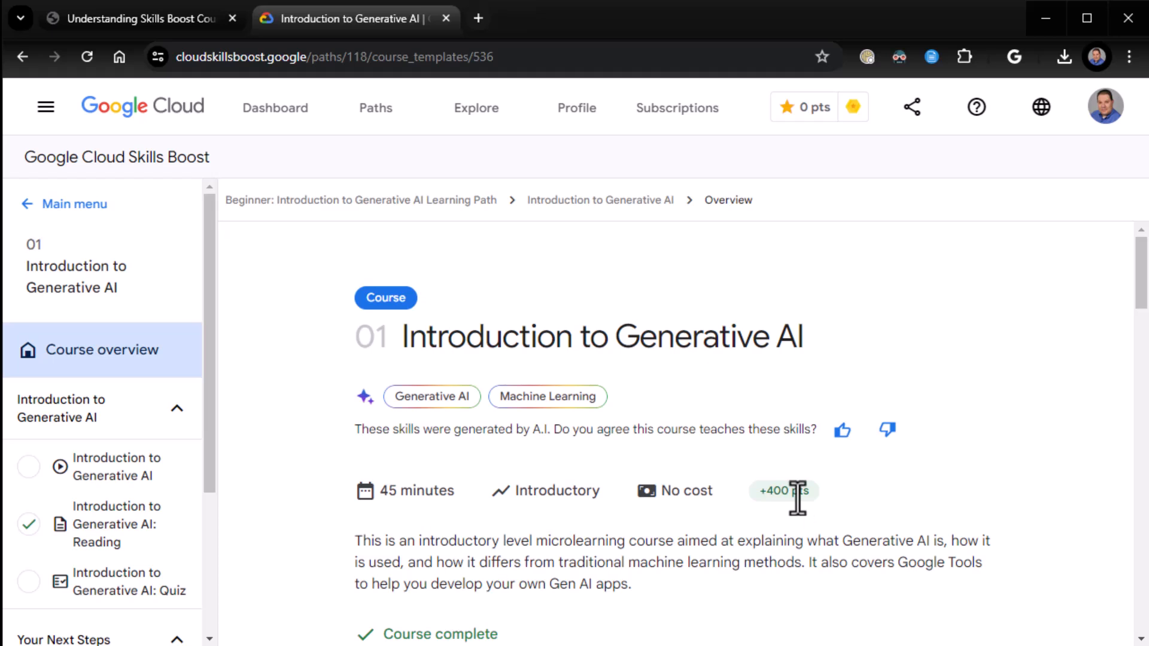
mouse_move(913, 498)
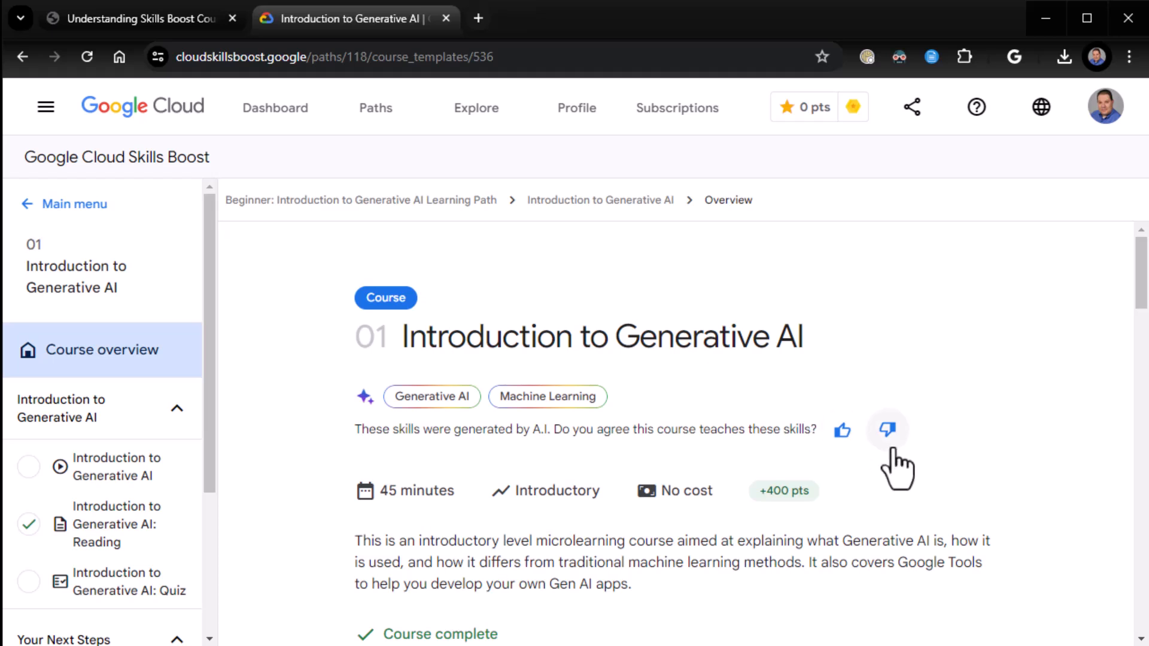
mouse_move(967, 465)
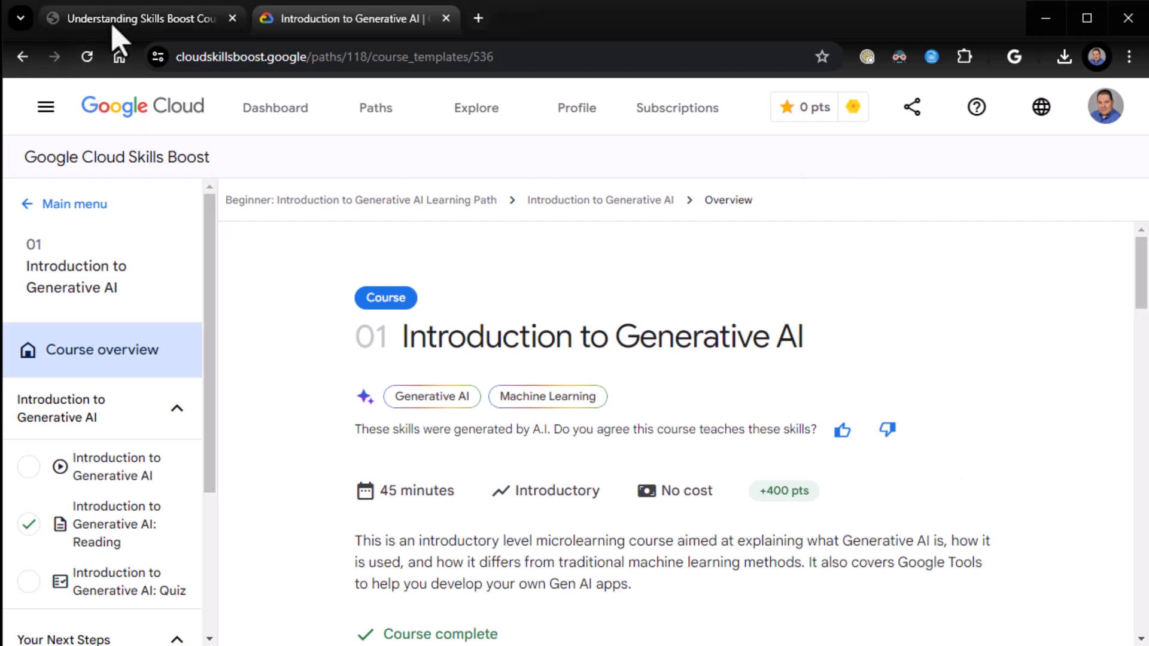
Bring up page 5, 'Point System and Leagues', in the Understanding Skills Boost Courses PDF.
click(140, 19)
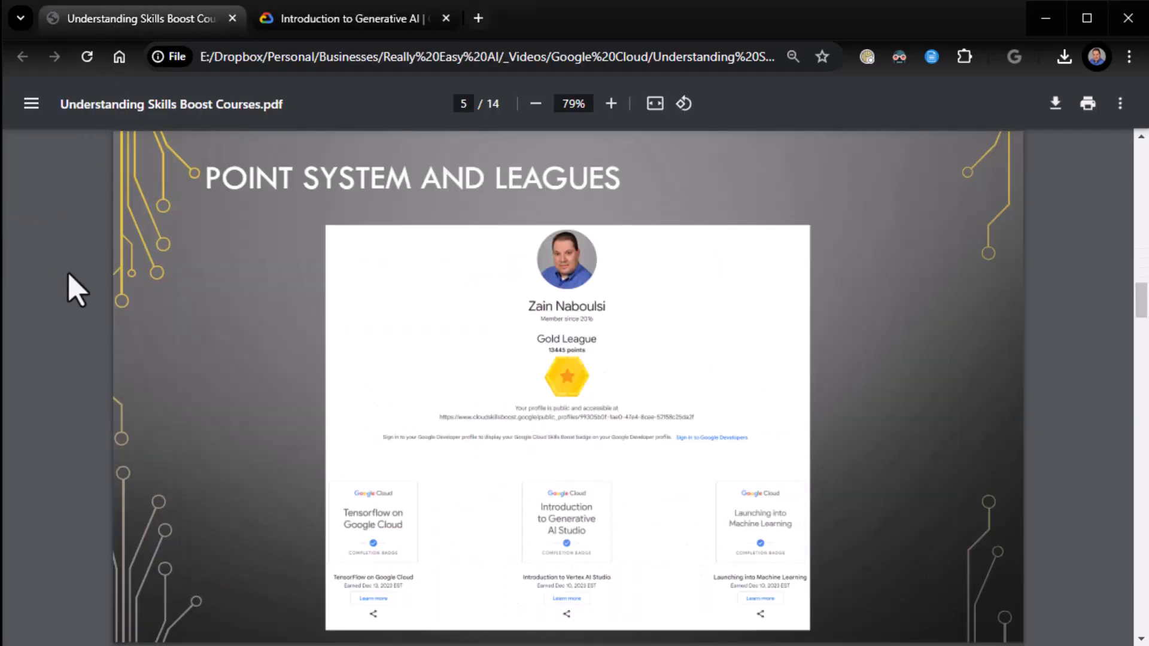
click(355, 18)
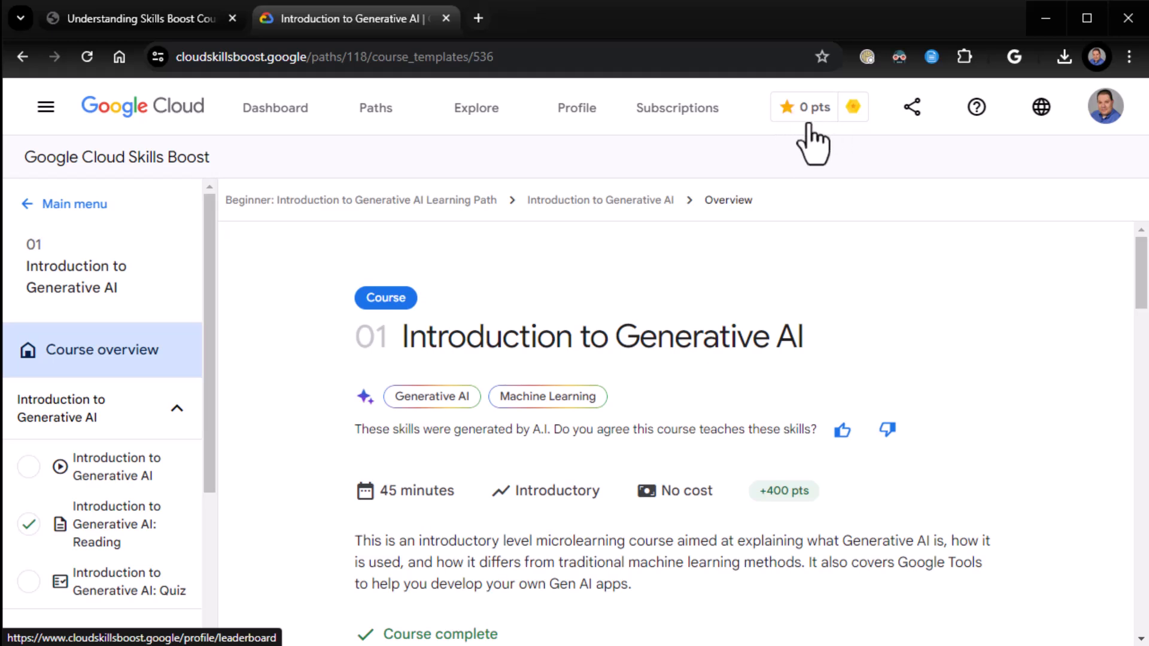
mouse_move(828, 136)
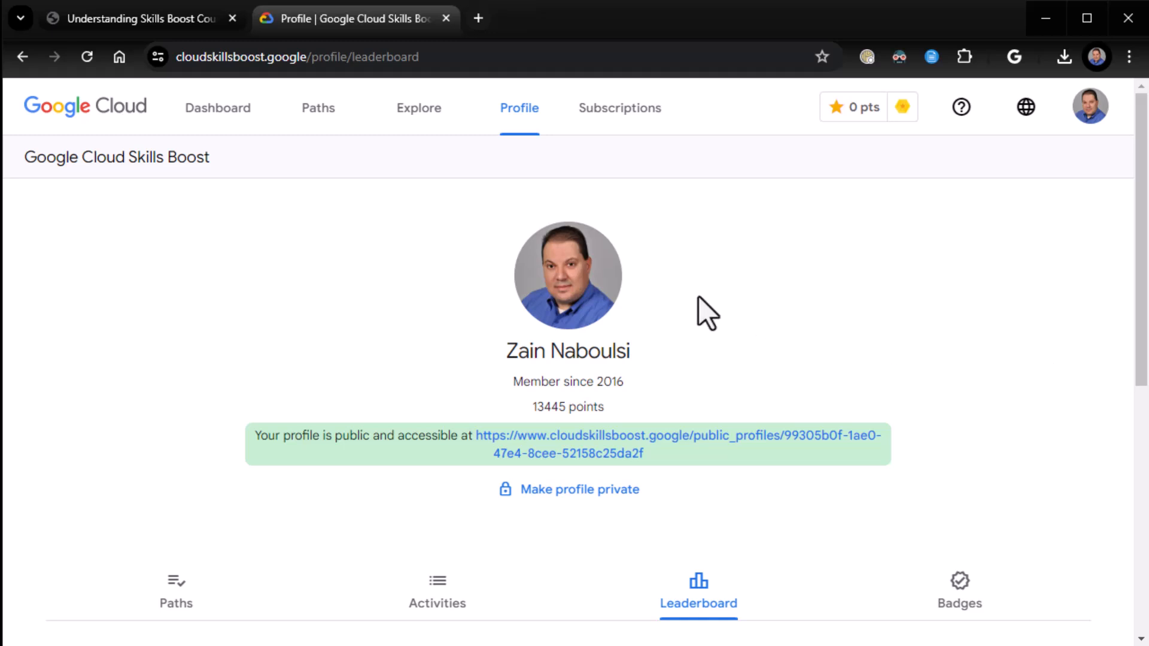
mouse_move(748, 519)
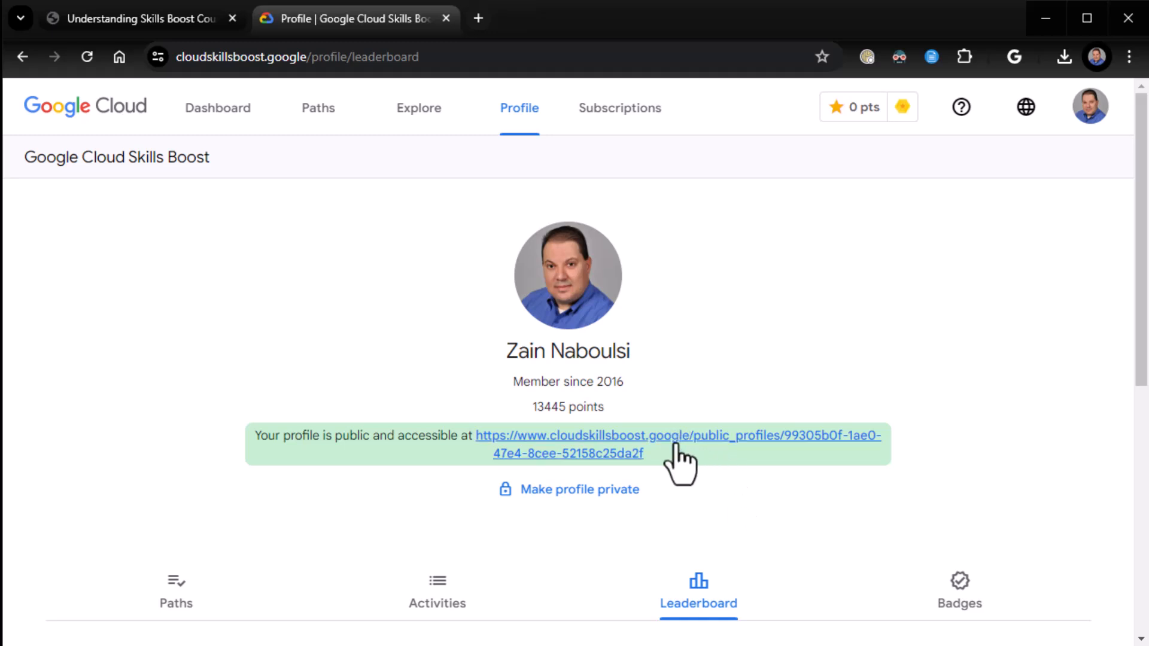
Open the public profile in a new tab and browse its Gold League, 13445 points and badges.
click(678, 443)
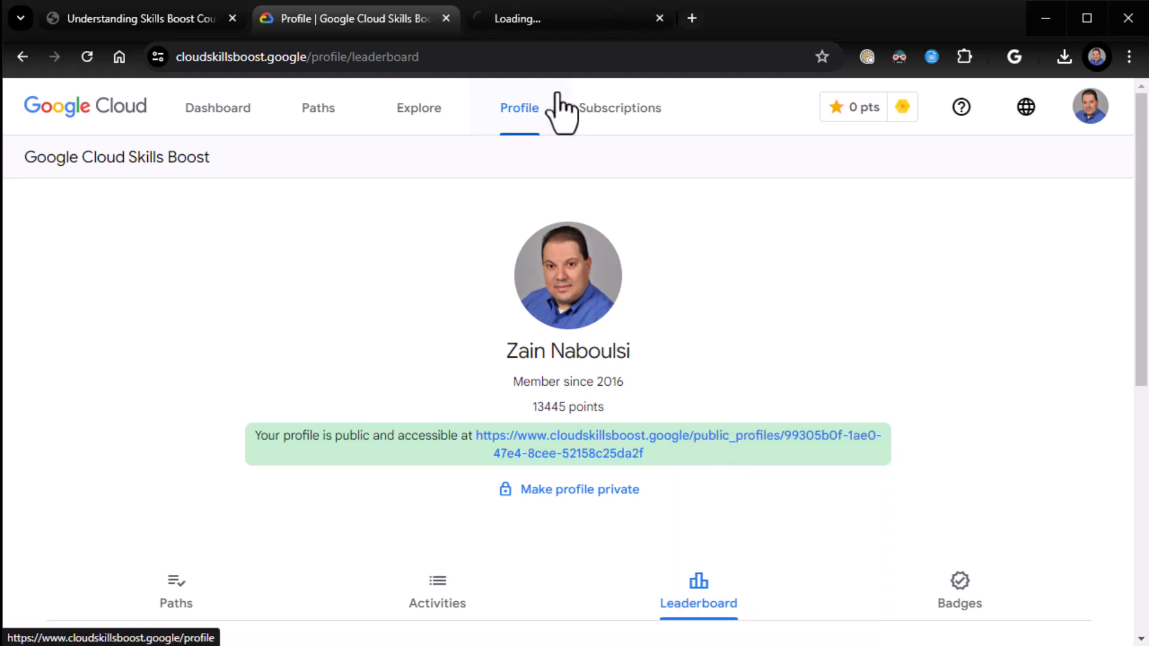
click(678, 434)
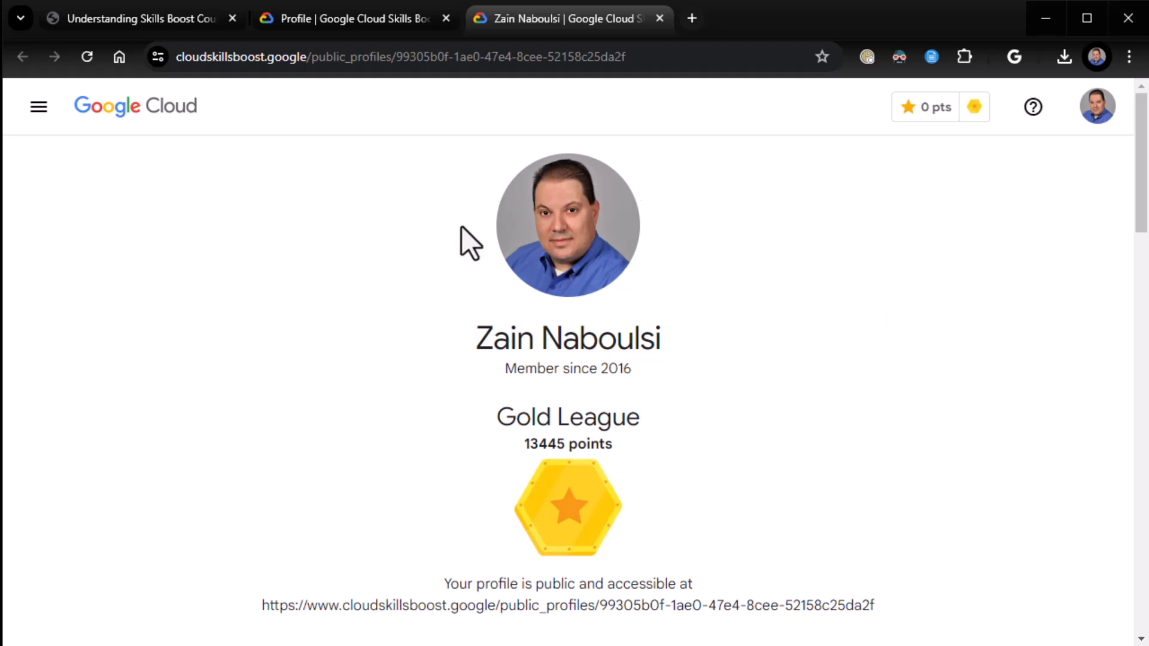
mouse_move(604, 253)
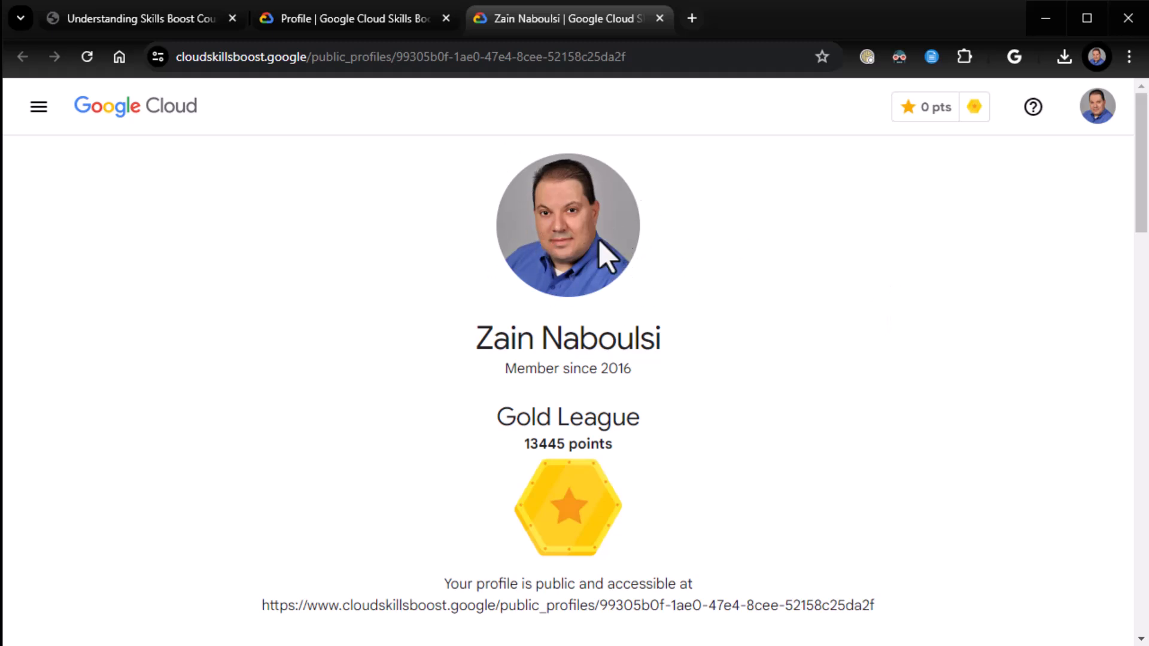
mouse_move(639, 466)
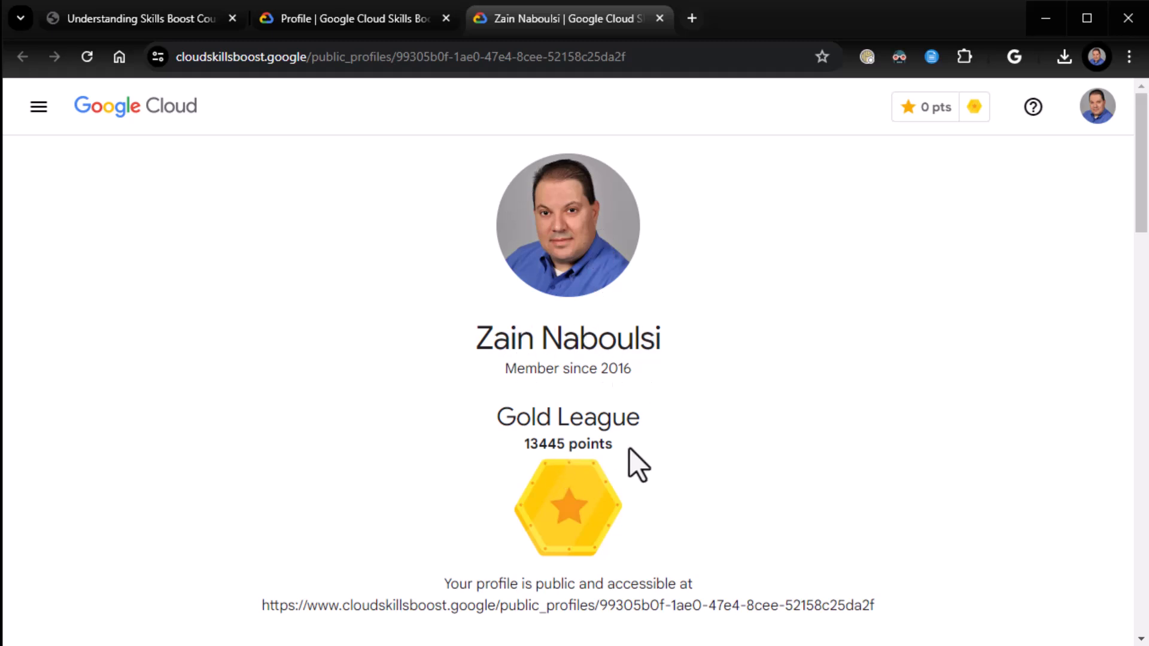
mouse_move(516, 470)
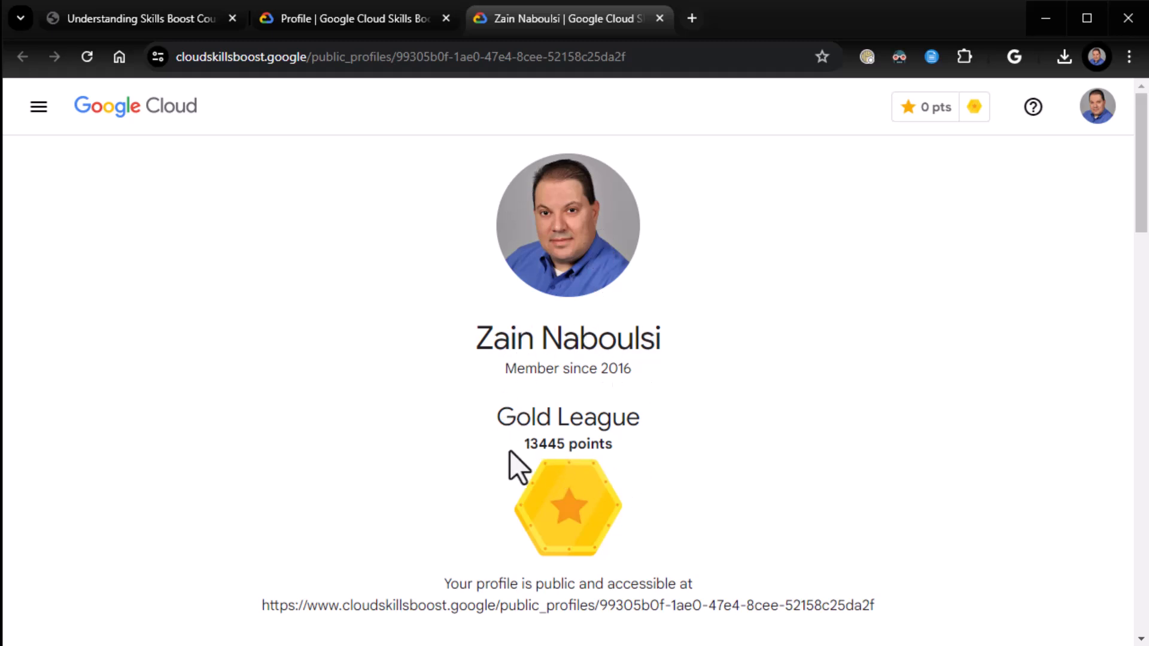
scroll(down, 3)
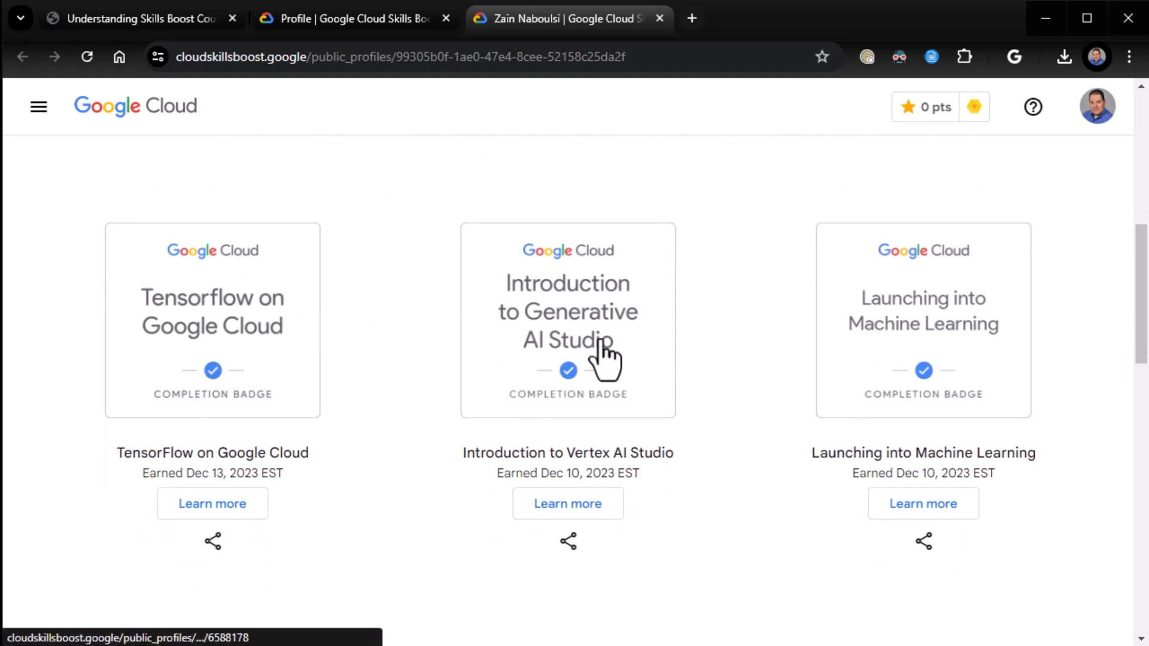
mouse_move(736, 472)
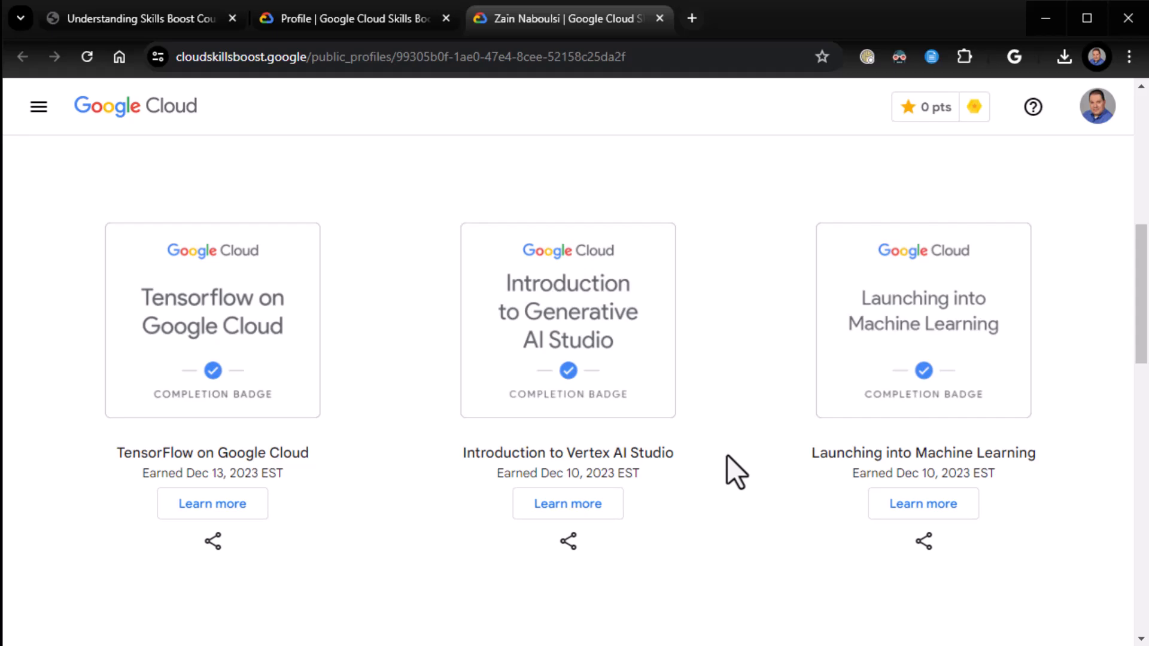
scroll(down, 3)
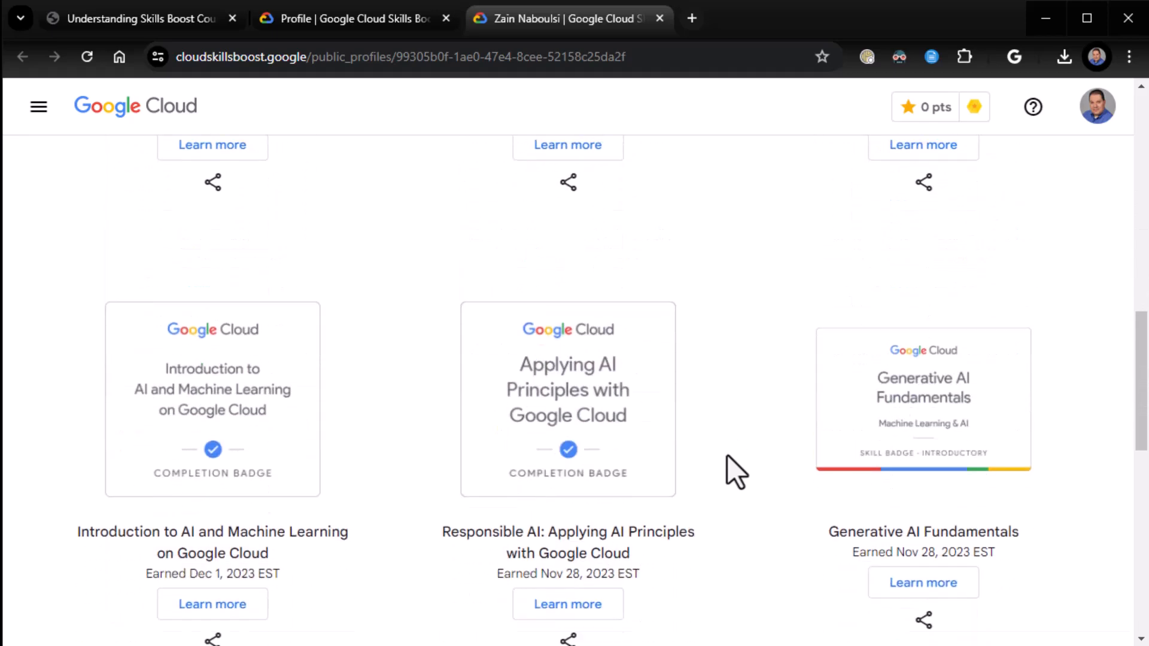
scroll(down, 3)
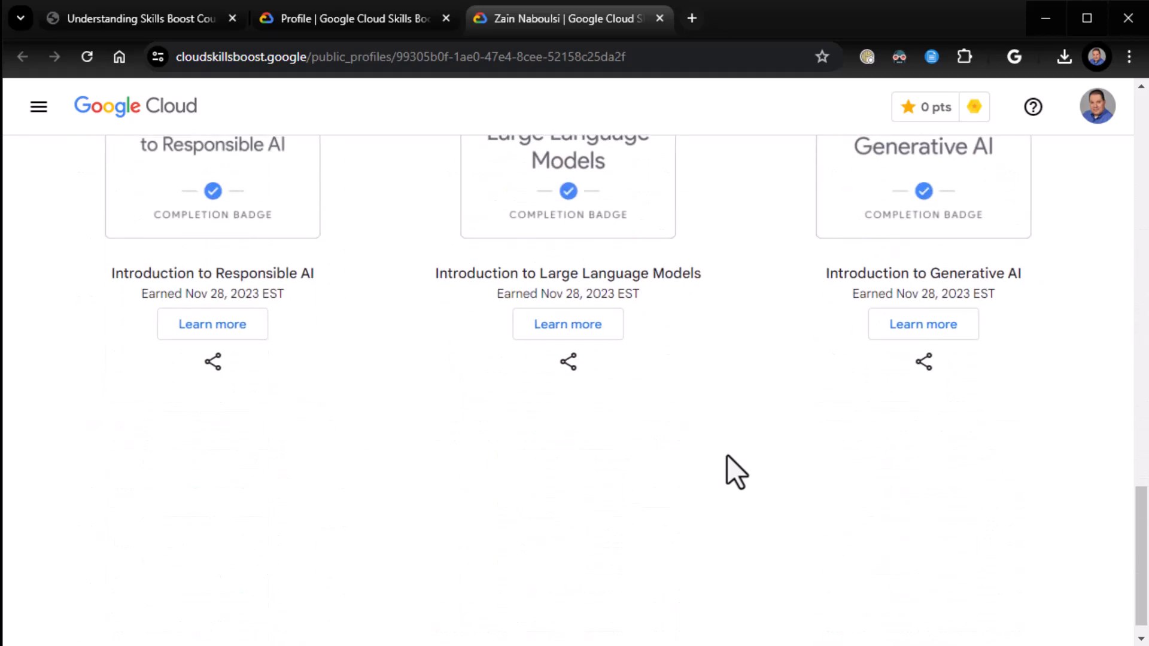
scroll(up, 3)
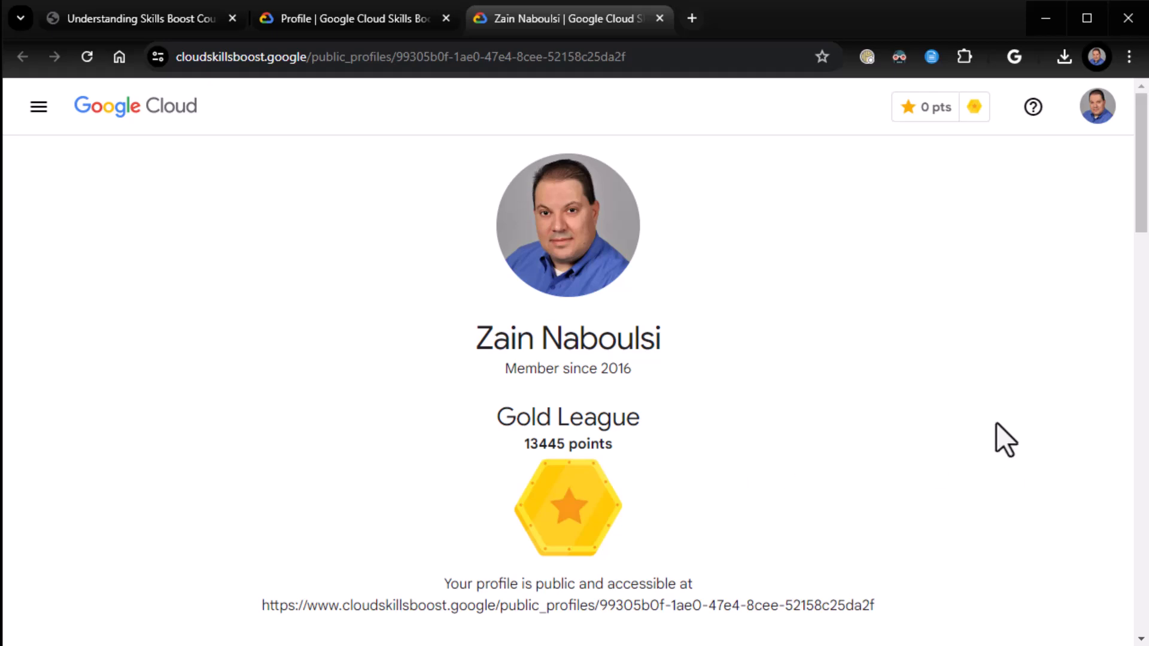
scroll(down, 3)
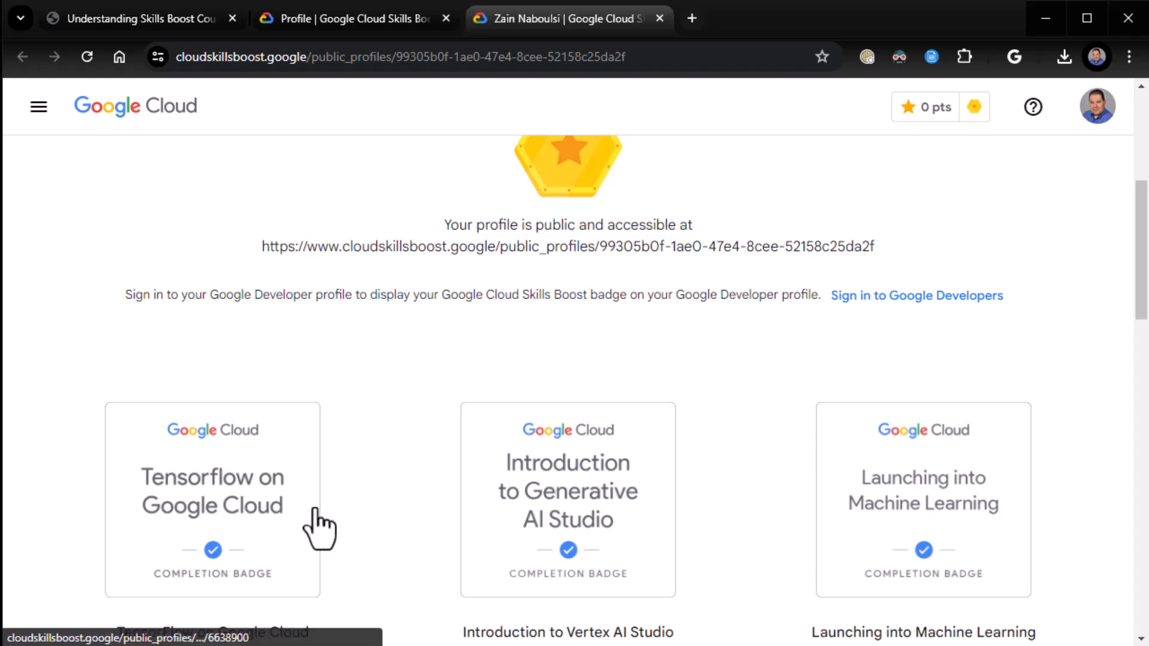
mouse_move(803, 386)
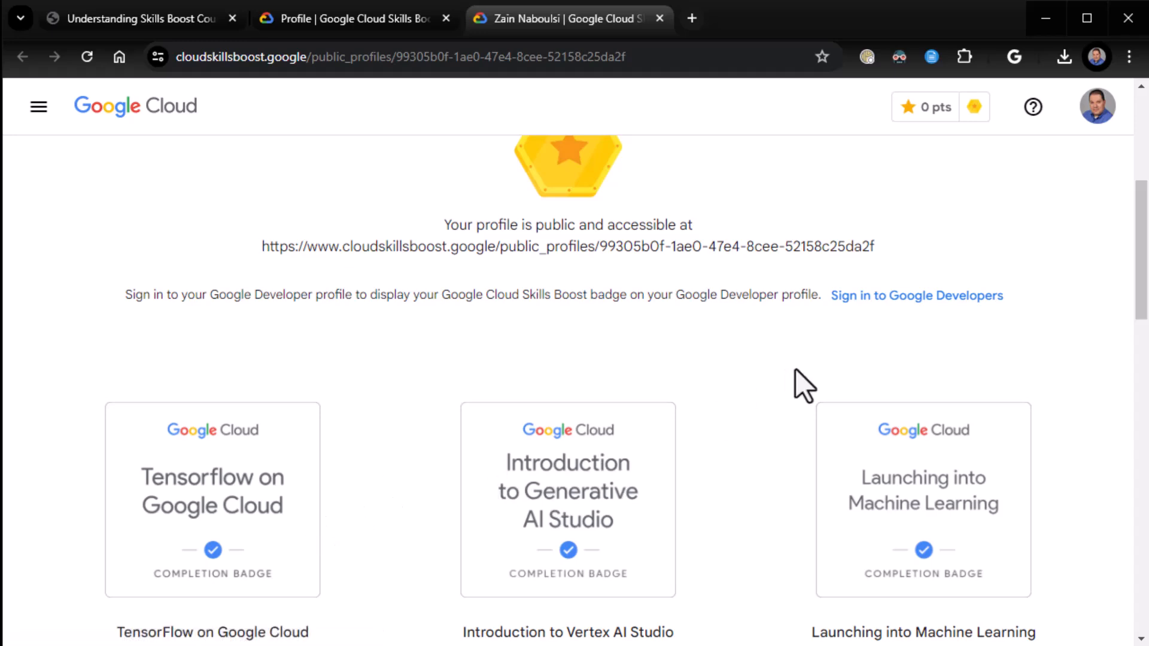
scroll(up, 3)
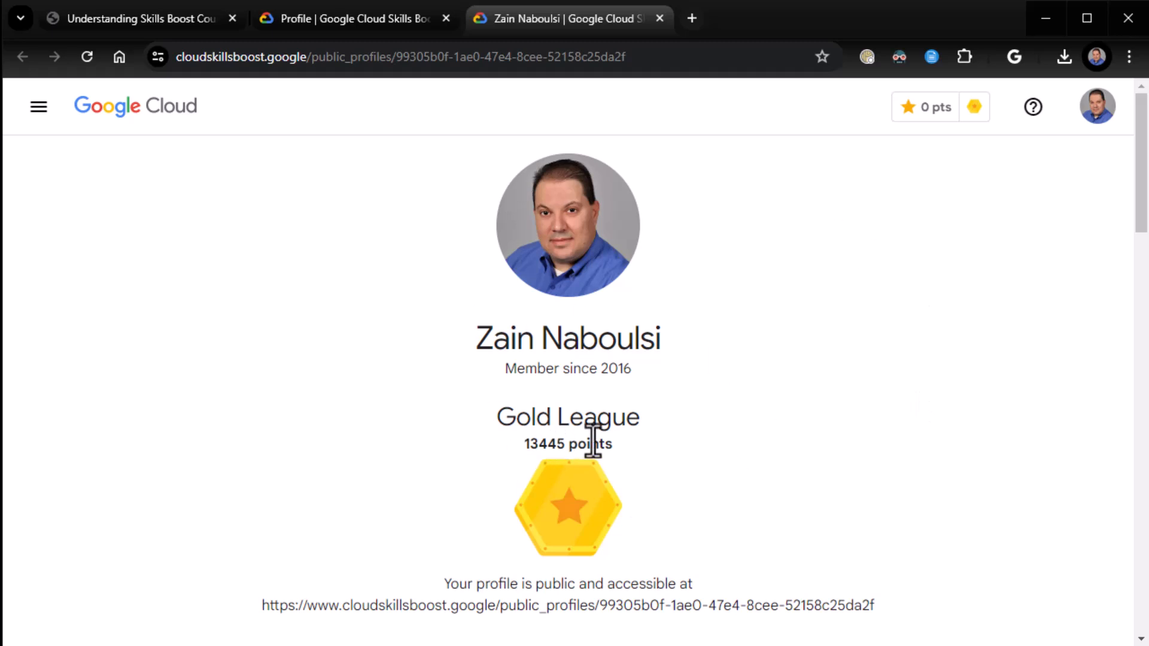
mouse_move(938, 114)
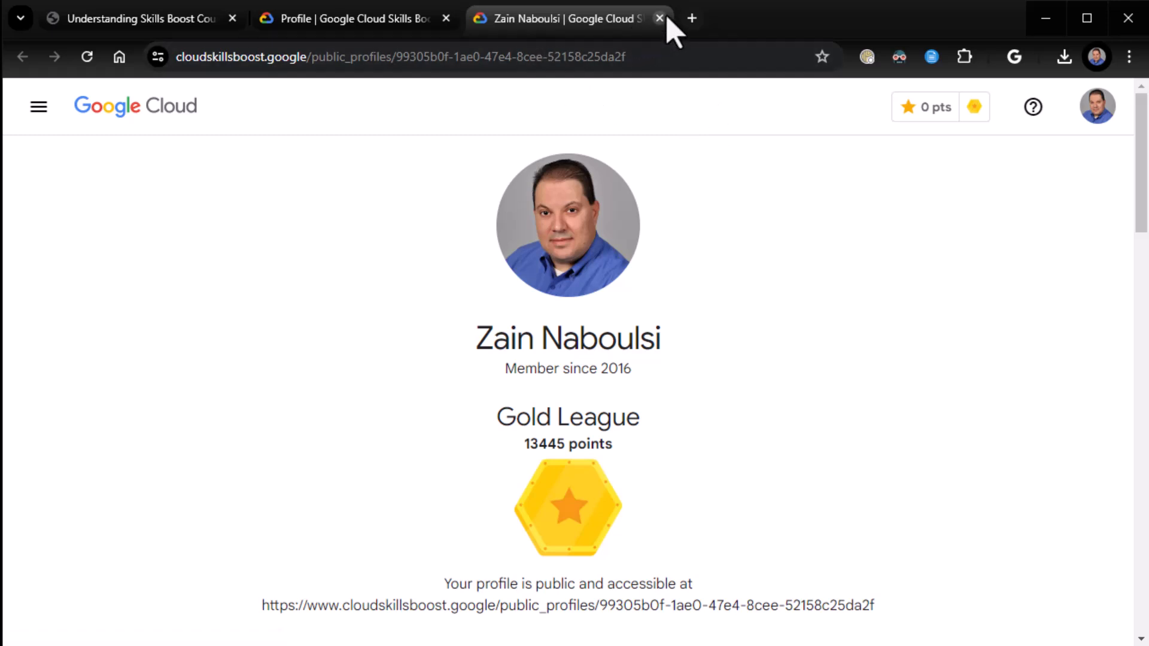
Close the public profile tab and scroll the leaderboard down to the league tier badges.
click(658, 18)
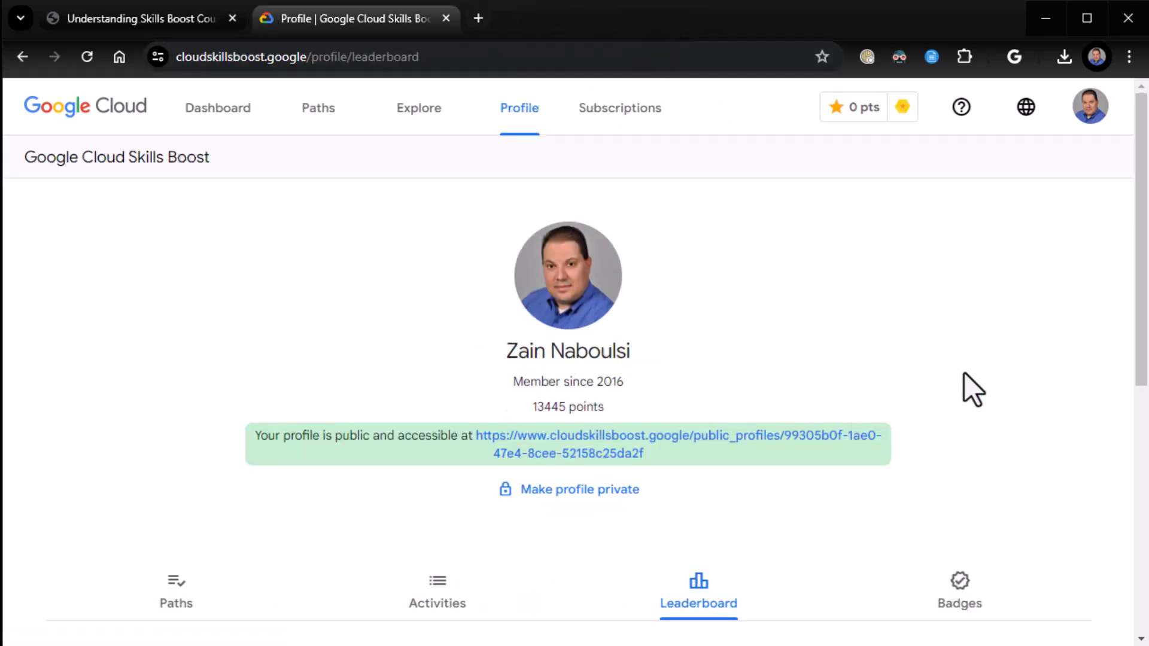
scroll(down, 3)
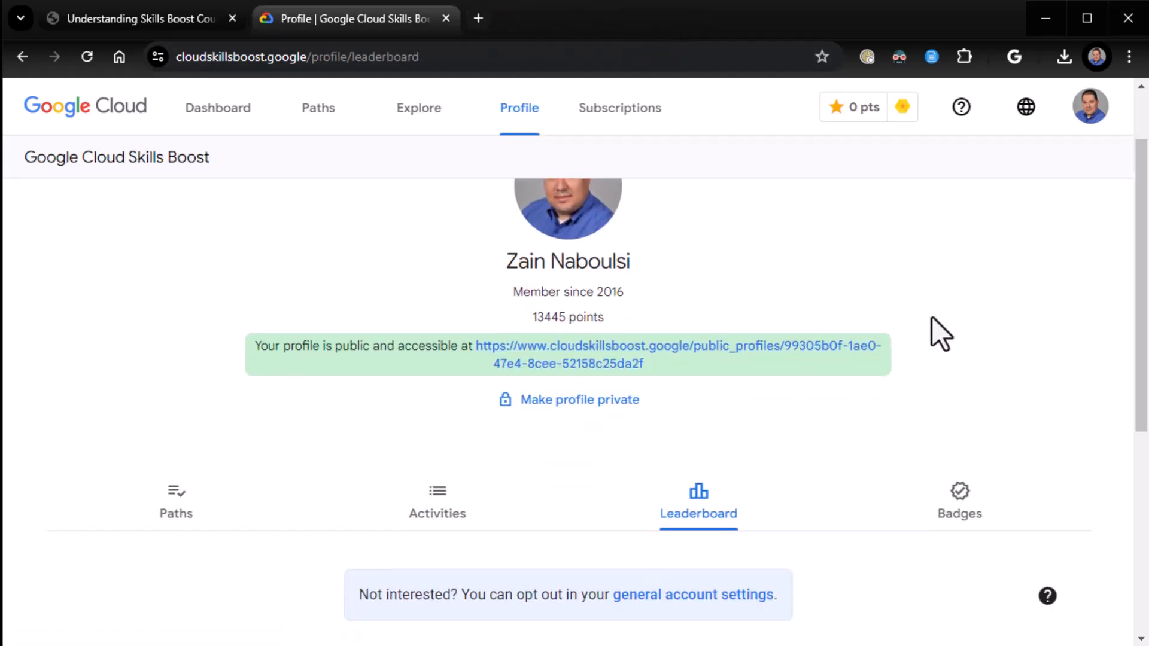
scroll(down, 3)
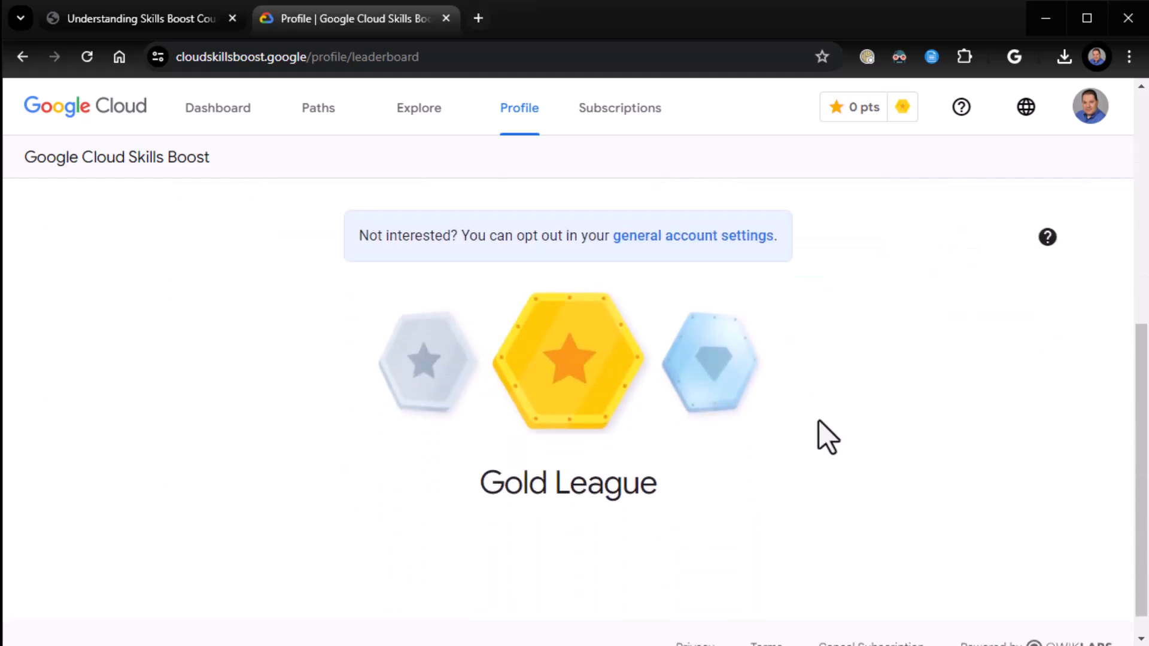
mouse_move(431, 377)
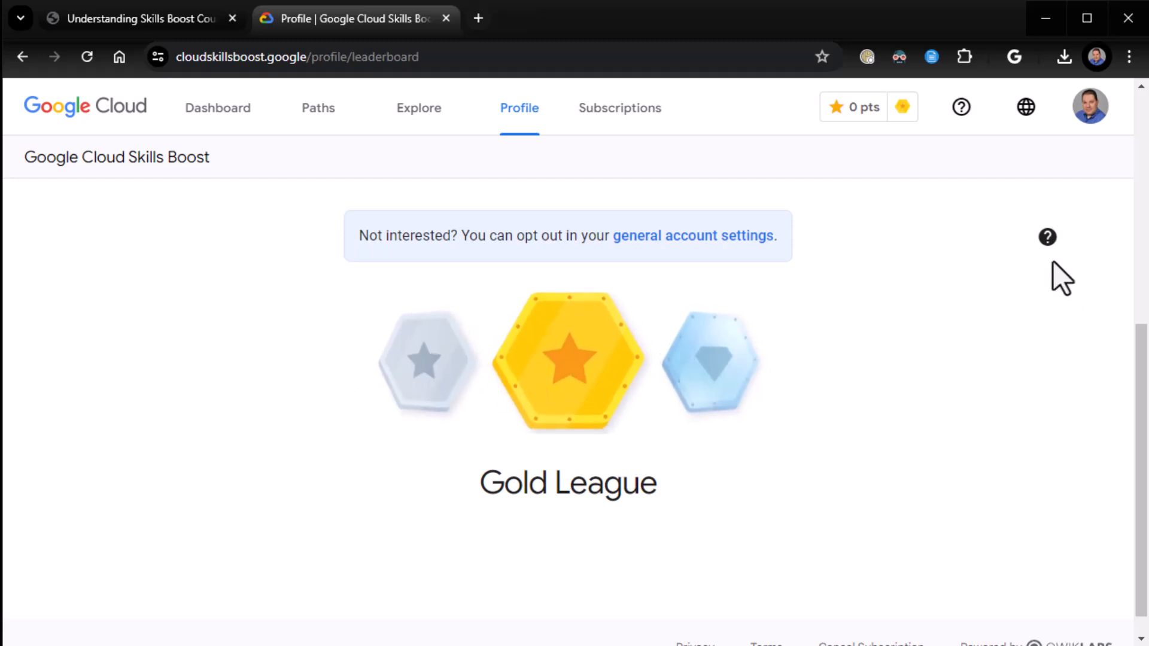
mouse_move(1047, 237)
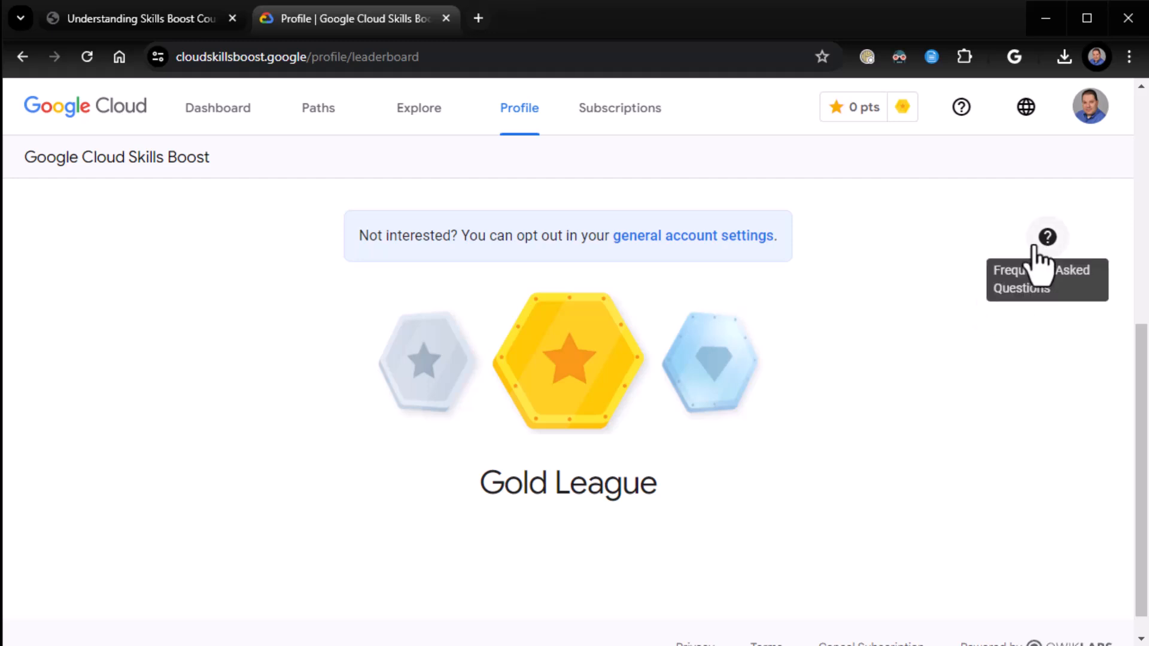
mouse_move(1049, 245)
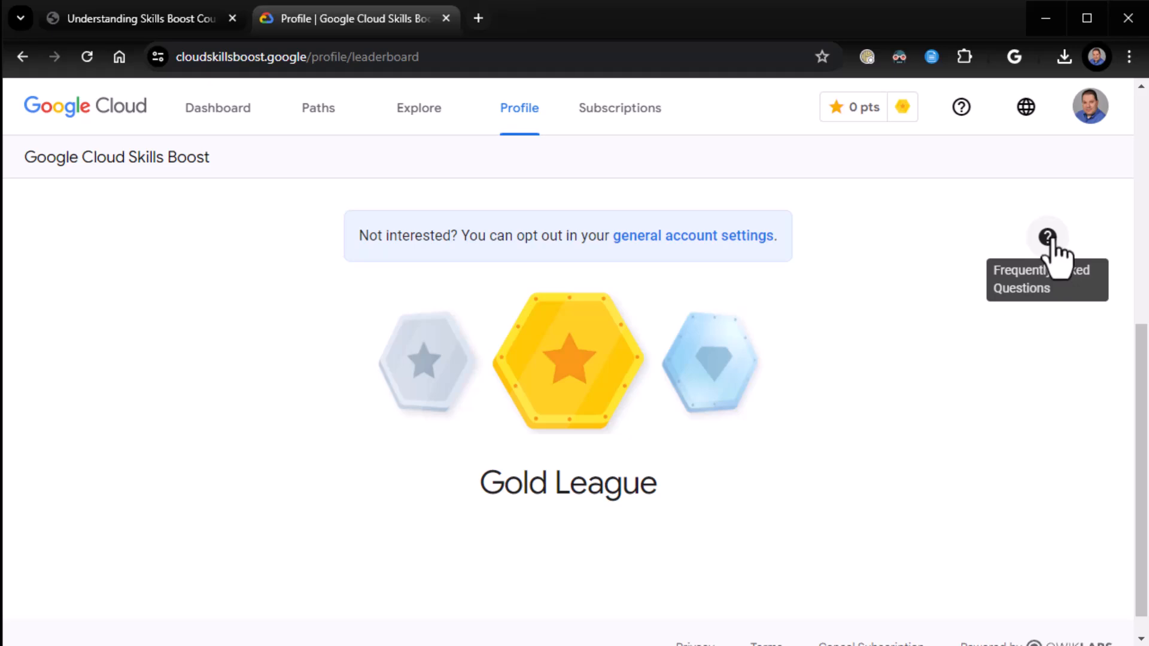
Open the leaderboard FAQ and expand 'How do I earn points?' and 'What are leagues?'.
click(1046, 237)
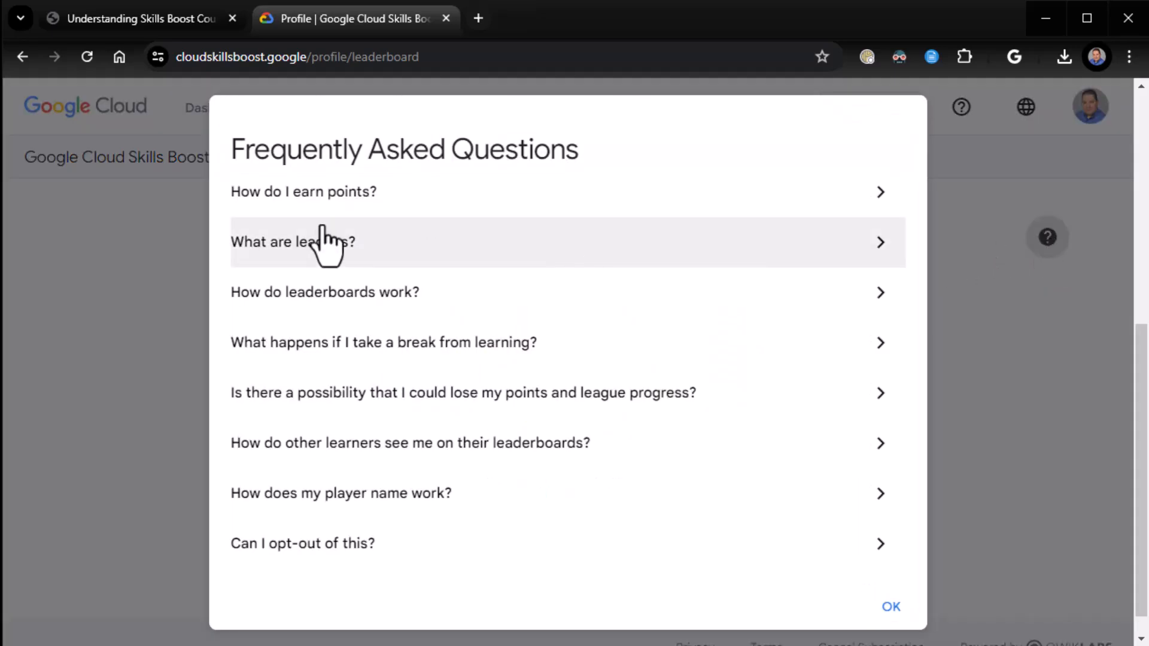
click(136, 18)
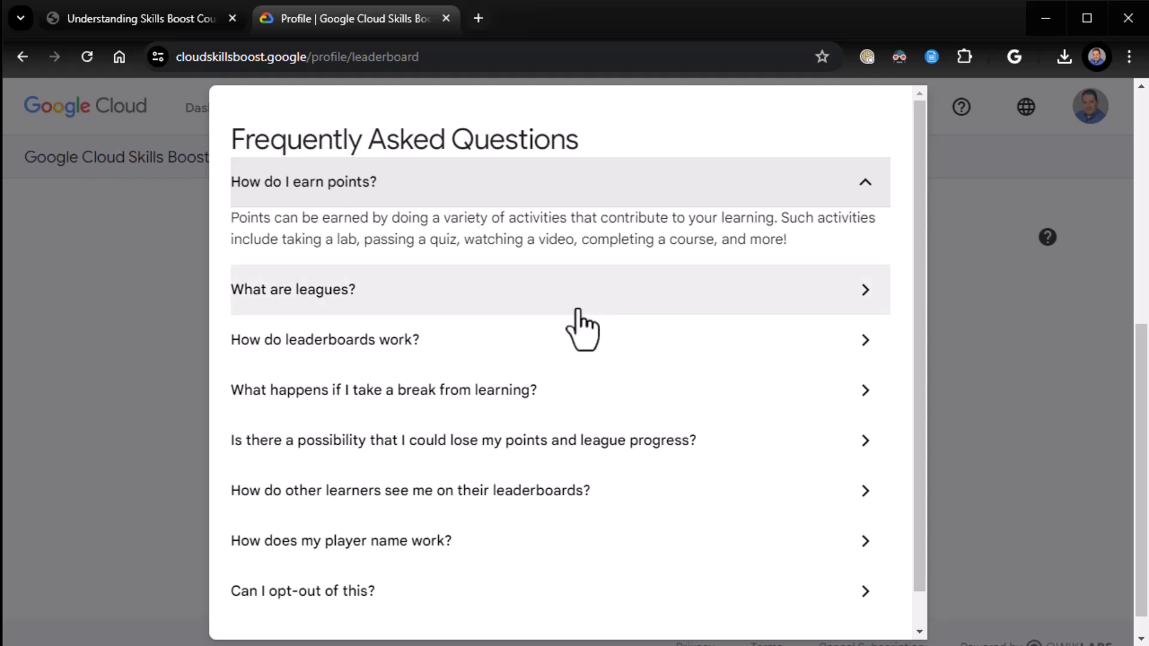
click(557, 288)
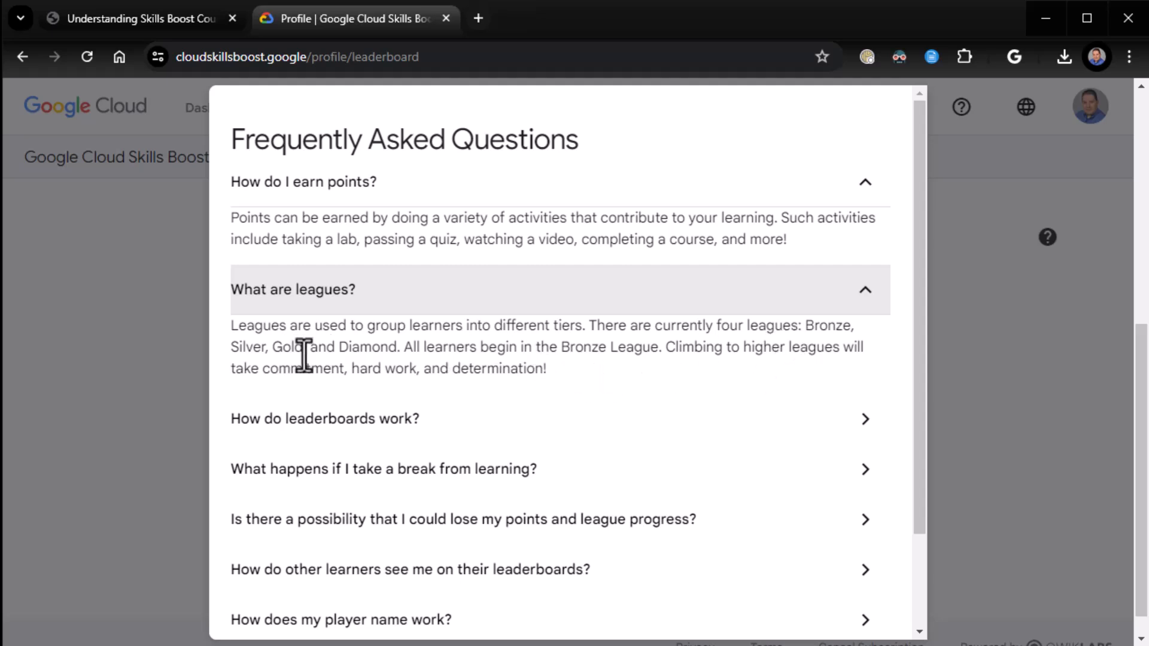
mouse_move(476, 348)
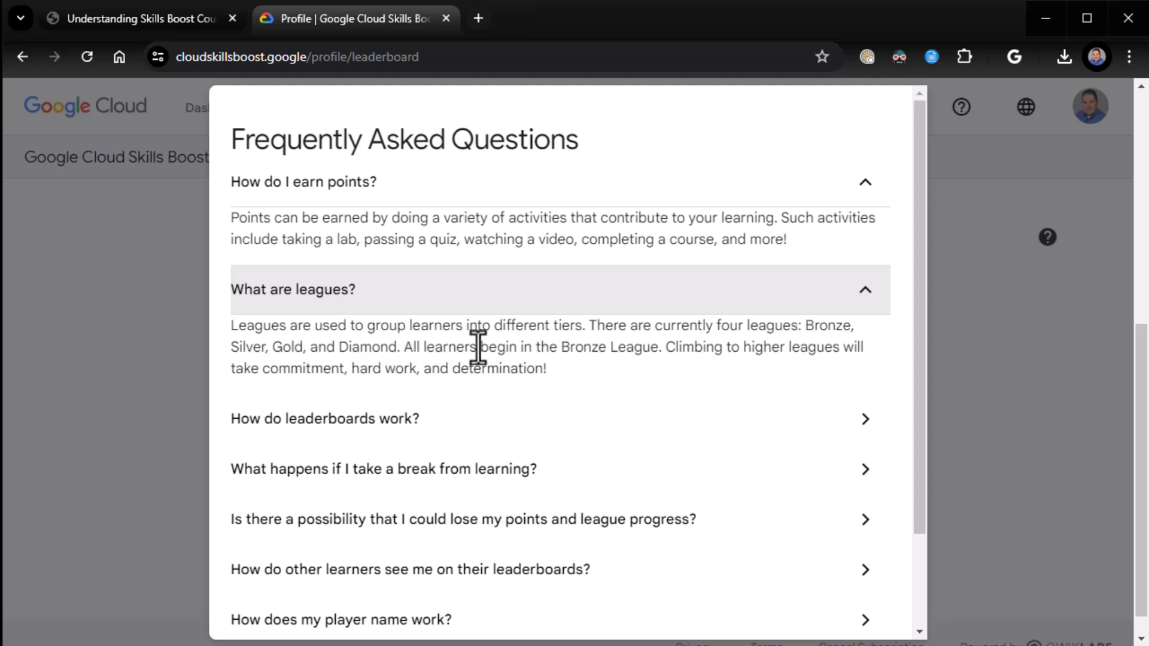
drag(562, 347, 659, 347)
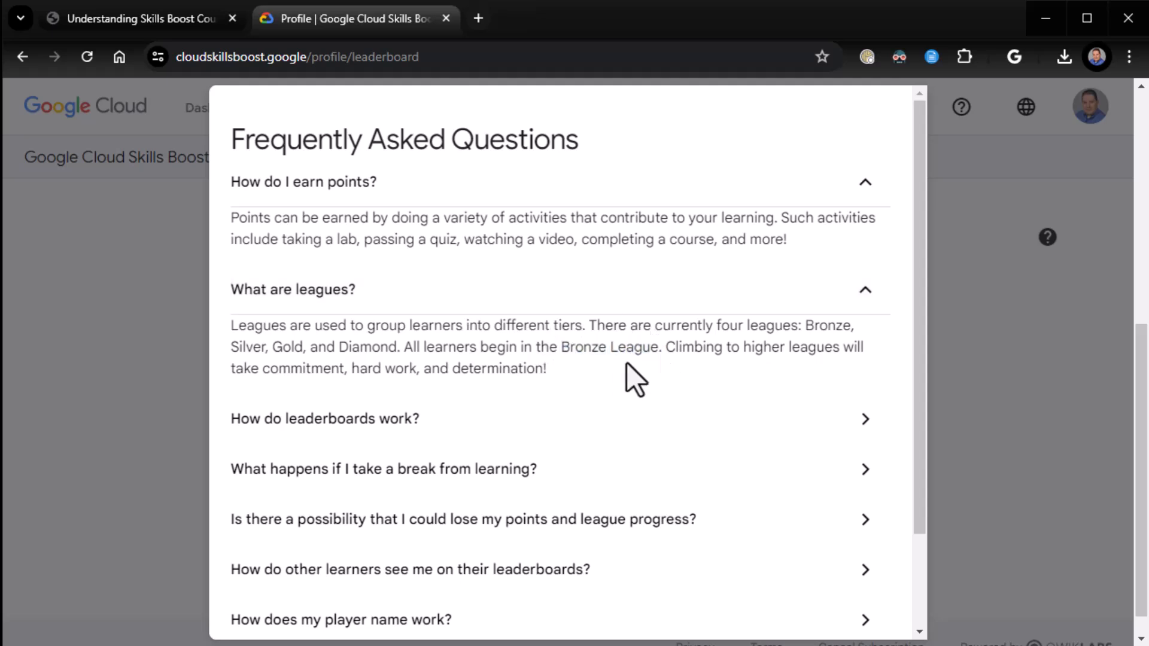
mouse_move(629, 377)
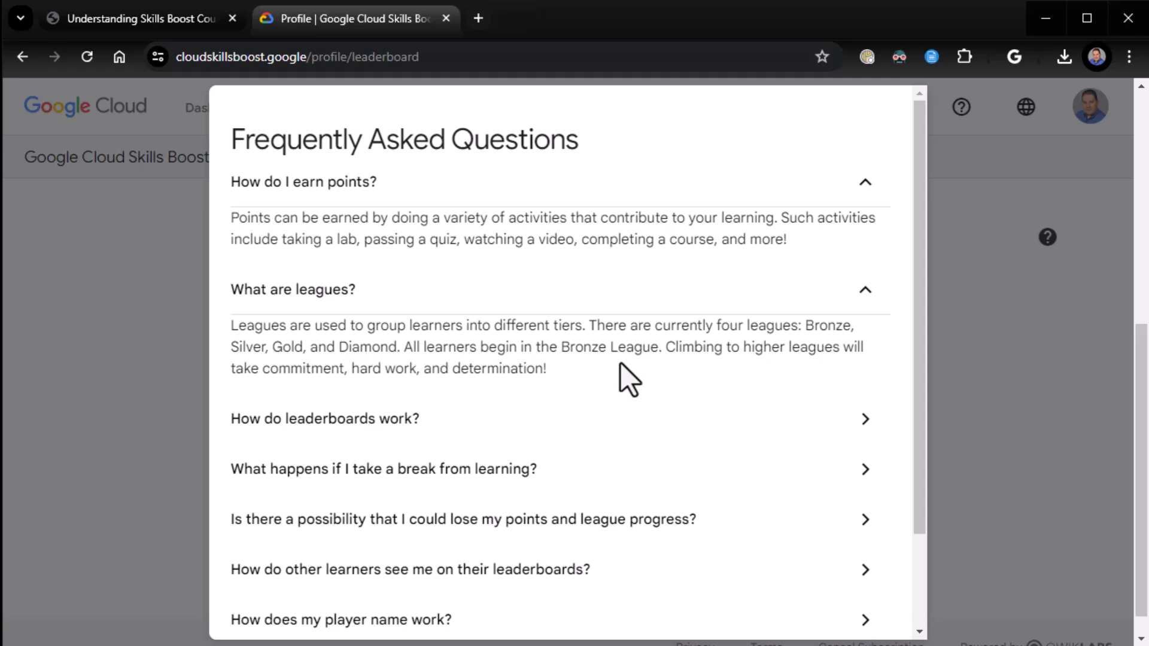
click(325, 418)
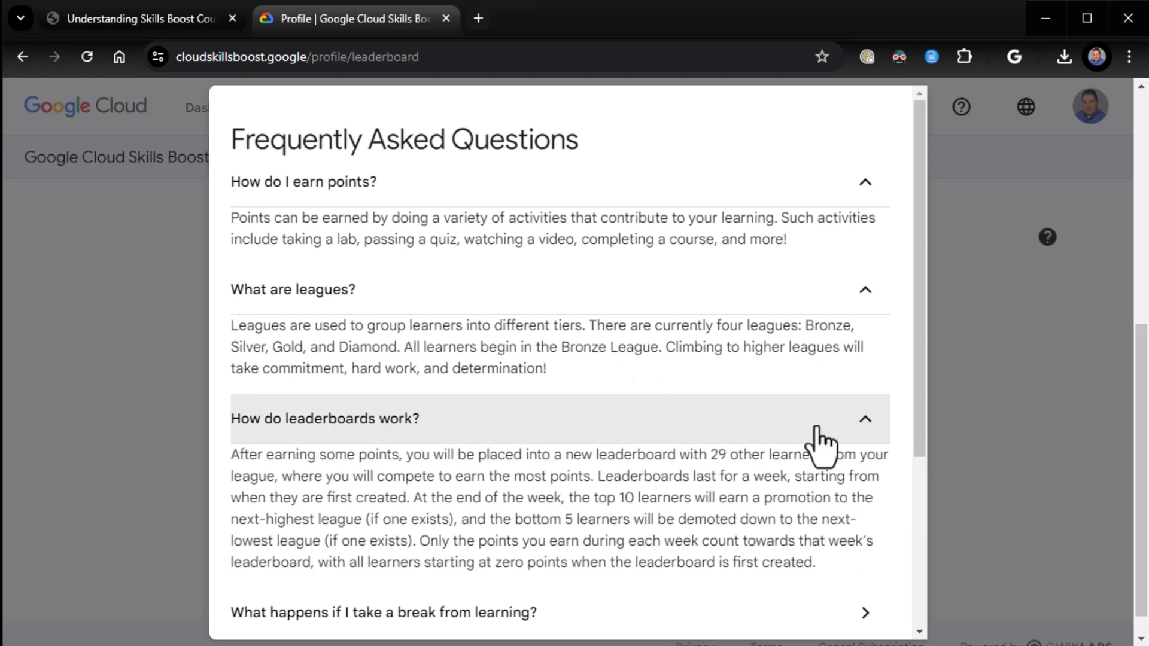
scroll(down, 3)
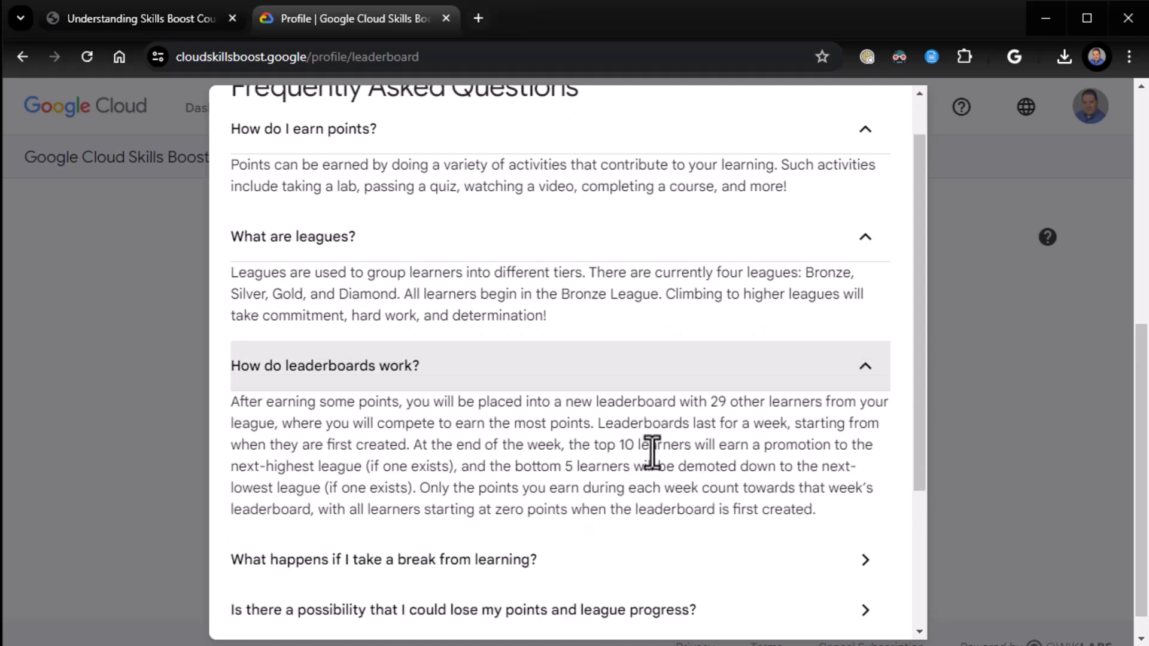
scroll(down, 3)
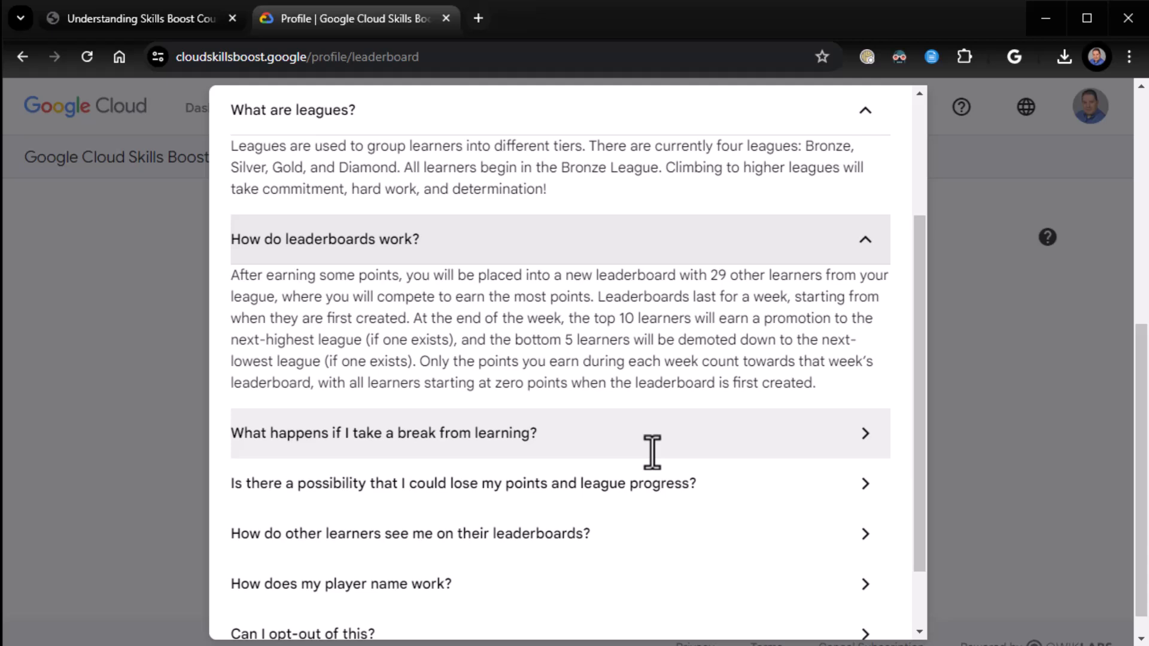
mouse_move(511, 326)
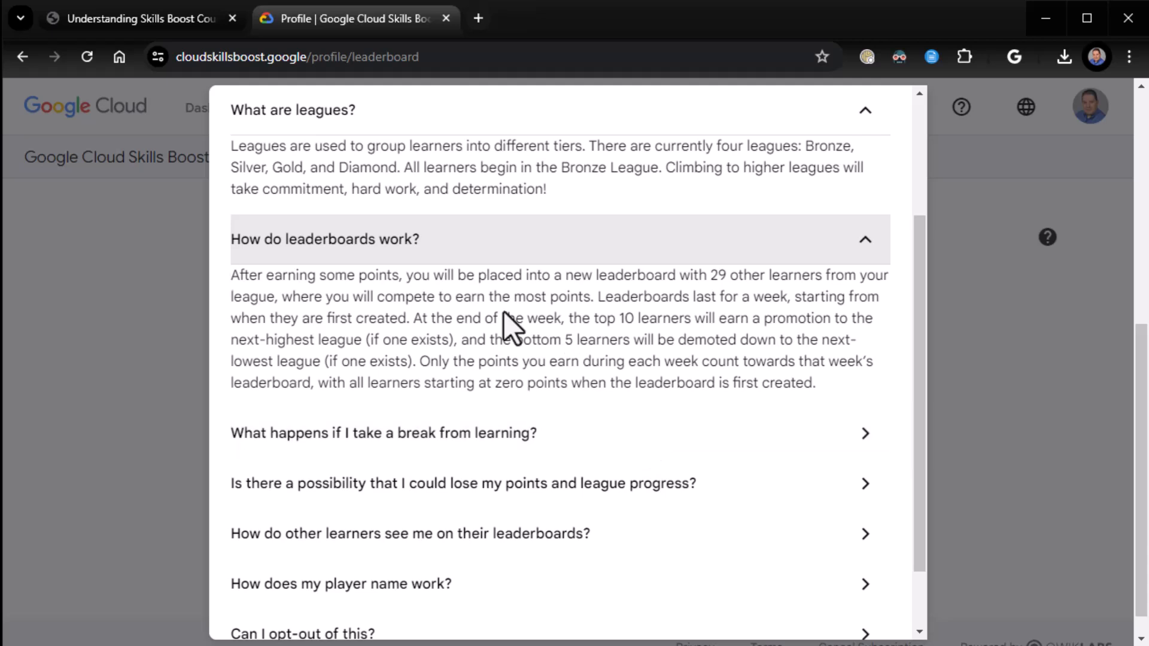
mouse_move(758, 334)
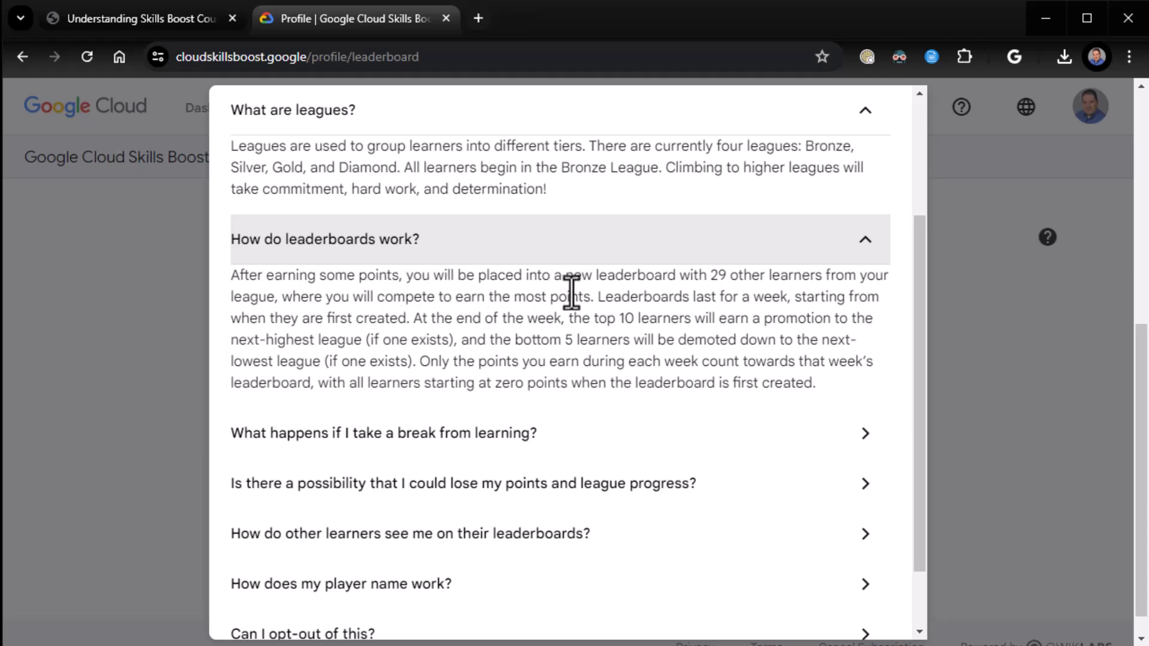
mouse_move(846, 297)
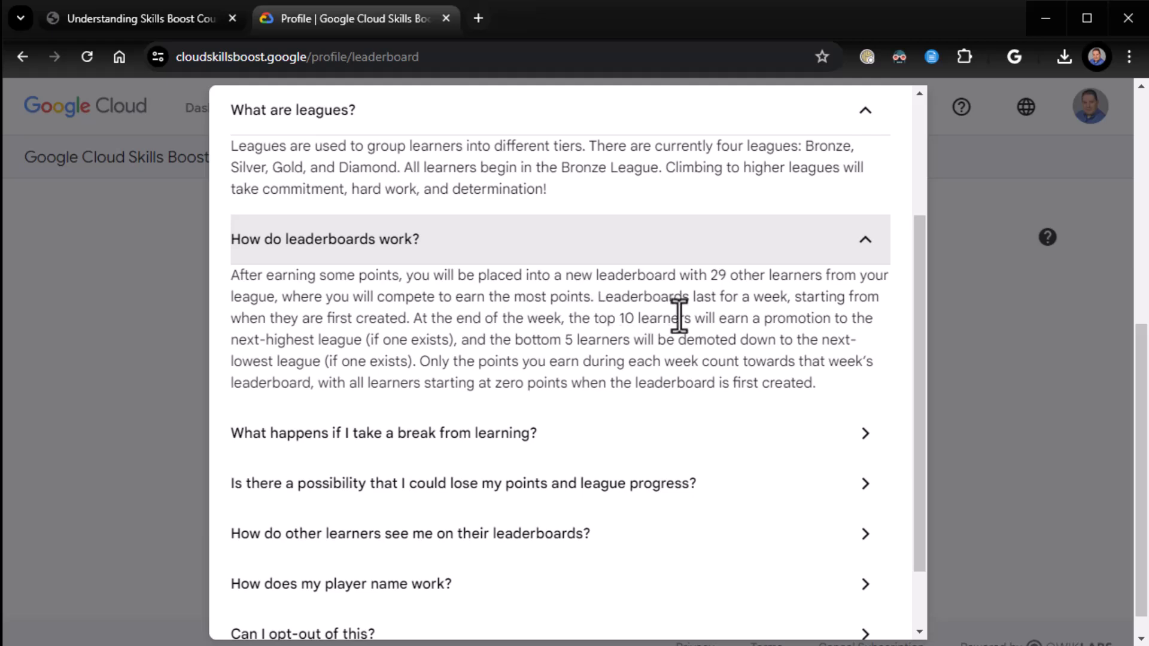
mouse_move(780, 321)
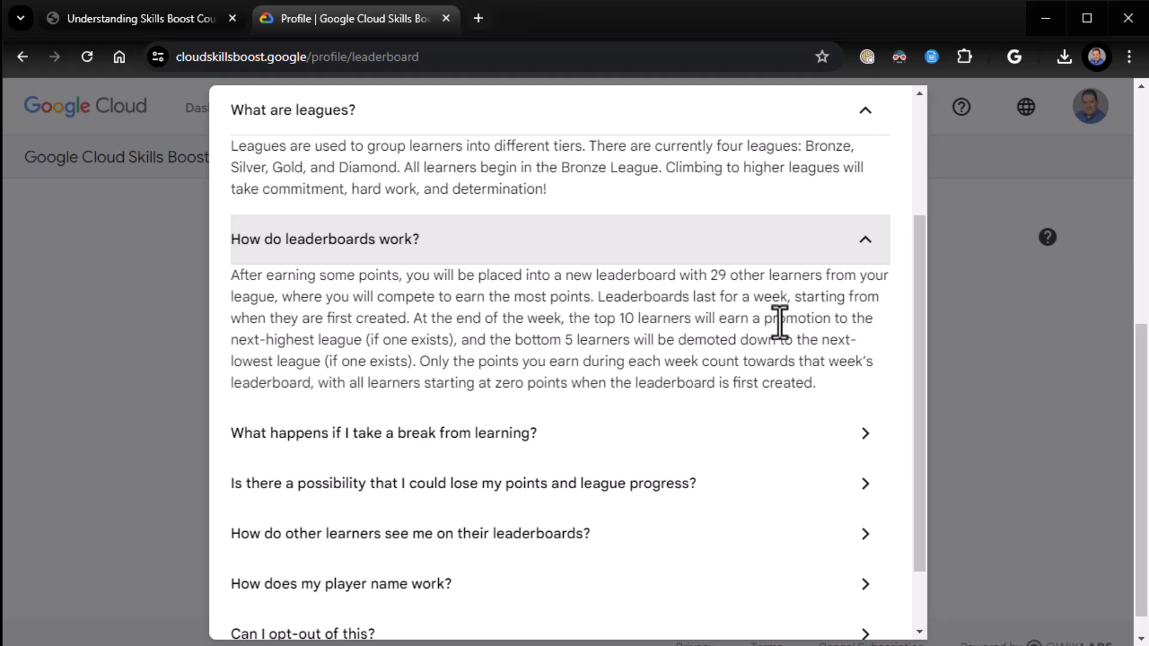
mouse_move(359, 337)
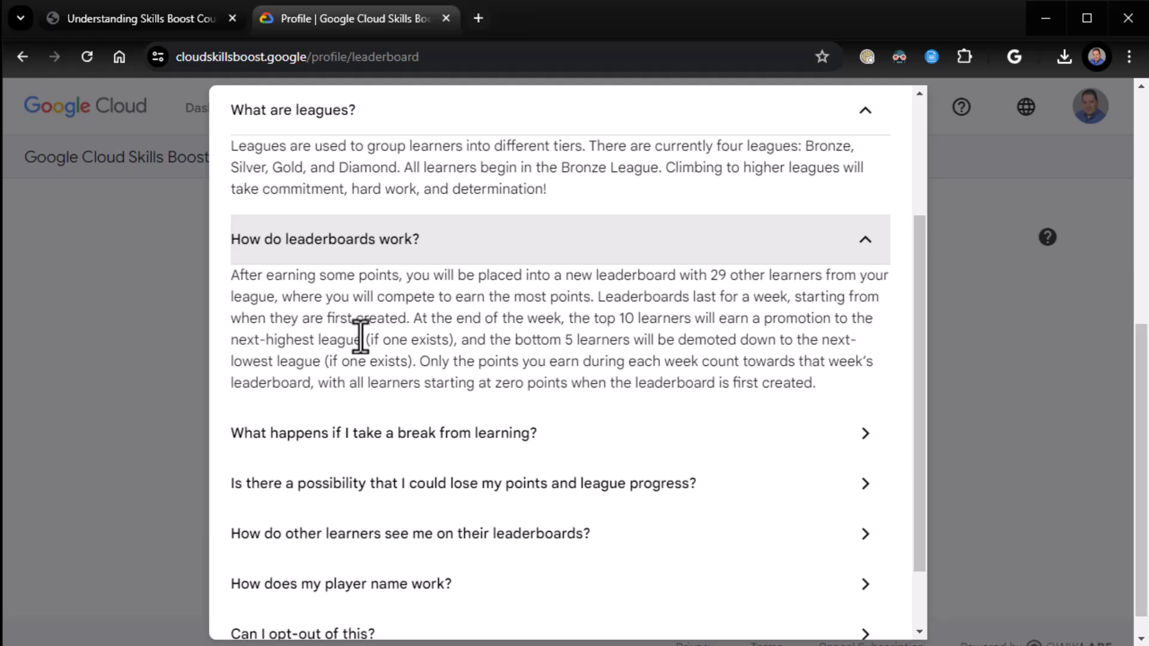
mouse_move(753, 359)
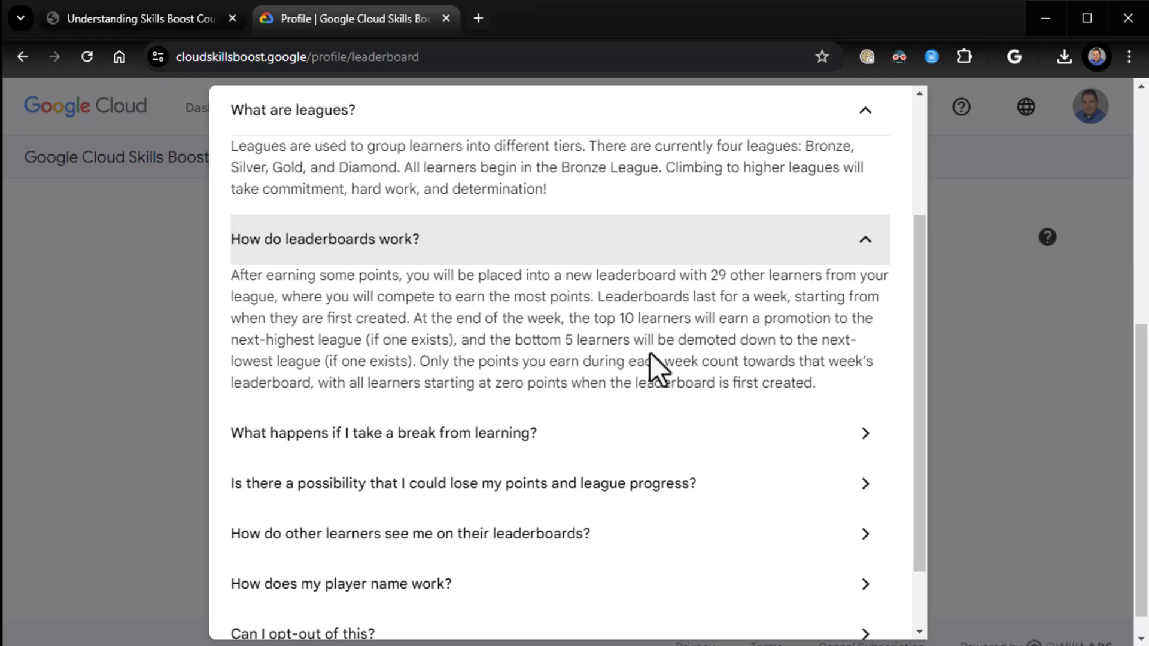
mouse_move(395, 369)
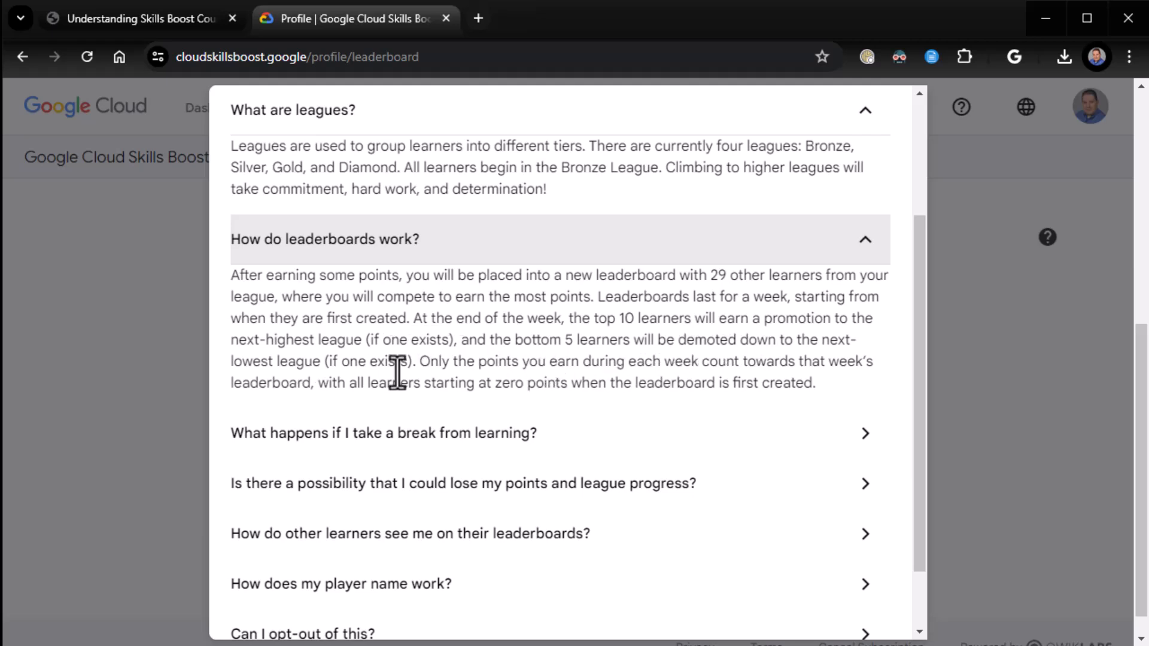
mouse_move(458, 392)
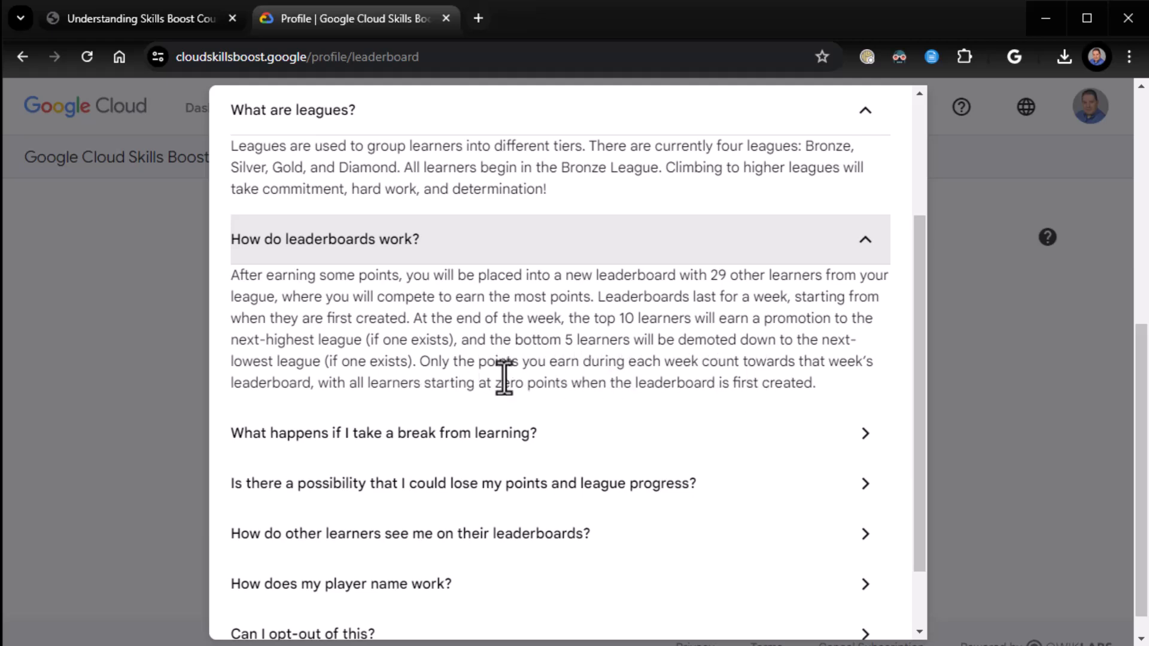
mouse_move(487, 388)
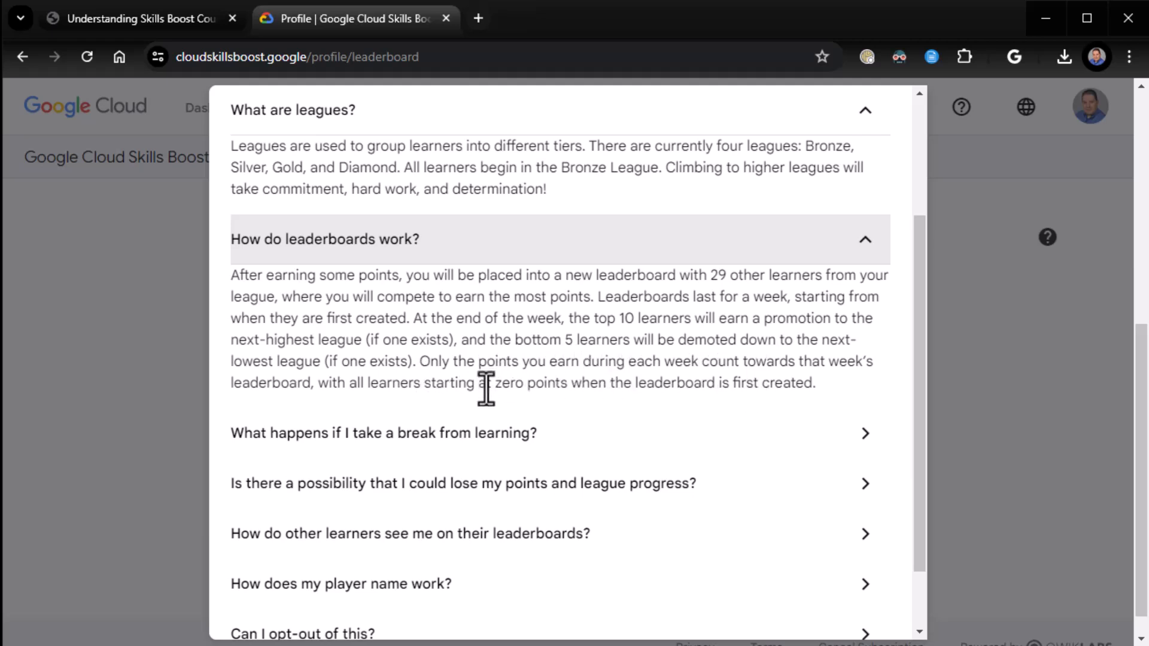
mouse_move(628, 381)
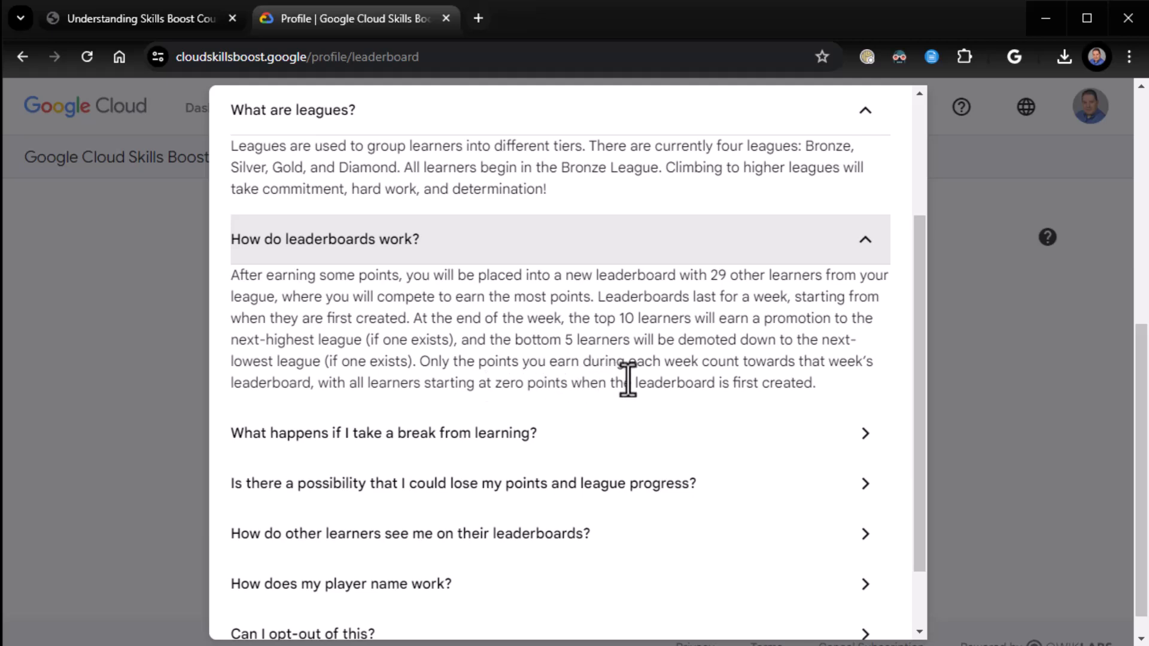
scroll(down, 3)
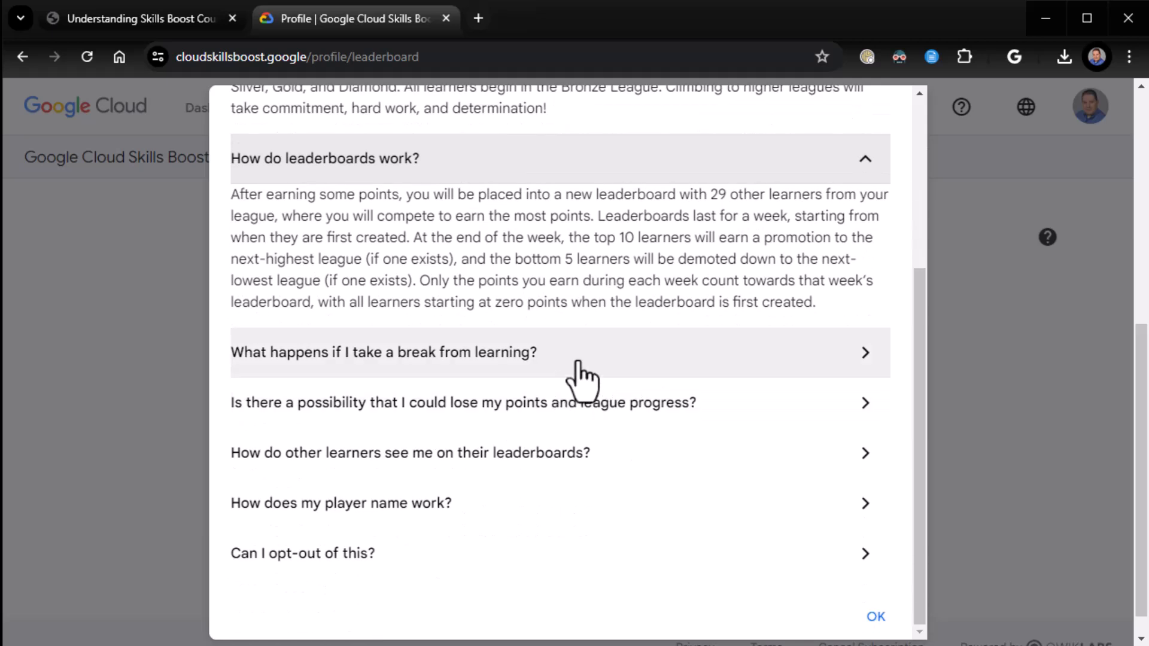
Expand the FAQ answers on taking a break, possible resets, and how other learners see you.
click(383, 352)
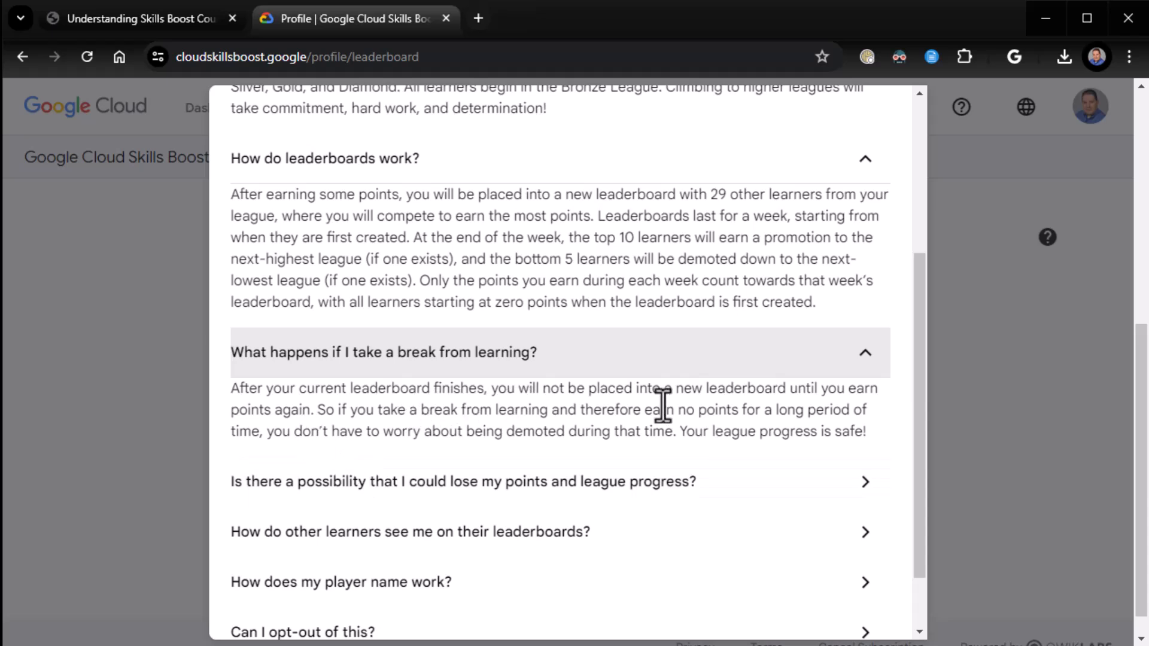
mouse_move(663, 481)
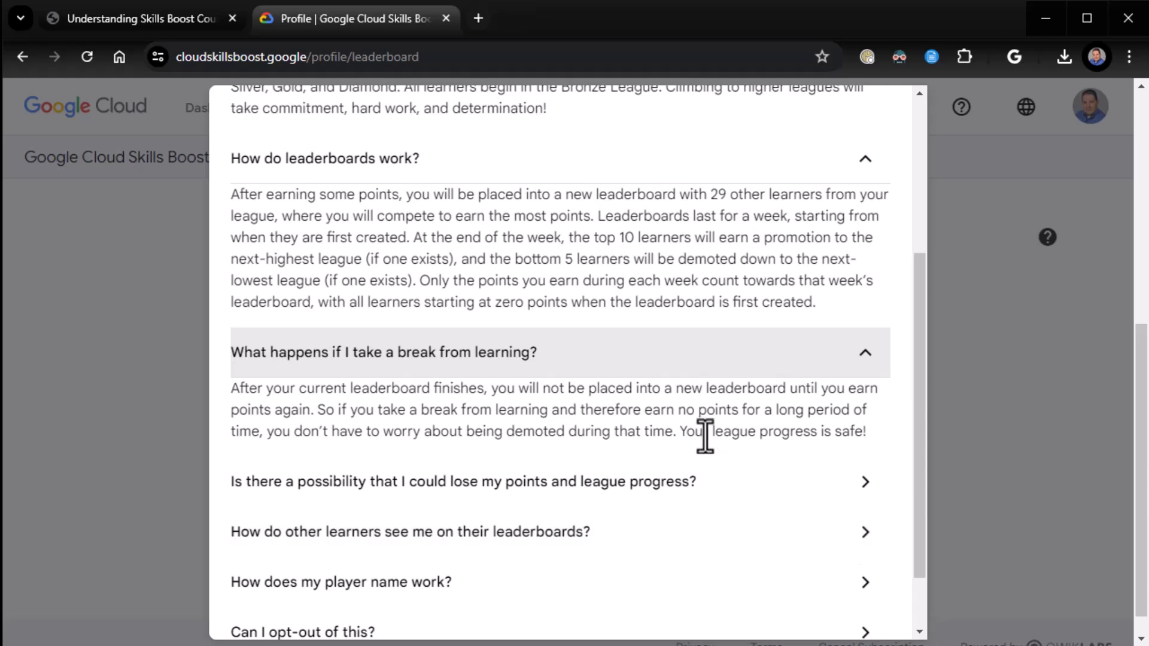
mouse_move(705, 513)
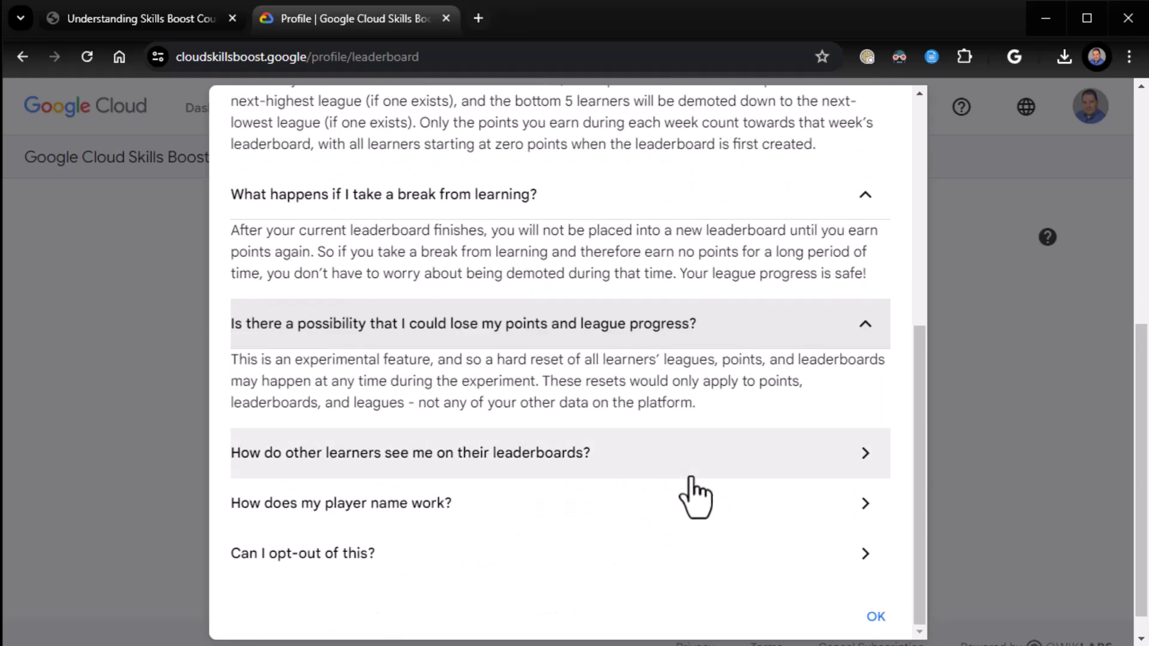
mouse_move(659, 479)
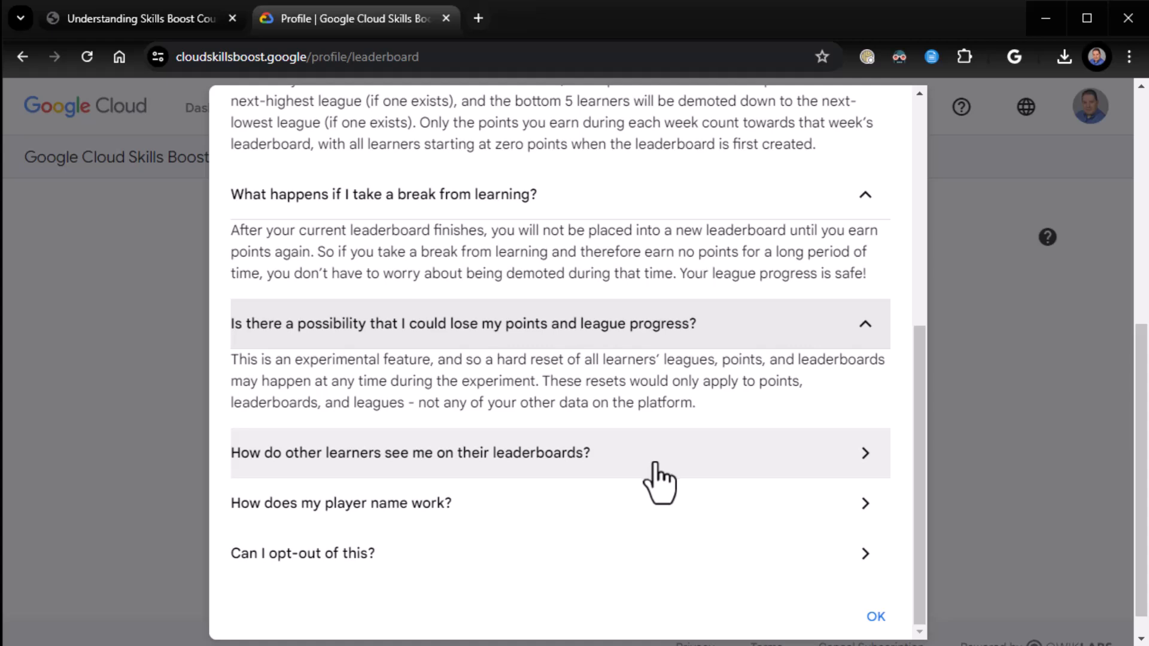
click(410, 452)
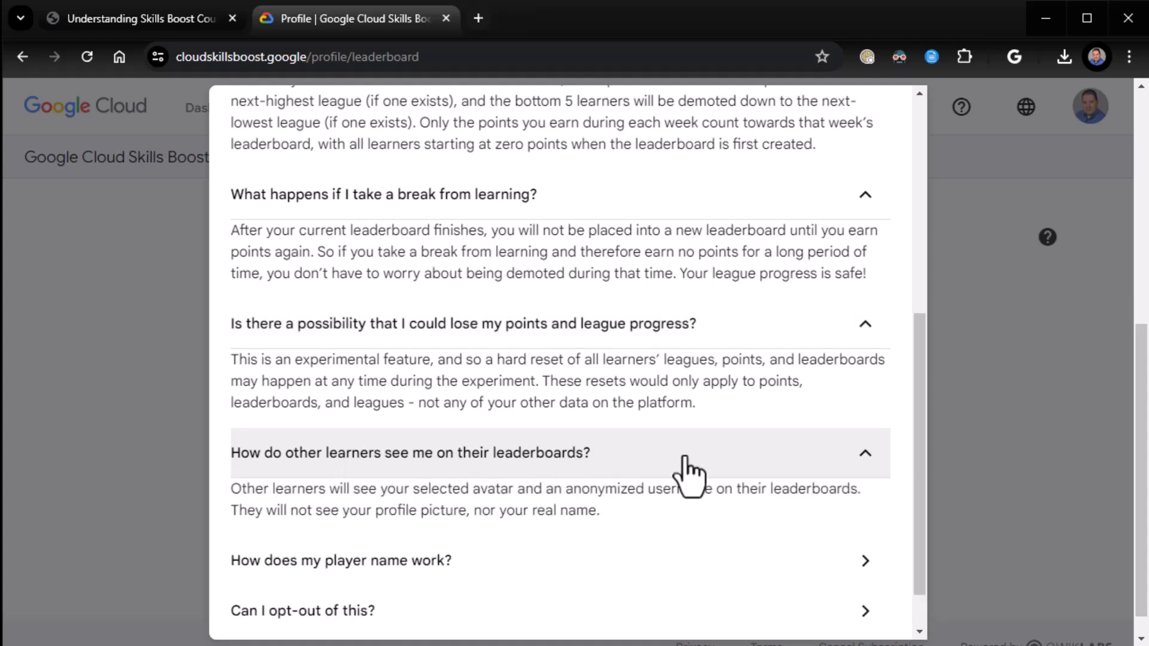
scroll(down, 3)
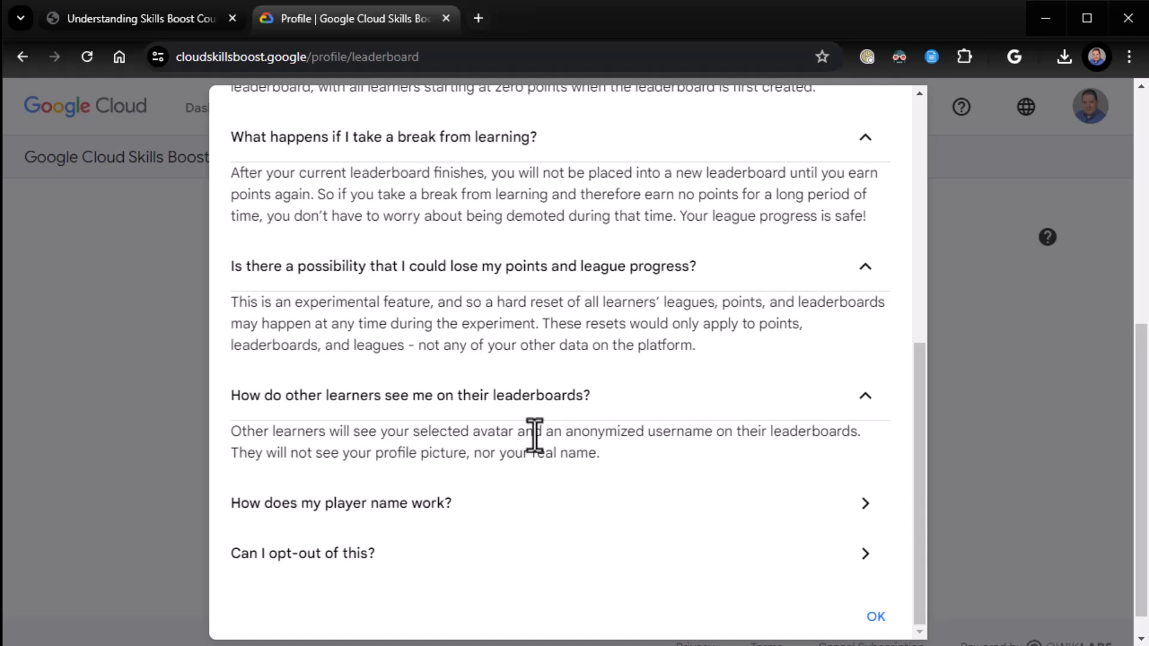
mouse_move(447, 453)
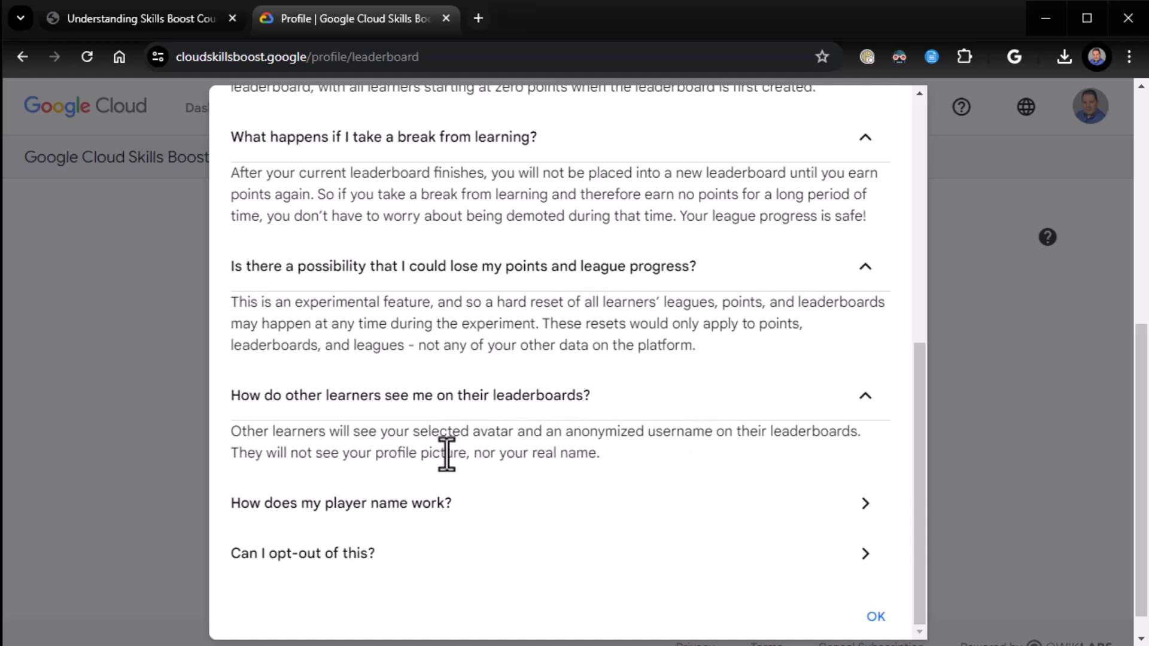
mouse_move(574, 433)
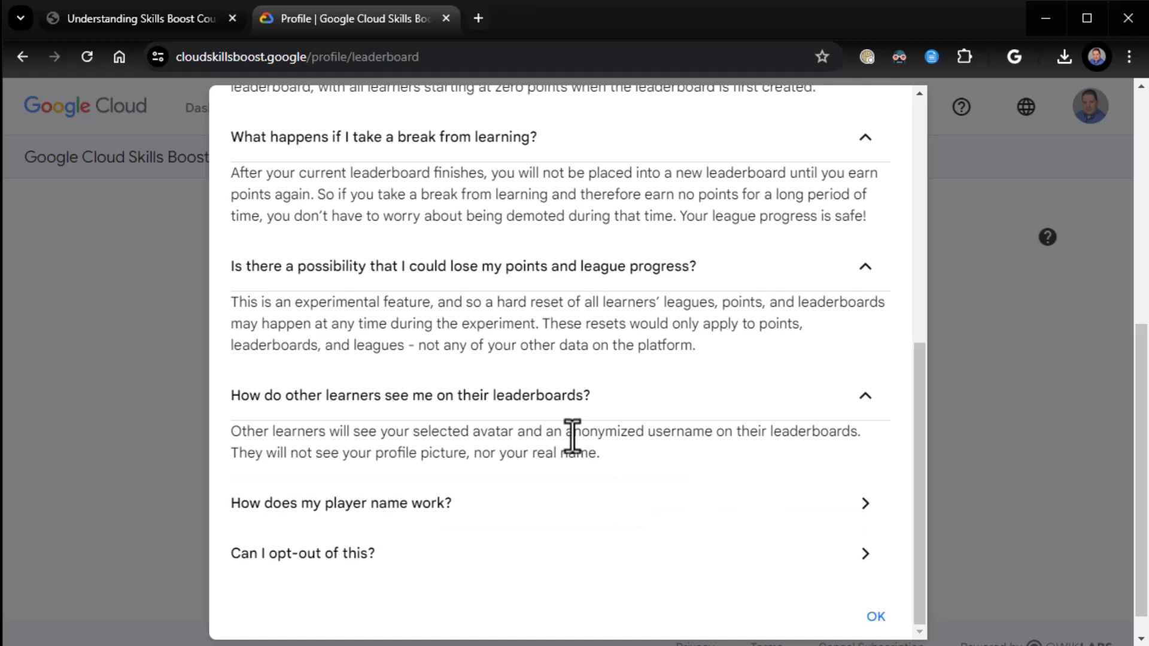
click(339, 503)
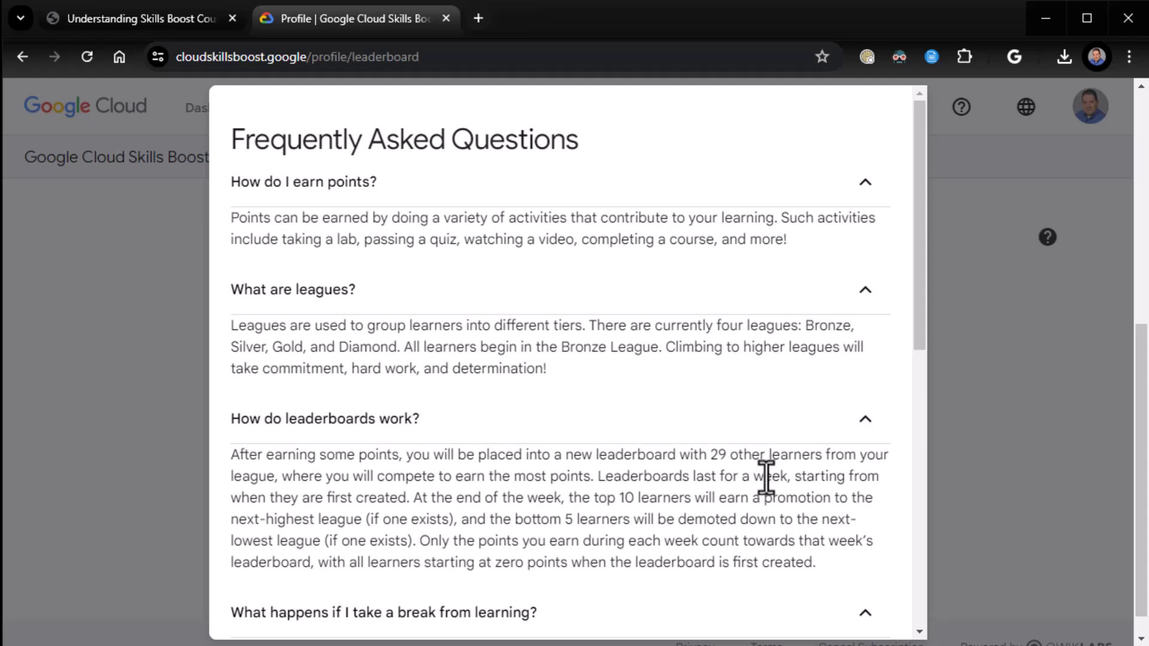
mouse_move(719, 465)
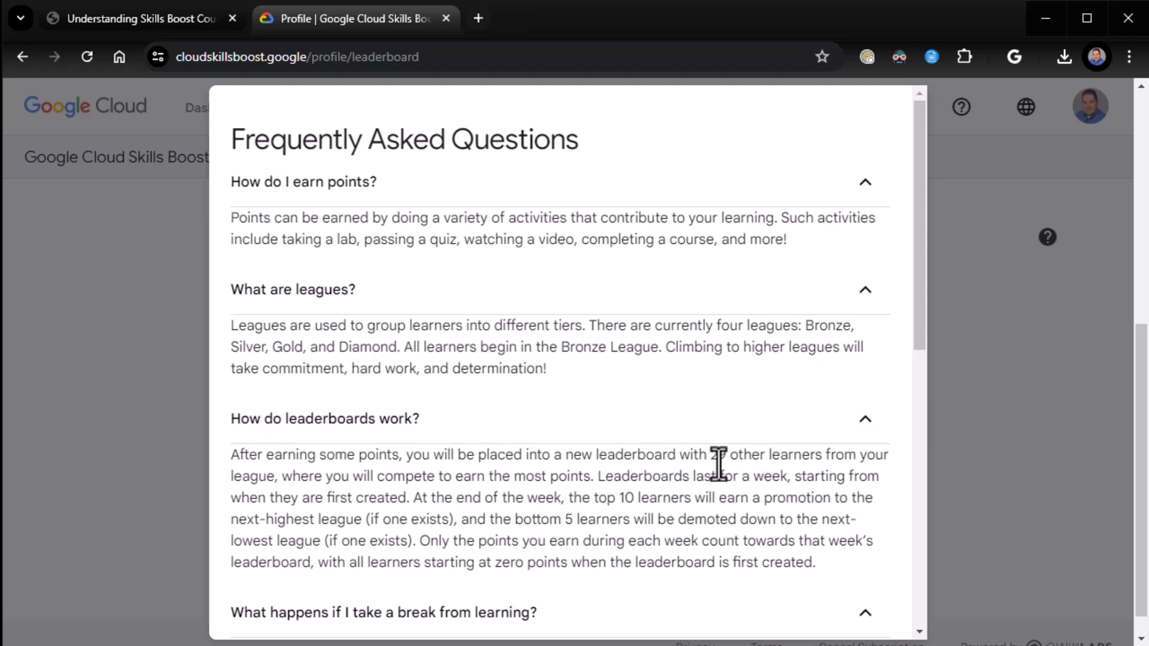
mouse_move(979, 409)
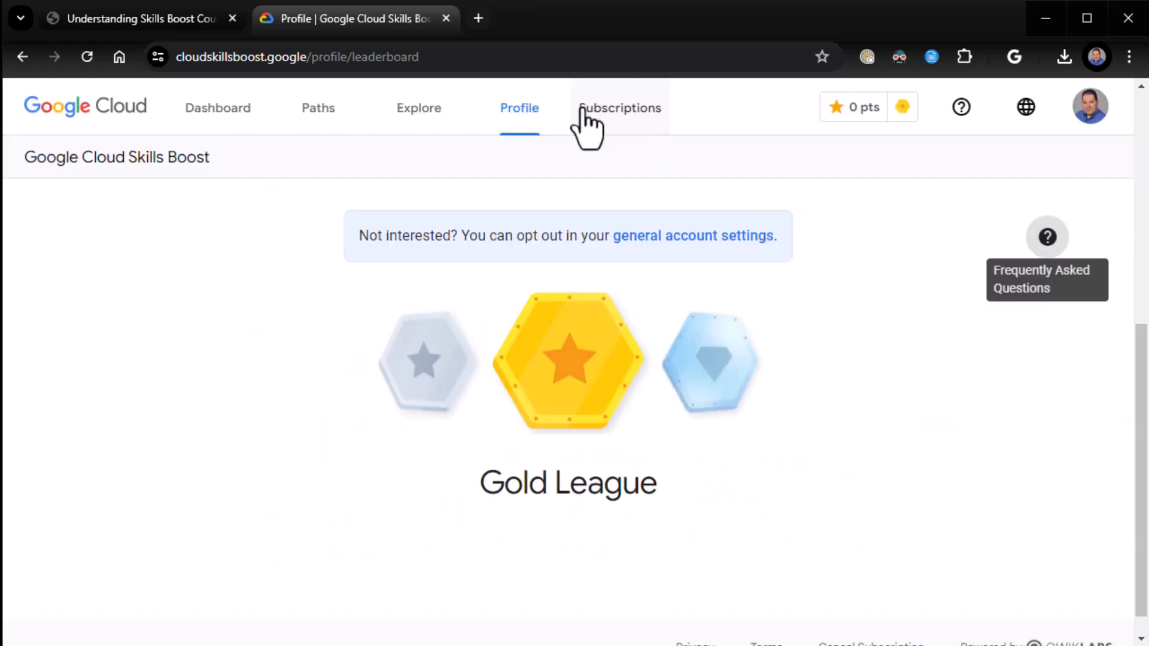
scroll(down, 3)
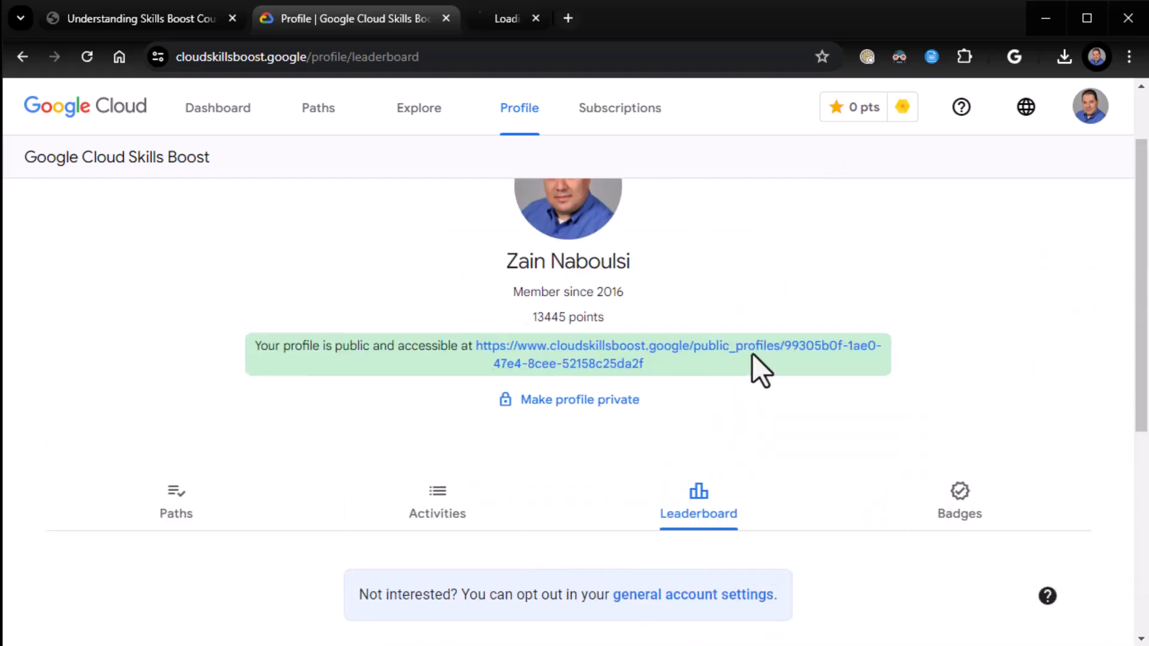
click(678, 345)
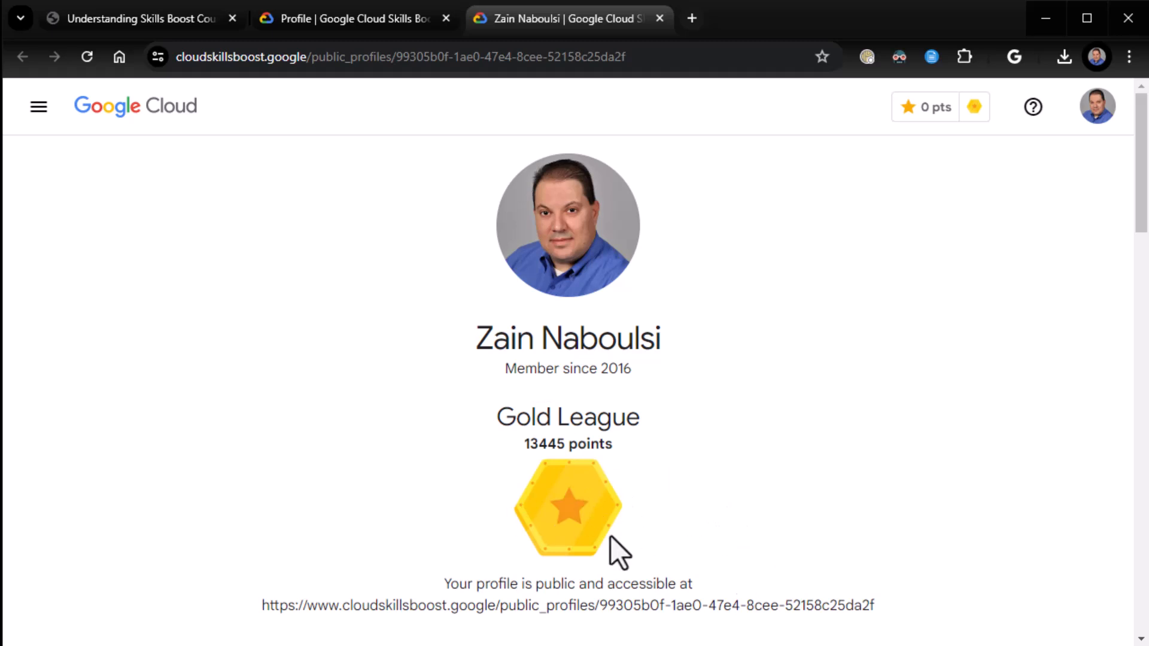
mouse_move(572, 51)
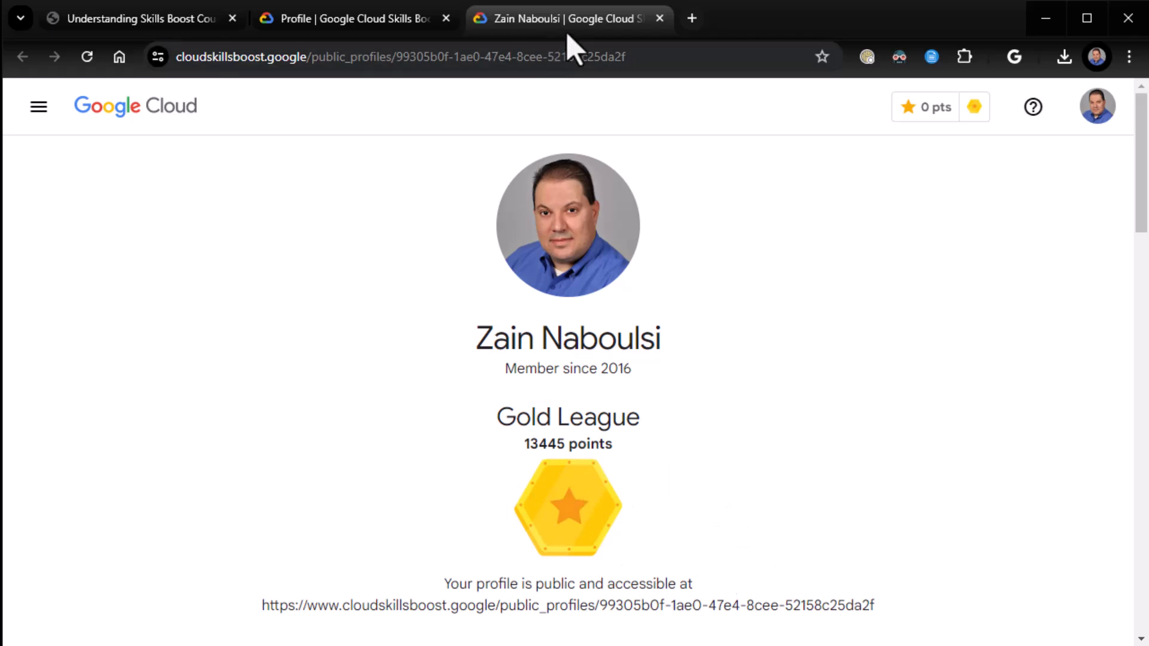
mouse_move(658, 19)
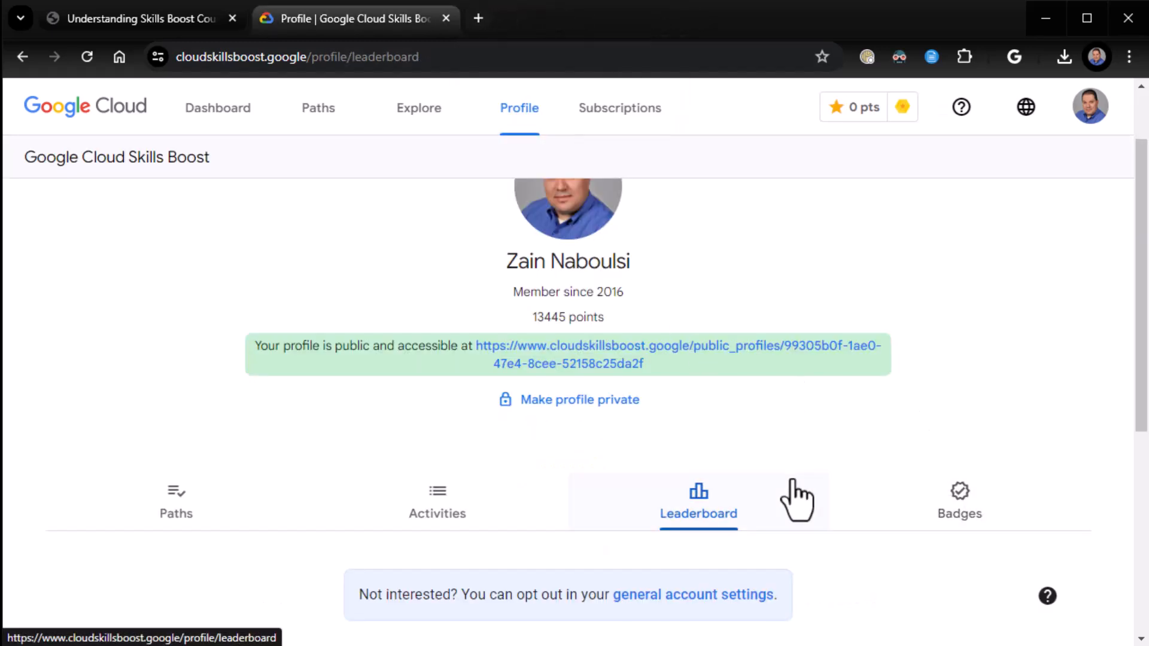
View the profile's learning paths, then scroll the Activities list of completed courses, quizzes and labs.
click(697, 501)
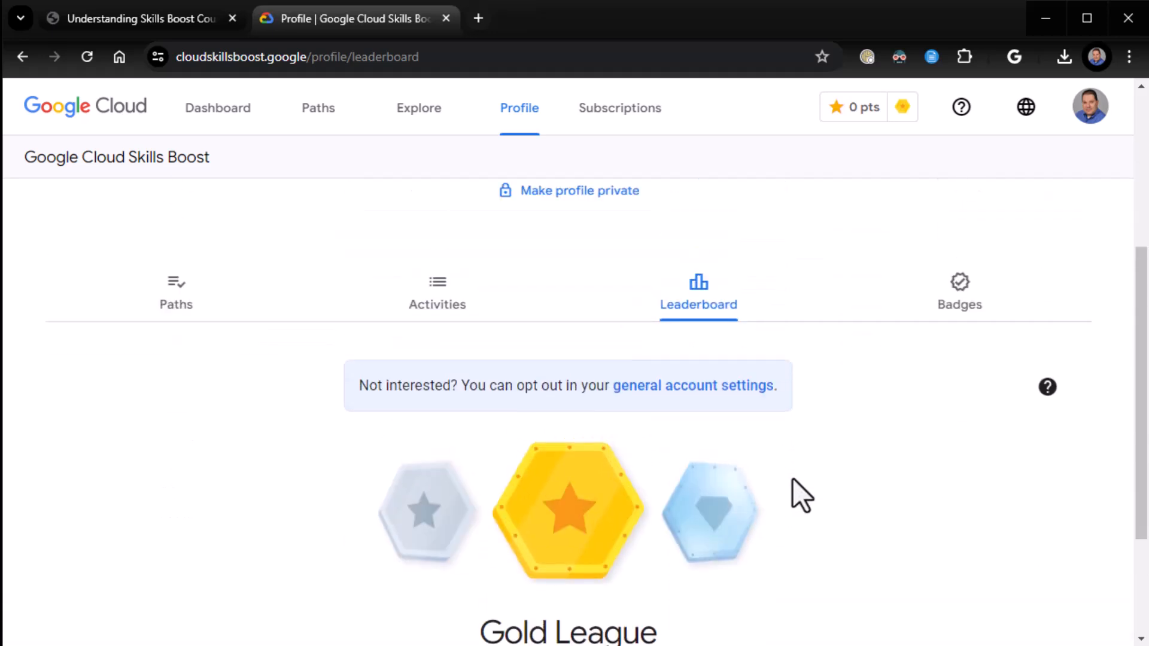
mouse_move(570, 301)
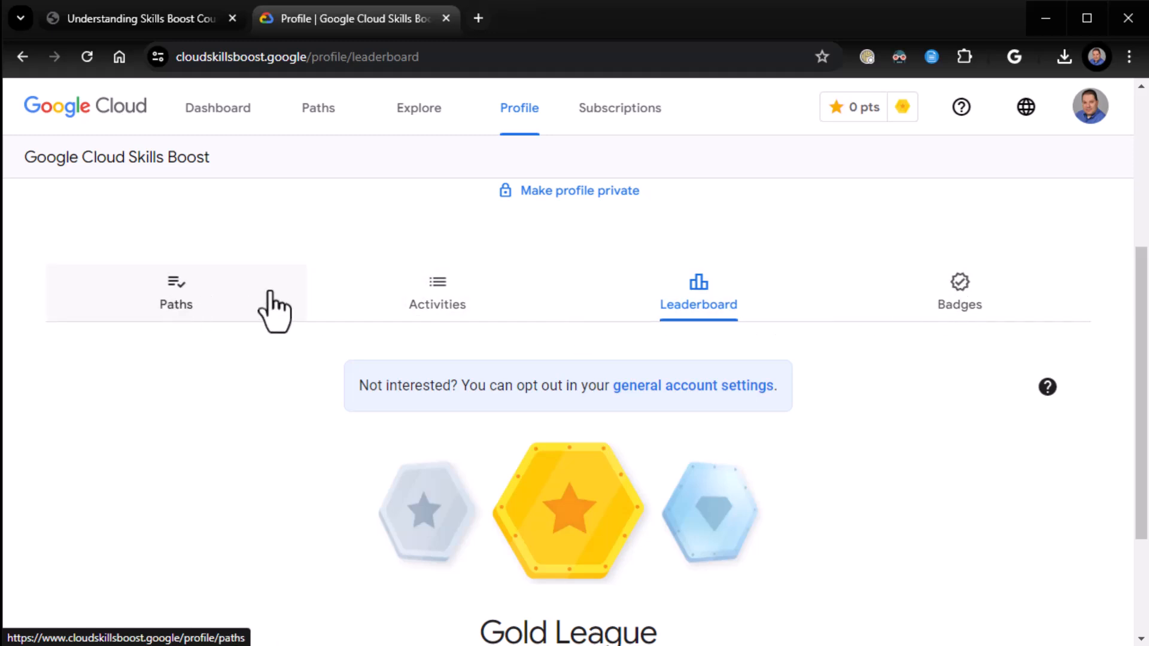
mouse_move(697, 297)
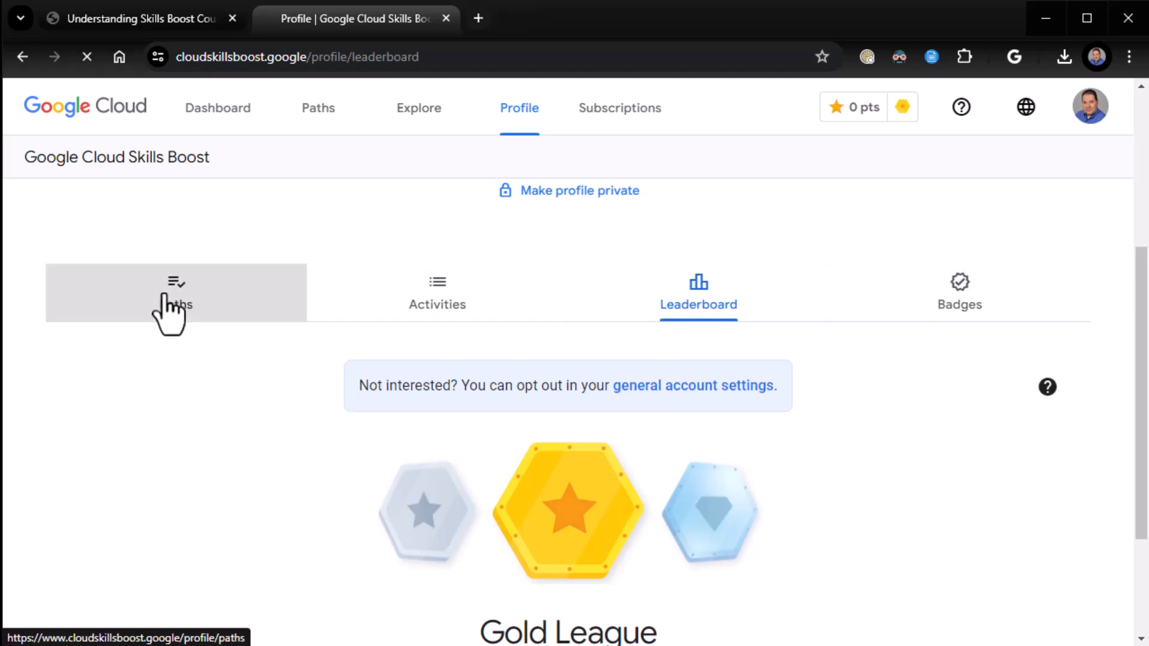
click(176, 292)
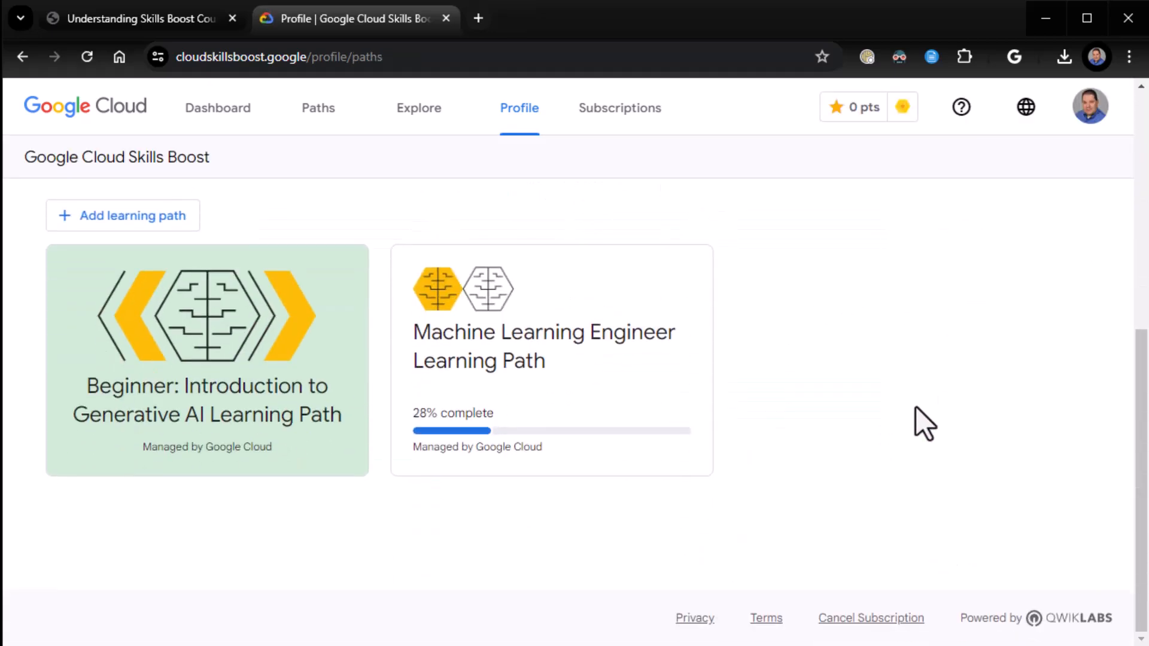
mouse_move(577, 404)
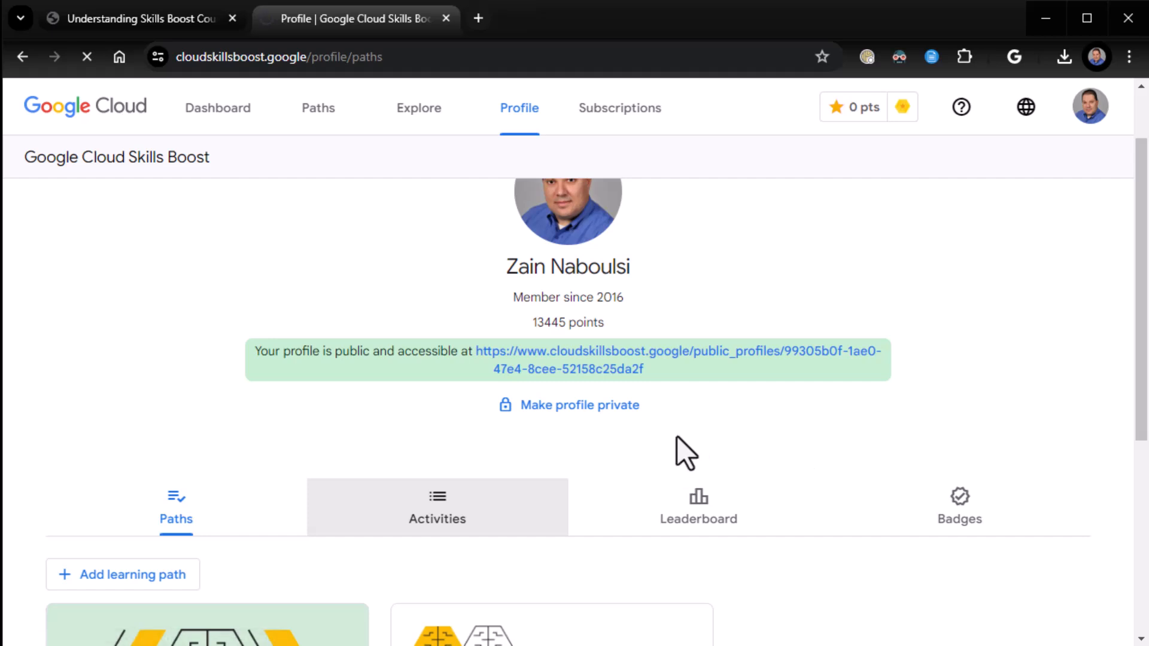
click(437, 507)
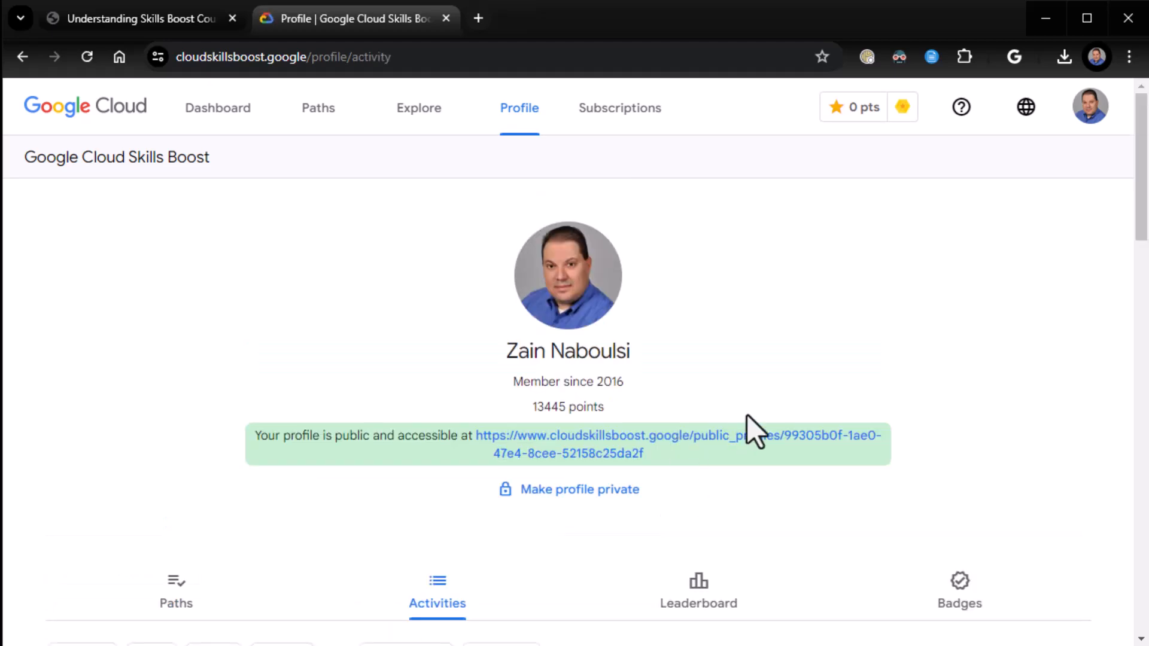
scroll(down, 3)
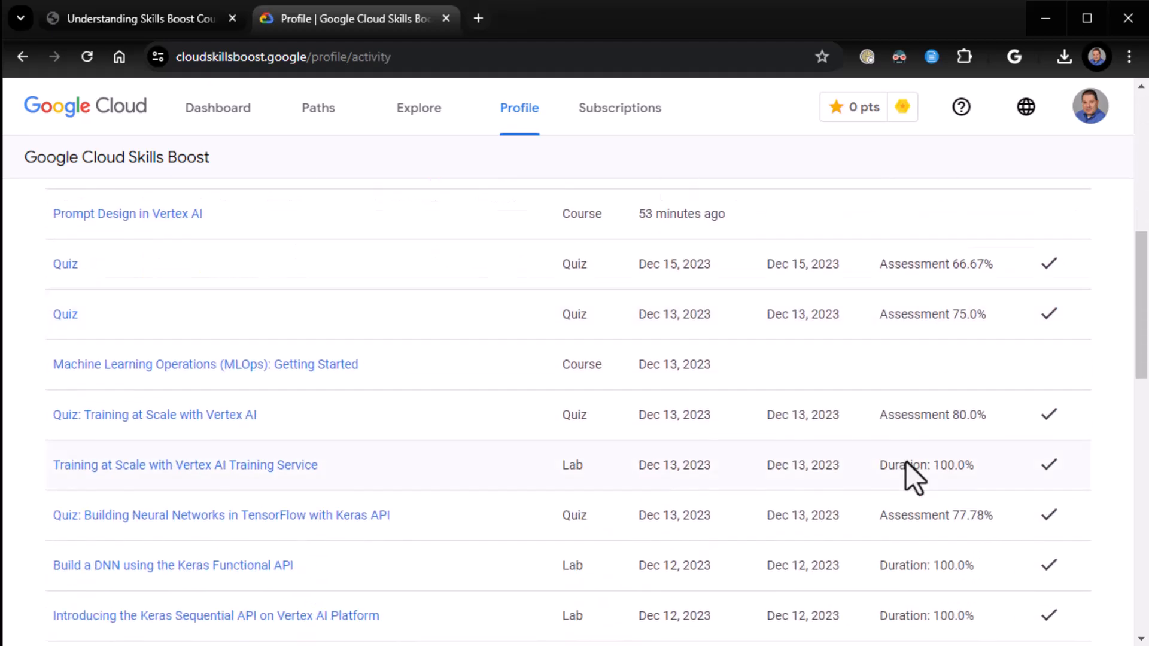
scroll(down, 3)
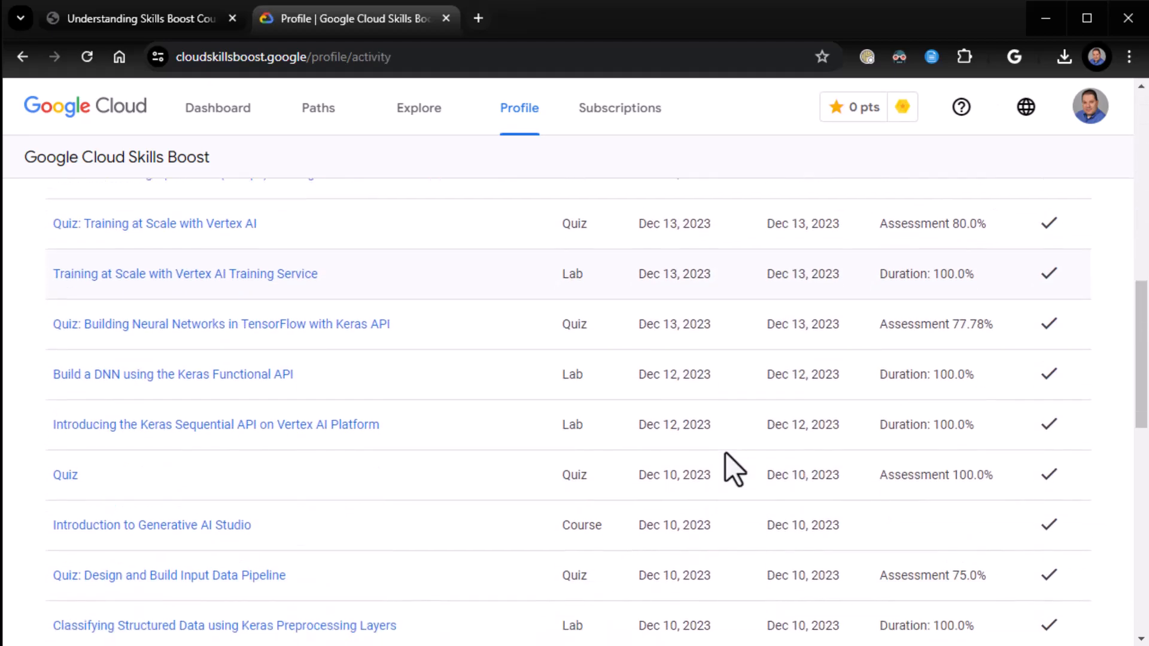
scroll(down, 3)
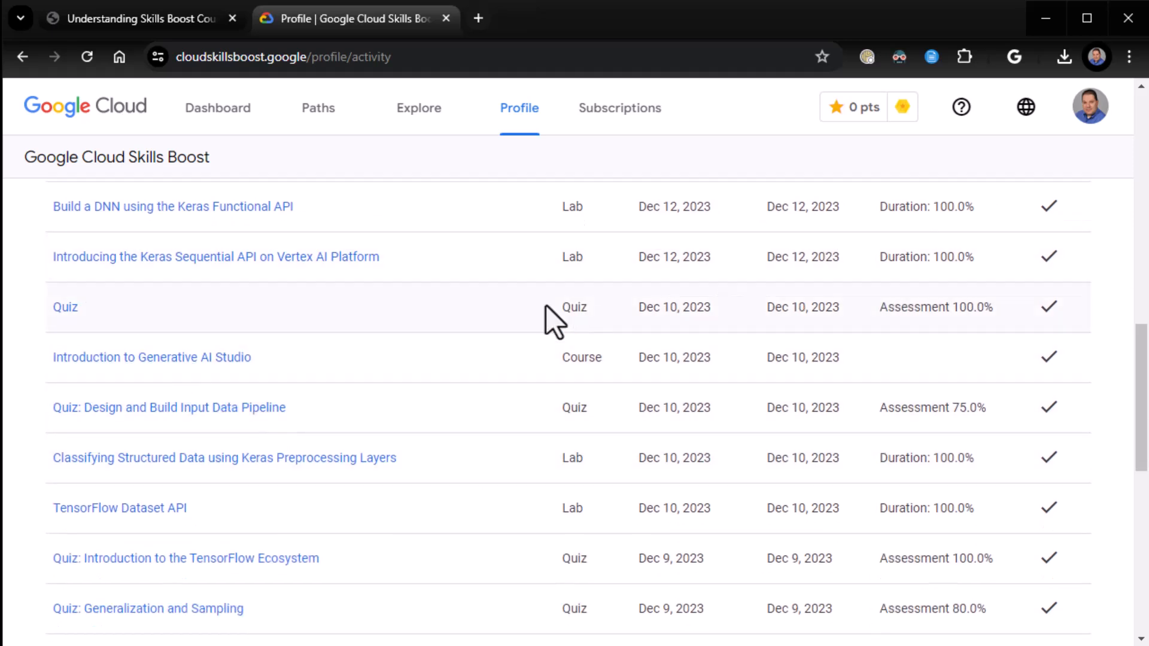
scroll(down, 3)
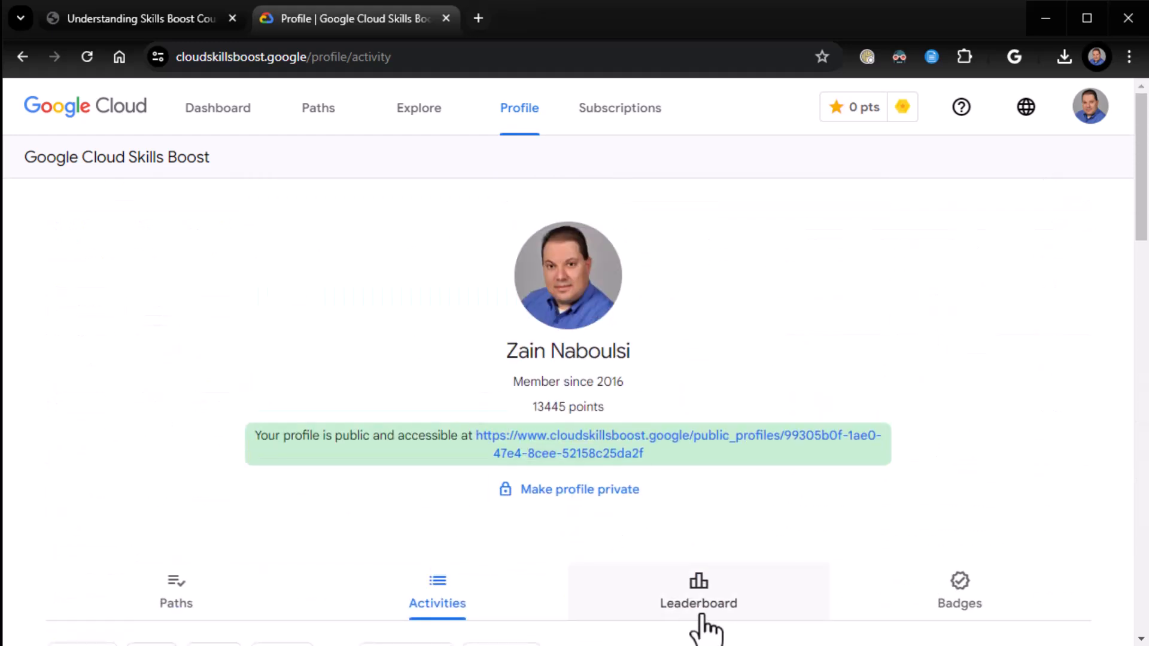
Check the Leaderboard tab, then scroll through the earned completion and skill badges on the Badges tab.
click(698, 592)
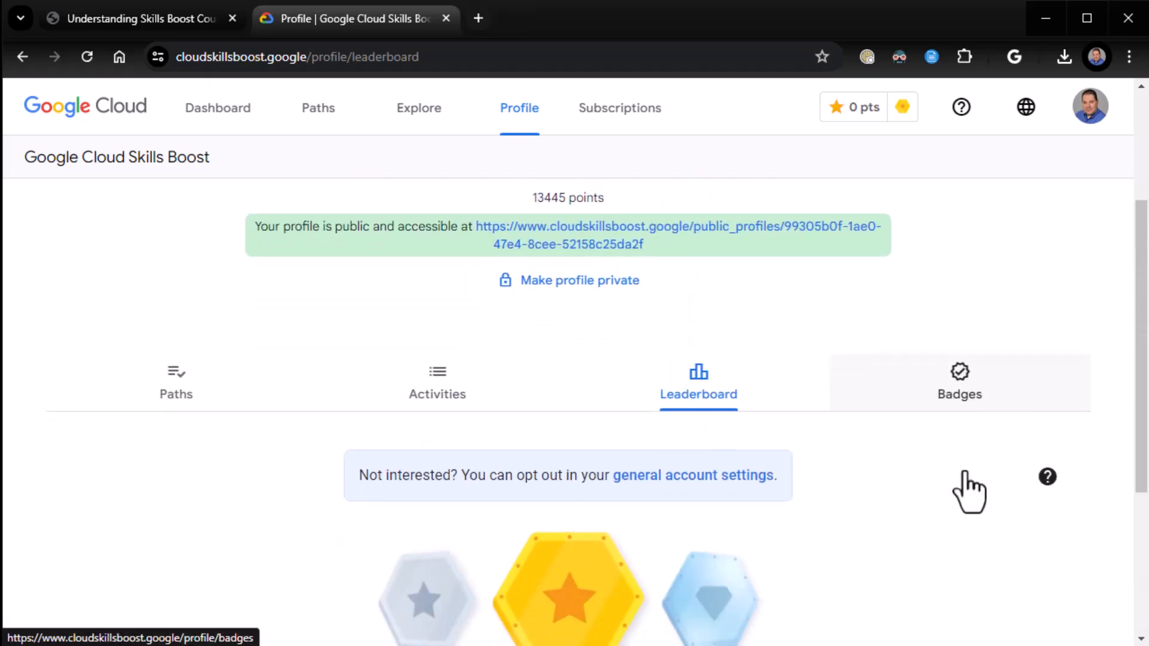
click(959, 381)
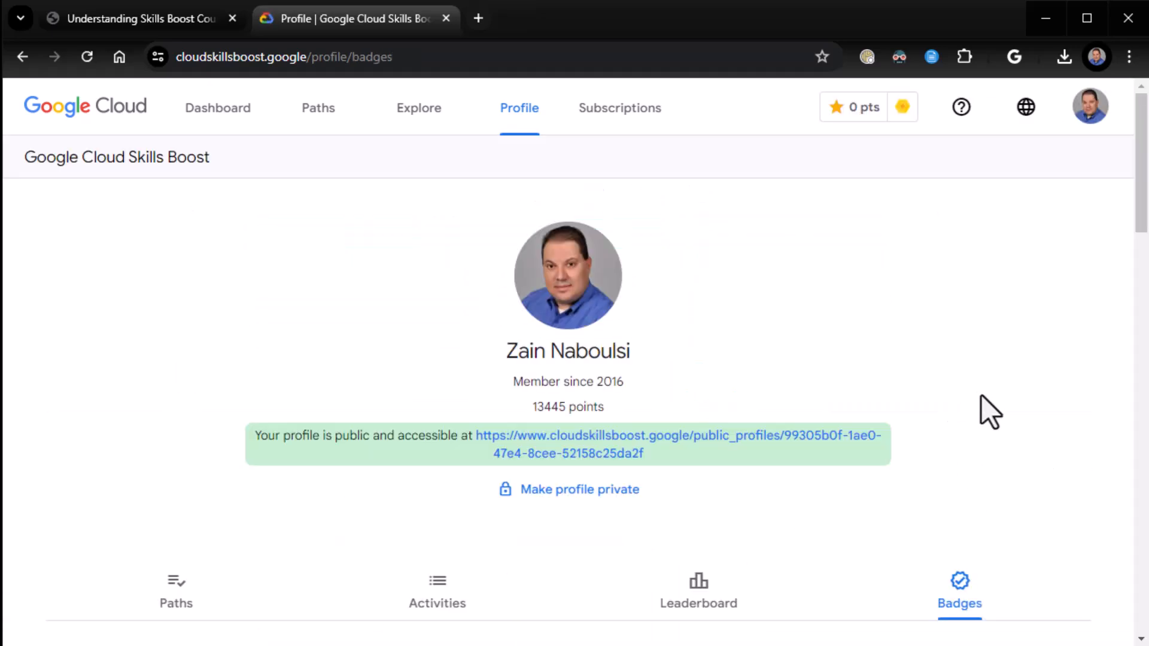
scroll(down, 3)
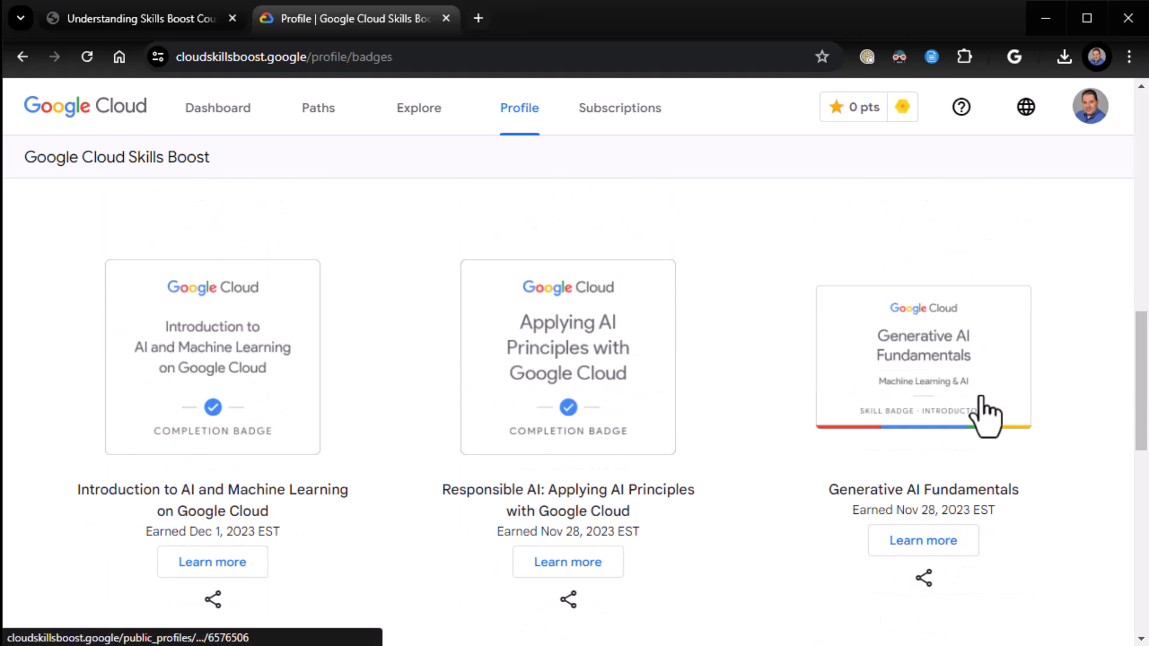
scroll(down, 3)
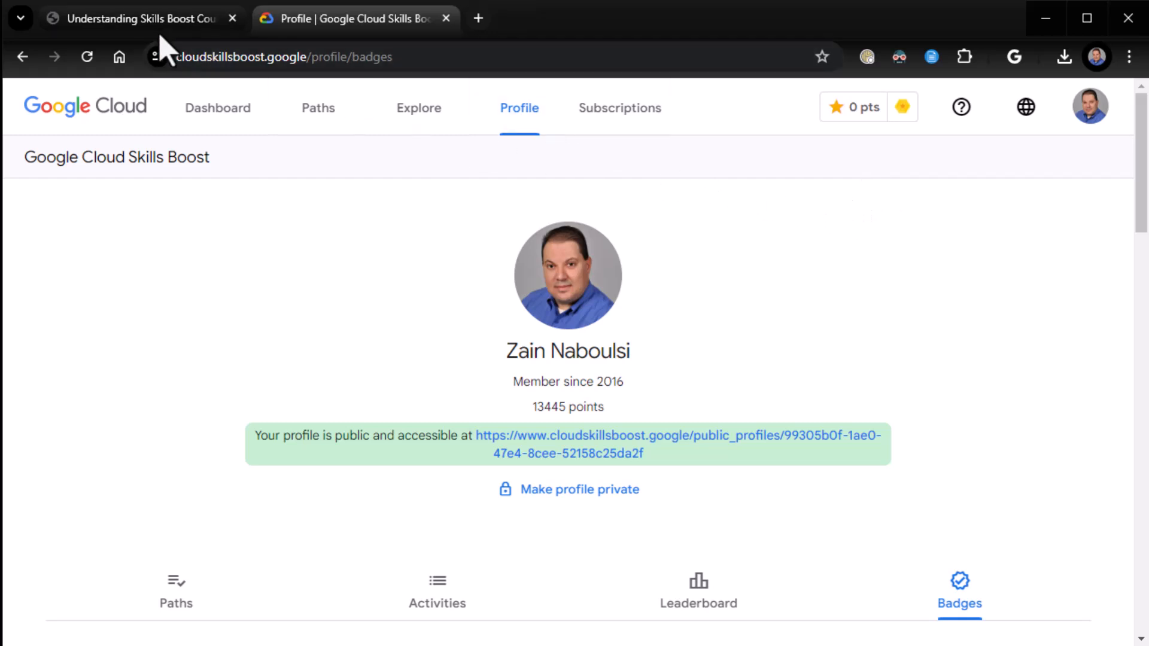
Scroll the Understanding Skills Boost Courses PDF to page 7, the Introduction to Generative AI badge.
click(136, 17)
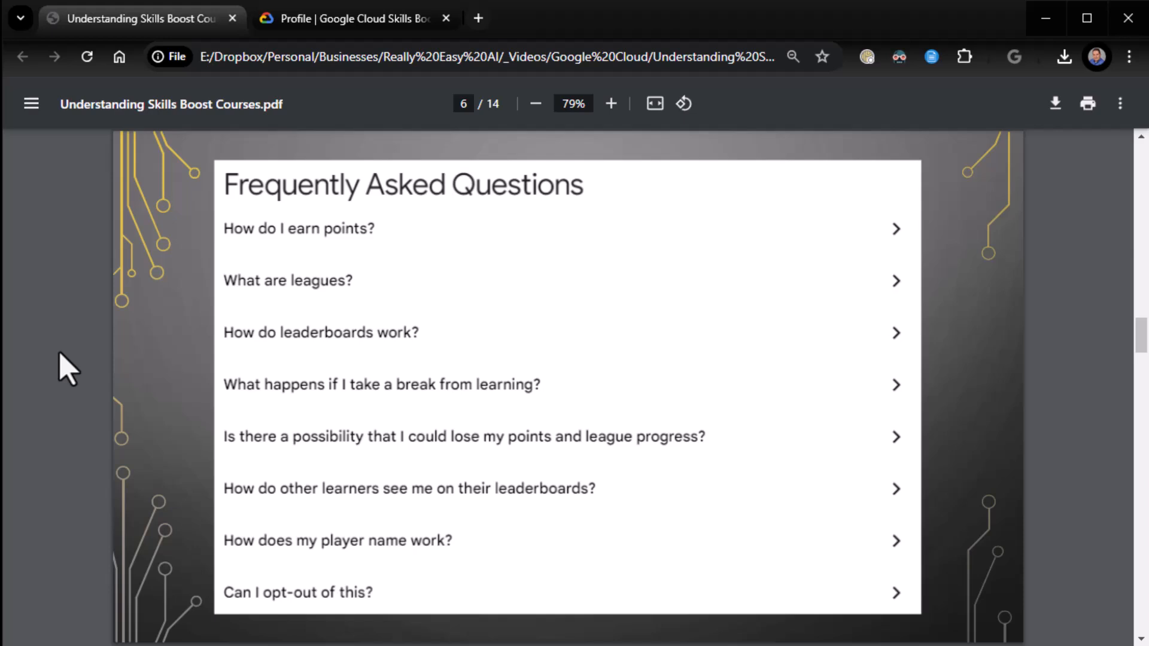
scroll(down, 3)
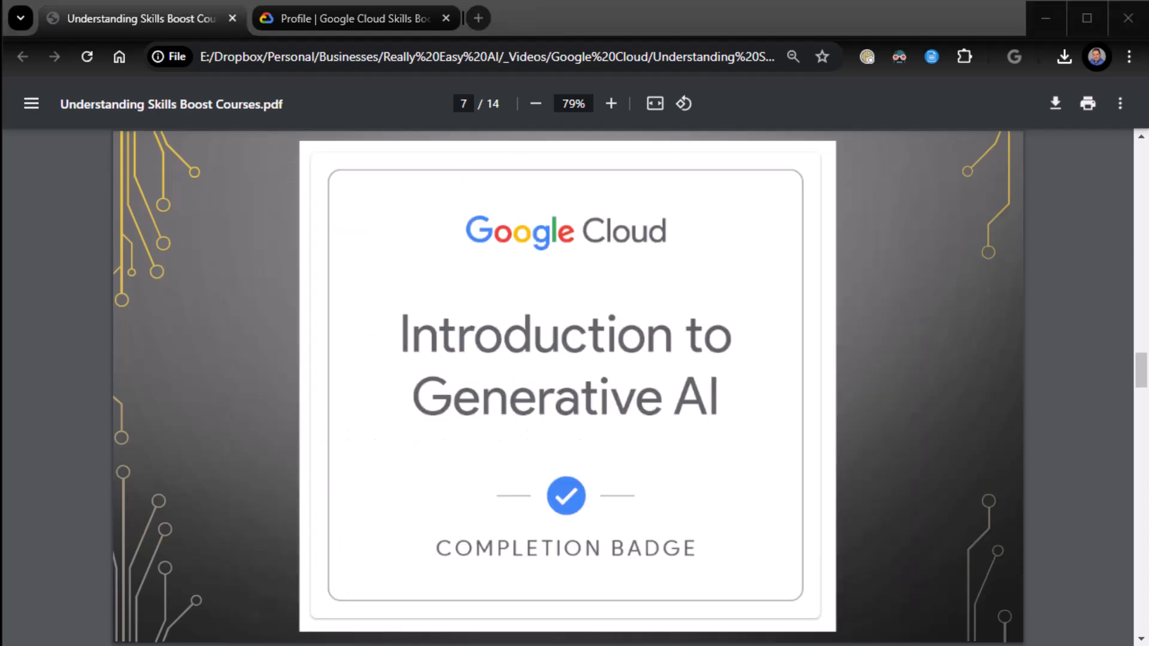
mouse_move(394, 46)
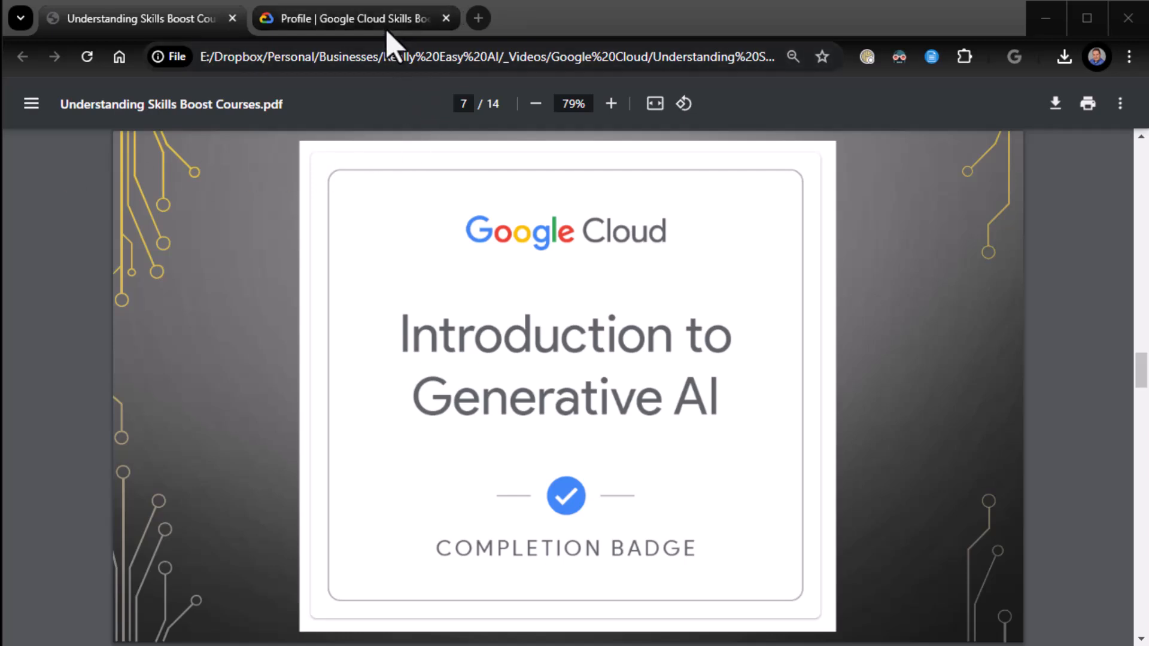
Return to the profile tab and scroll the badges down to Generative AI Fundamentals.
click(351, 19)
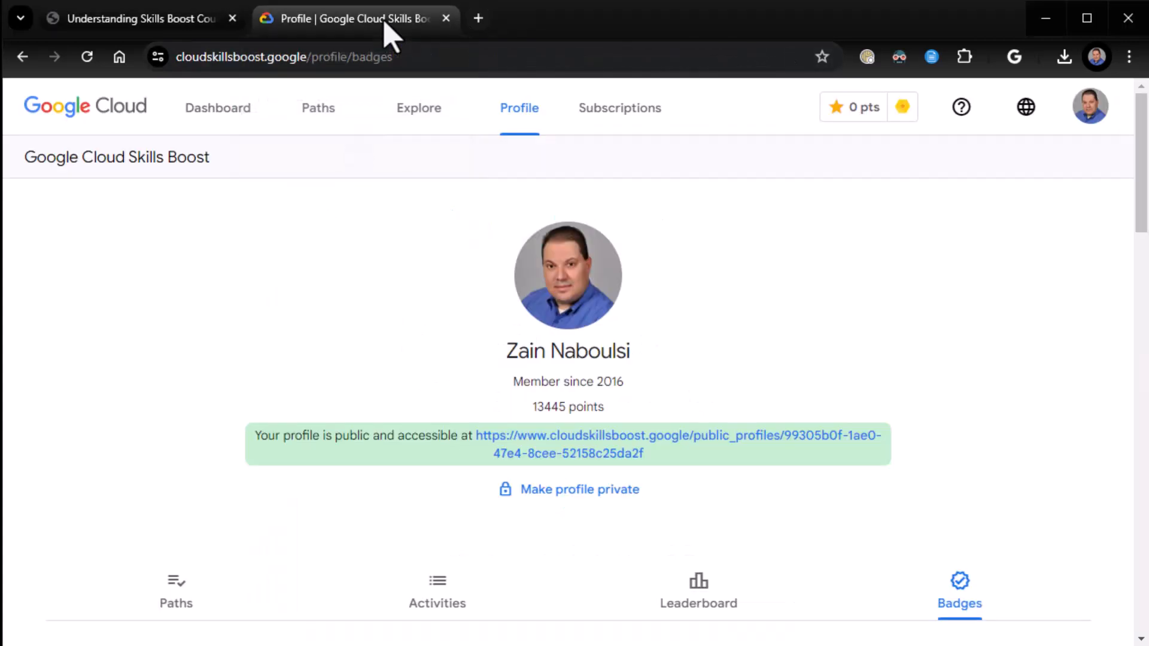
scroll(down, 3)
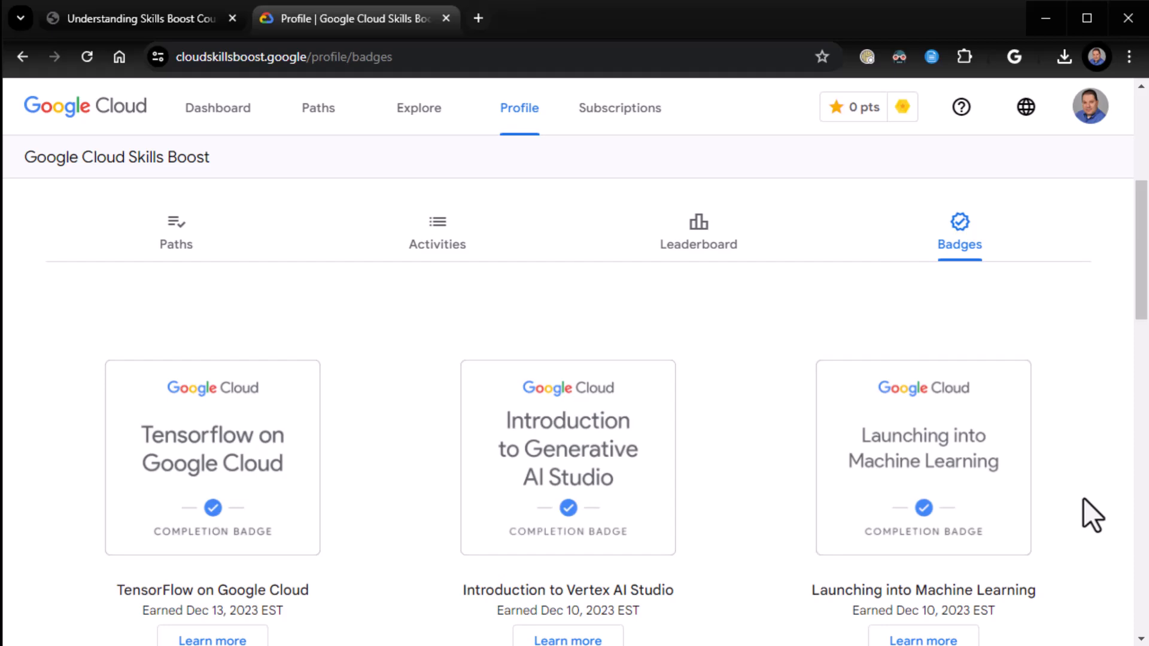
scroll(down, 3)
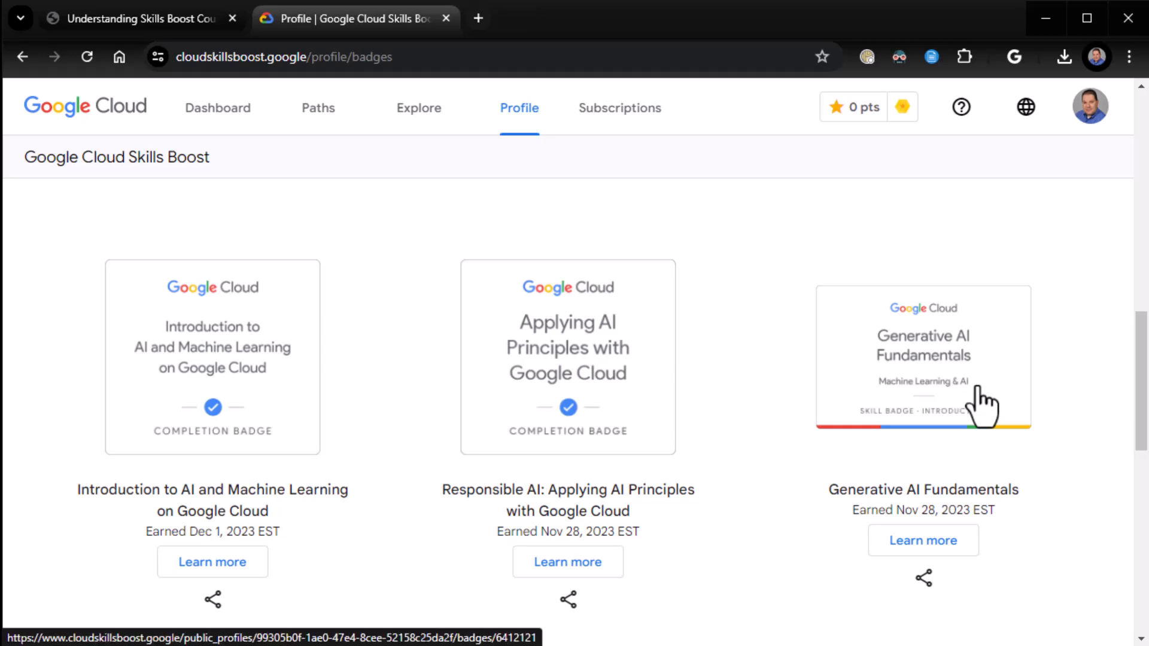
mouse_move(1101, 447)
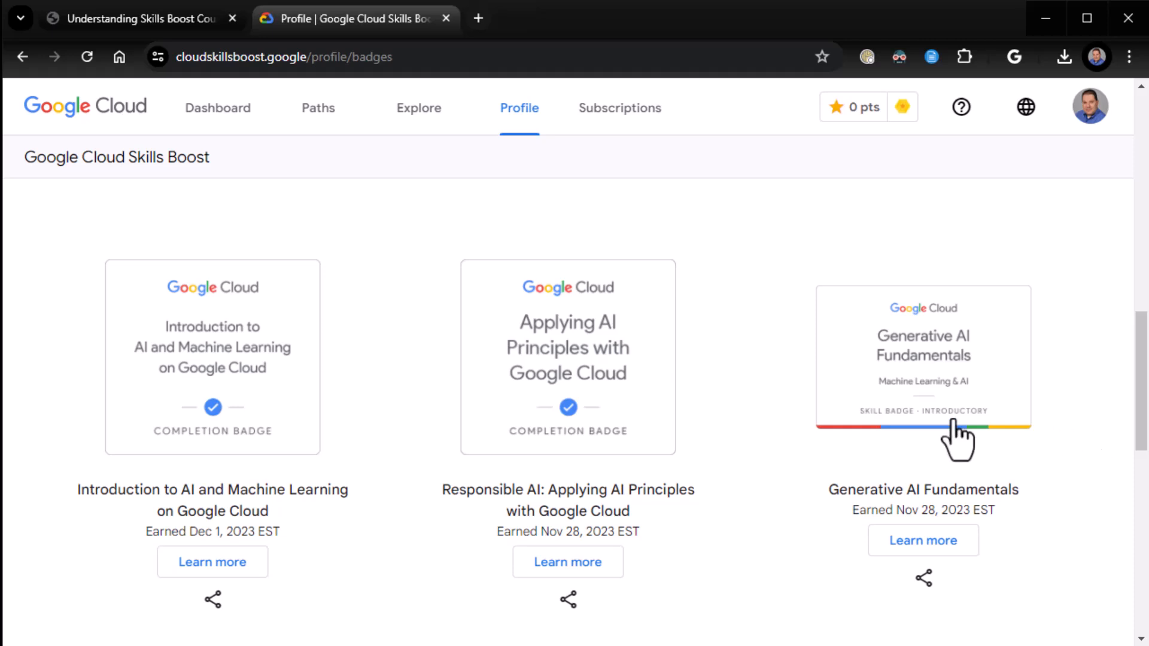
mouse_move(499, 33)
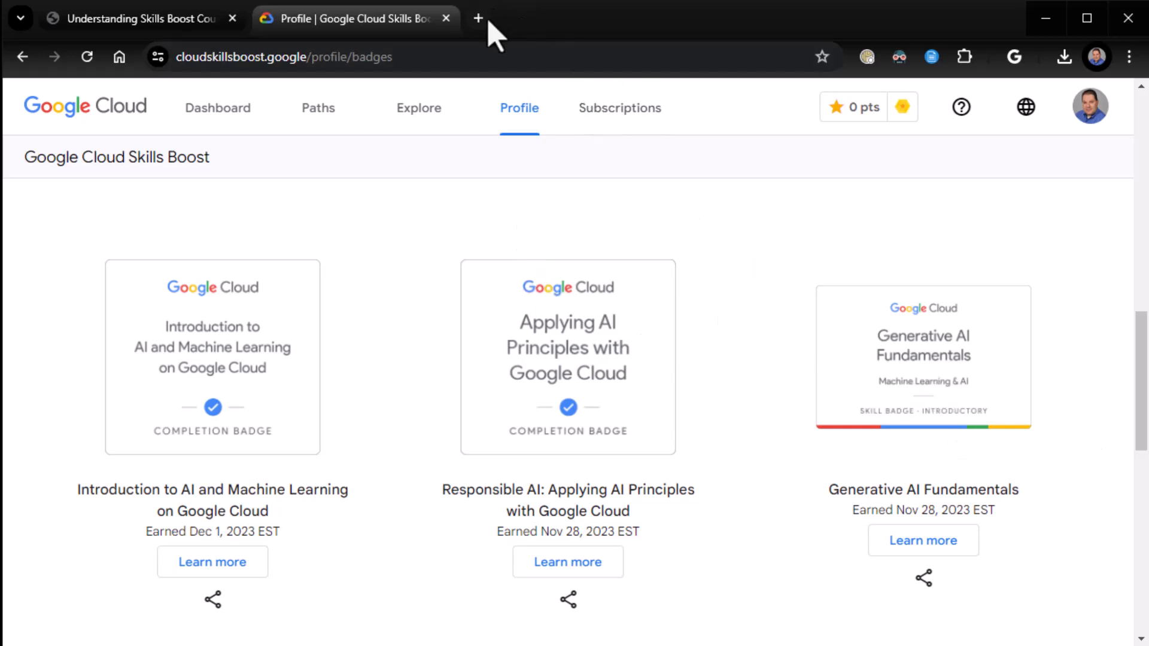
Sign in to Credly in a new tab and view all 27 earned badges sorted by date.
click(477, 18)
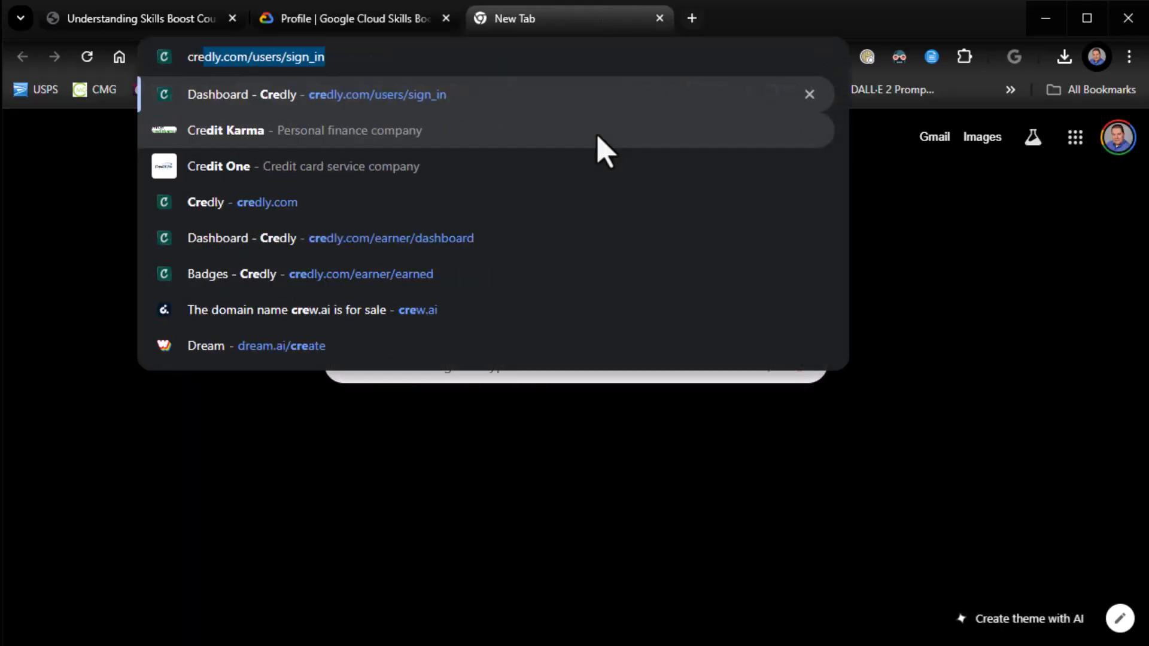
click(317, 94)
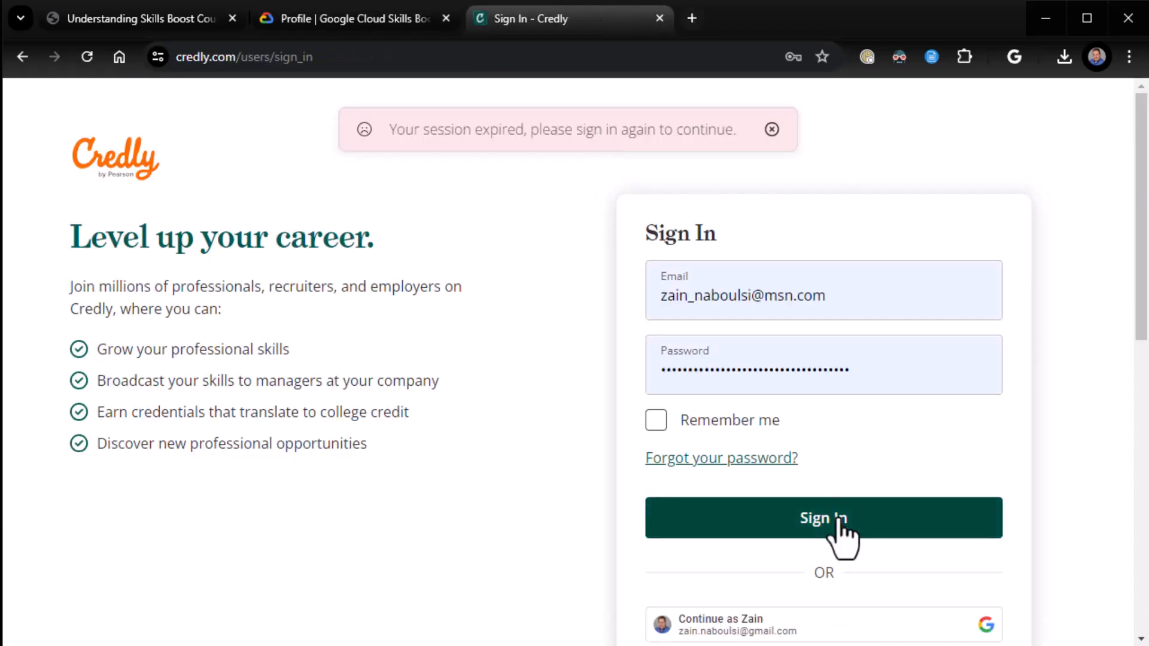
click(822, 517)
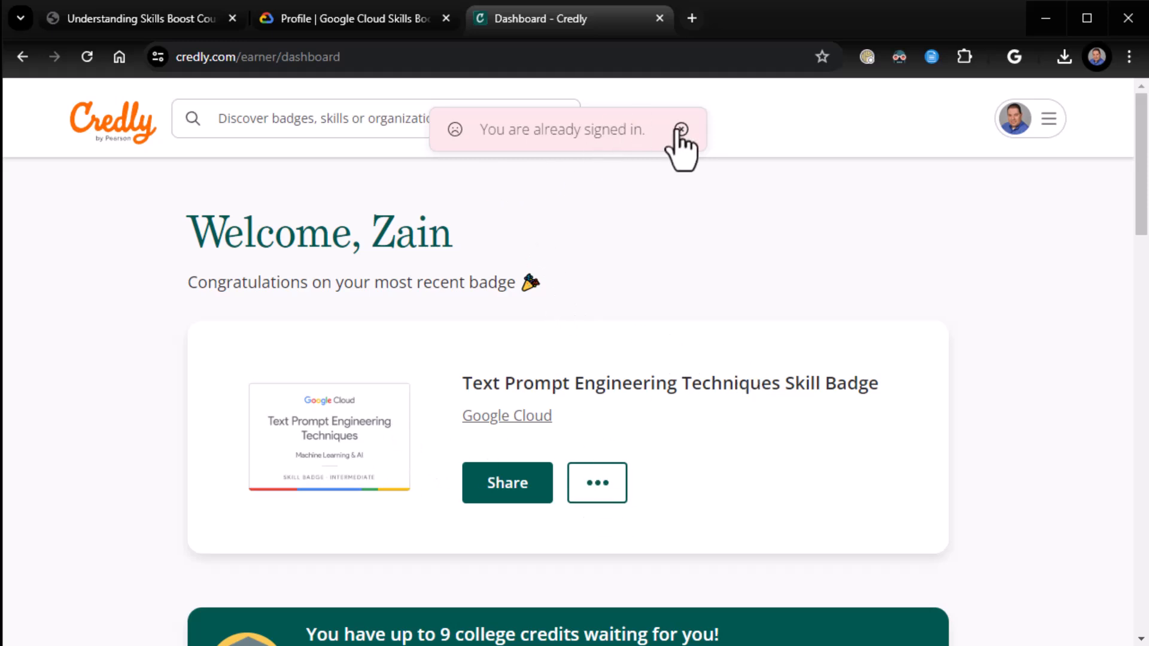
click(680, 130)
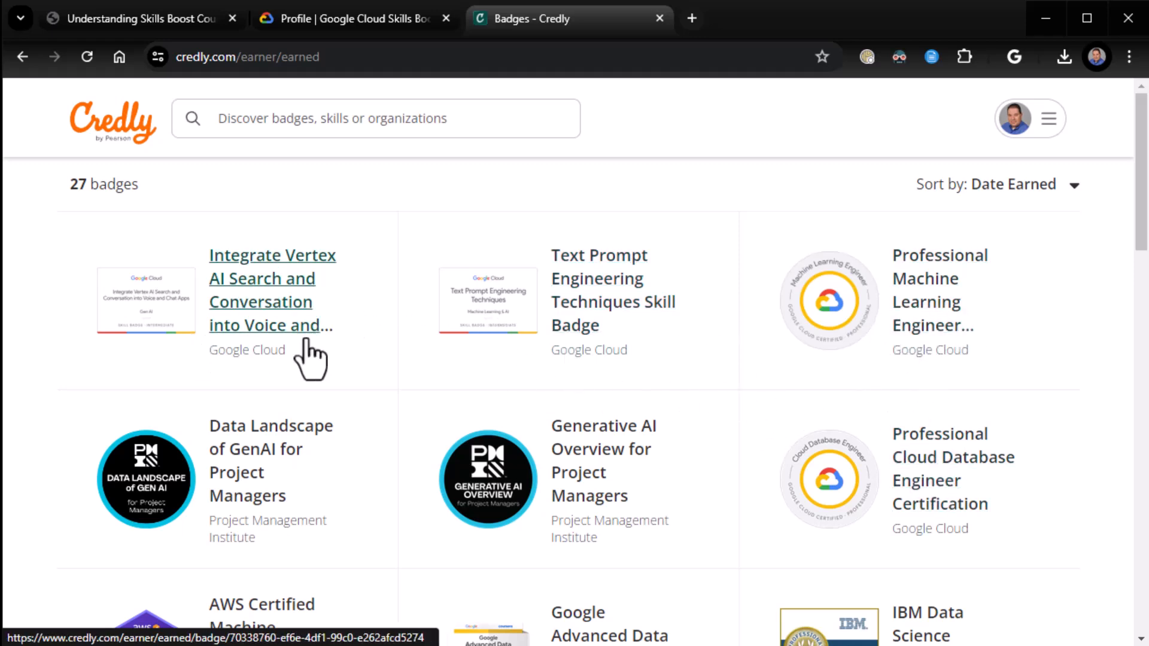
scroll(down, 3)
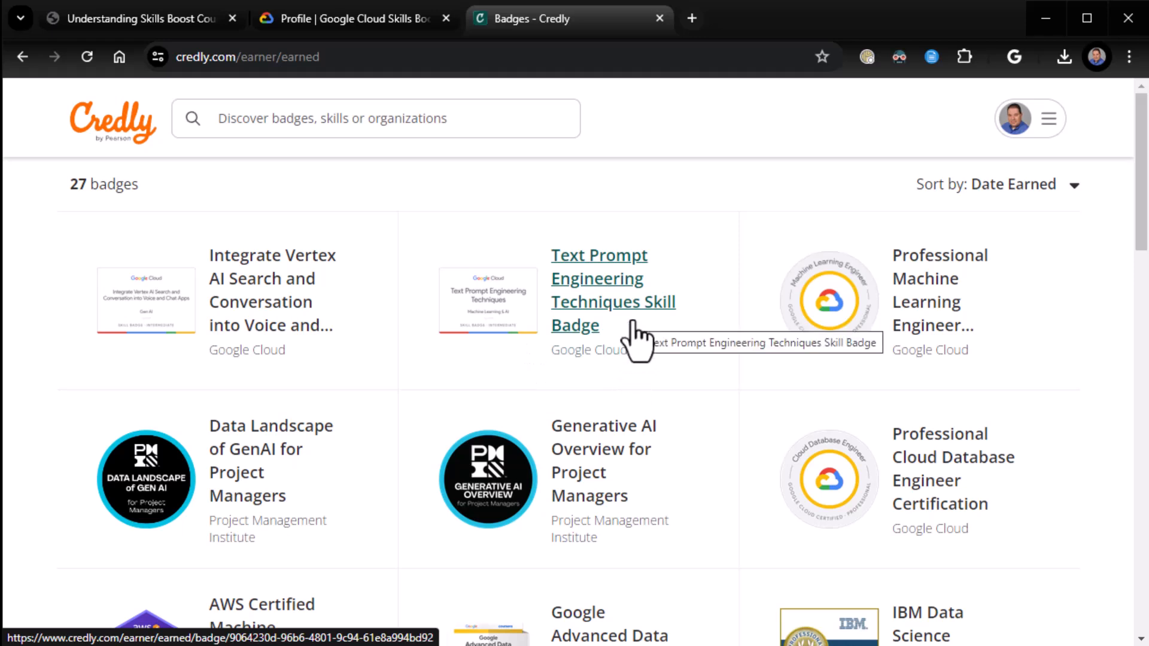
mouse_move(722, 262)
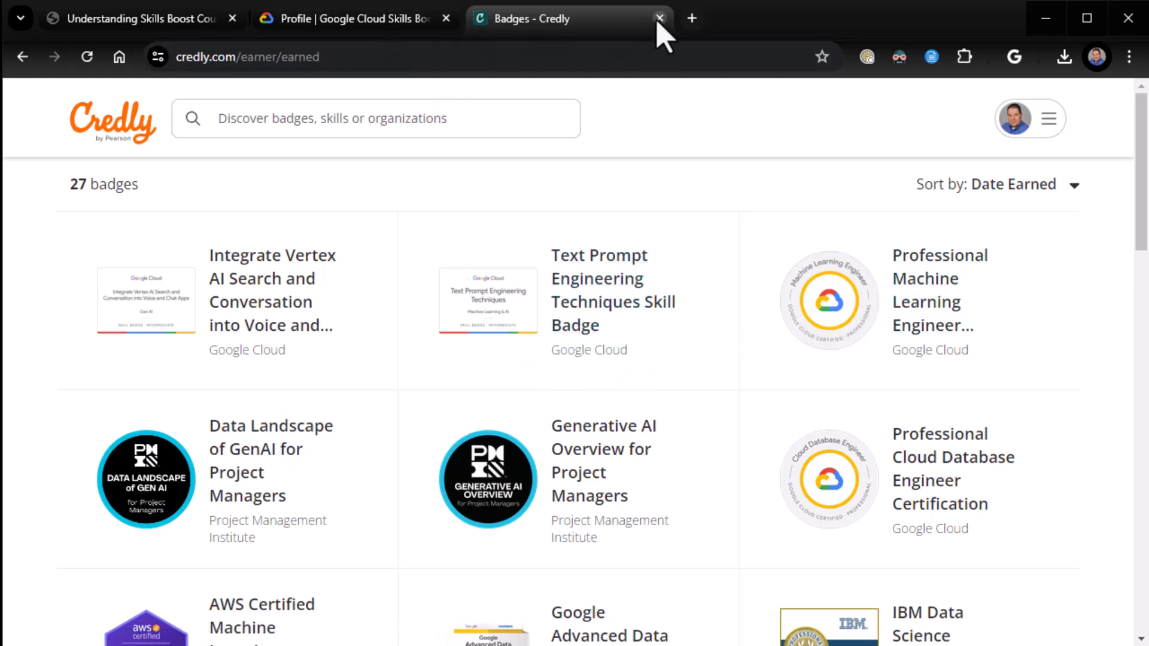
Close the Credly tab to return to the Skills Boost profile showing 13445 points.
click(658, 19)
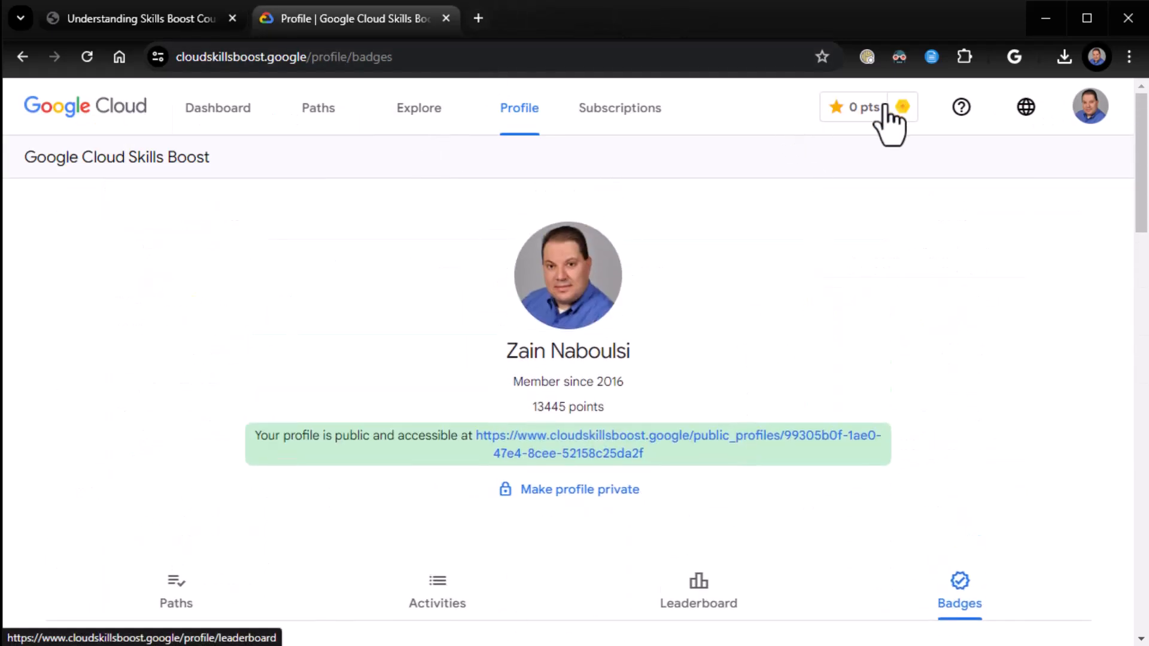
mouse_move(846, 310)
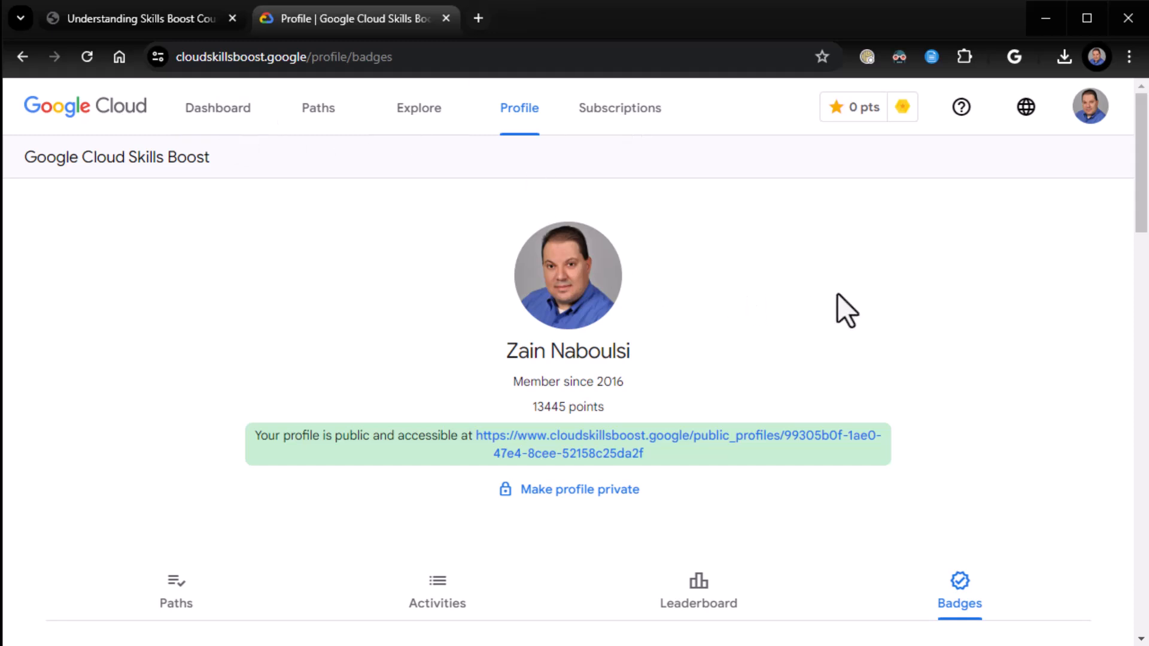
mouse_move(851, 267)
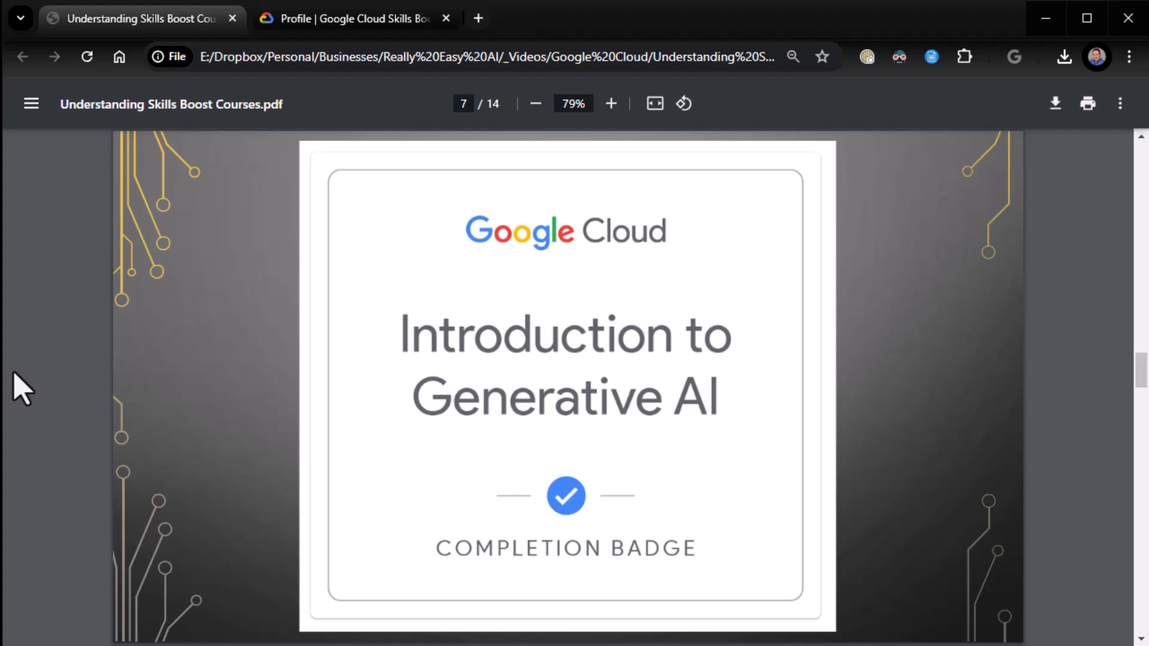
Scroll the slides PDF to the page 10 course module breakdown, then return to the profile.
scroll(down, 3)
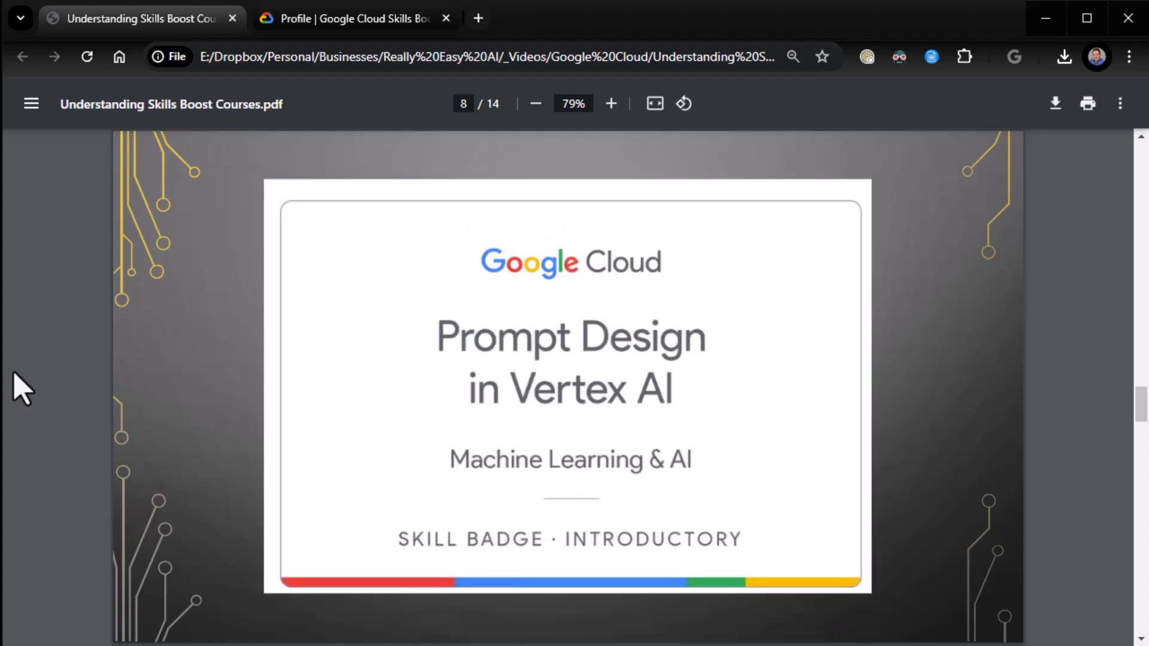
scroll(down, 3)
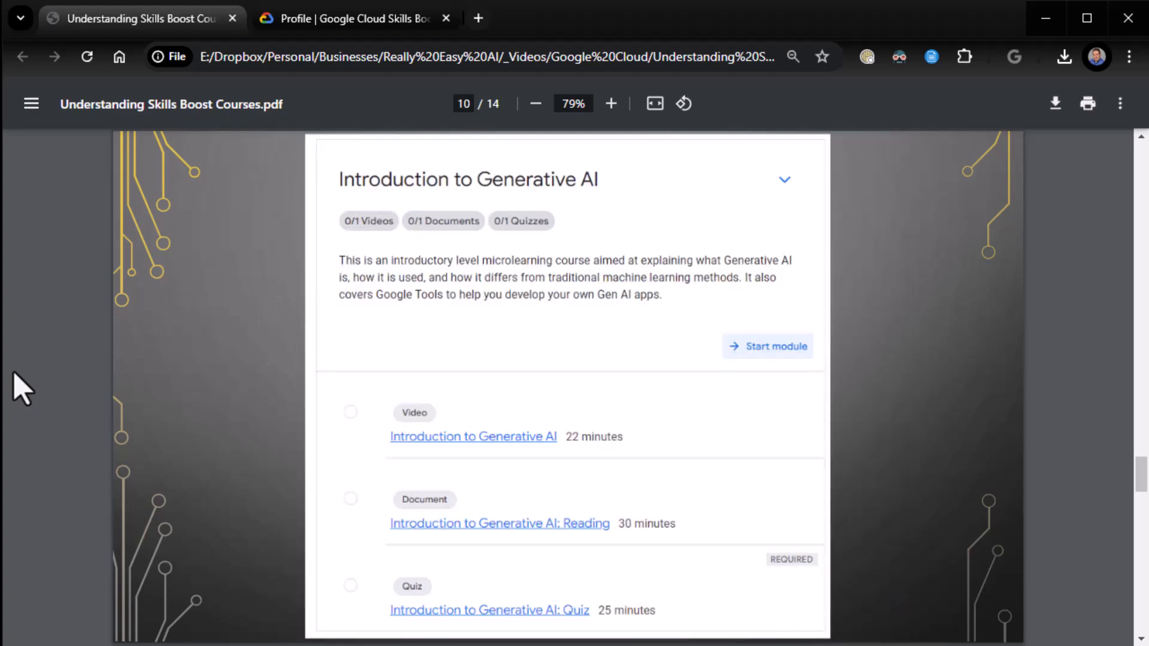
click(354, 19)
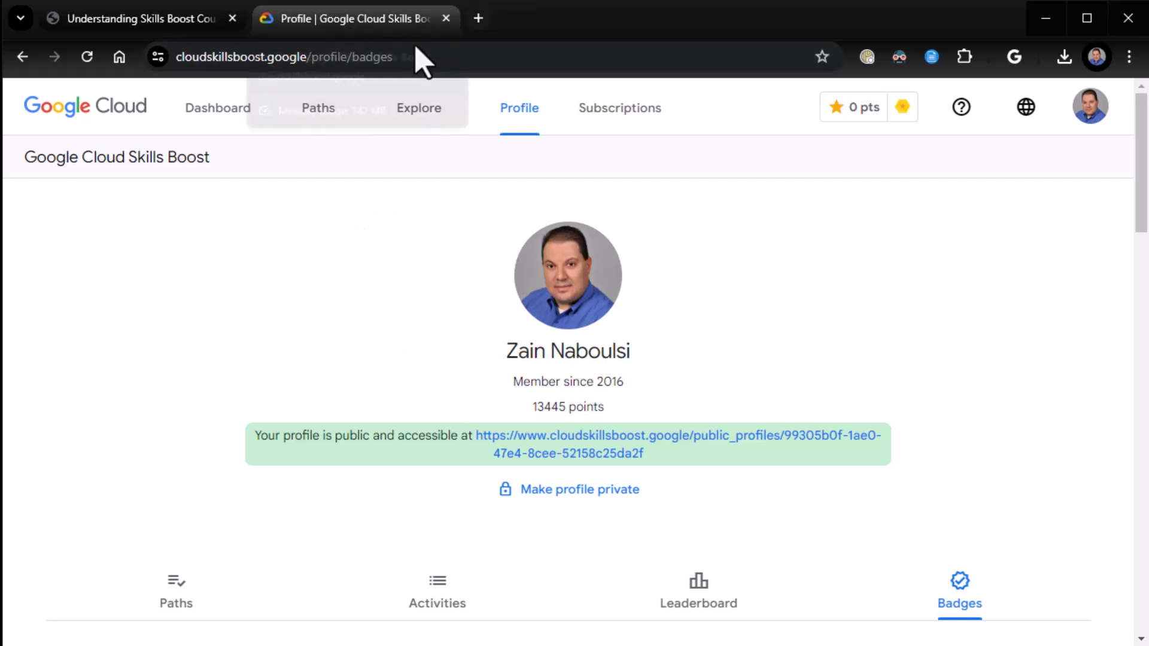
Go to the dashboard, then open the Beginner: Introduction to Generative AI path course overview.
click(698, 590)
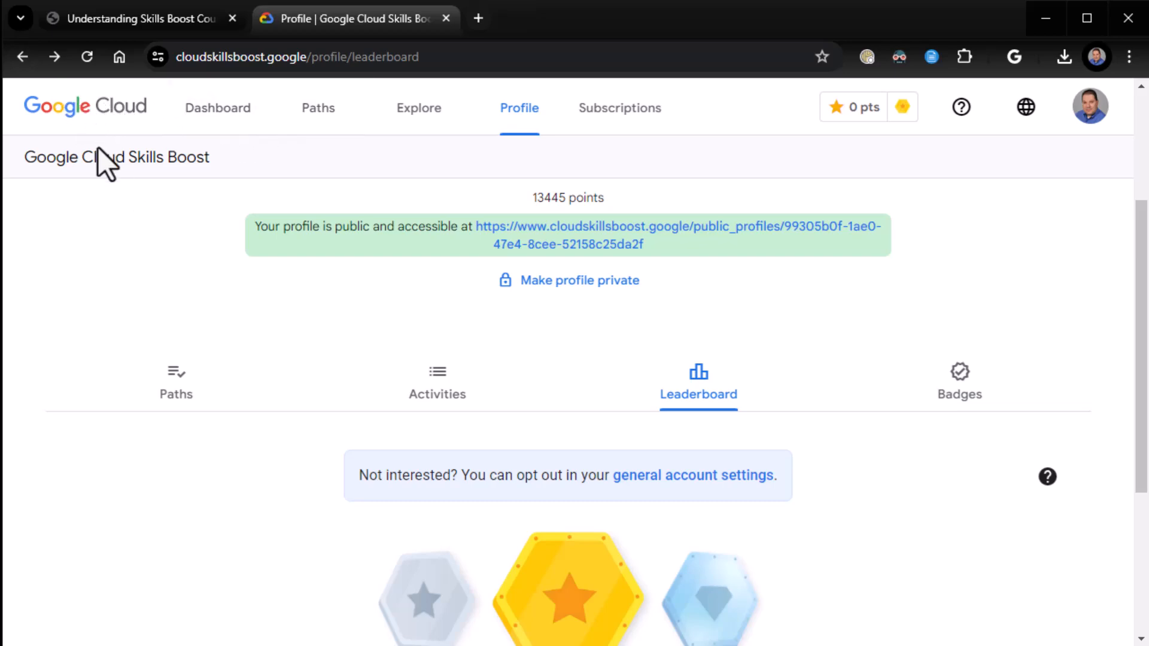
click(217, 107)
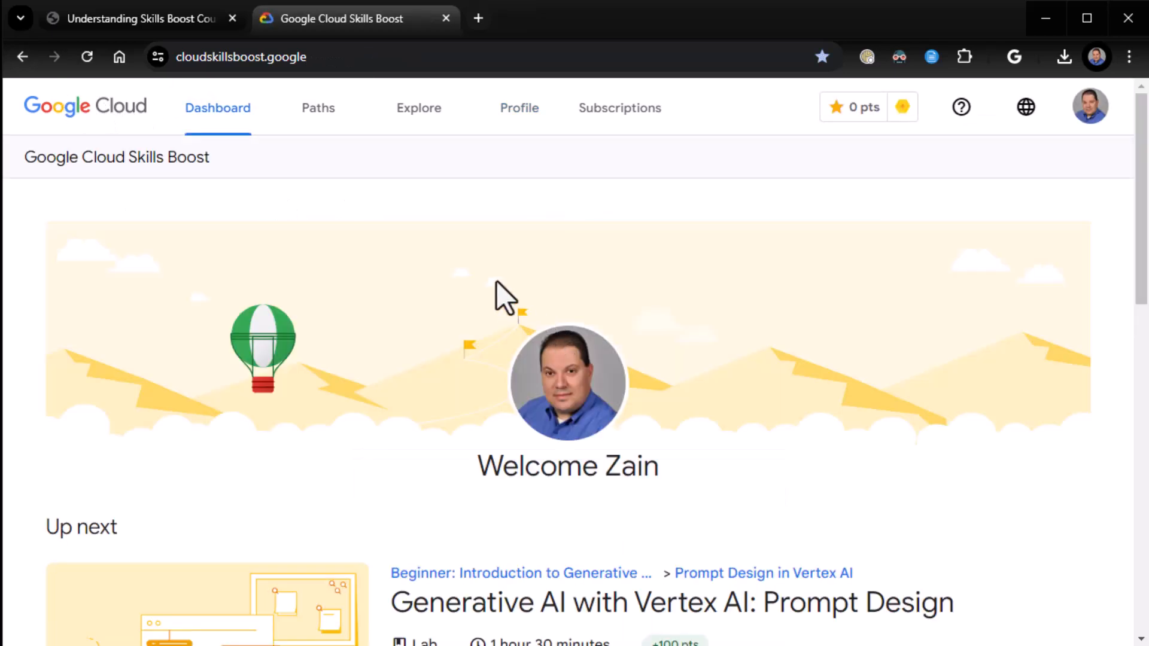
scroll(down, 3)
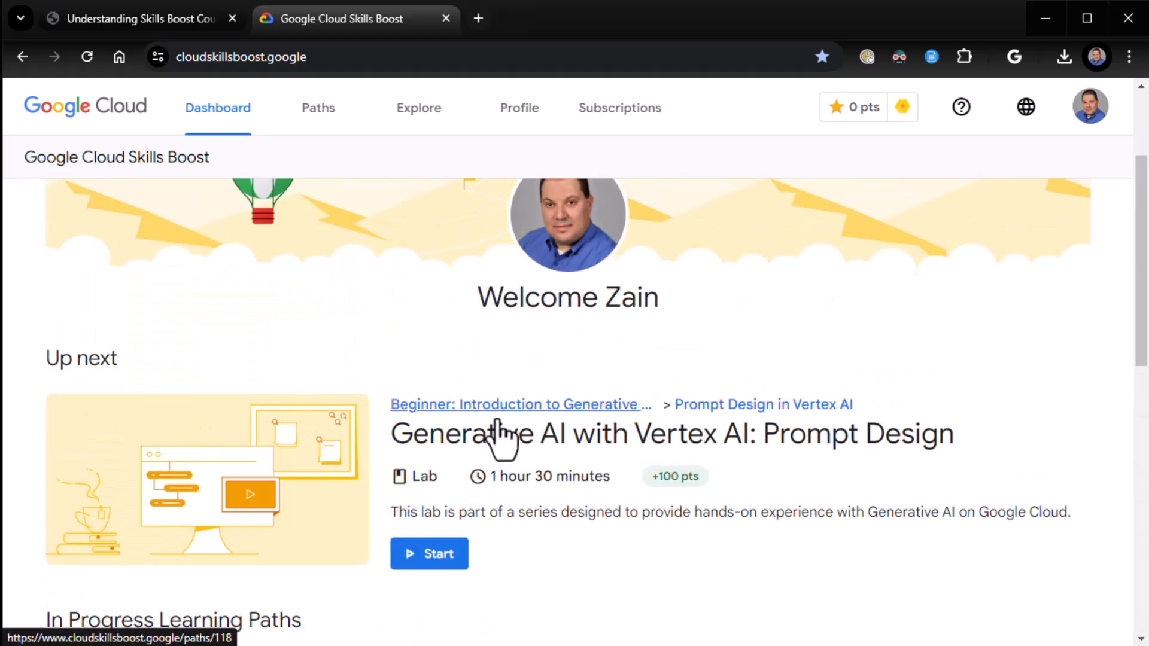
mouse_move(333, 330)
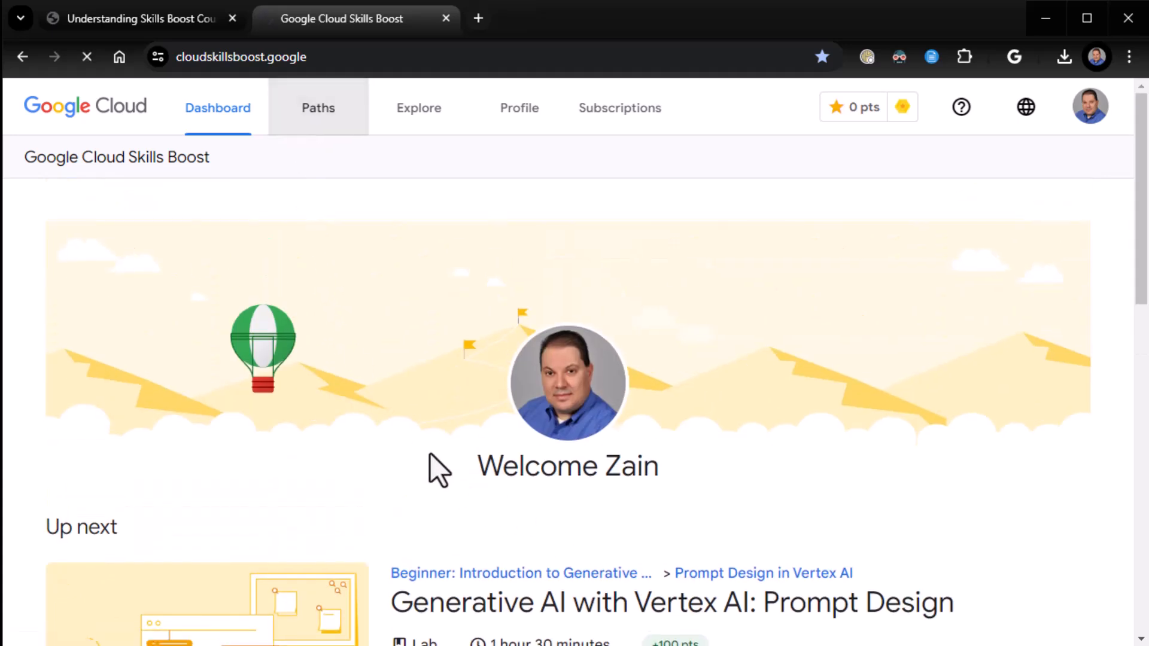
click(318, 107)
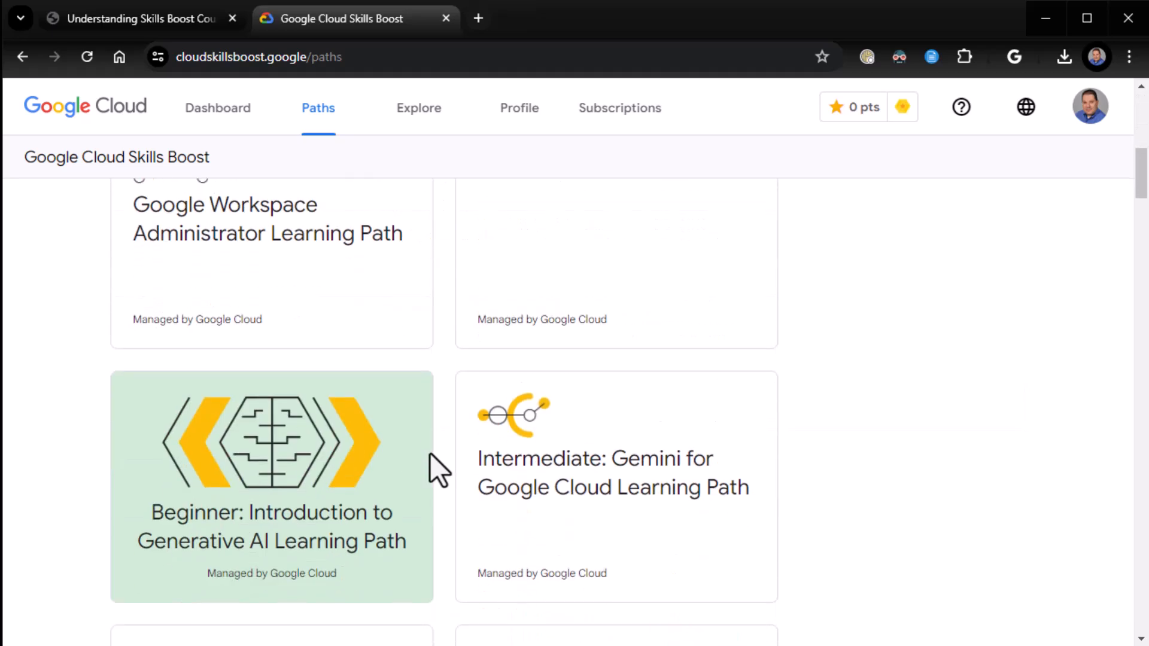
click(271, 486)
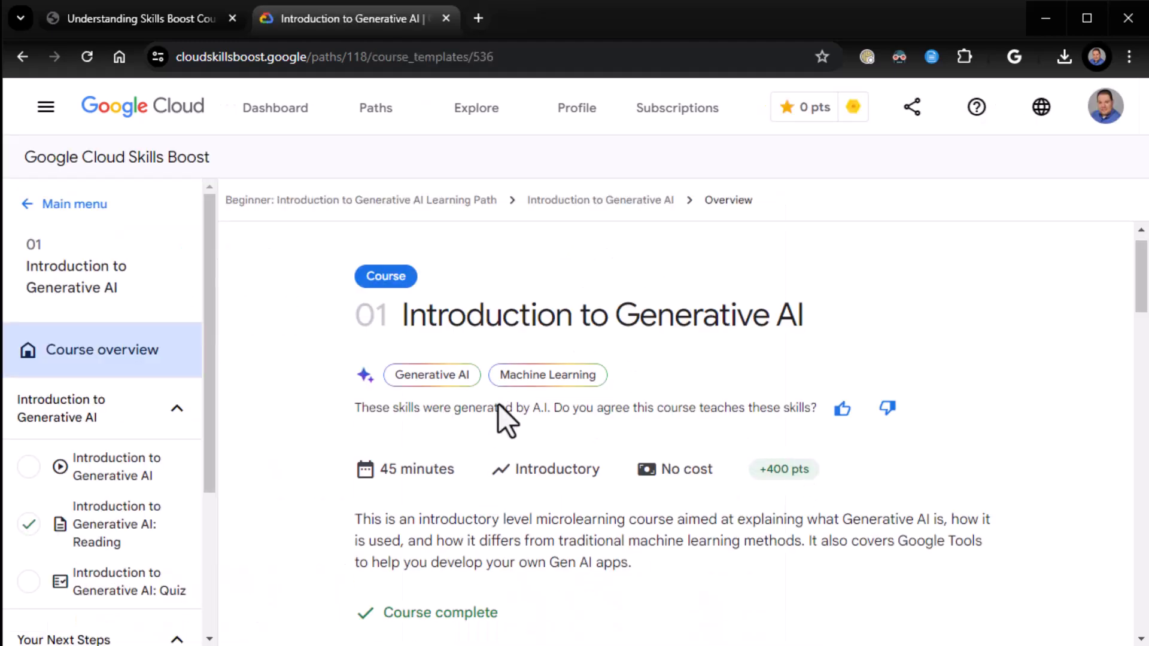
scroll(down, 3)
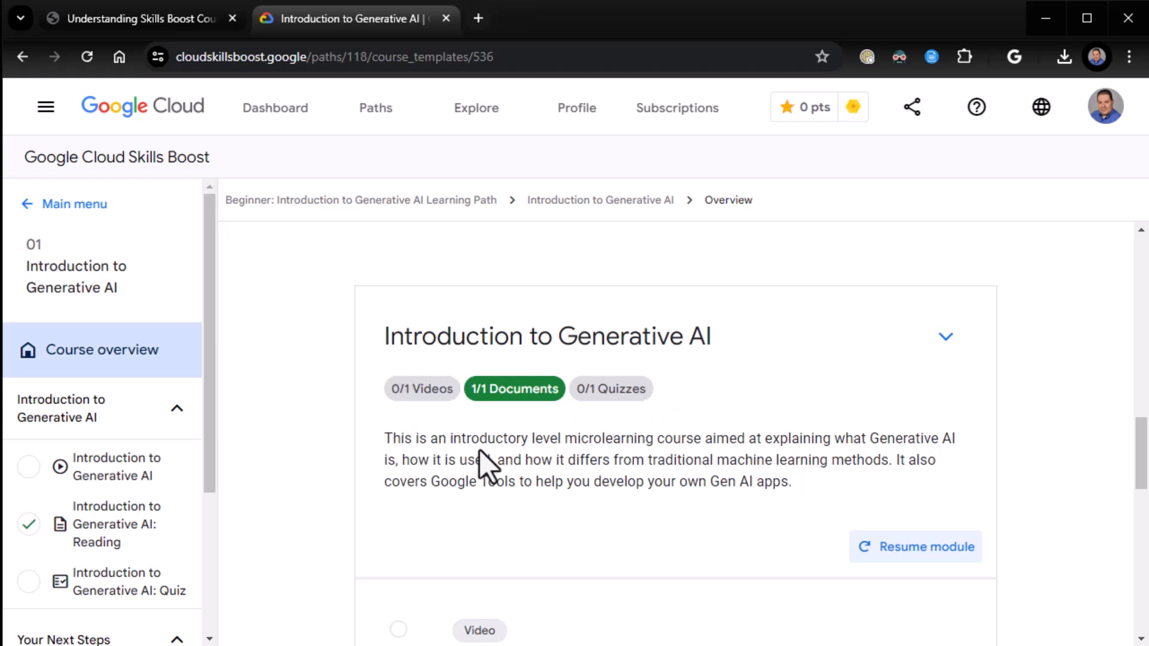
mouse_move(533, 370)
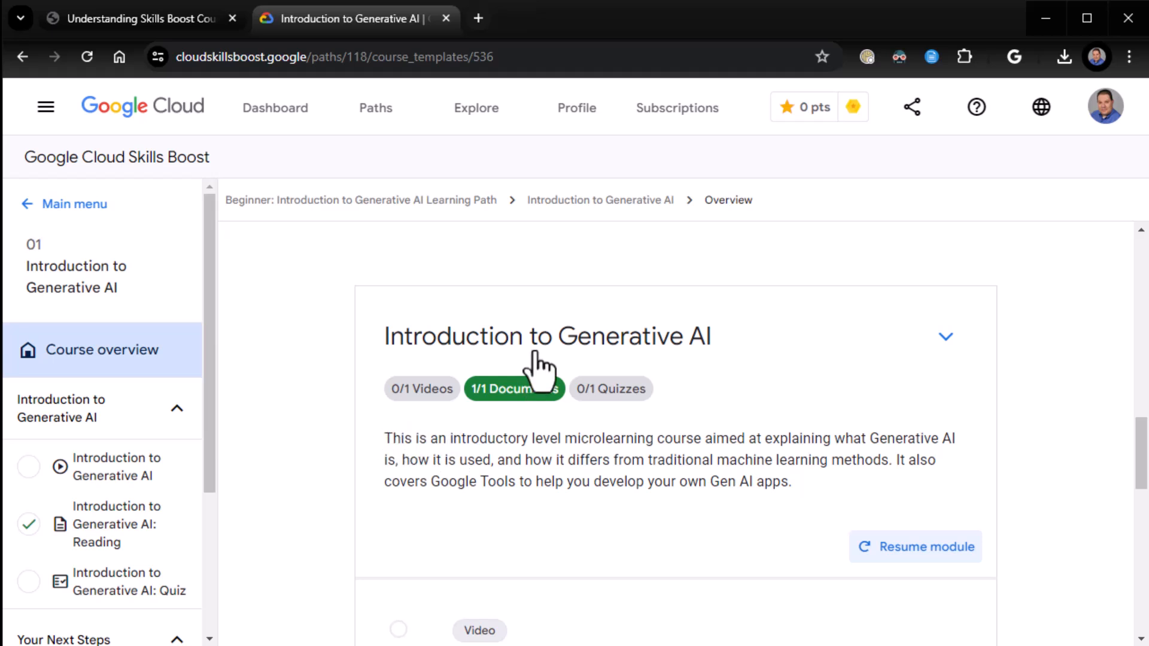
mouse_move(416, 486)
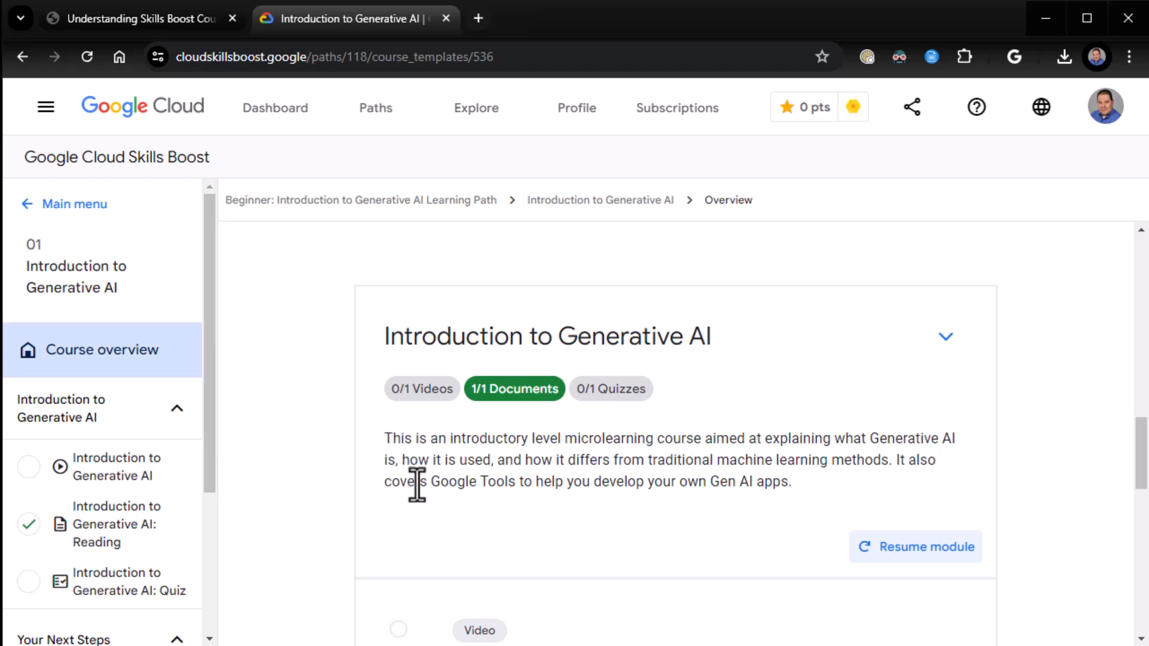
mouse_move(591, 469)
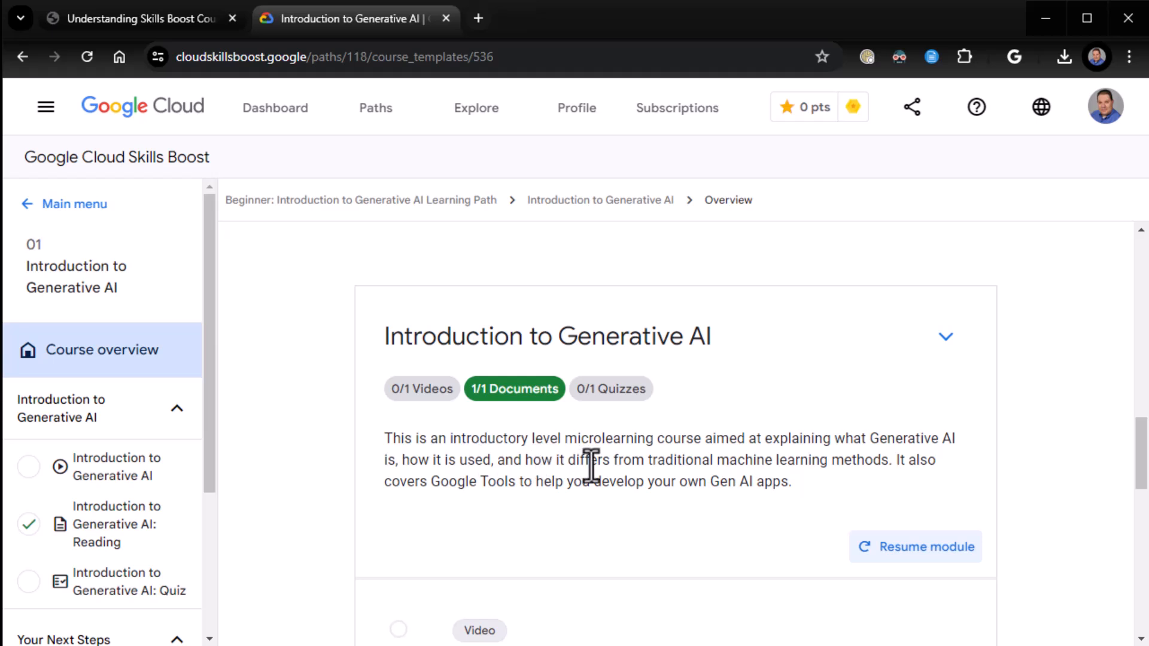
mouse_move(835, 460)
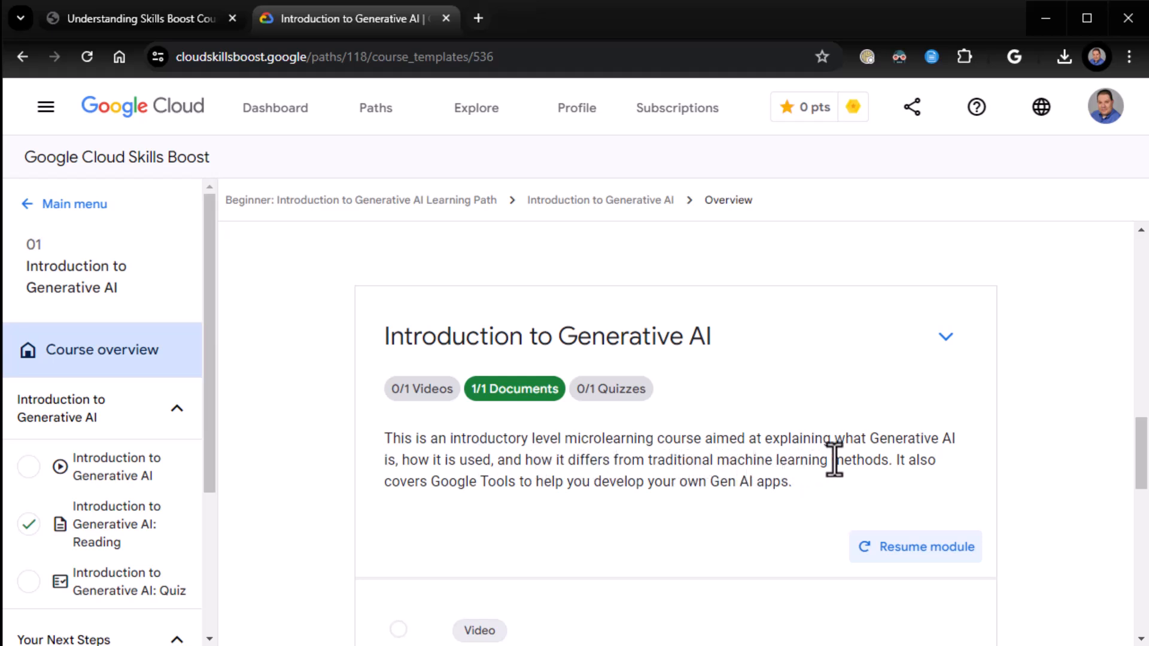
mouse_move(545, 509)
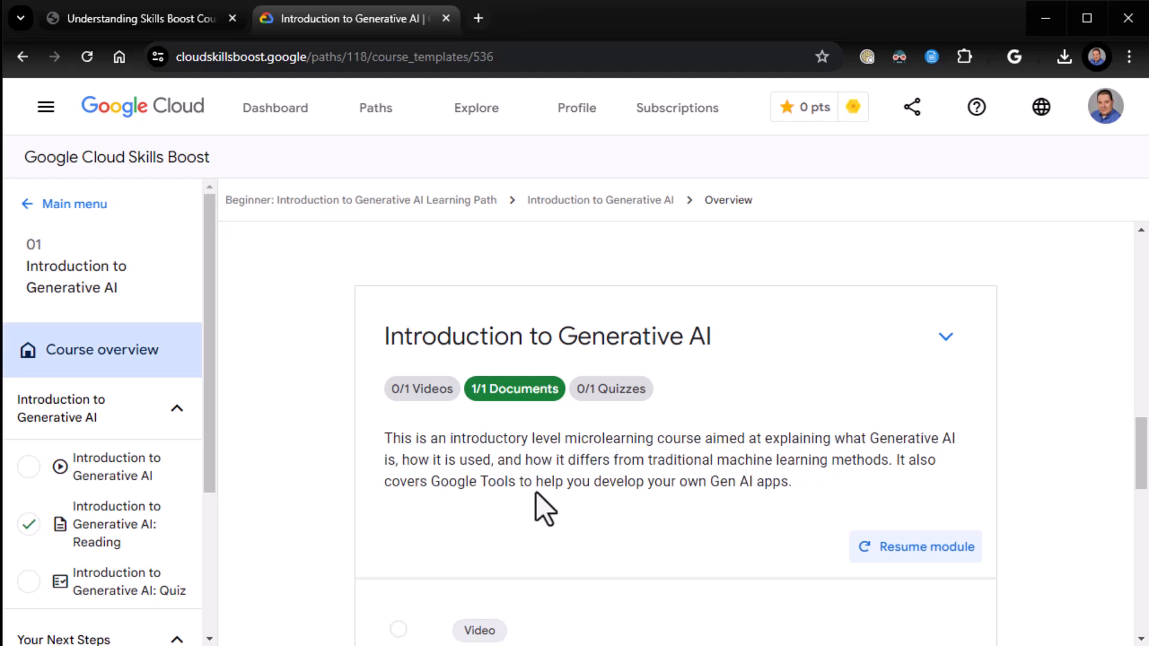
mouse_move(748, 483)
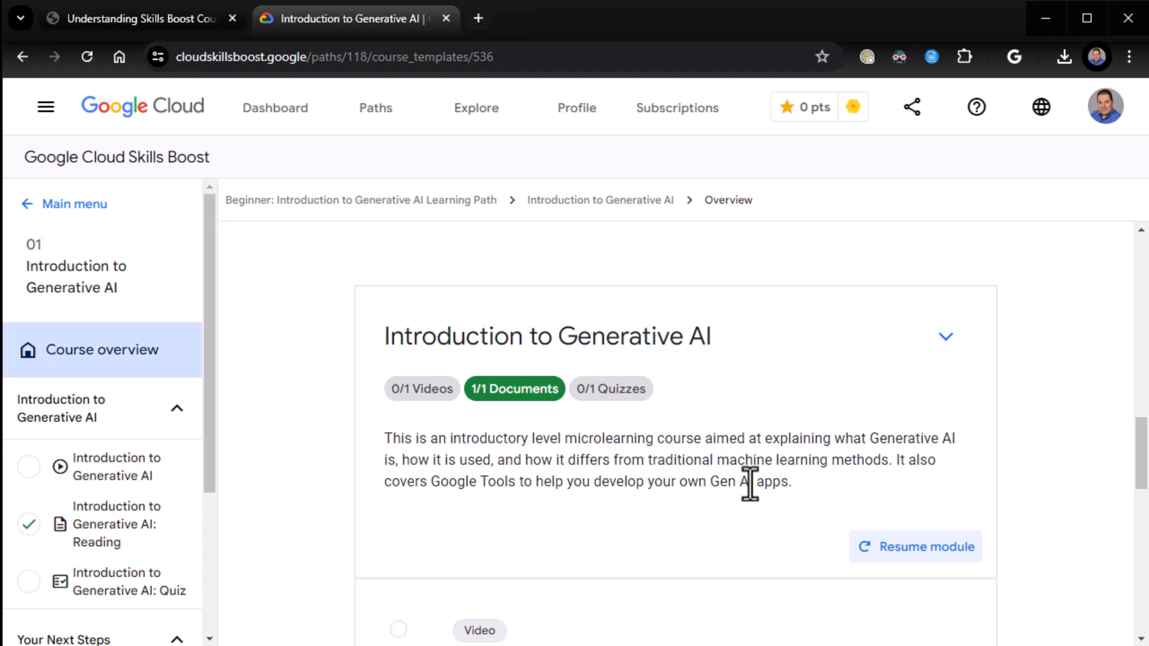
mouse_move(436, 481)
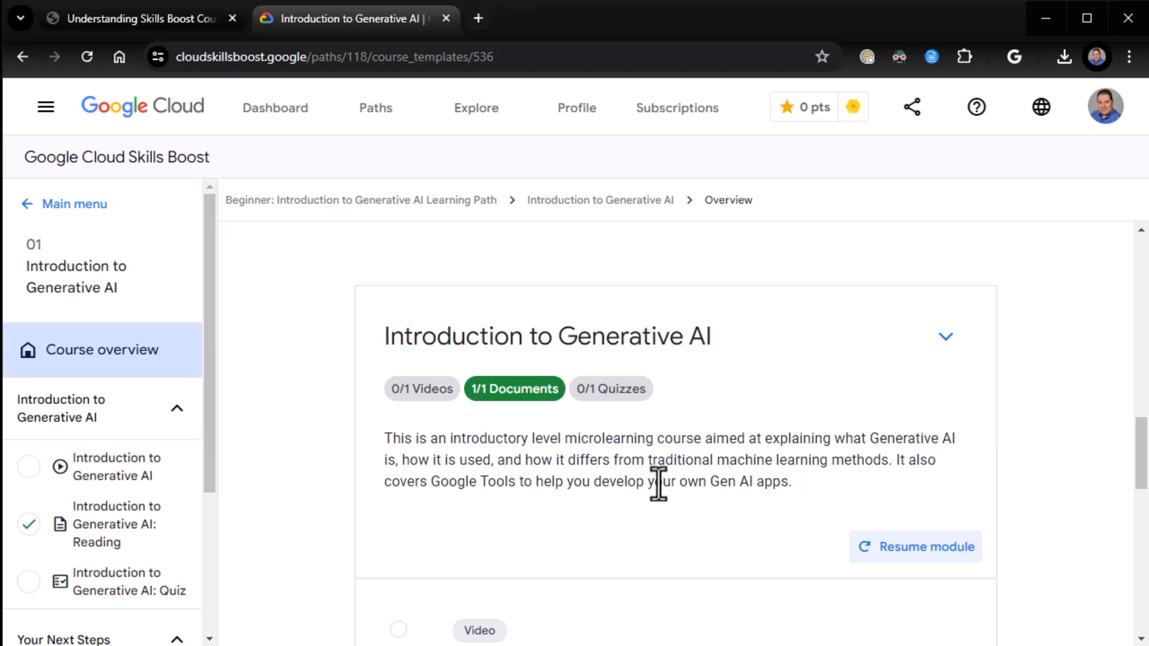
mouse_move(739, 482)
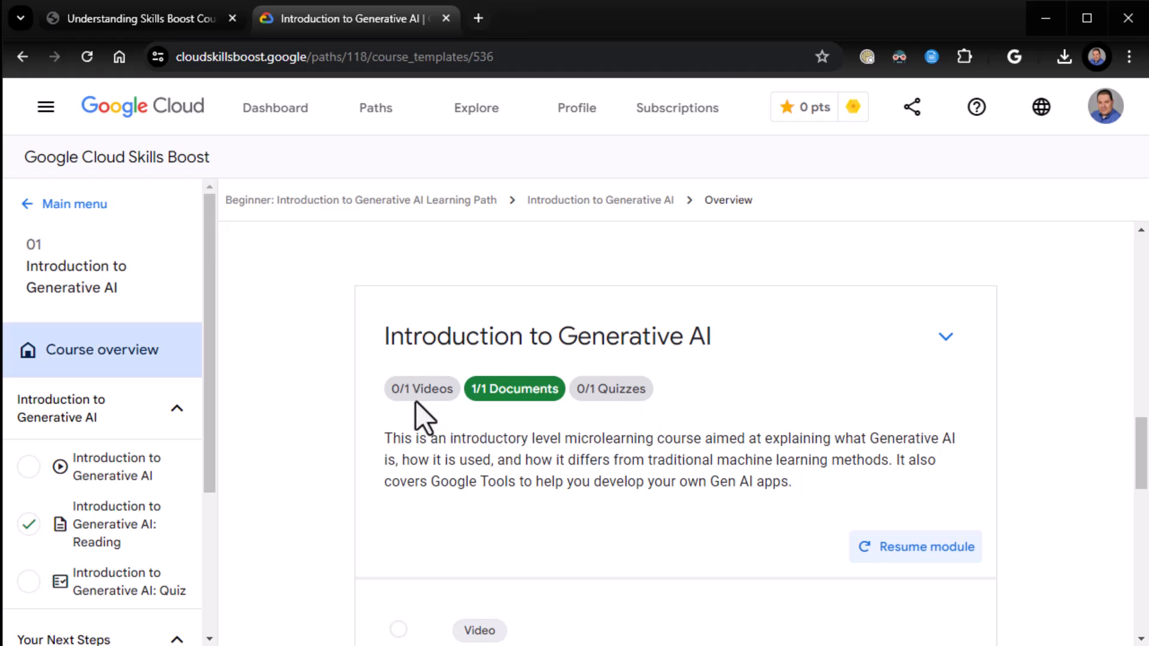
mouse_move(625, 395)
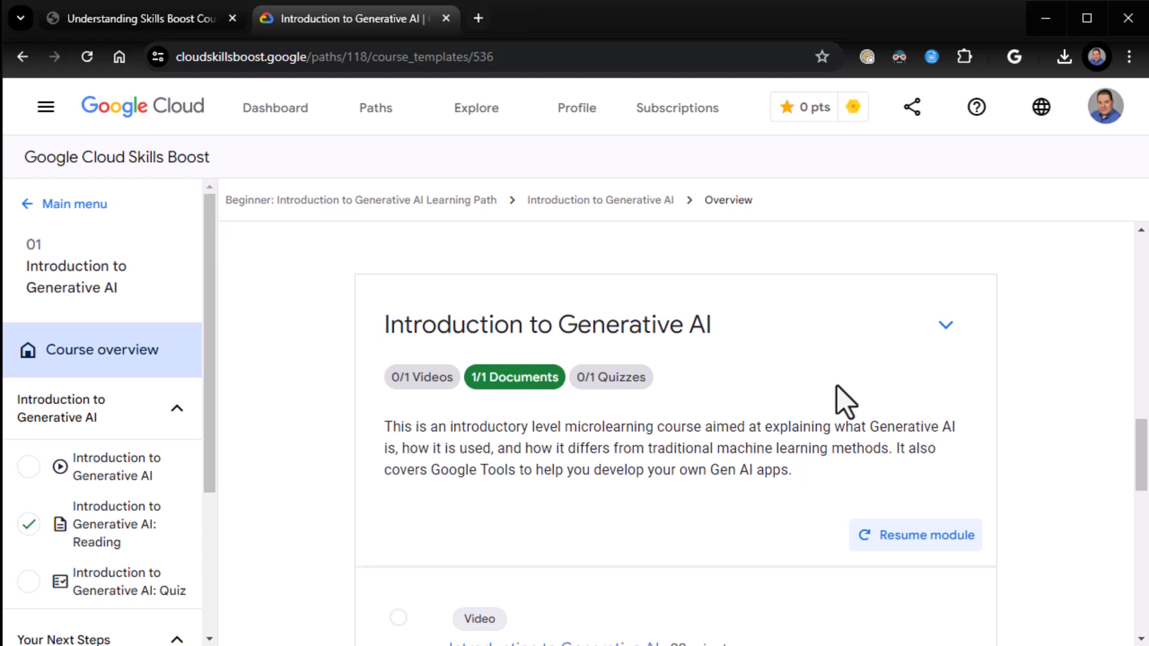
scroll(down, 3)
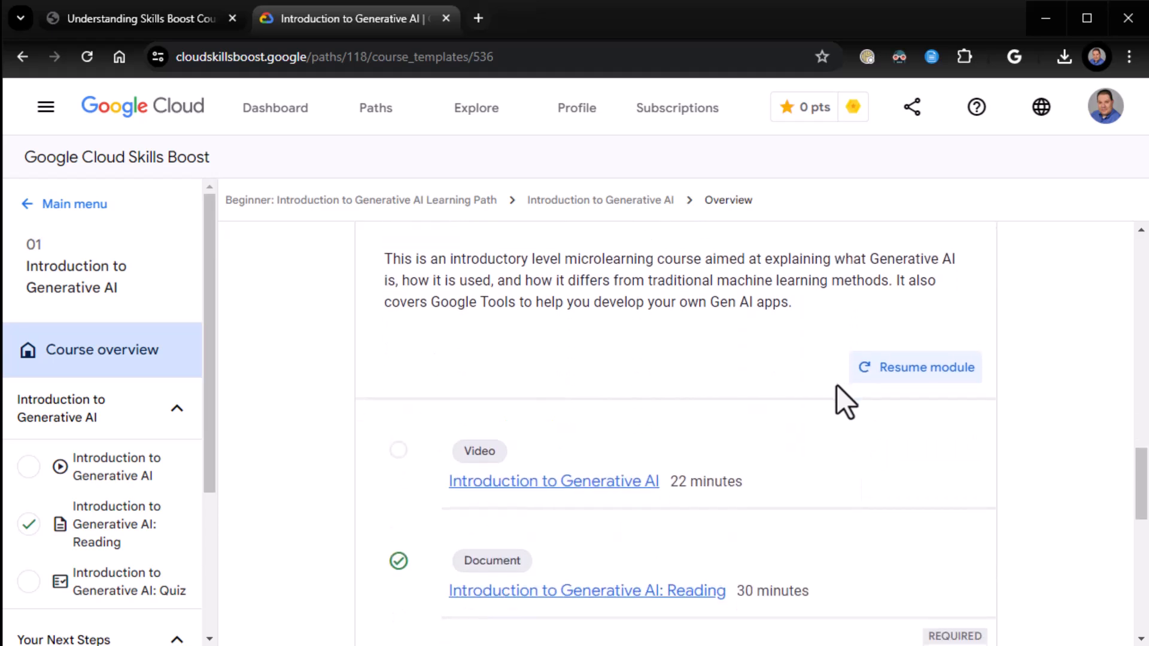
scroll(down, 3)
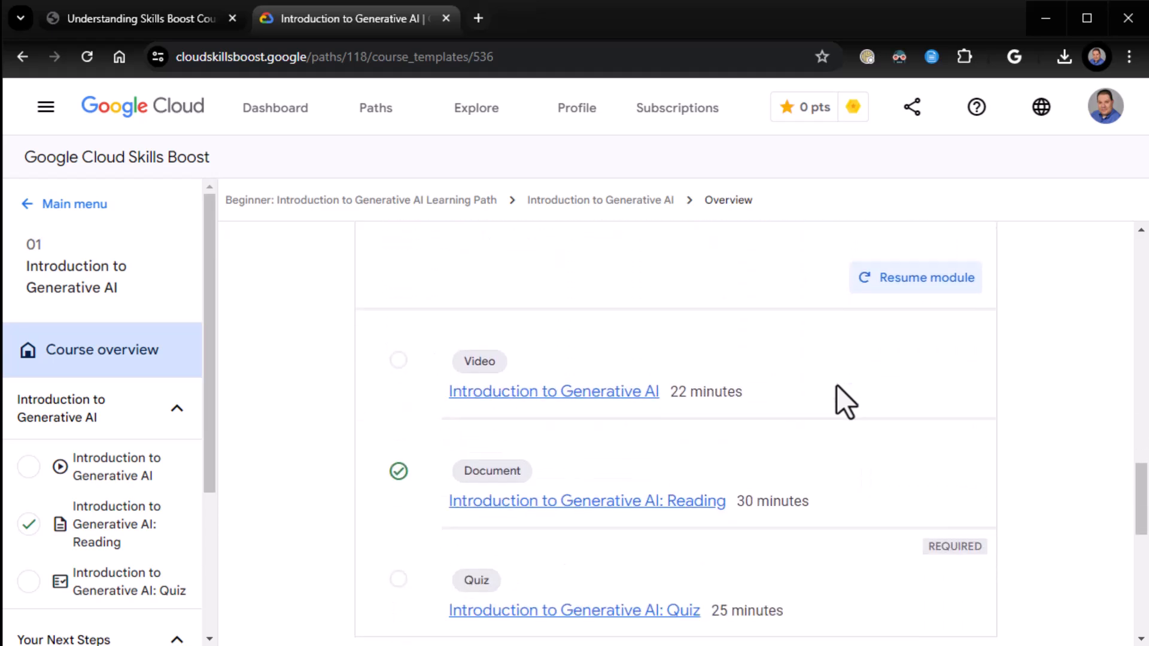
scroll(down, 3)
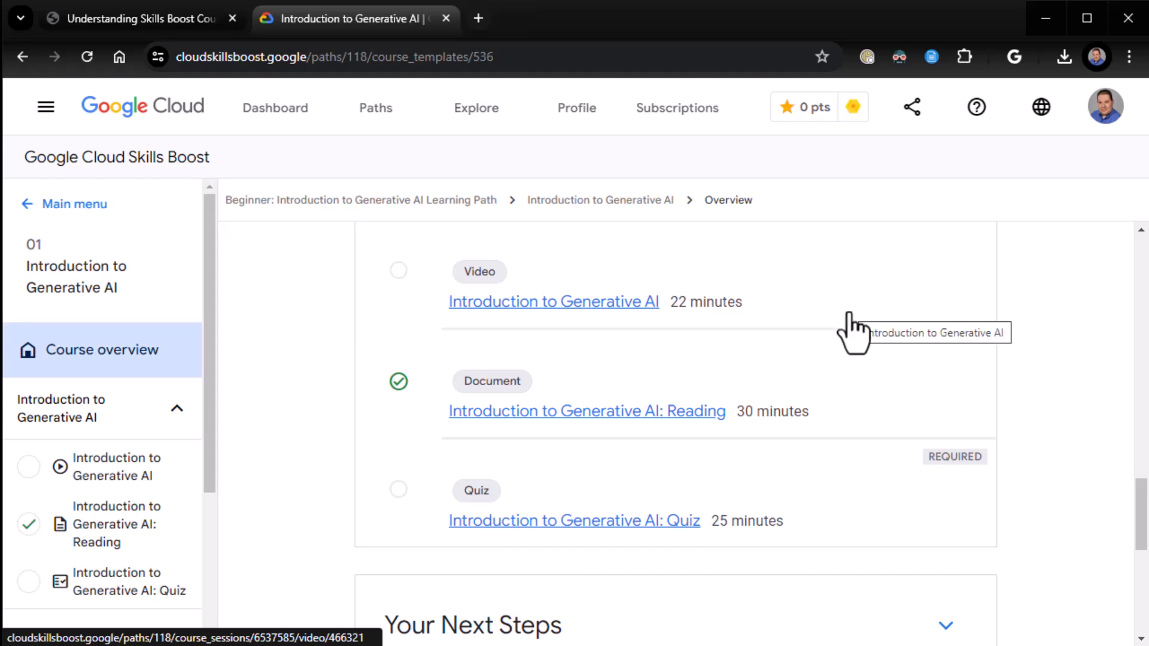
mouse_move(738, 363)
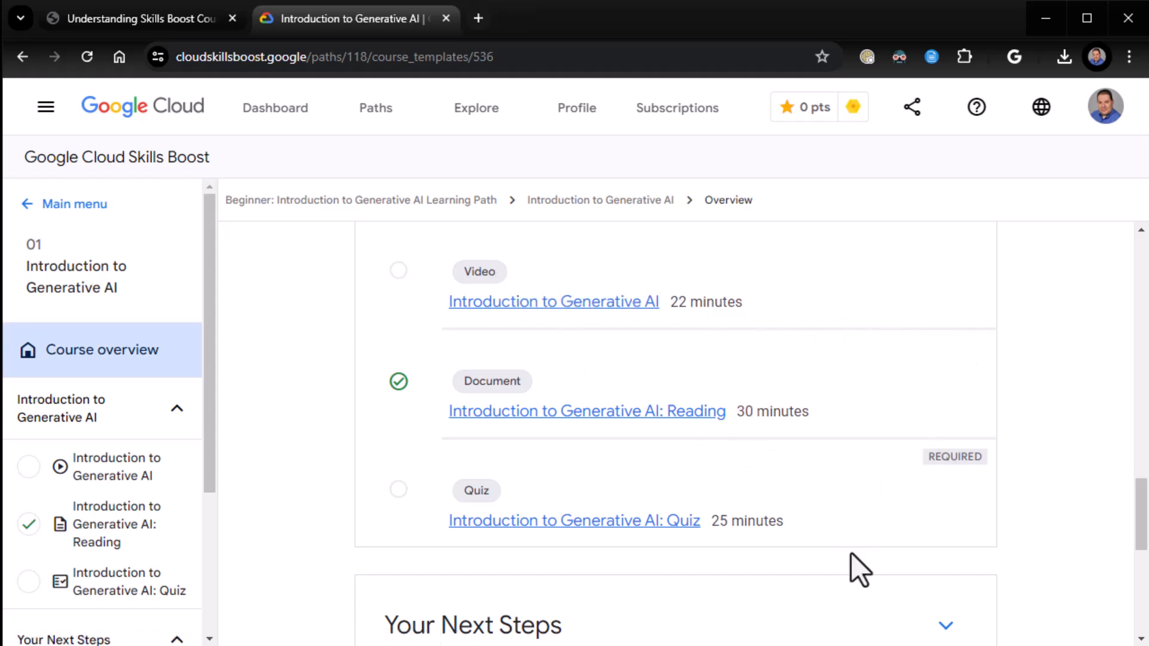
mouse_move(337, 360)
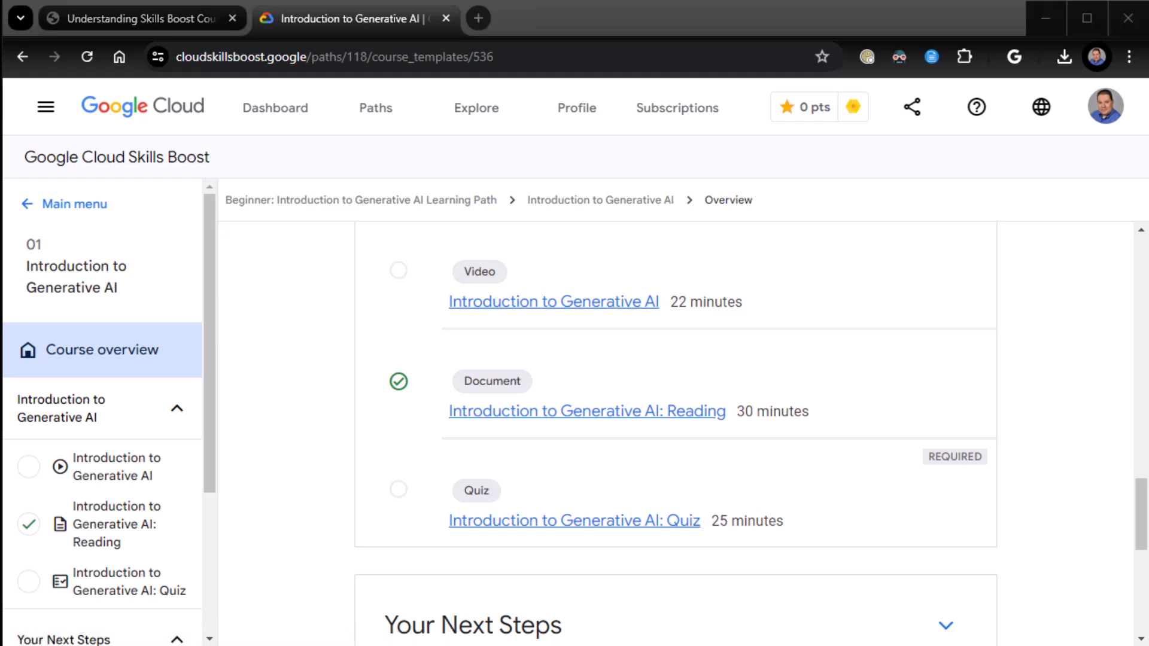
mouse_move(891, 535)
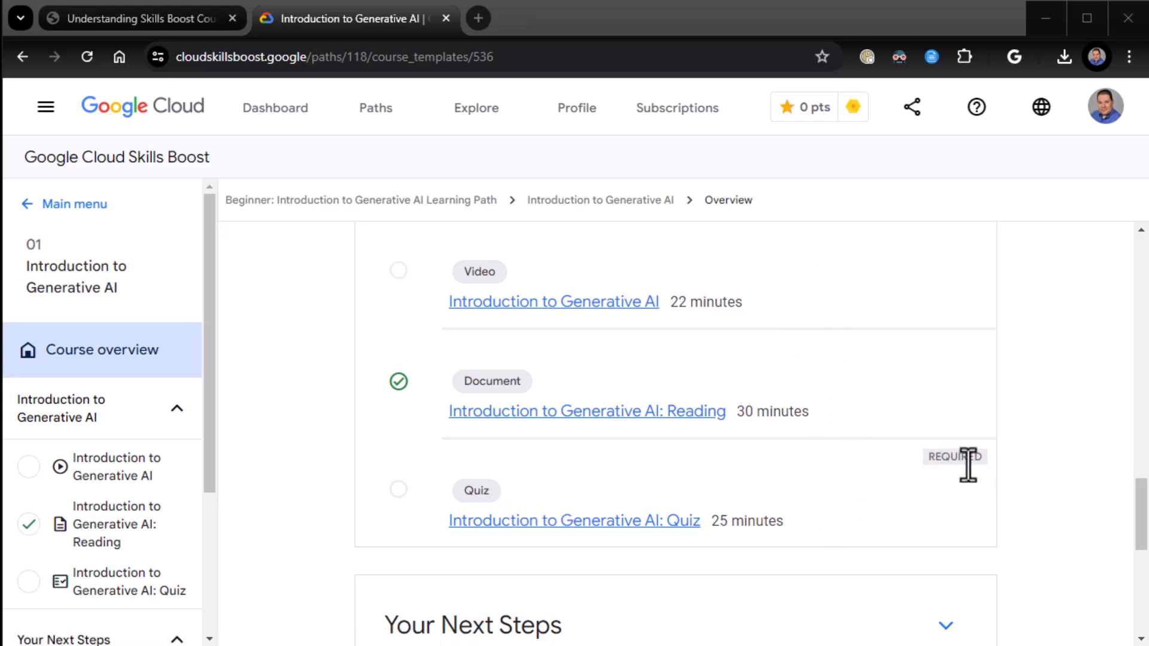
mouse_move(898, 506)
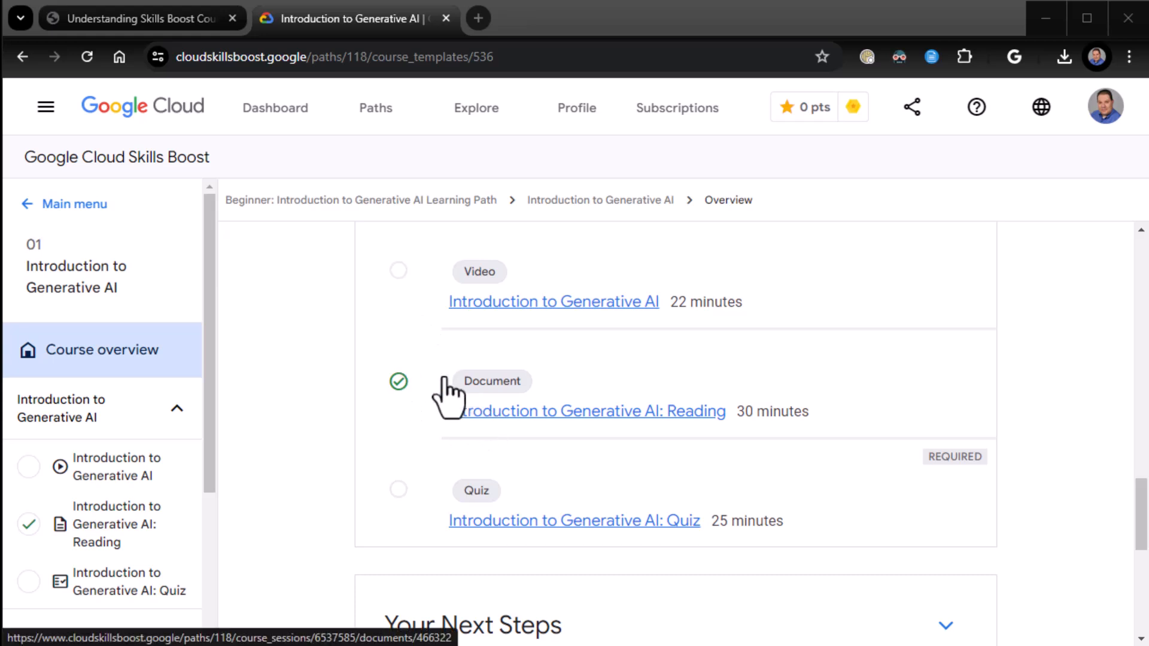
mouse_move(440, 552)
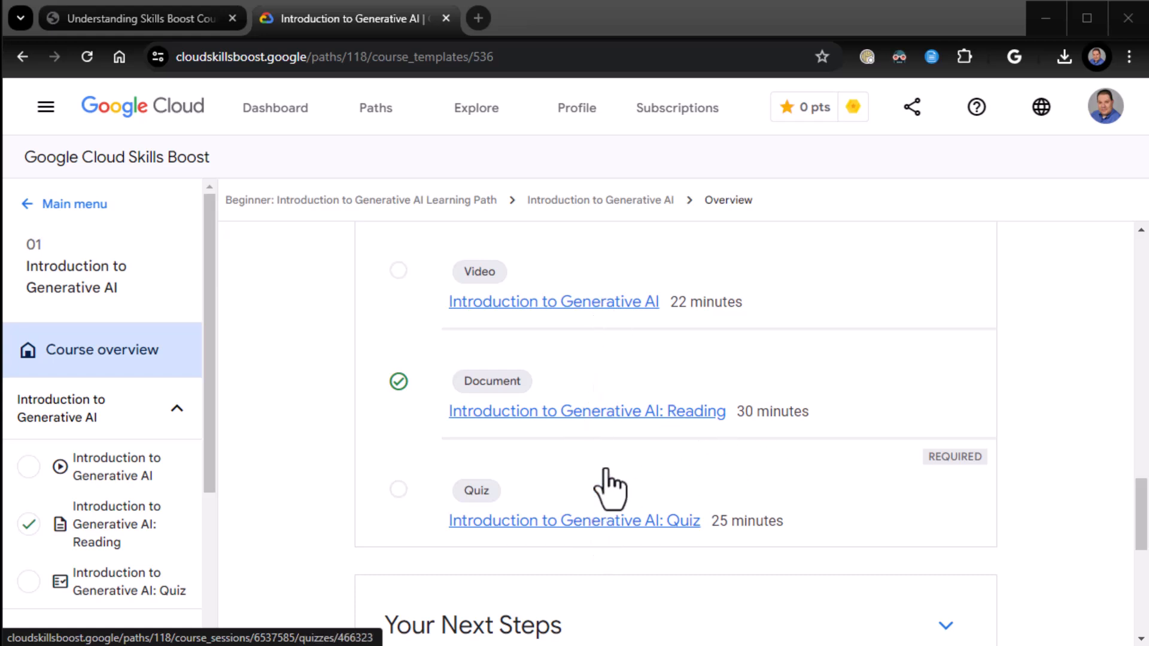
mouse_move(564, 425)
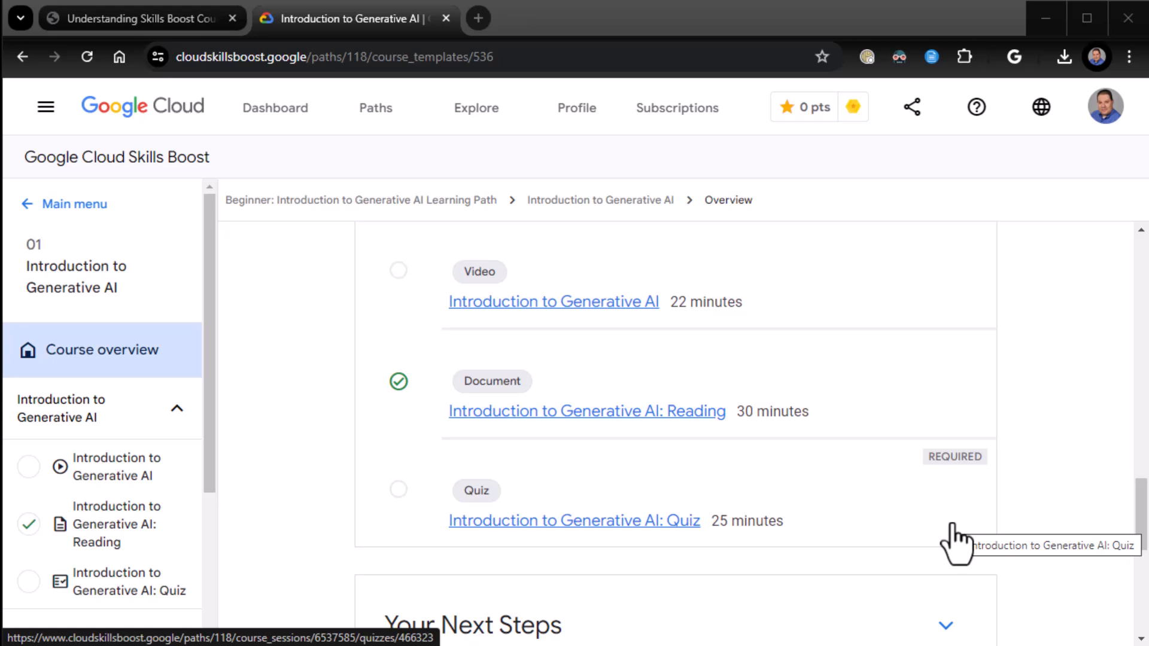
mouse_move(934, 469)
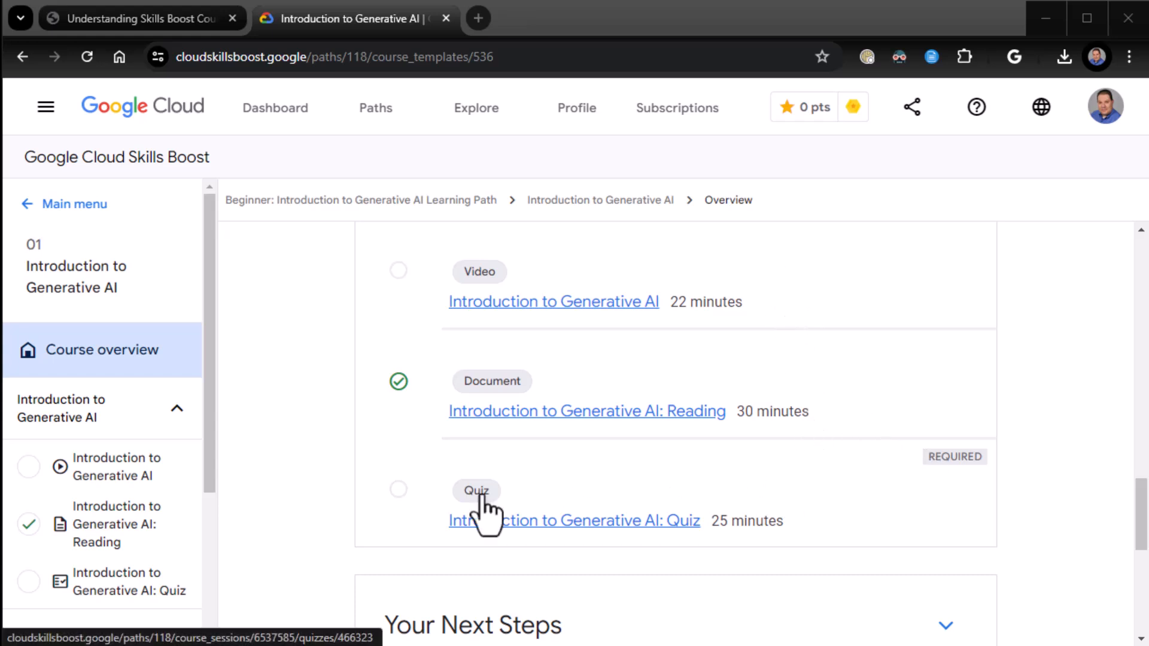
mouse_move(831, 517)
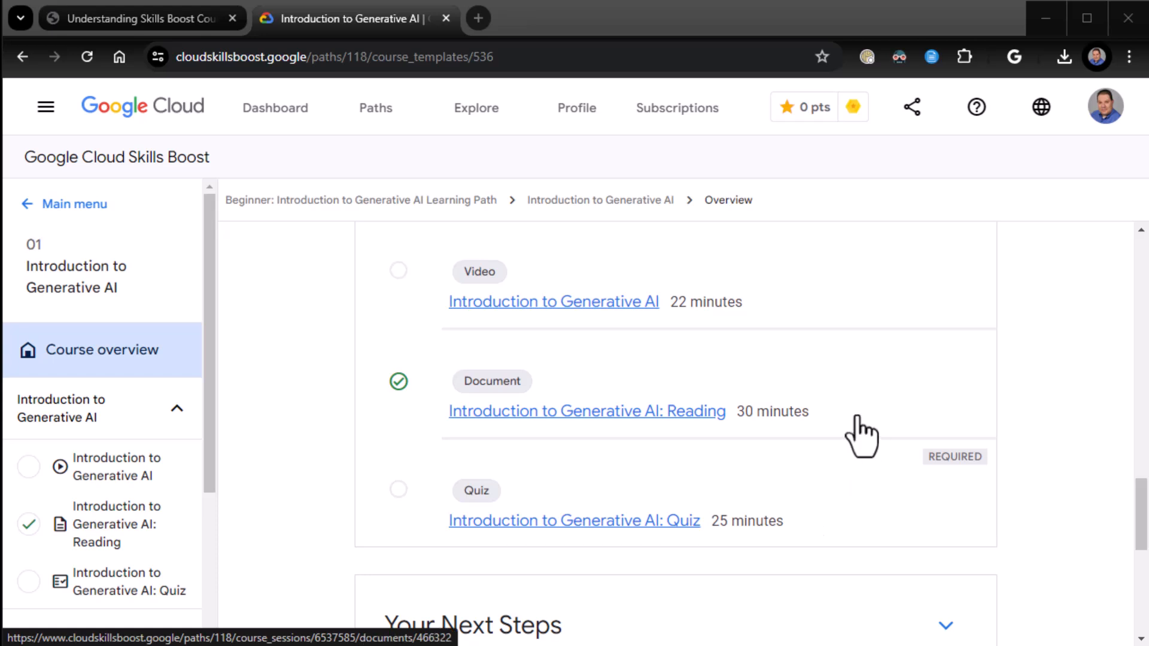
mouse_move(863, 432)
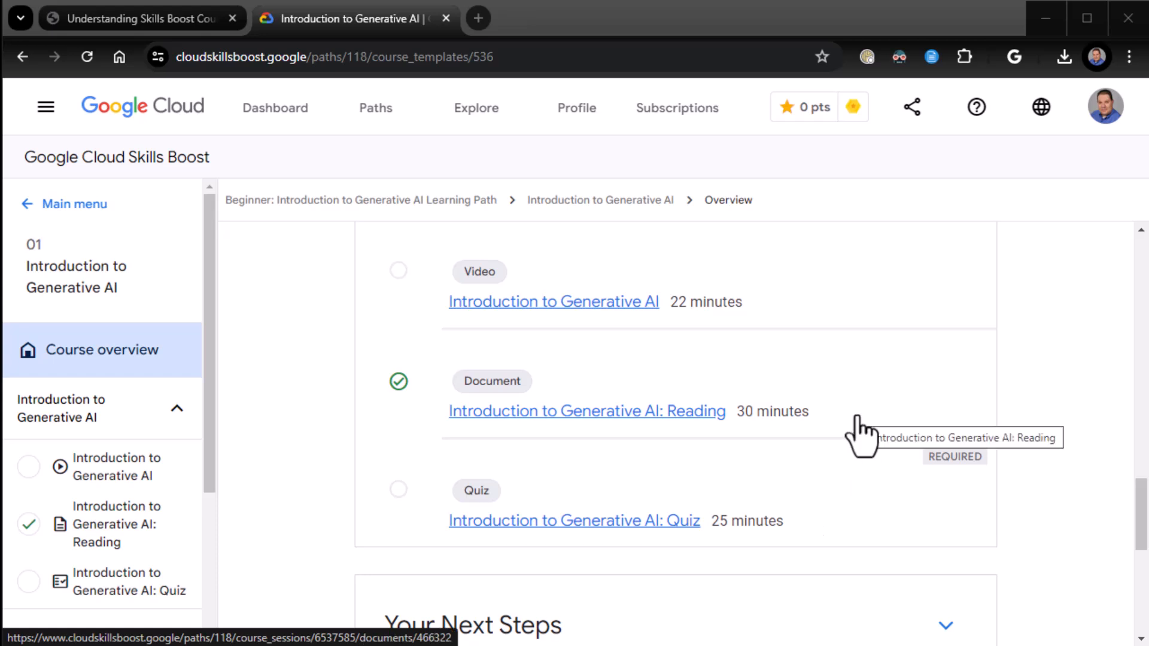
mouse_move(1060, 395)
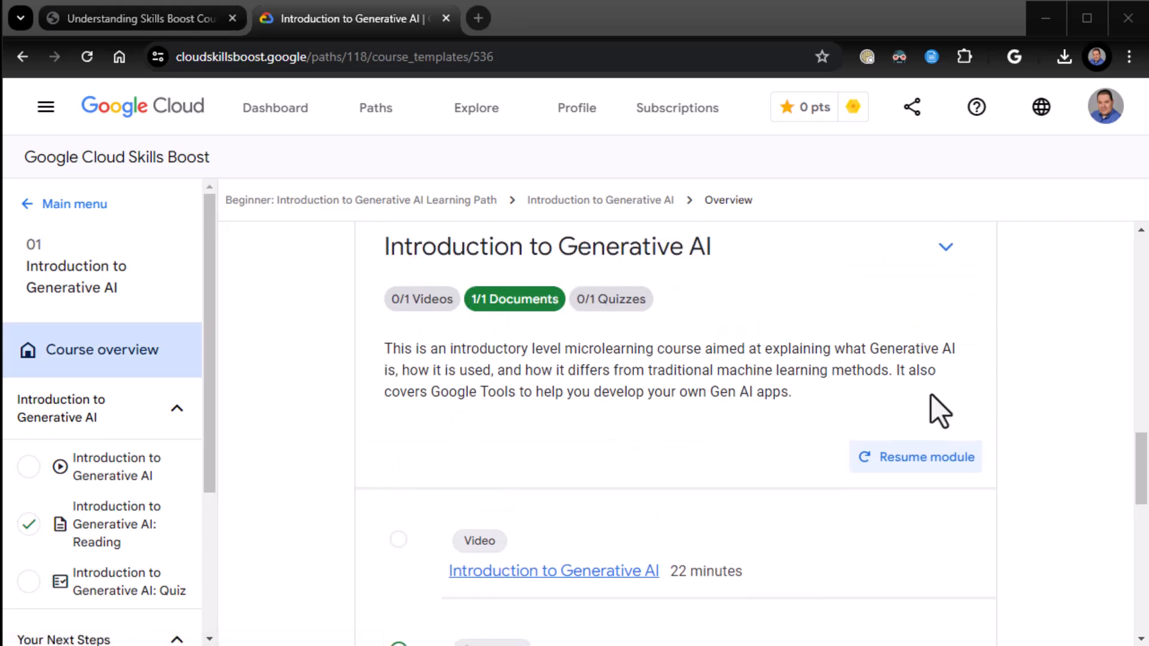
scroll(down, 3)
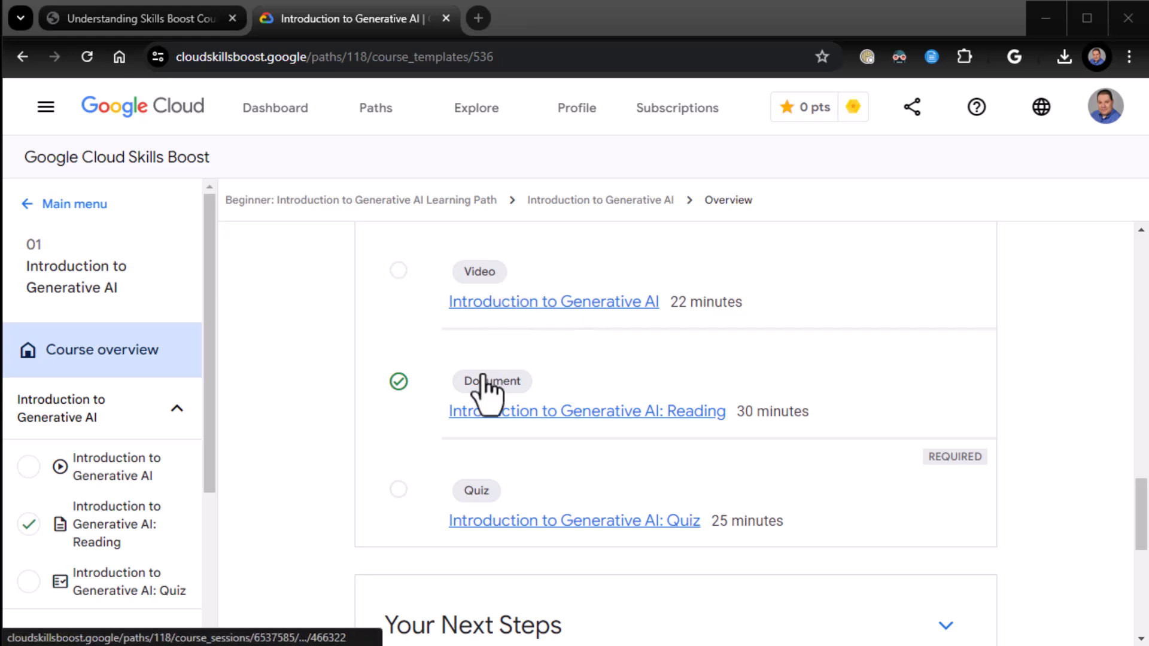
scroll(down, 3)
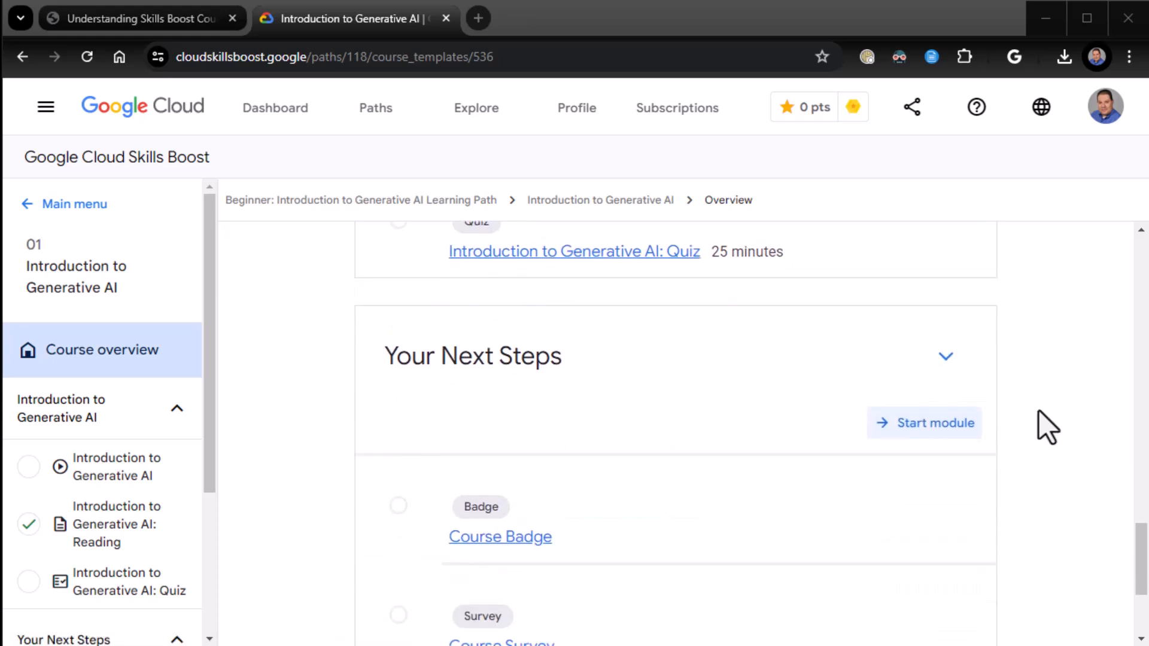
scroll(down, 3)
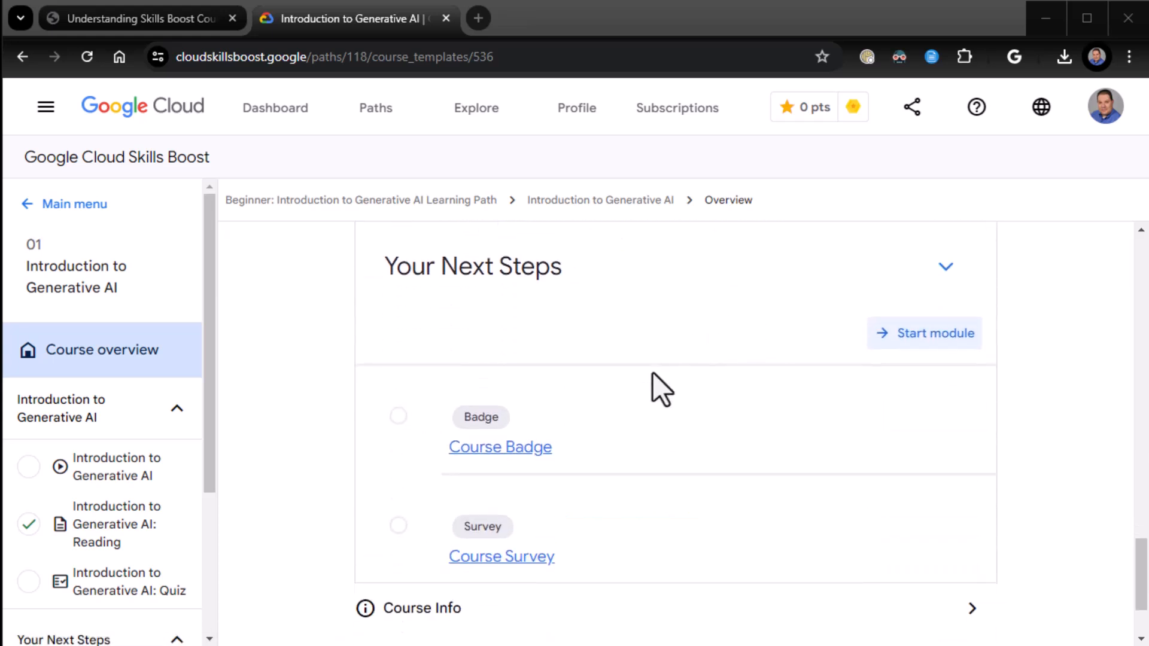
mouse_move(501, 556)
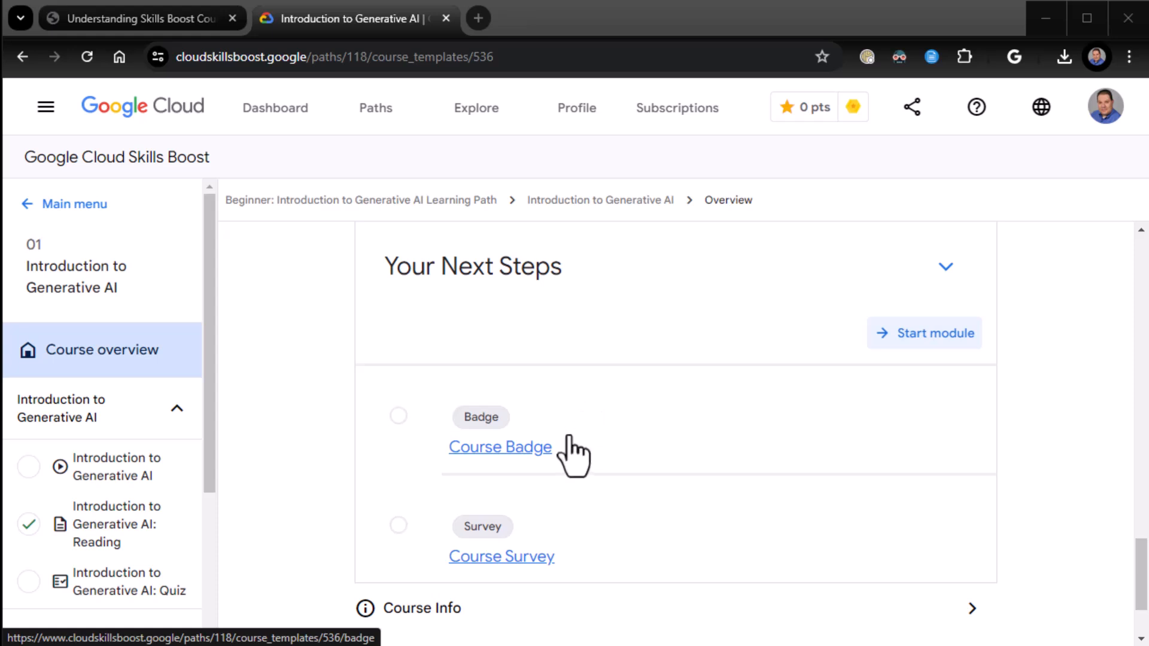
mouse_move(695, 549)
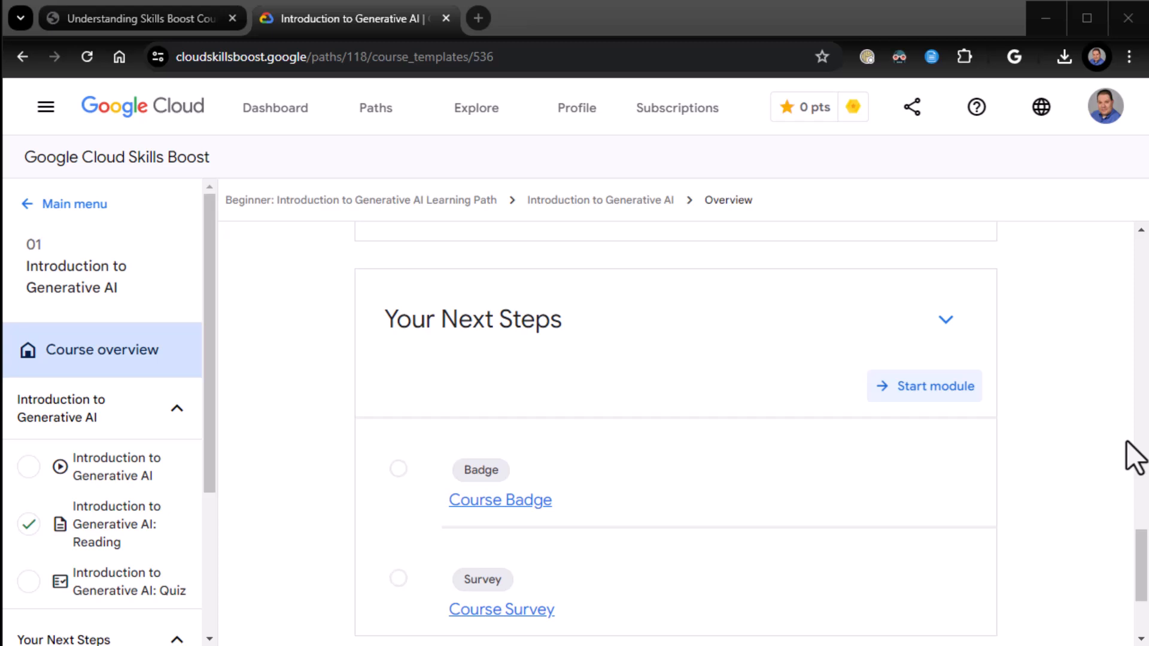
scroll(down, 3)
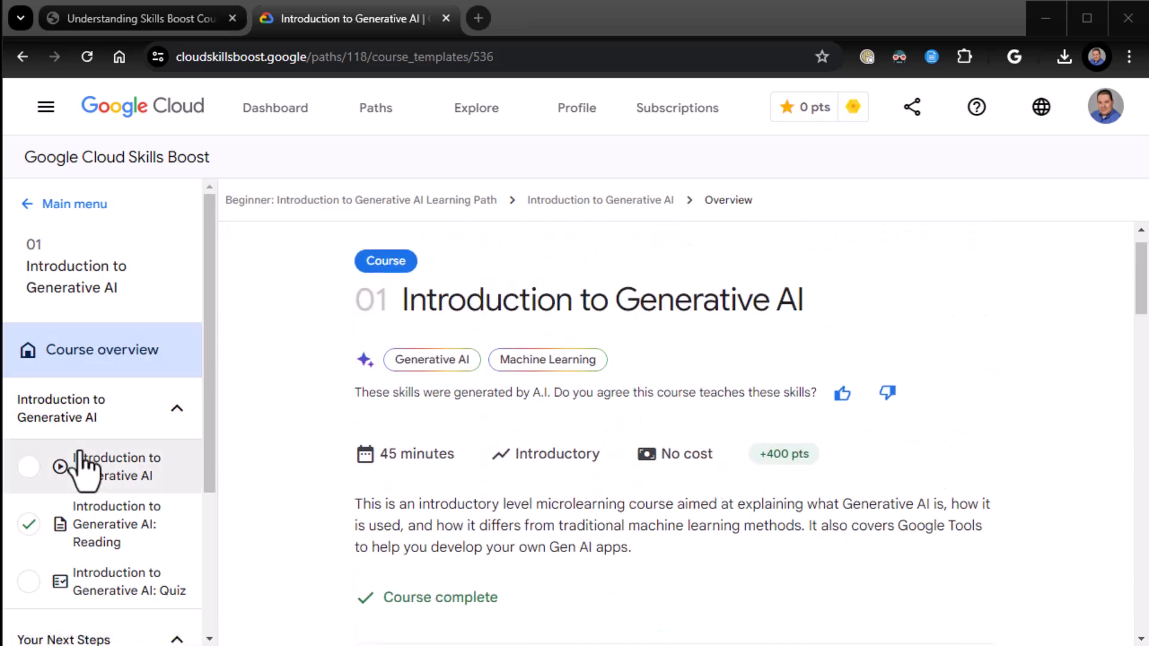
mouse_move(102, 336)
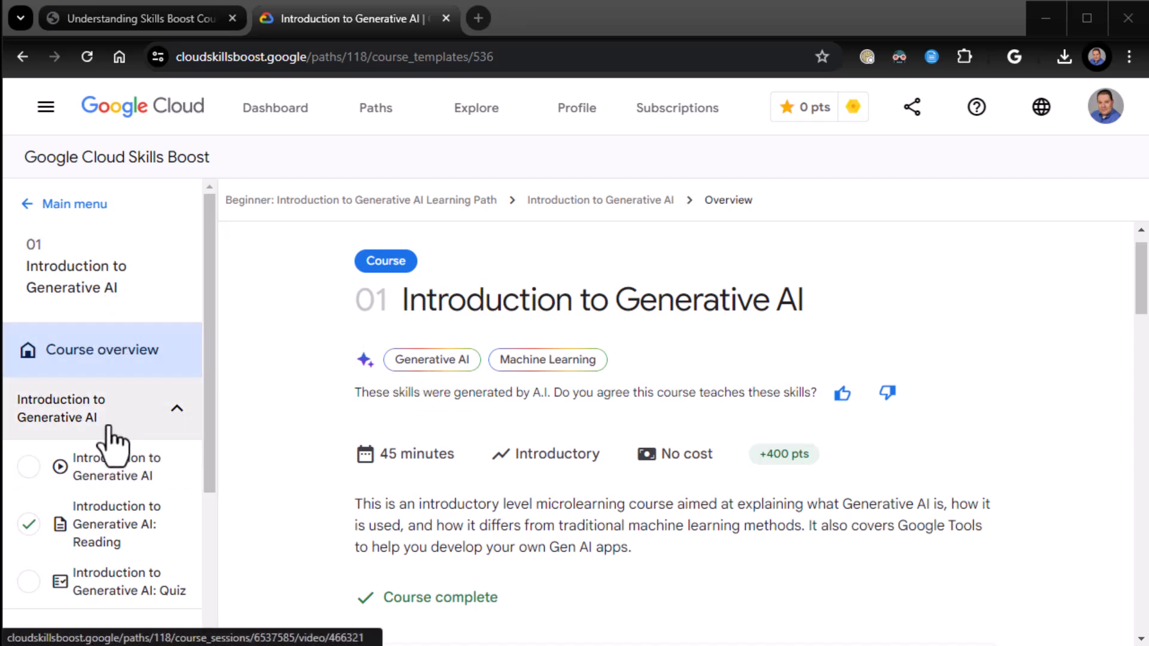
Open the Introduction to Generative AI video item from the left course menu.
click(176, 408)
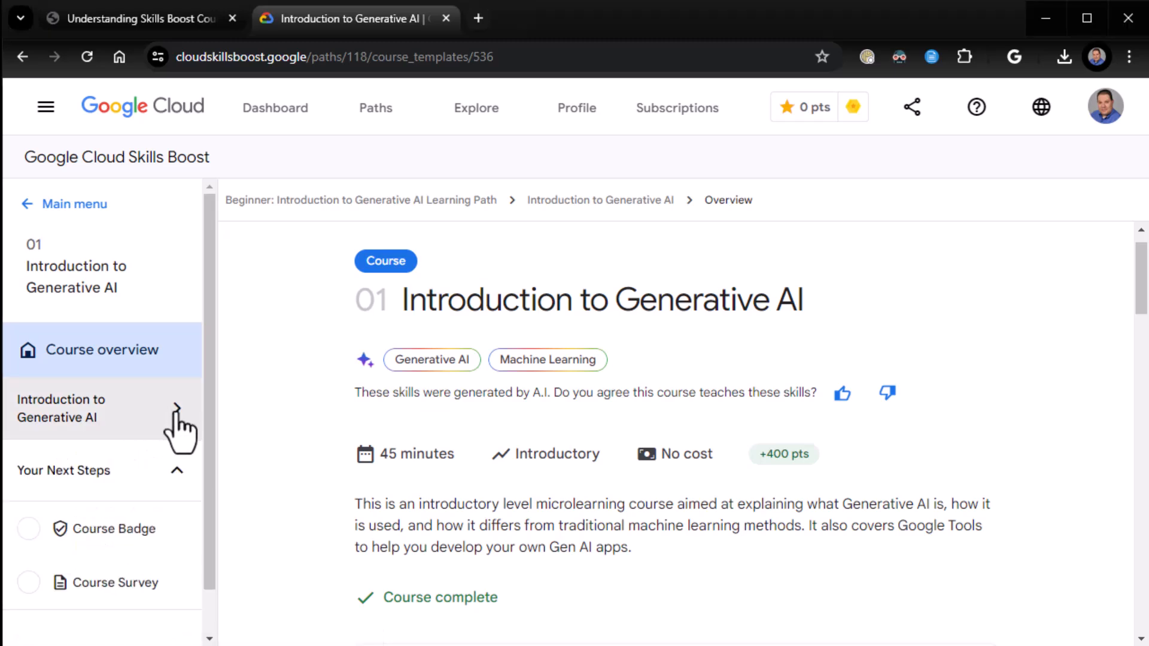
click(88, 408)
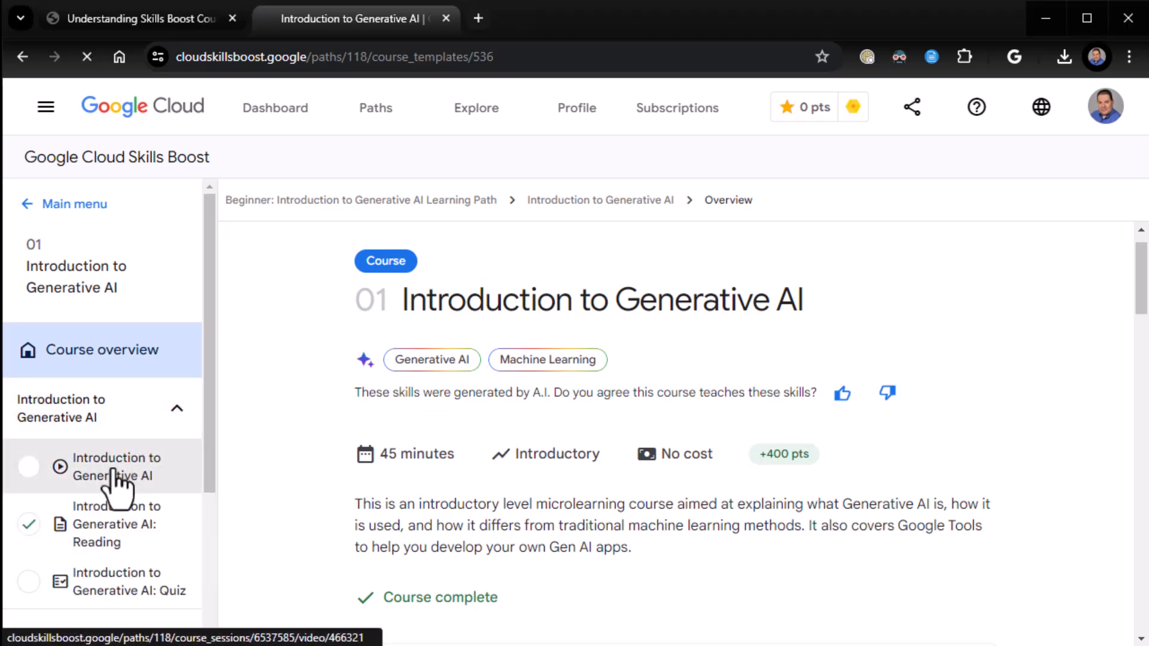
click(114, 467)
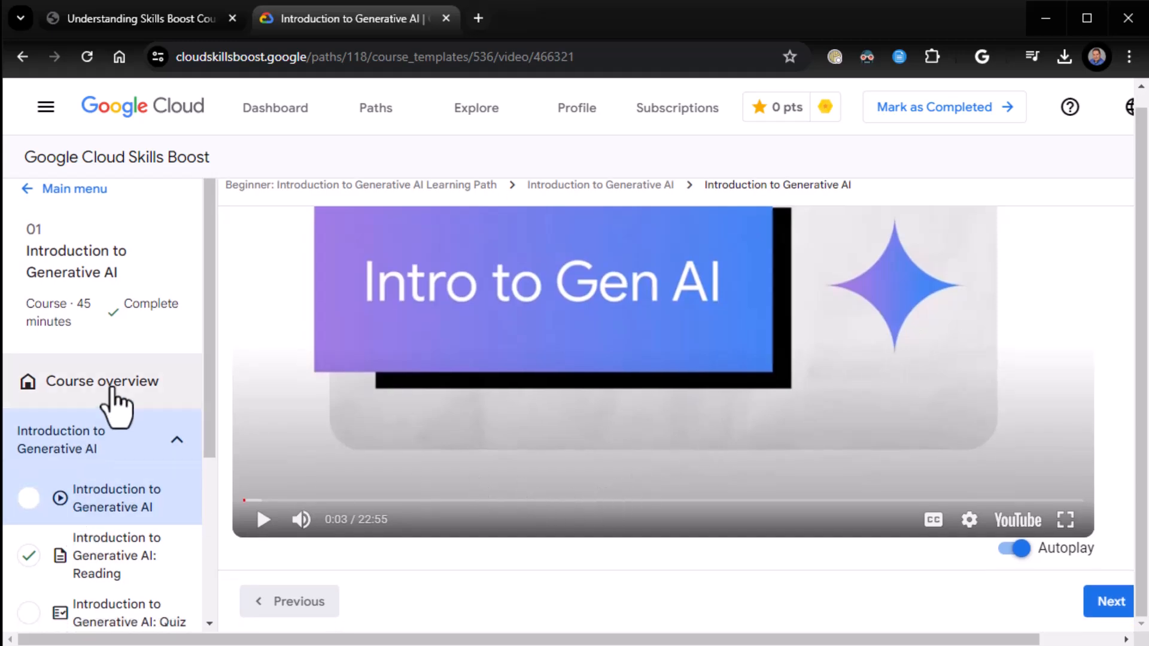
click(101, 381)
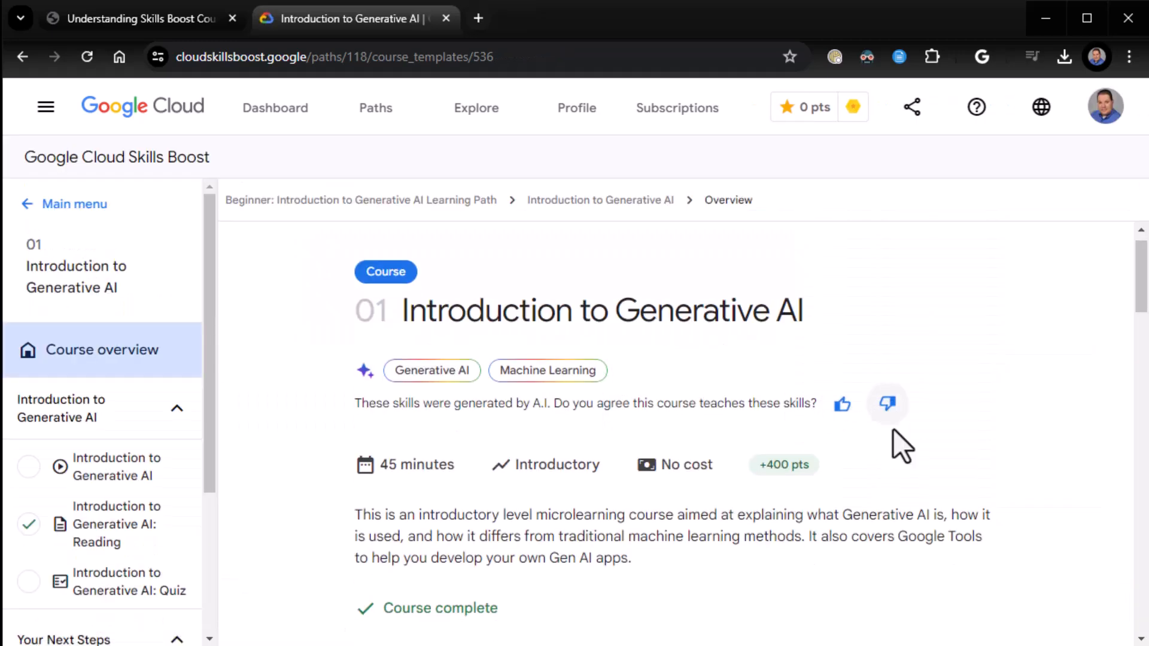
scroll(down, 3)
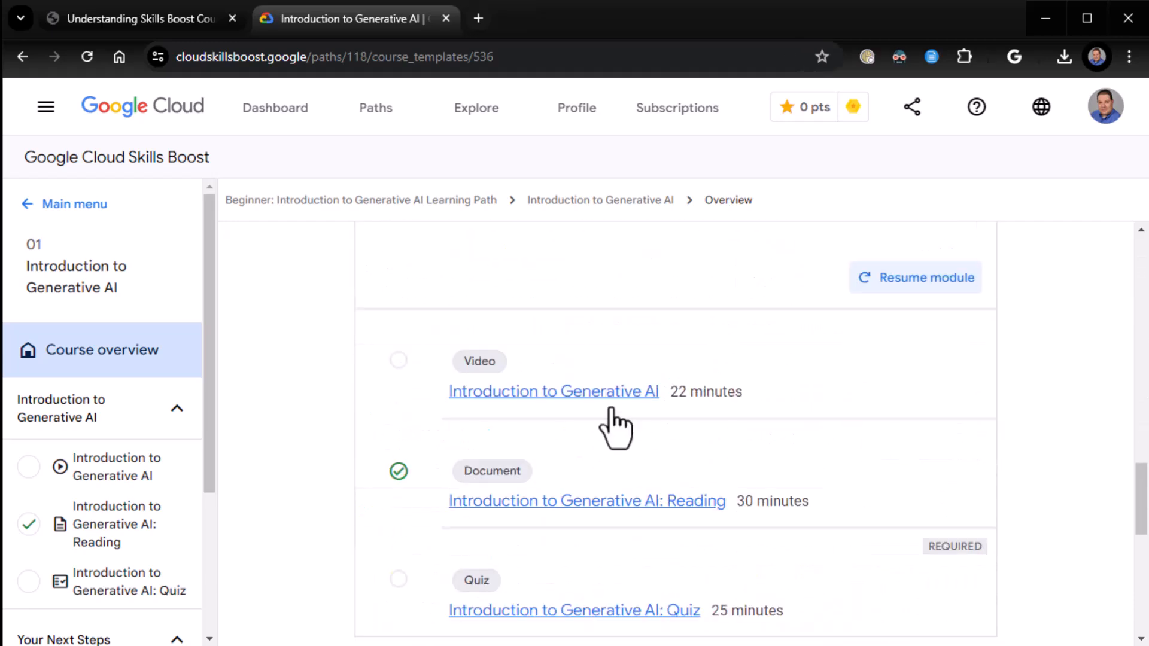
mouse_move(553, 390)
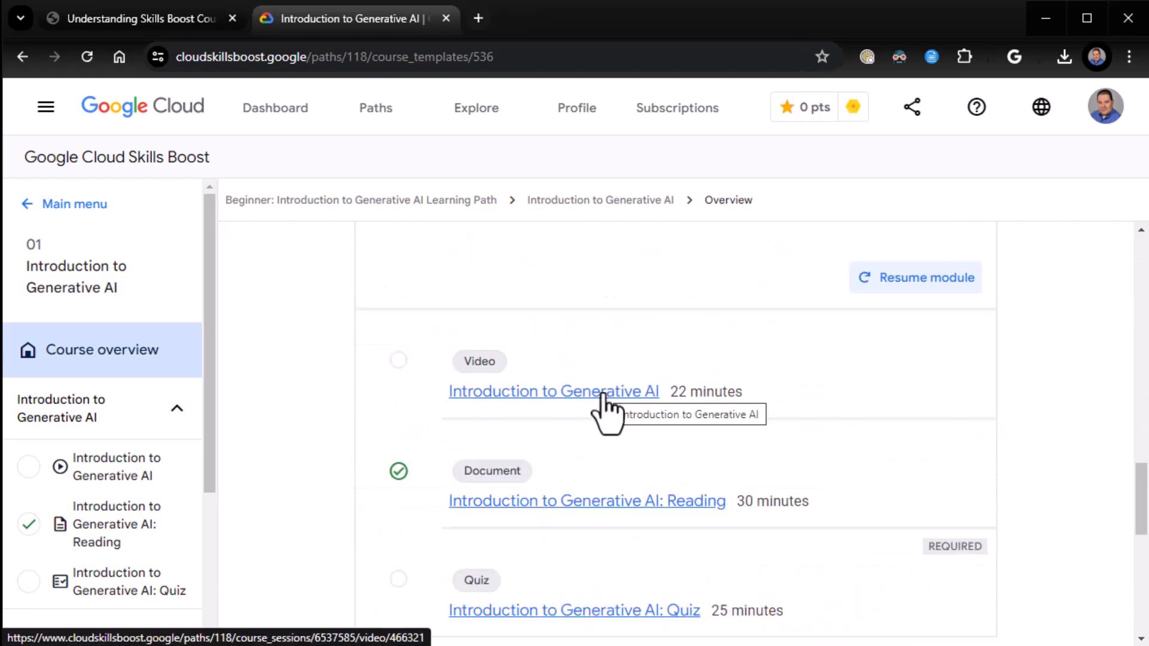
mouse_move(128, 466)
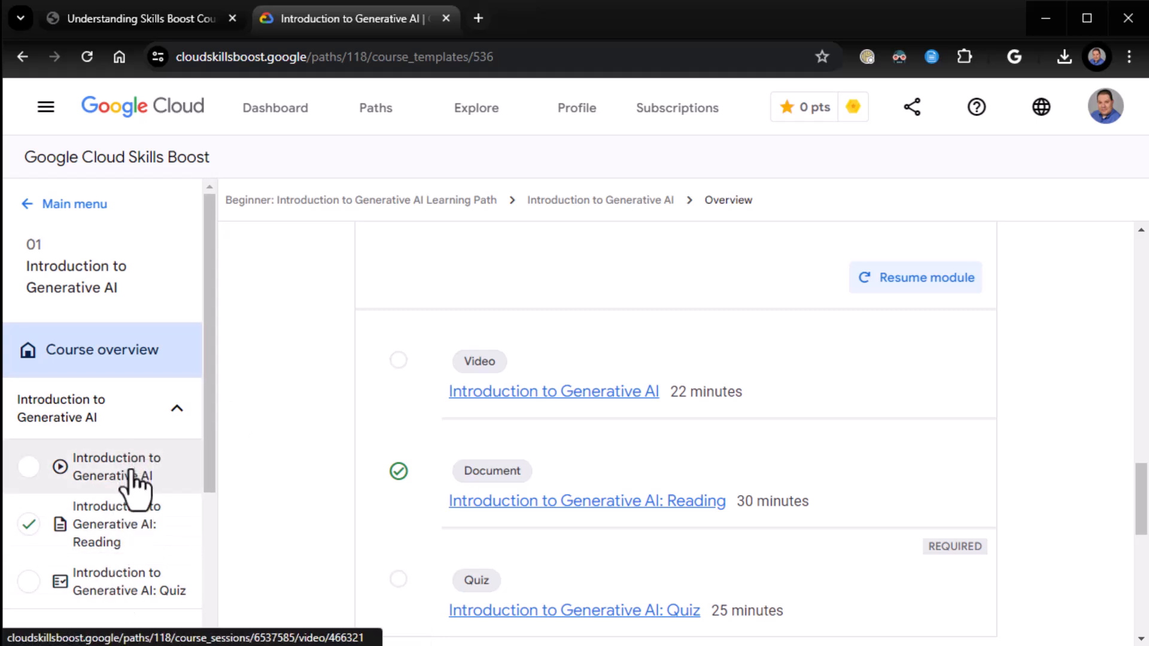
click(115, 466)
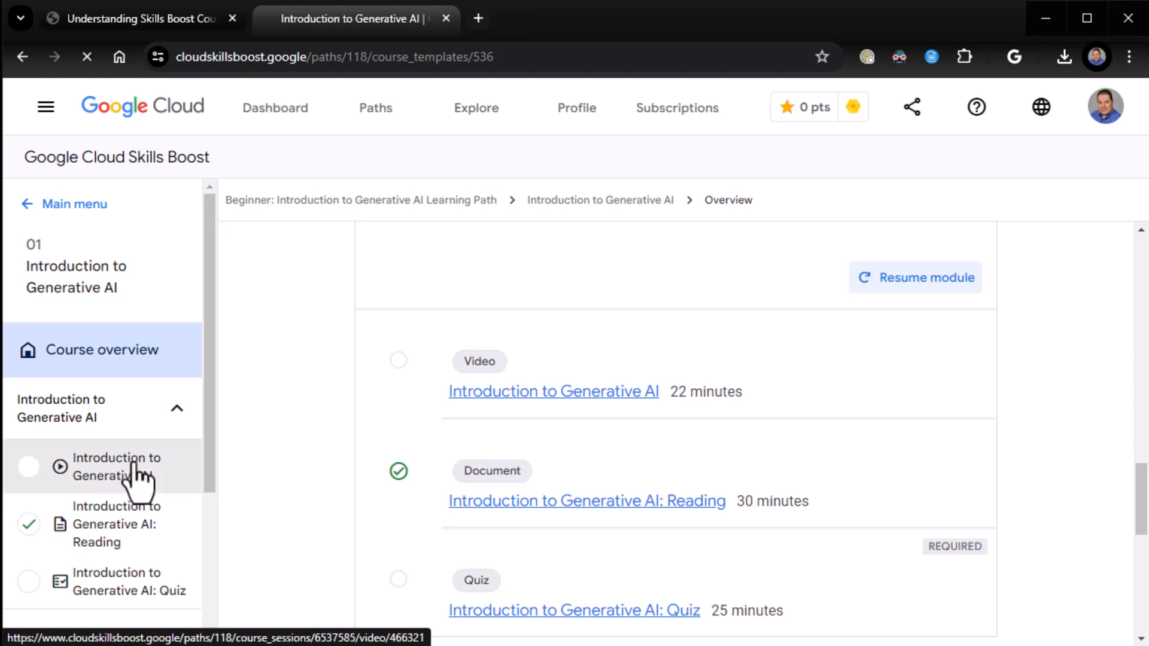
click(115, 466)
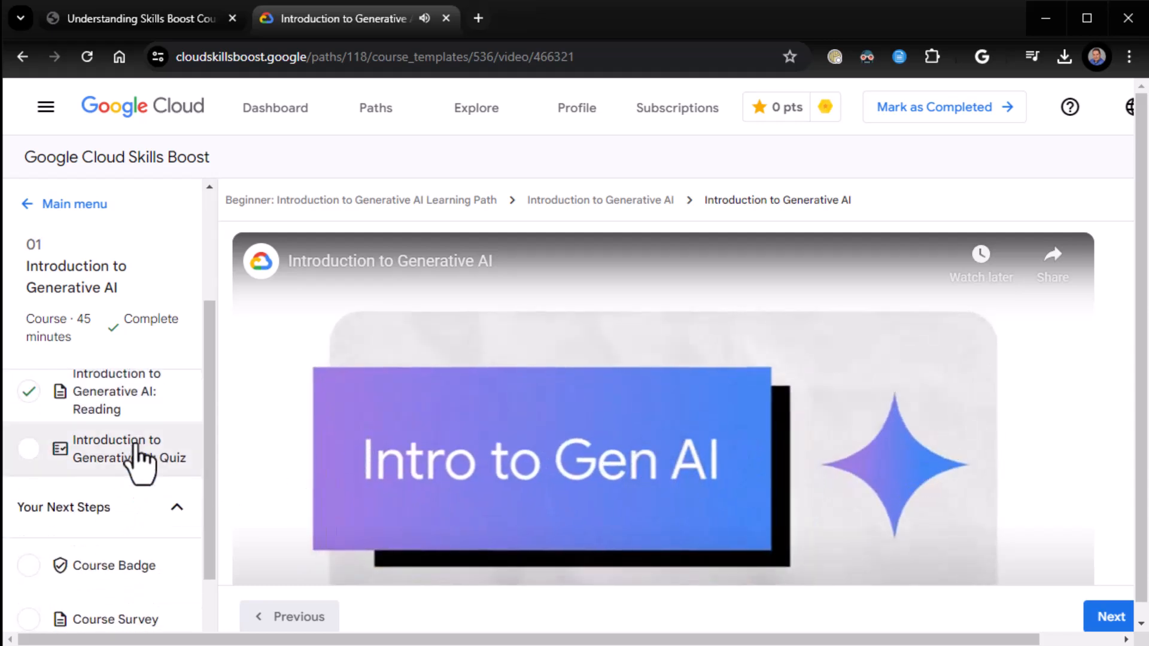
Open 'Introduction to Generative AI: Reading' and scroll through its three-page article list.
click(131, 448)
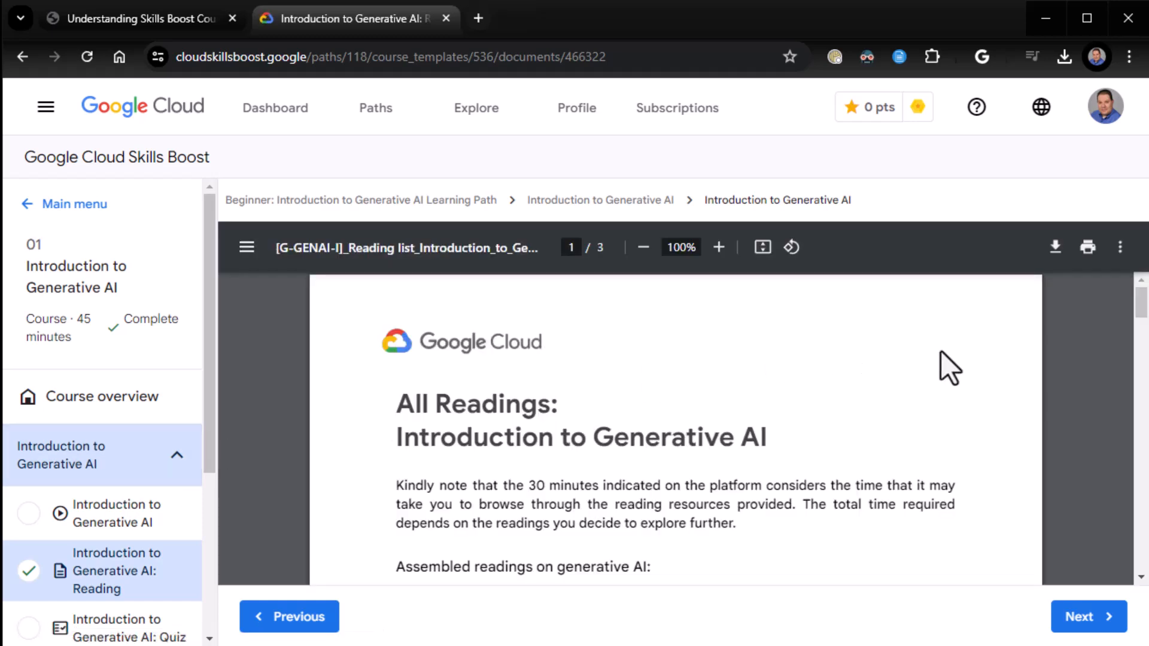
scroll(down, 3)
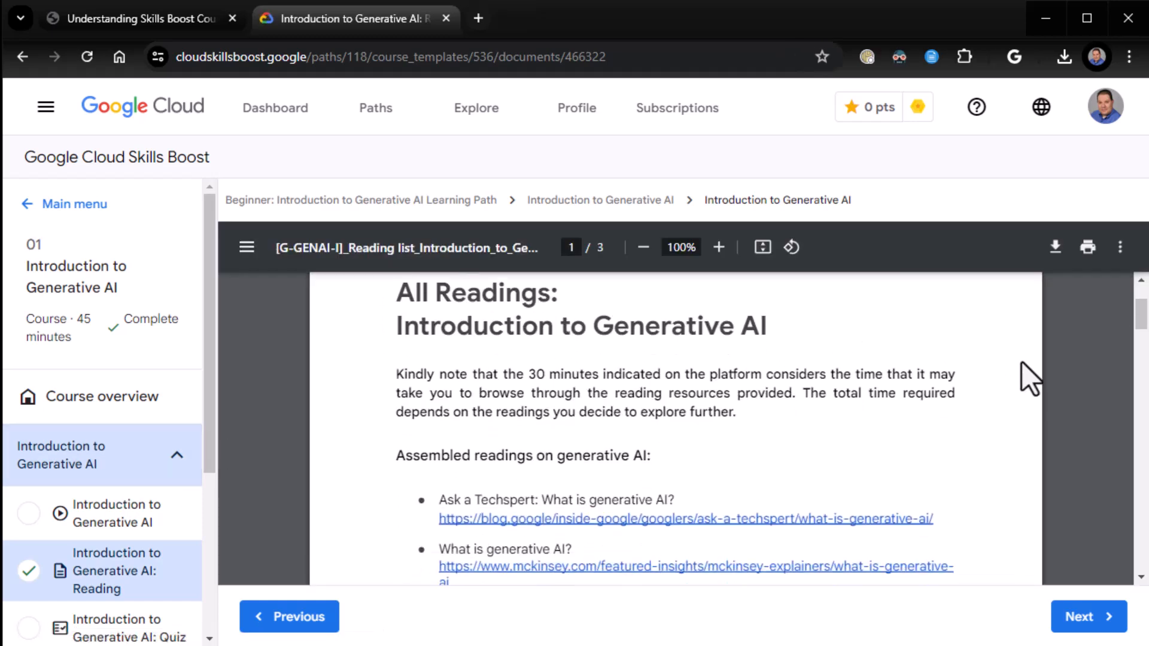
scroll(down, 3)
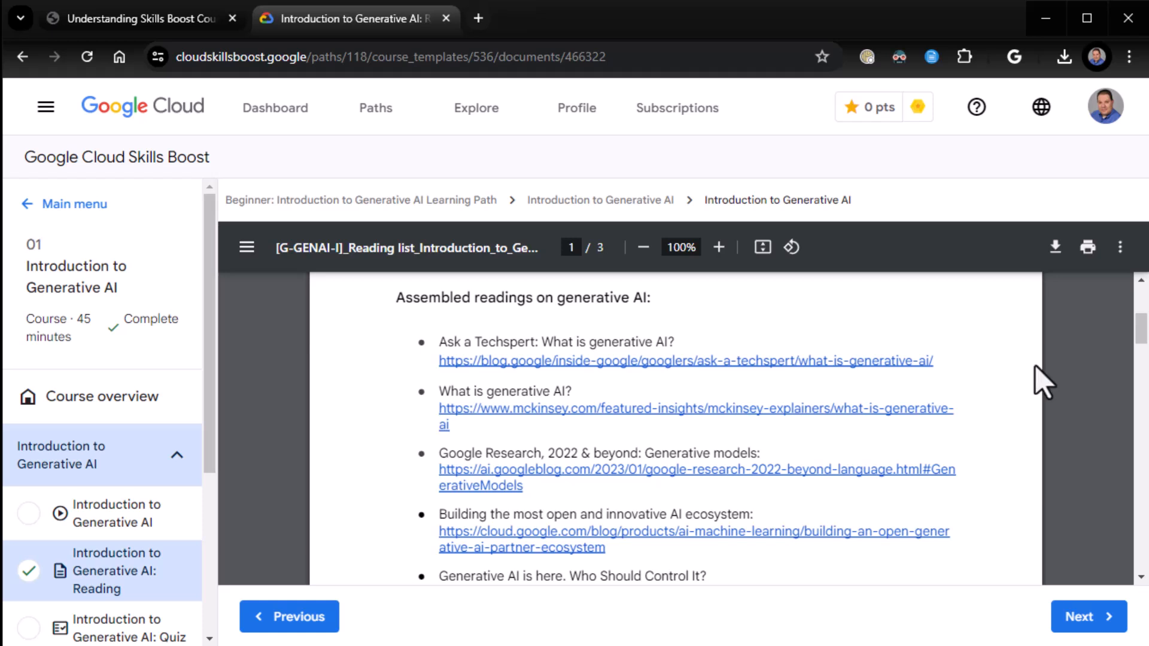
scroll(down, 3)
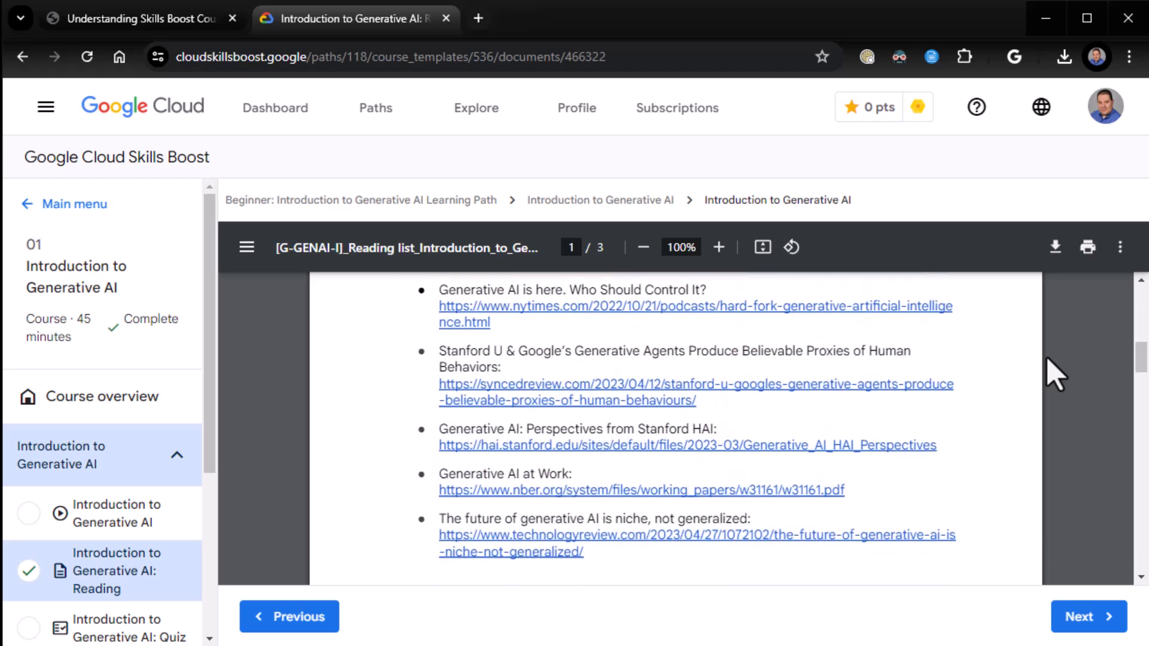
scroll(down, 3)
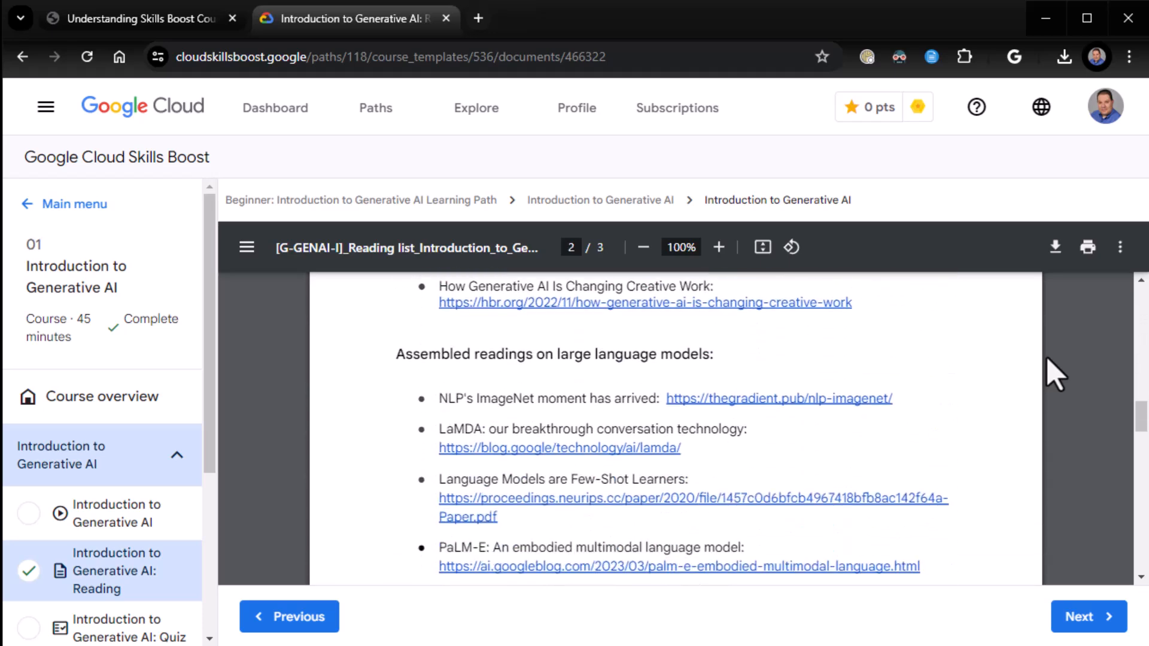
scroll(down, 3)
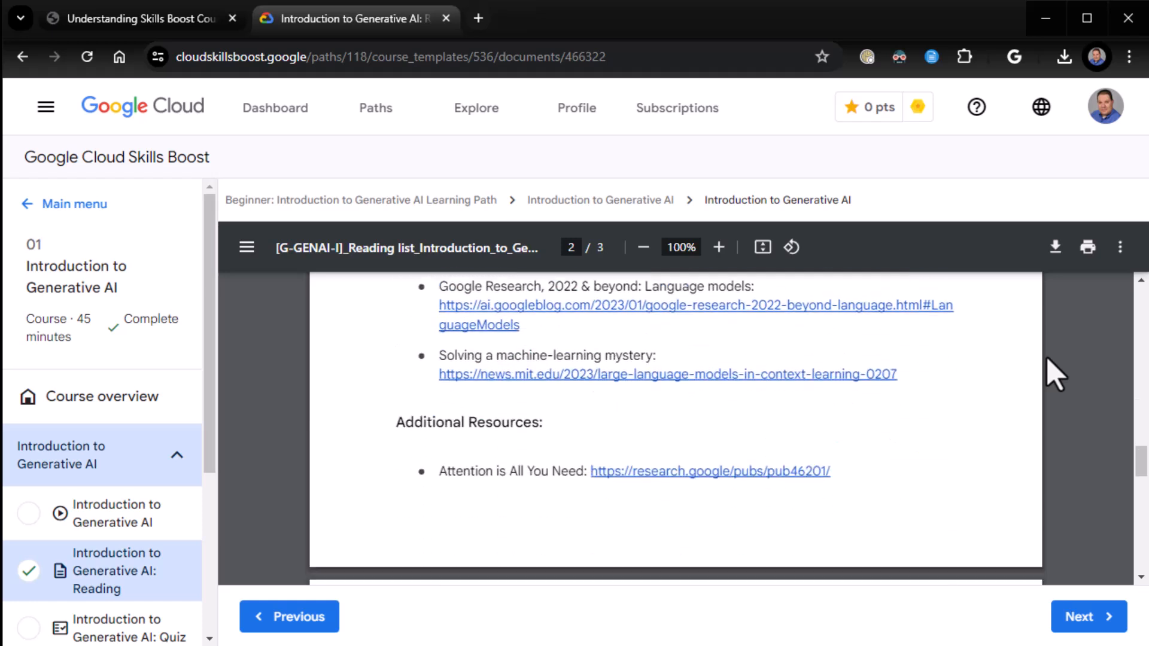
scroll(down, 3)
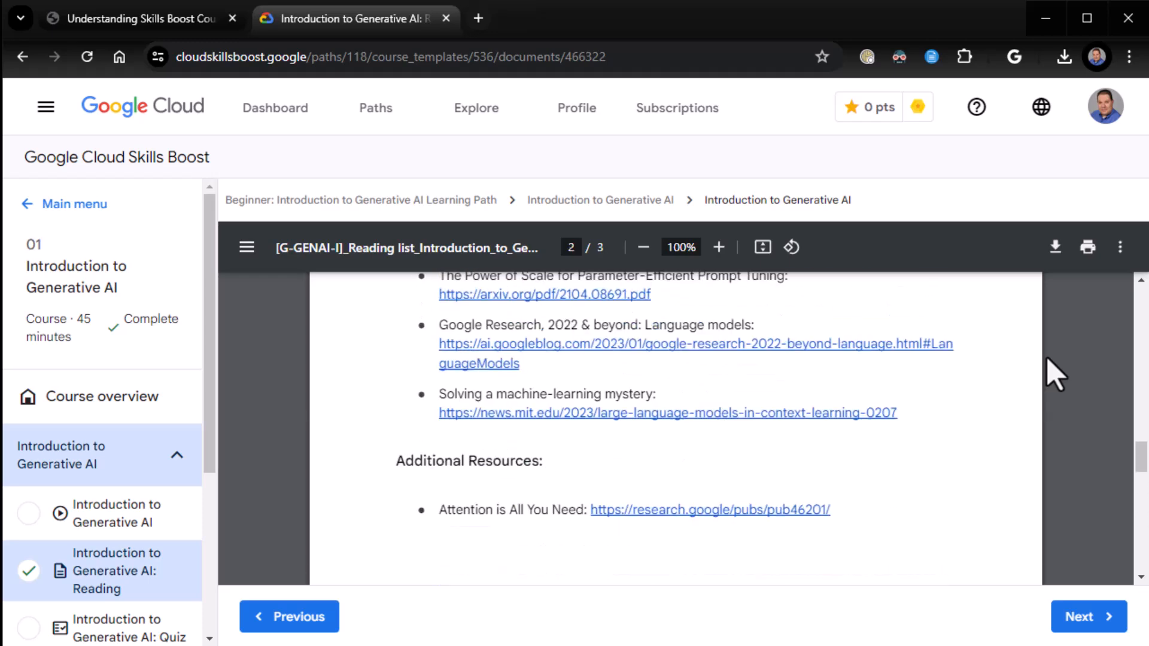
scroll(down, 3)
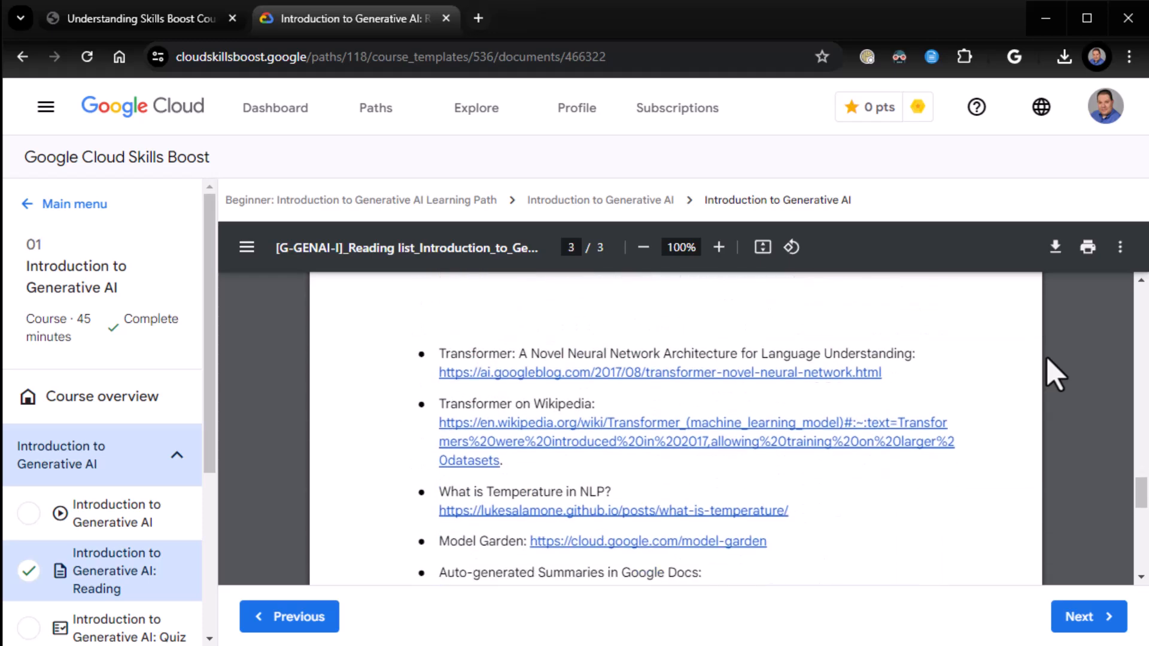
scroll(down, 3)
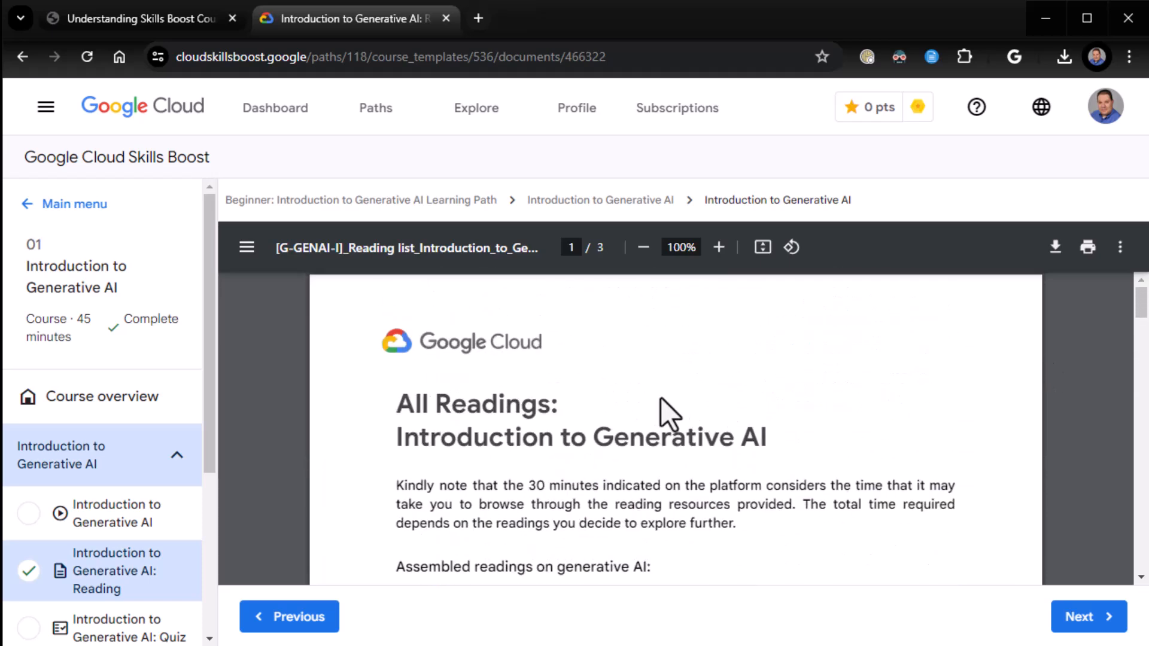
mouse_move(637, 485)
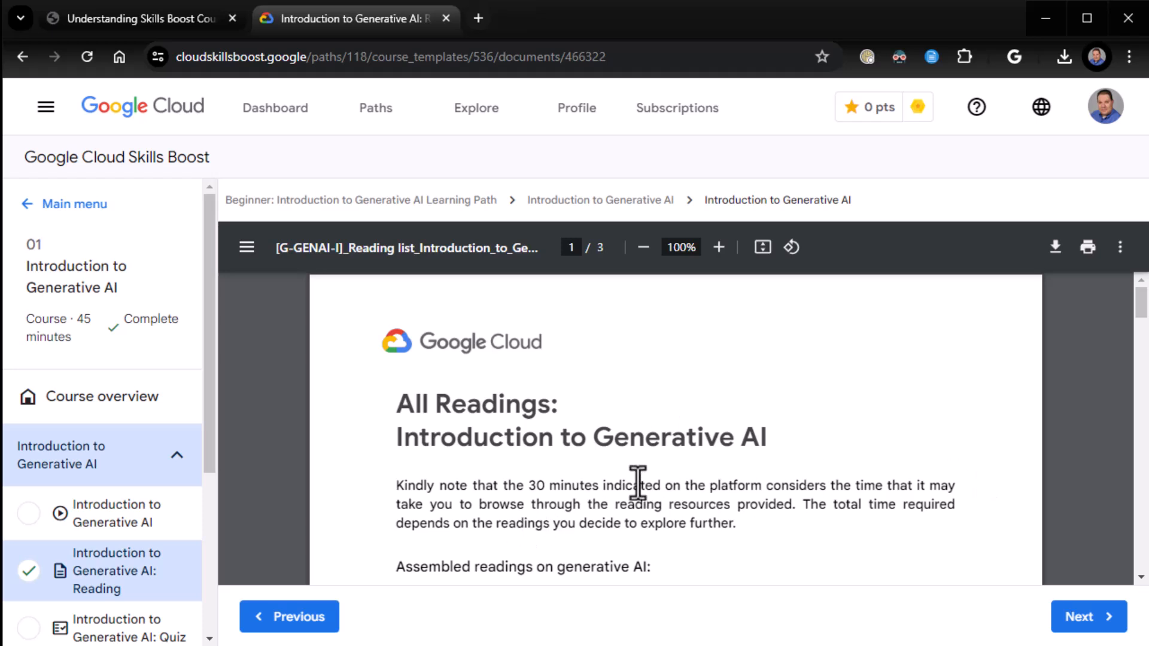
mouse_move(707, 485)
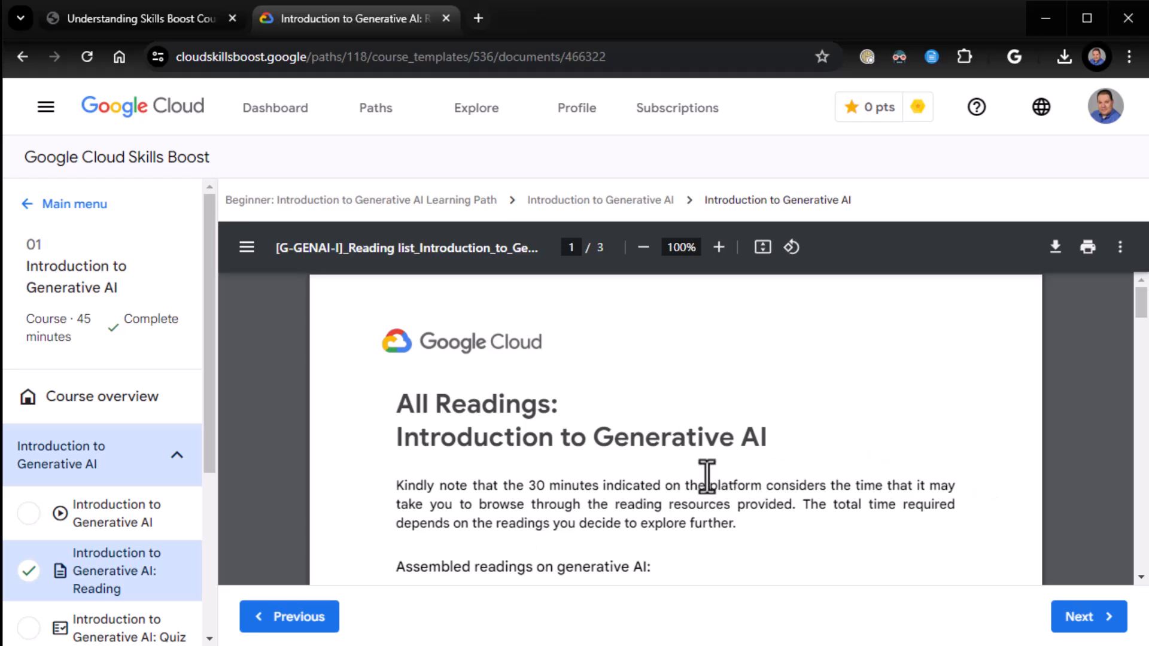
scroll(down, 3)
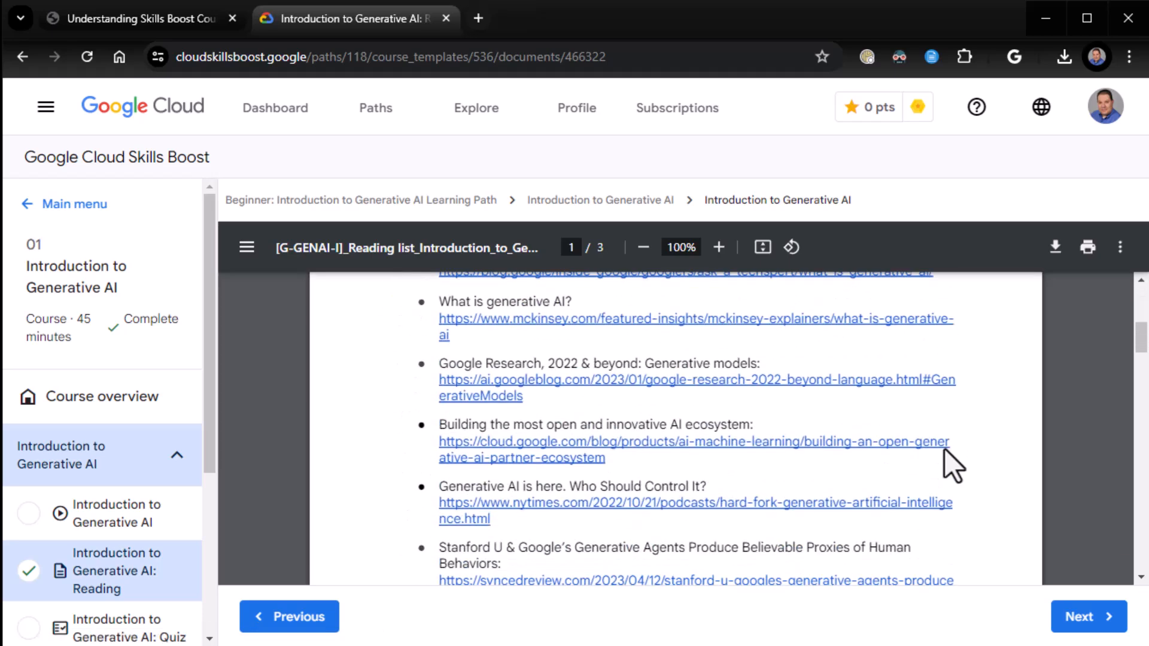
scroll(down, 3)
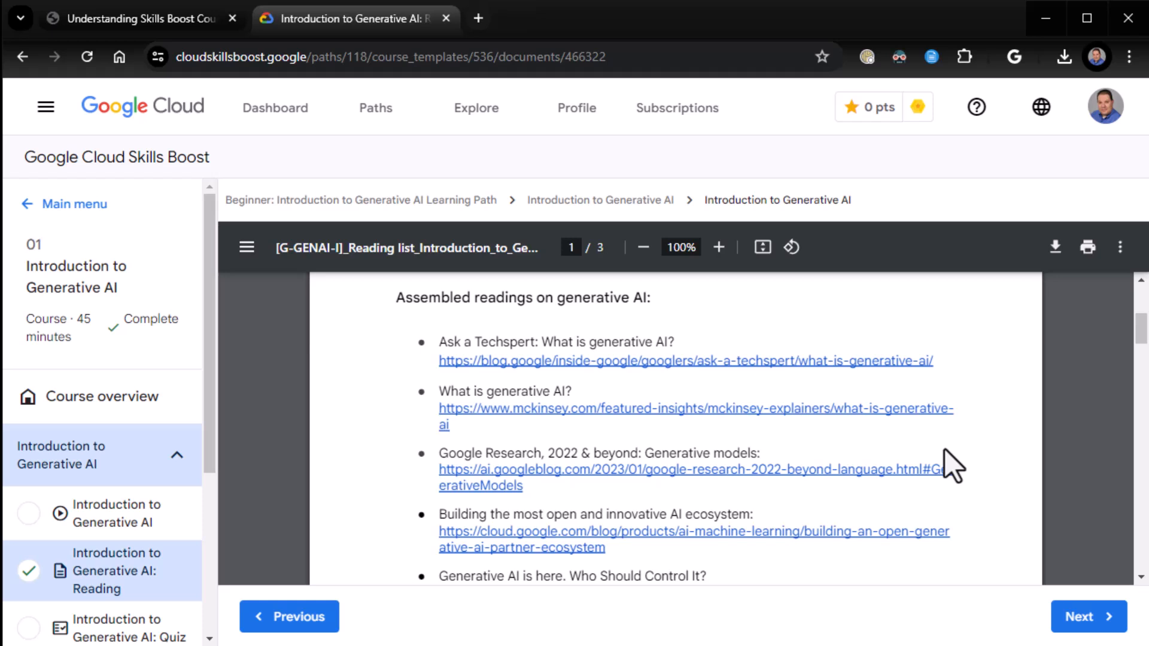
scroll(down, 3)
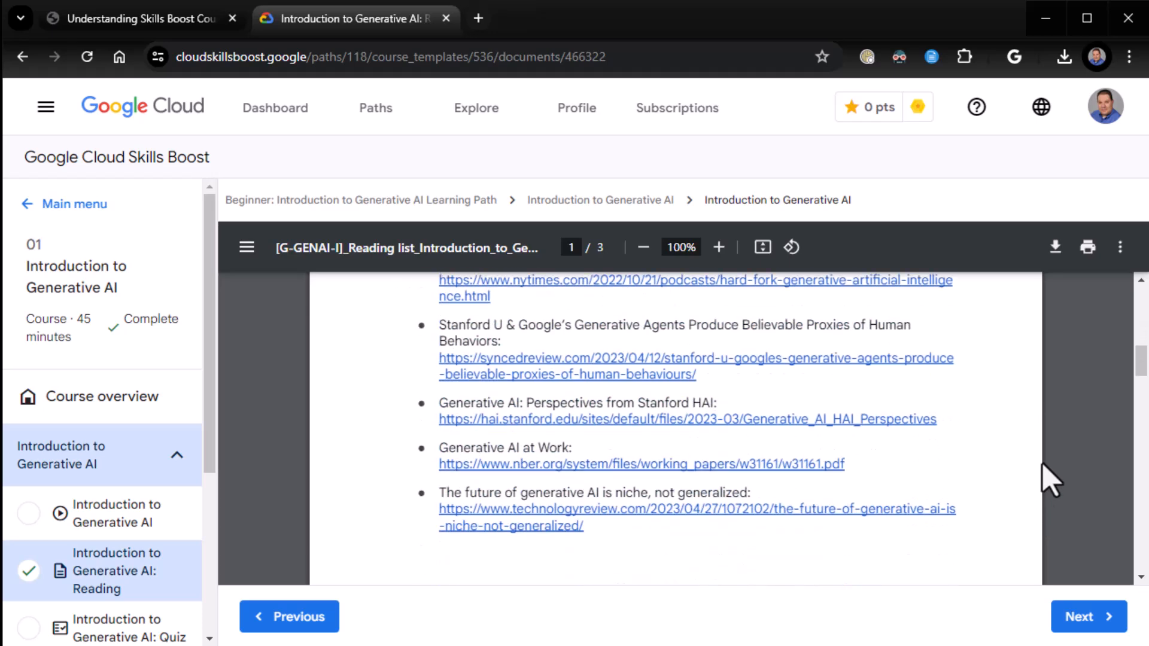
scroll(down, 3)
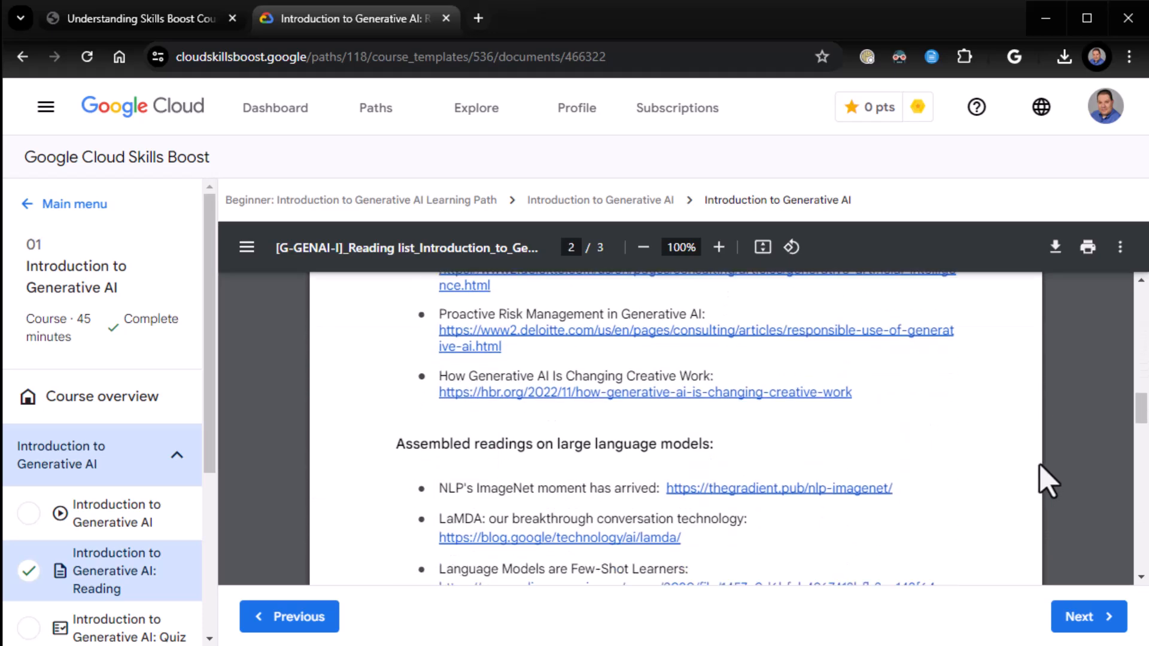
scroll(down, 3)
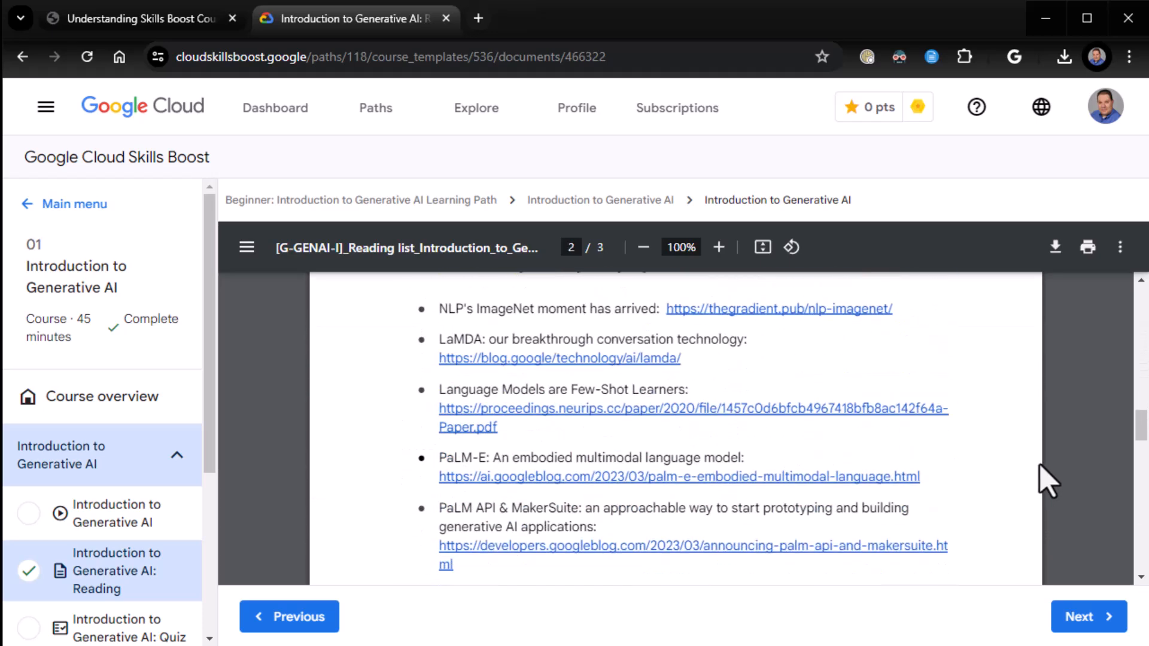
scroll(down, 3)
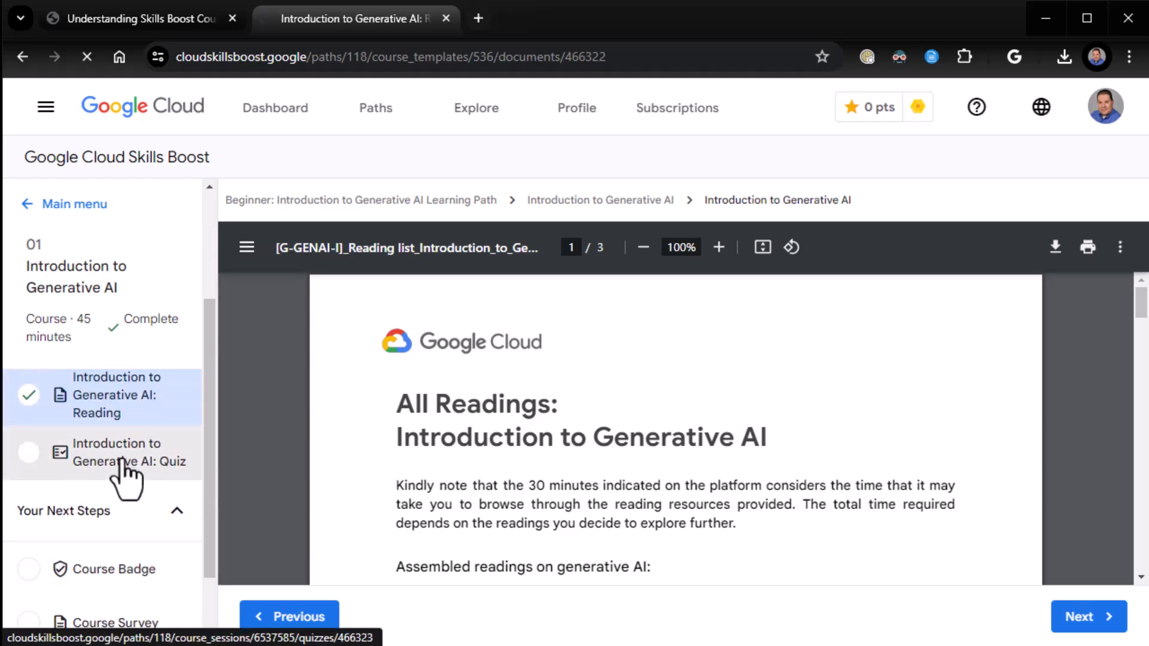
click(128, 453)
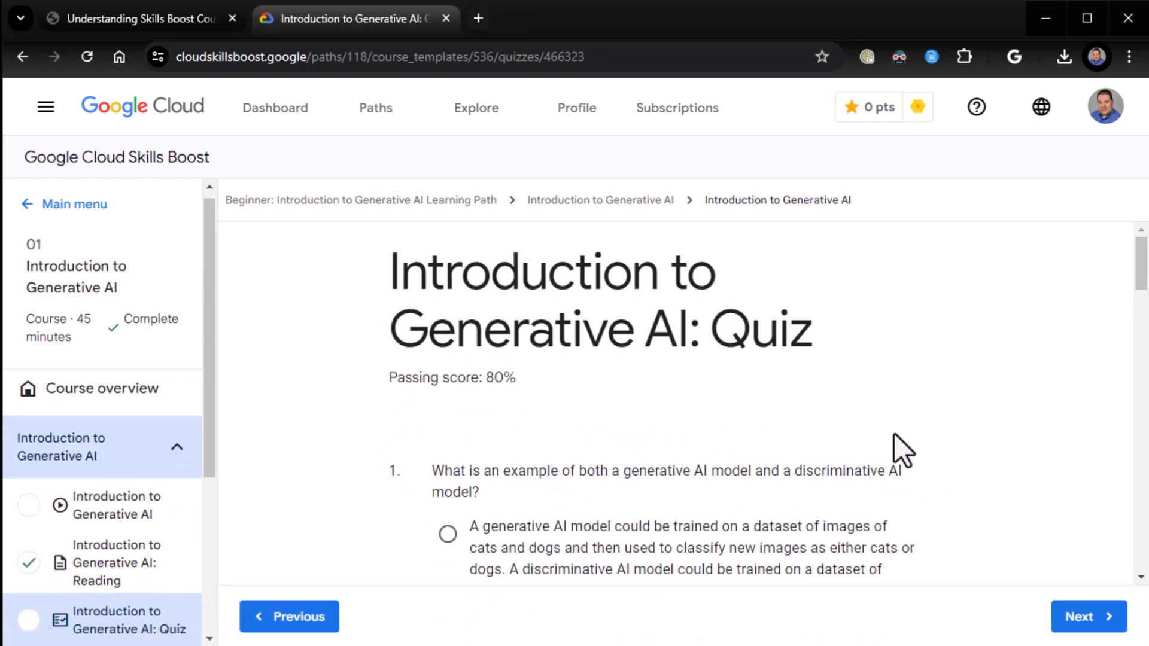
mouse_move(485, 385)
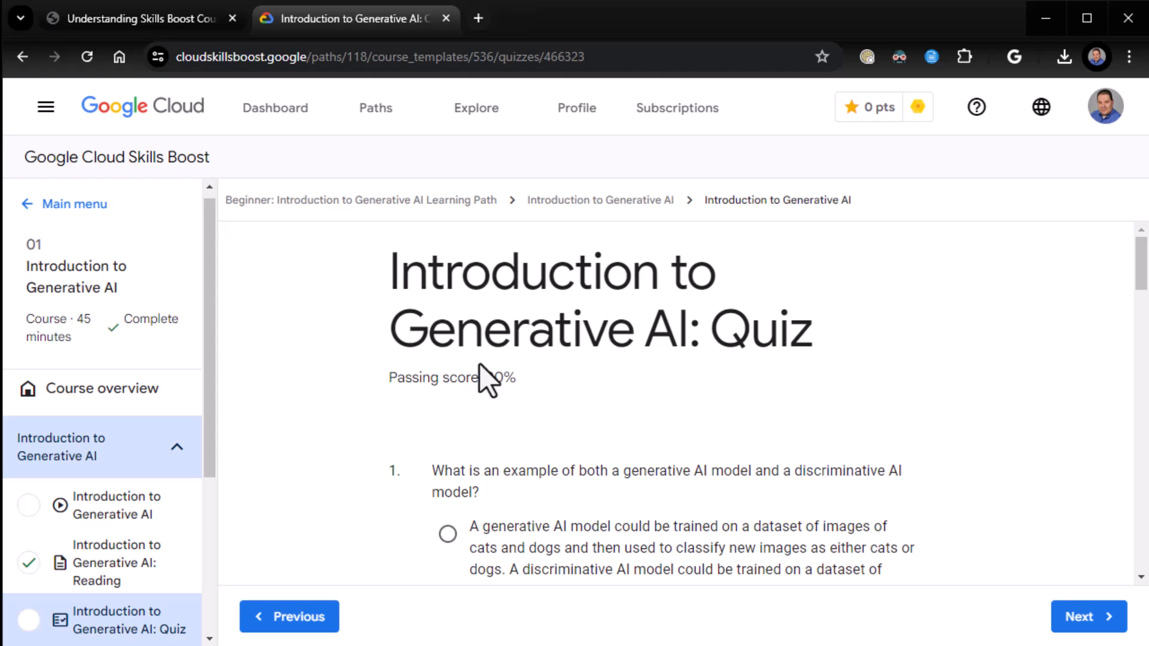
mouse_move(674, 336)
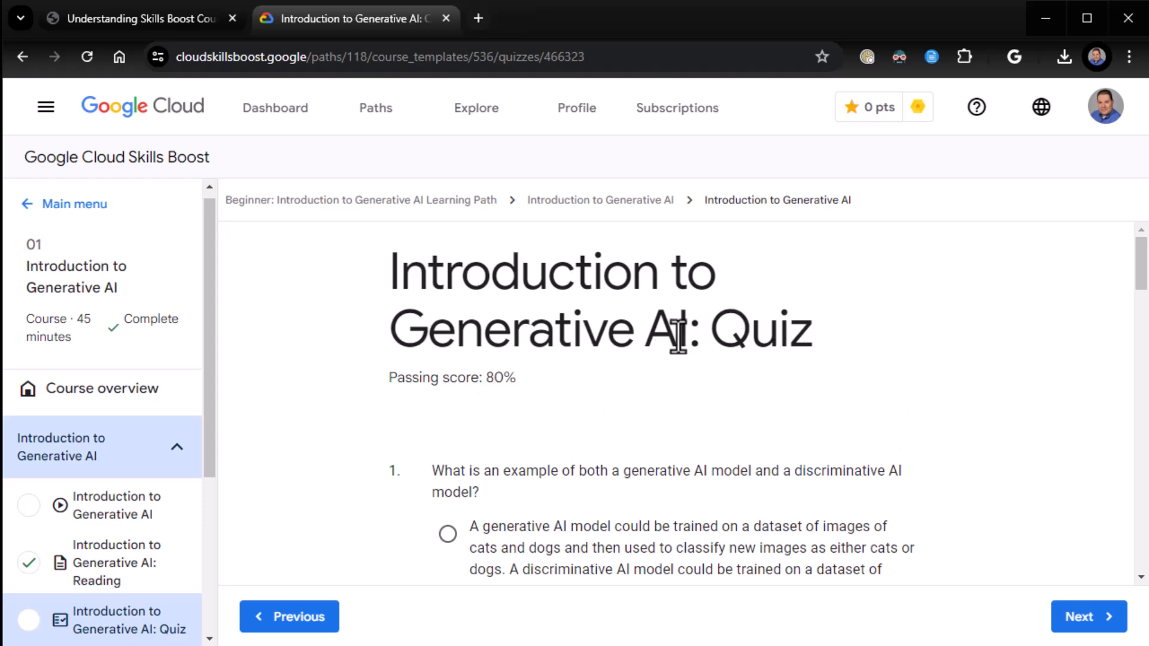
mouse_move(481, 379)
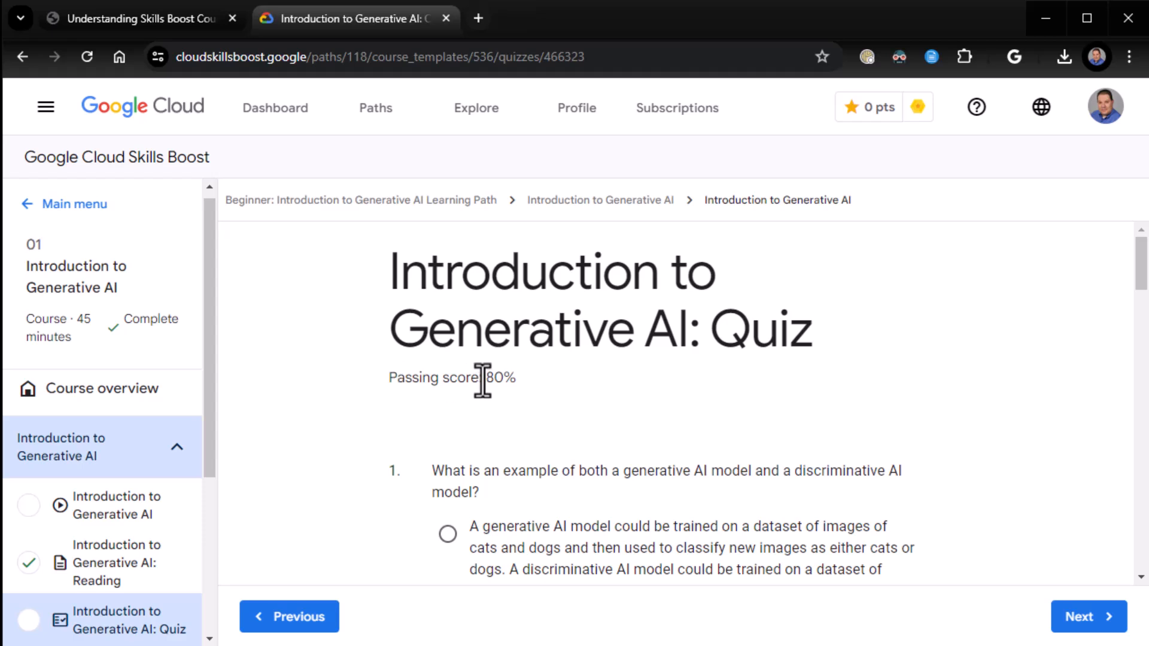
mouse_move(549, 403)
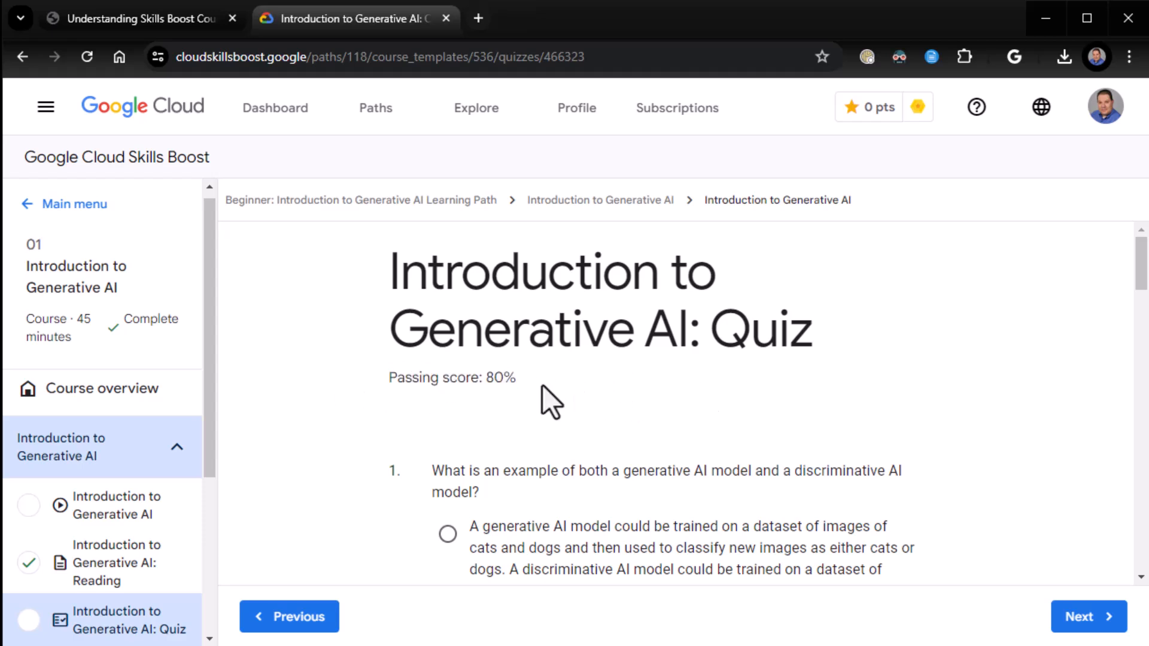
mouse_move(1017, 407)
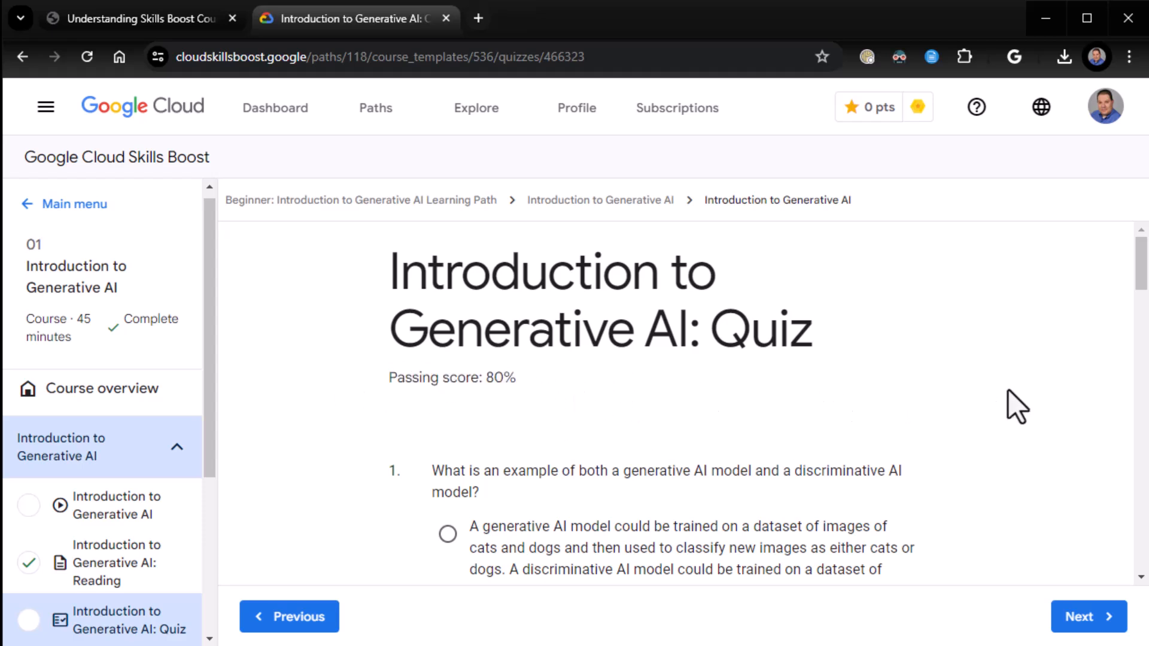
scroll(down, 3)
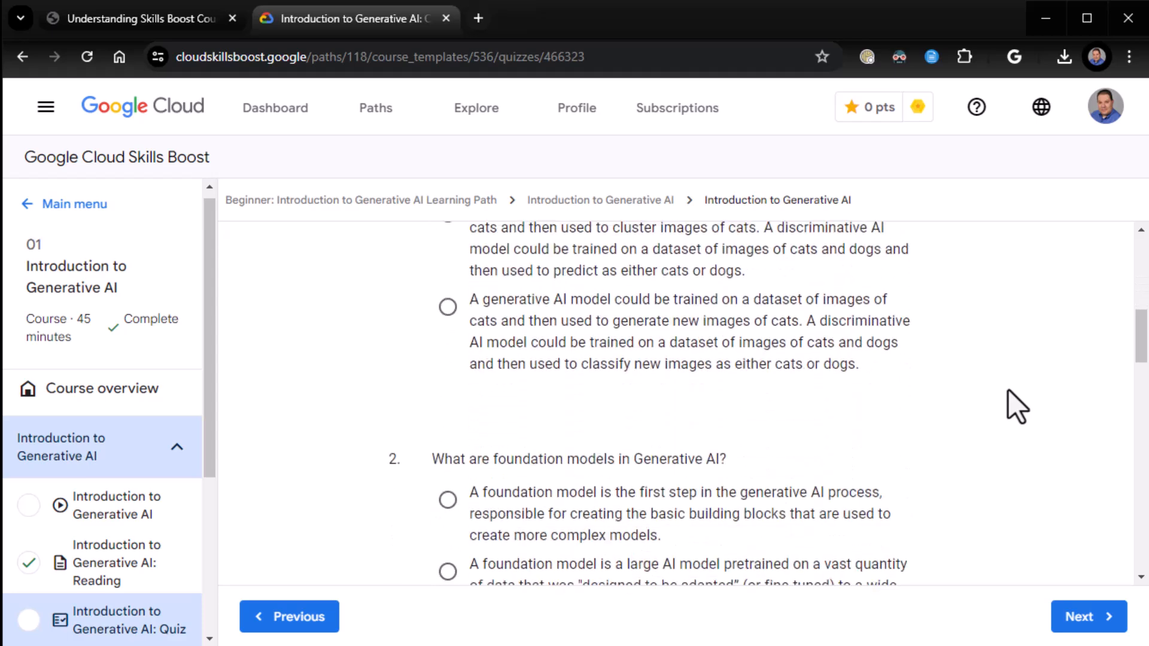
scroll(down, 3)
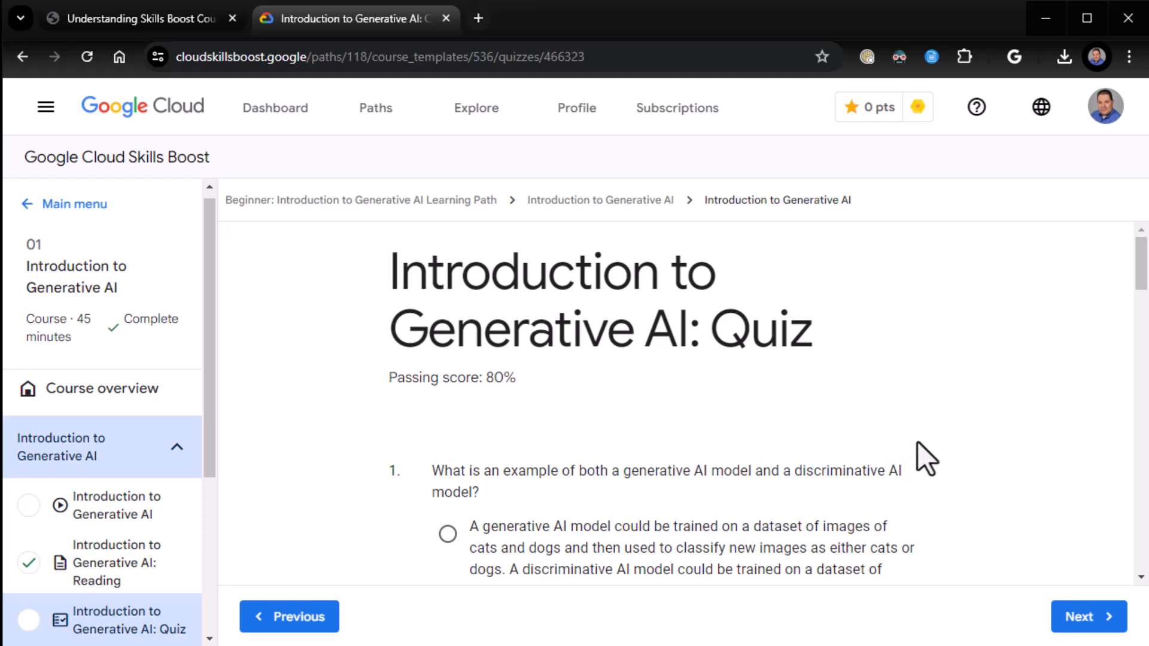
mouse_move(940, 452)
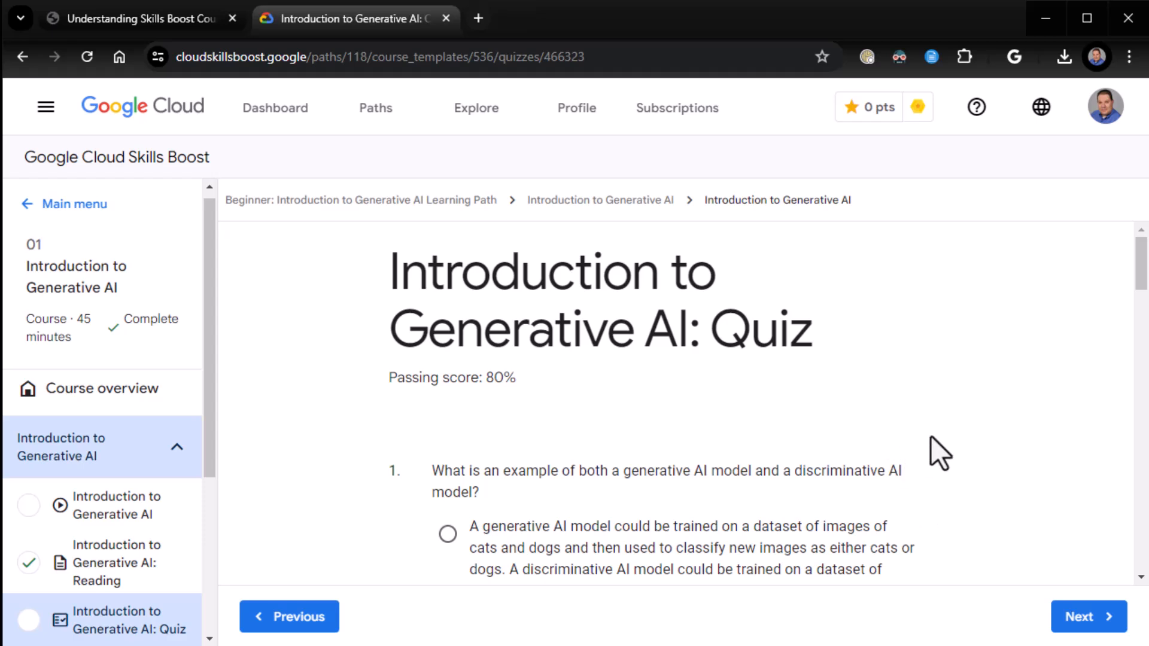
scroll(down, 3)
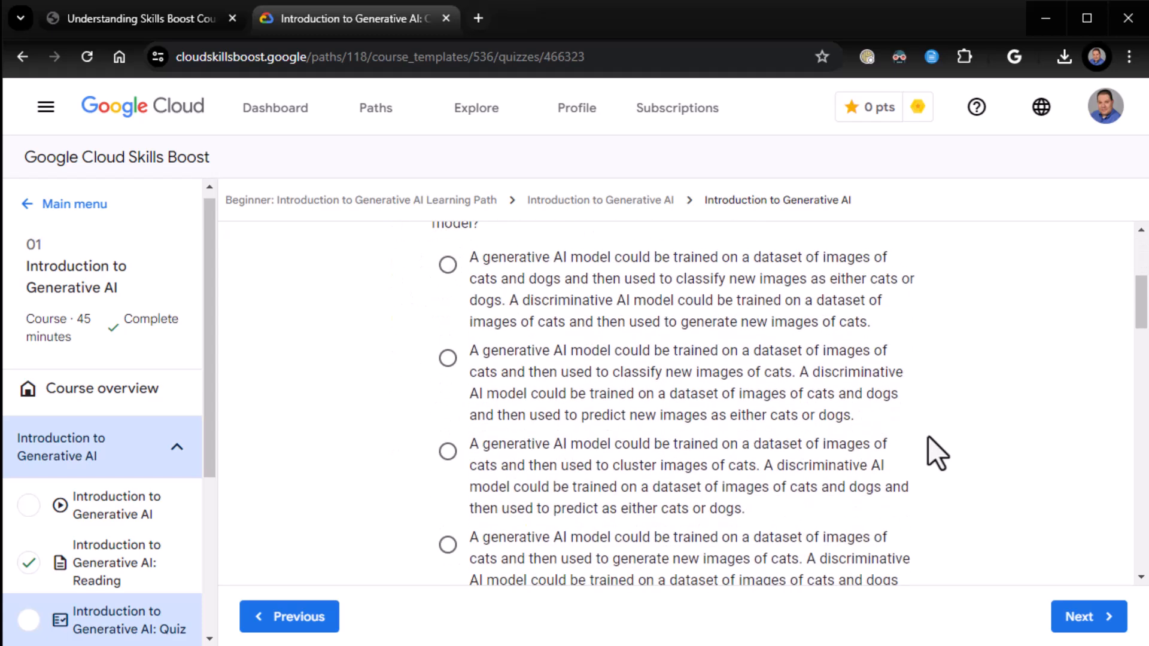
scroll(down, 3)
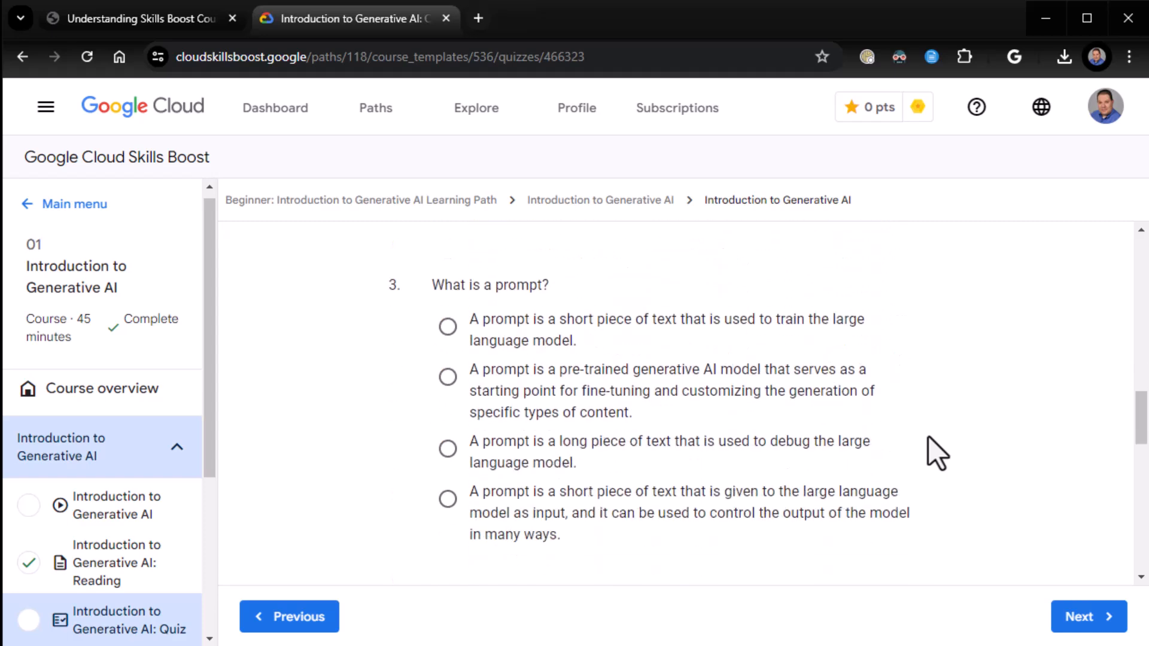
scroll(down, 3)
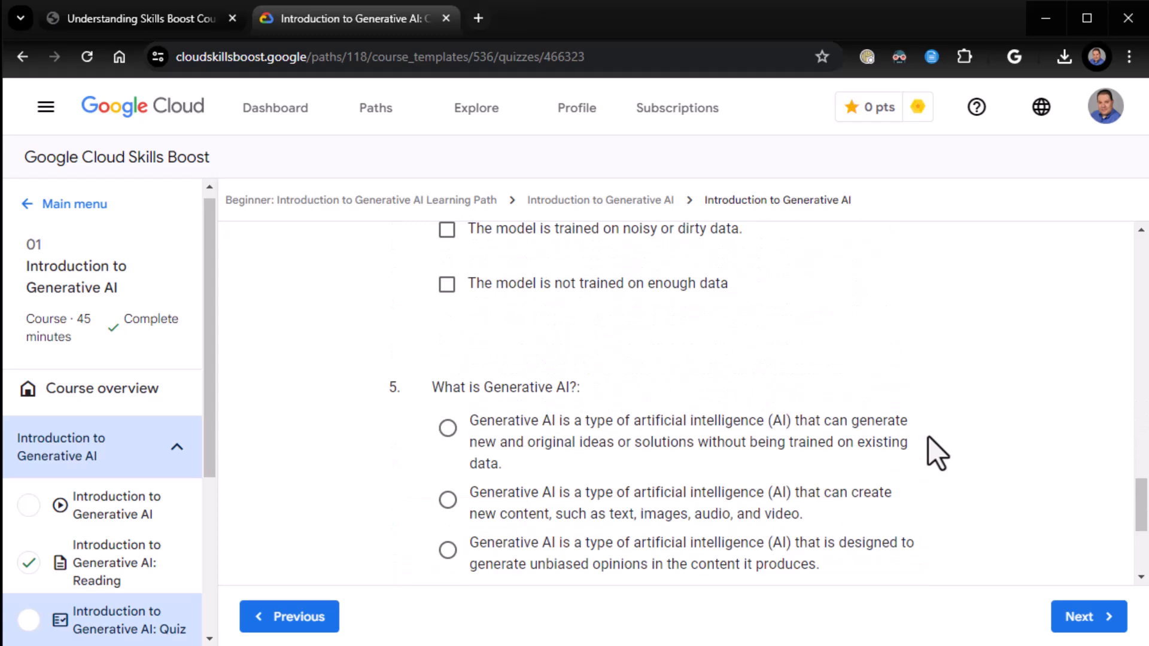
scroll(up, 3)
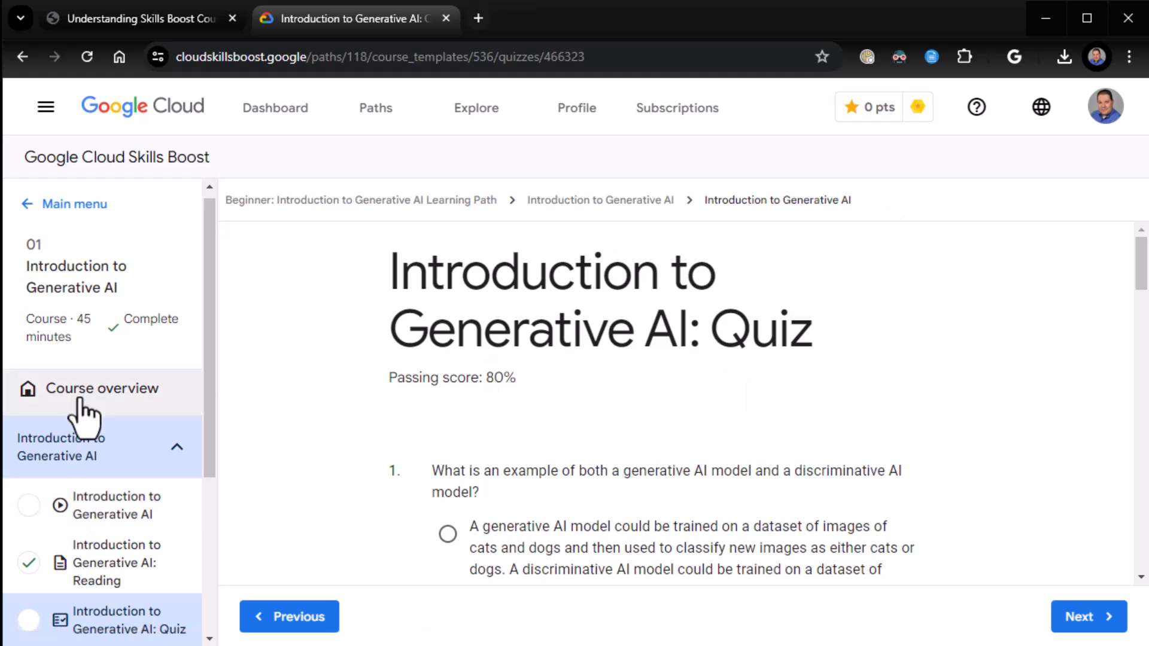
mouse_move(353, 328)
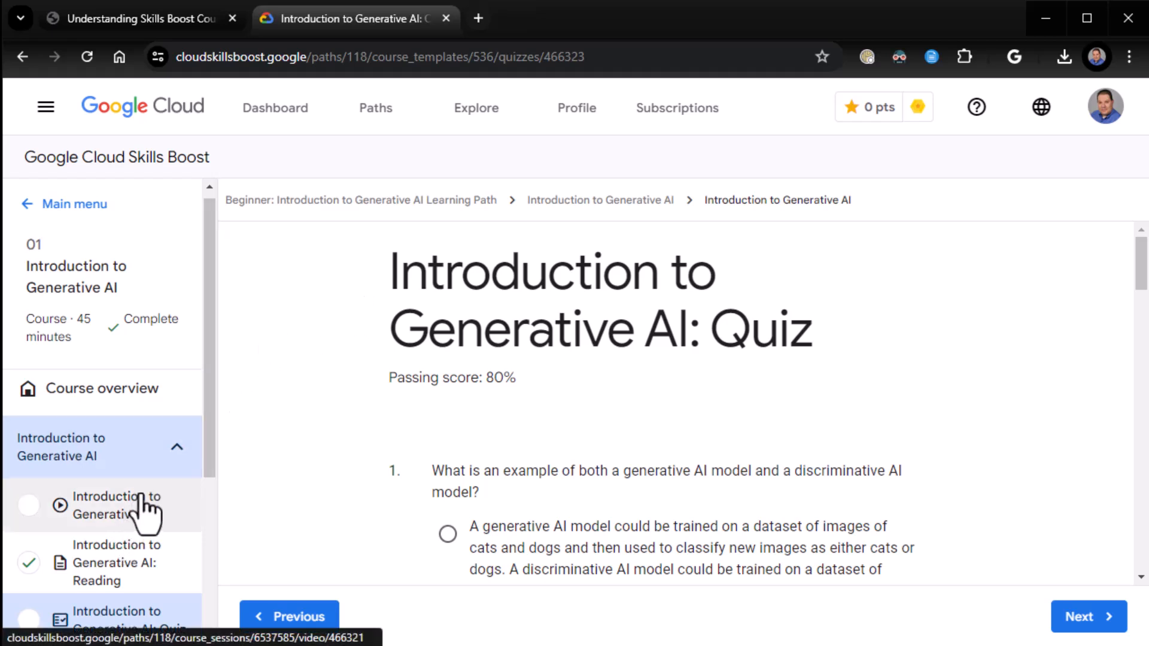
scroll(down, 3)
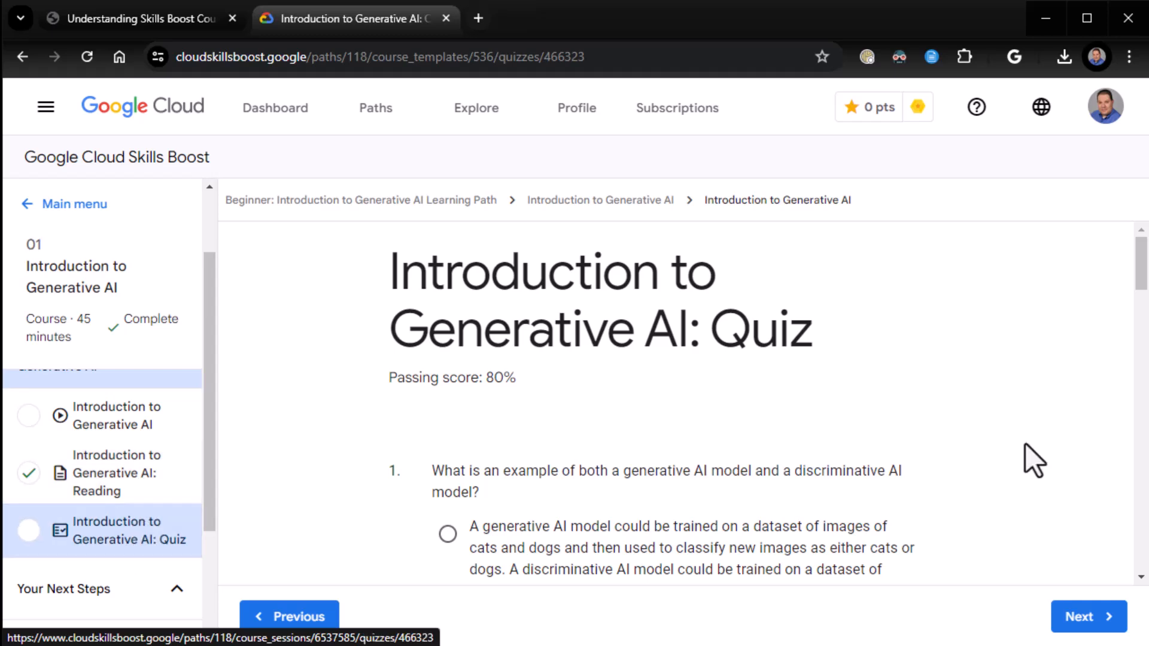
scroll(down, 3)
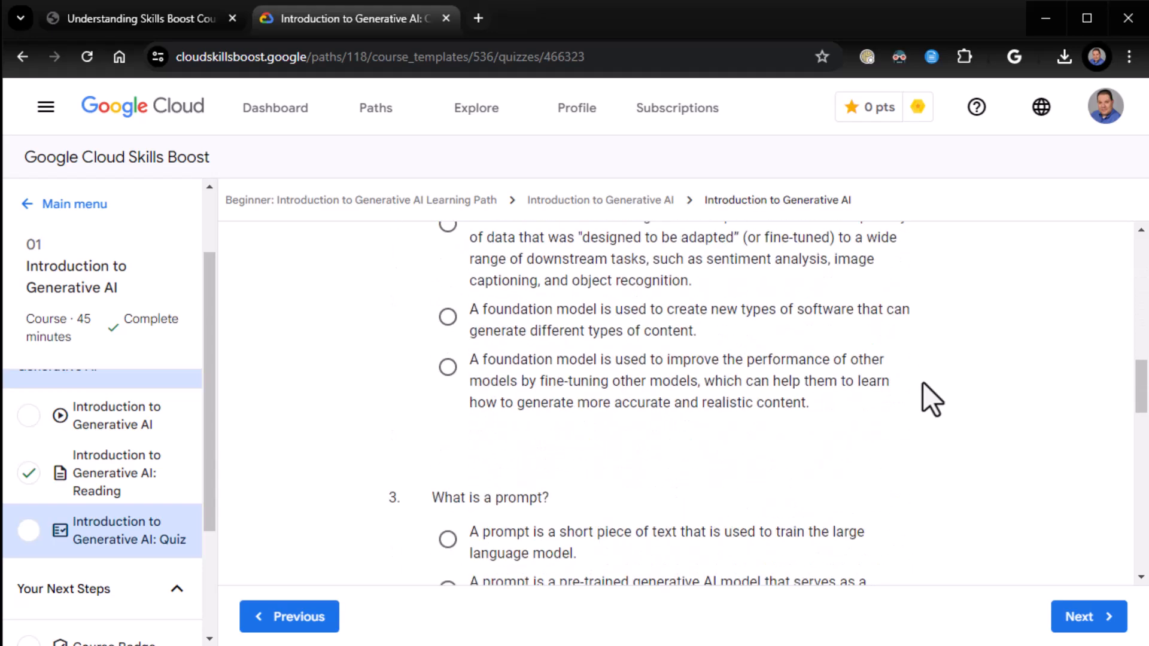
scroll(down, 3)
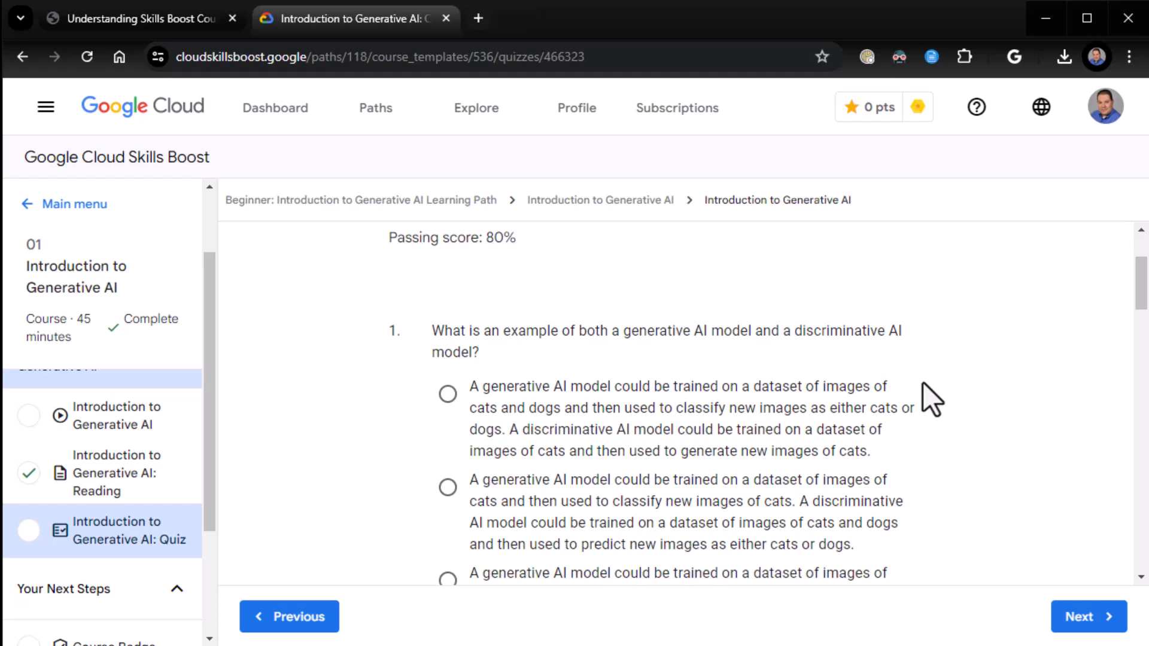
scroll(down, 3)
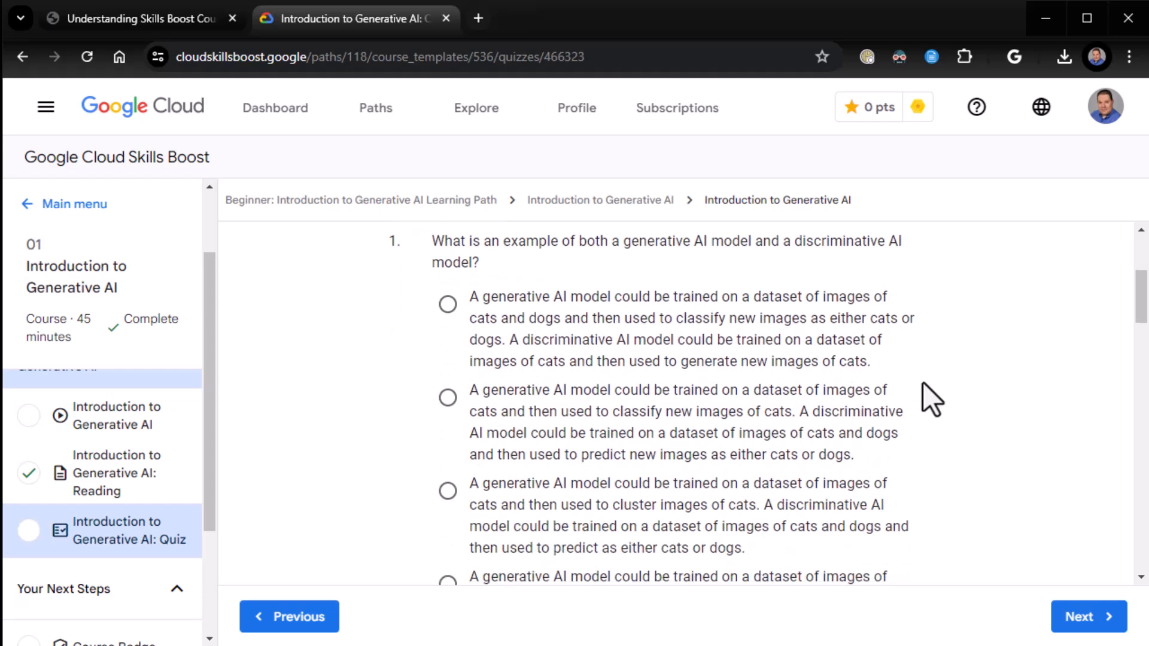
scroll(up, 3)
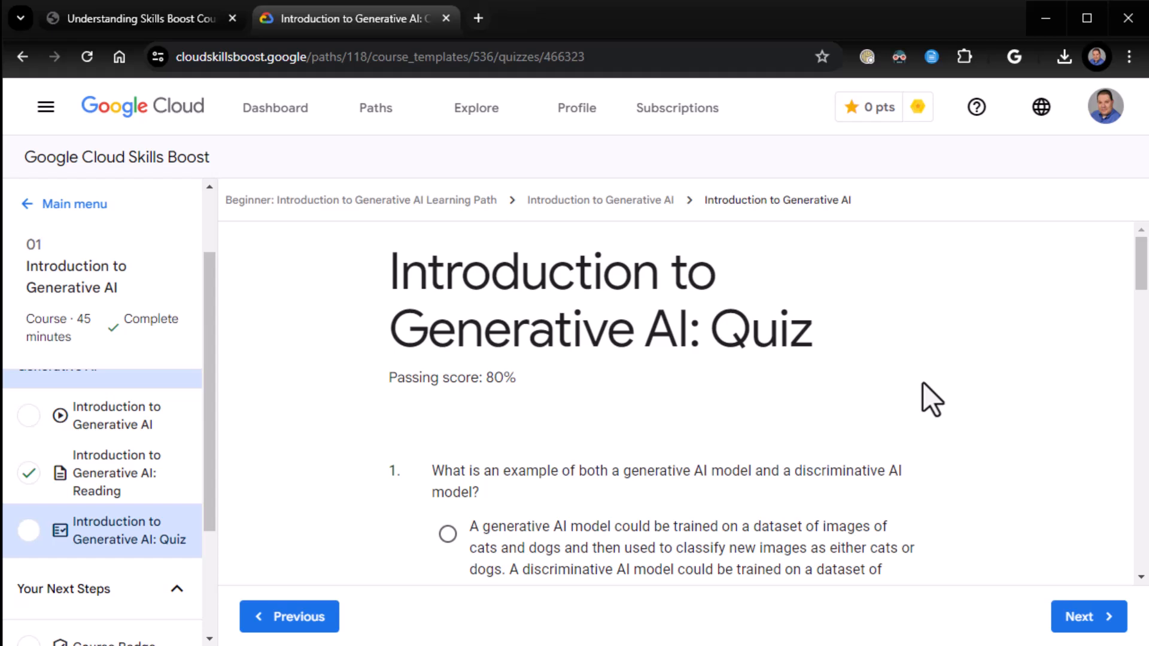
mouse_move(110, 415)
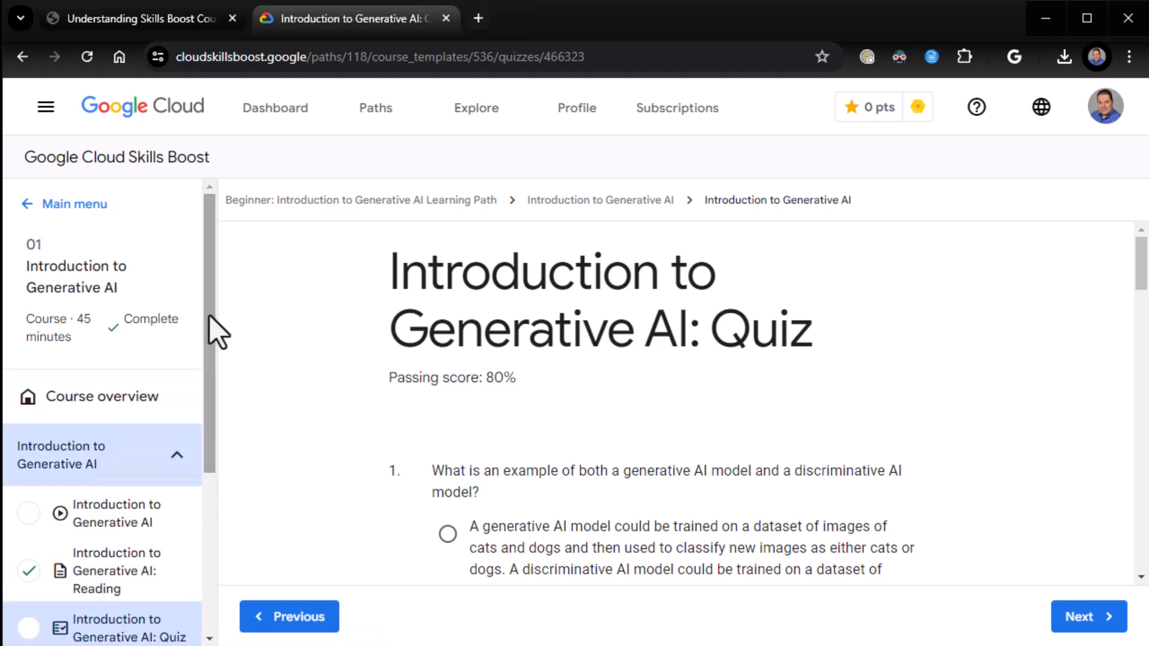
mouse_move(316, 321)
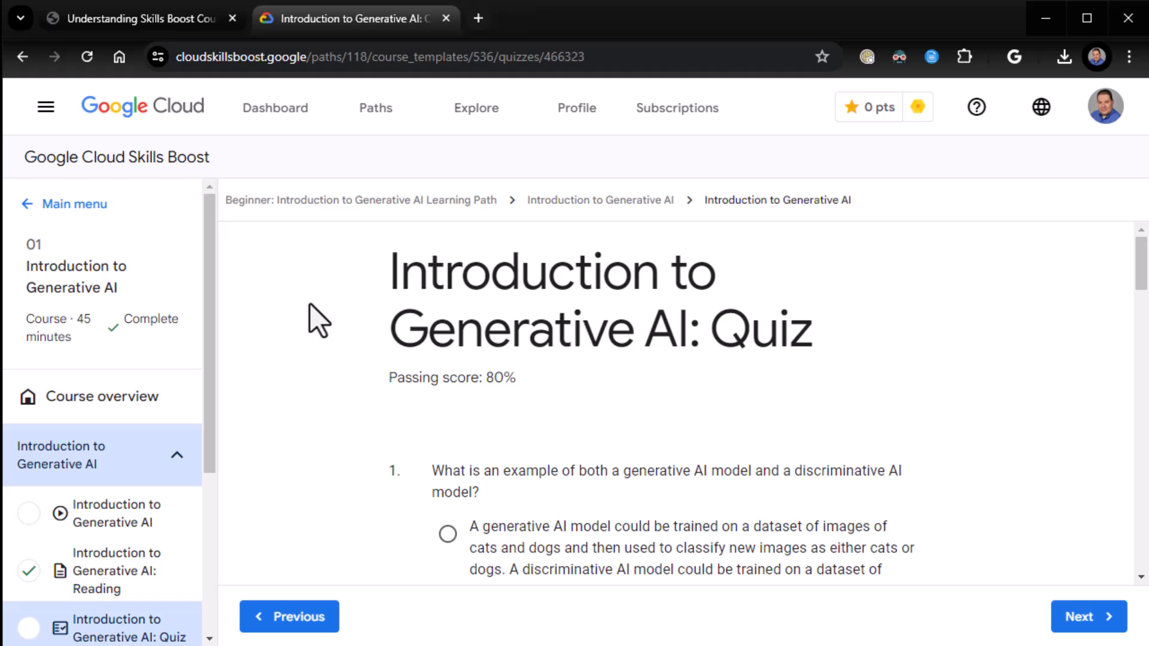
mouse_move(332, 307)
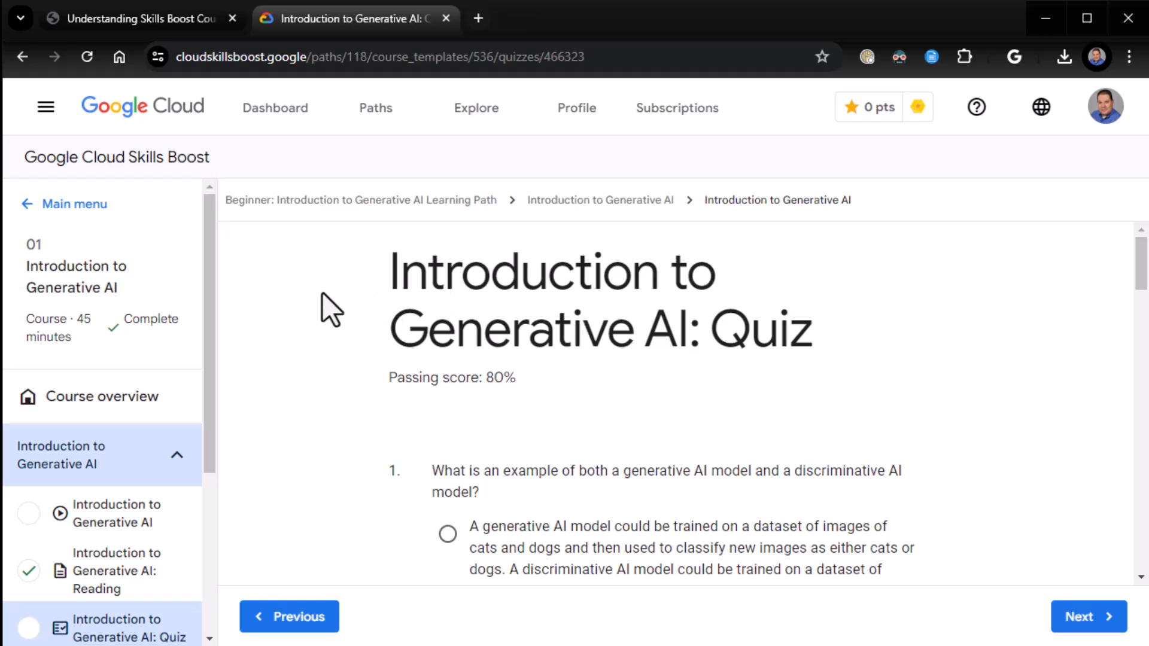
mouse_move(331, 308)
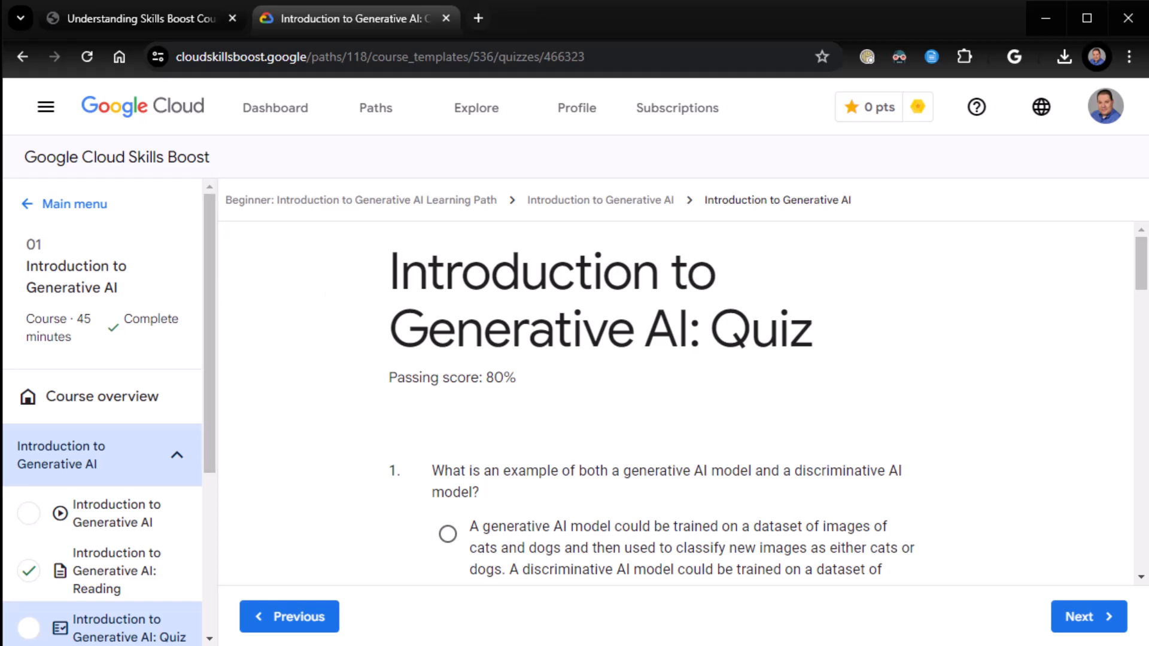
mouse_move(308, 451)
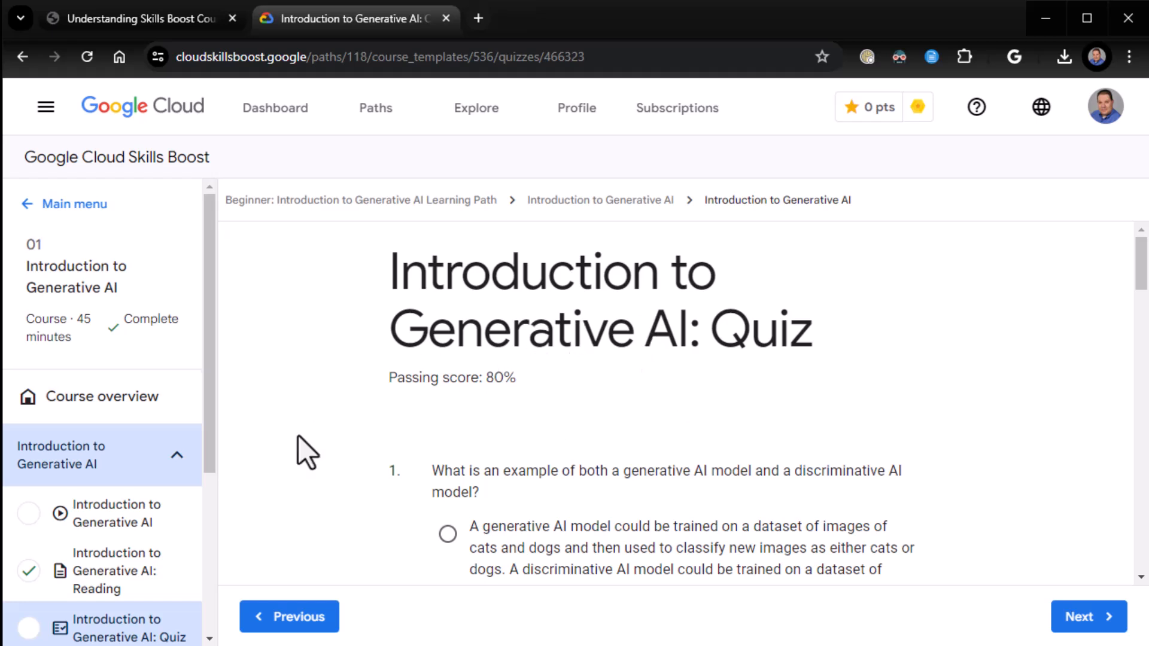
mouse_move(550, 382)
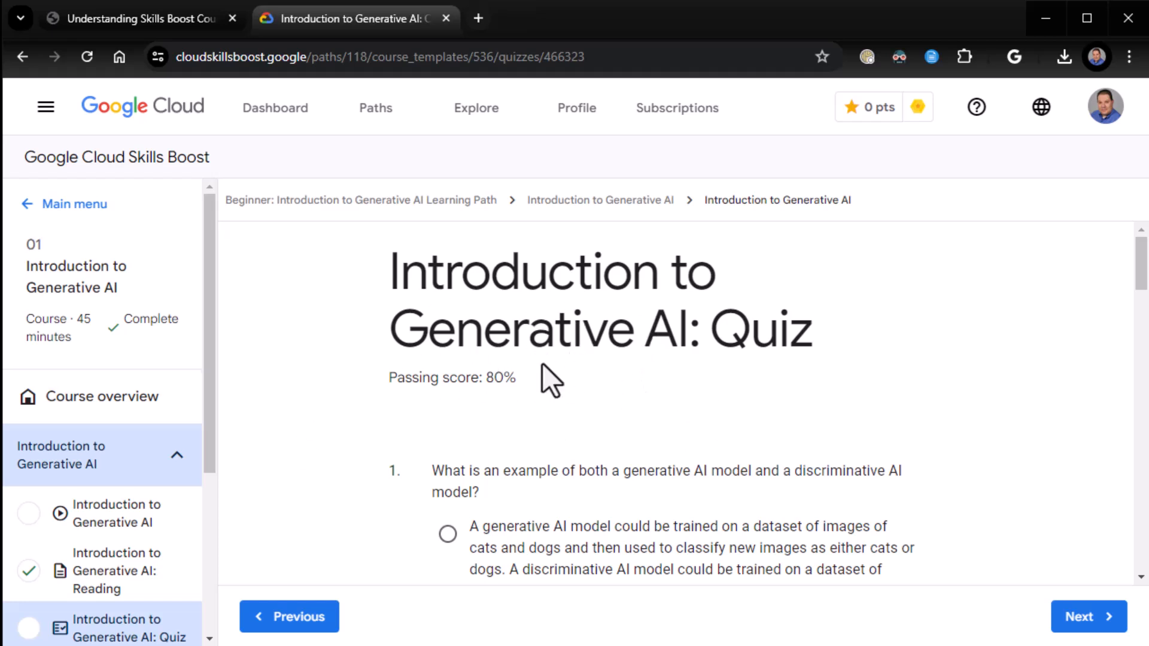
mouse_move(458, 414)
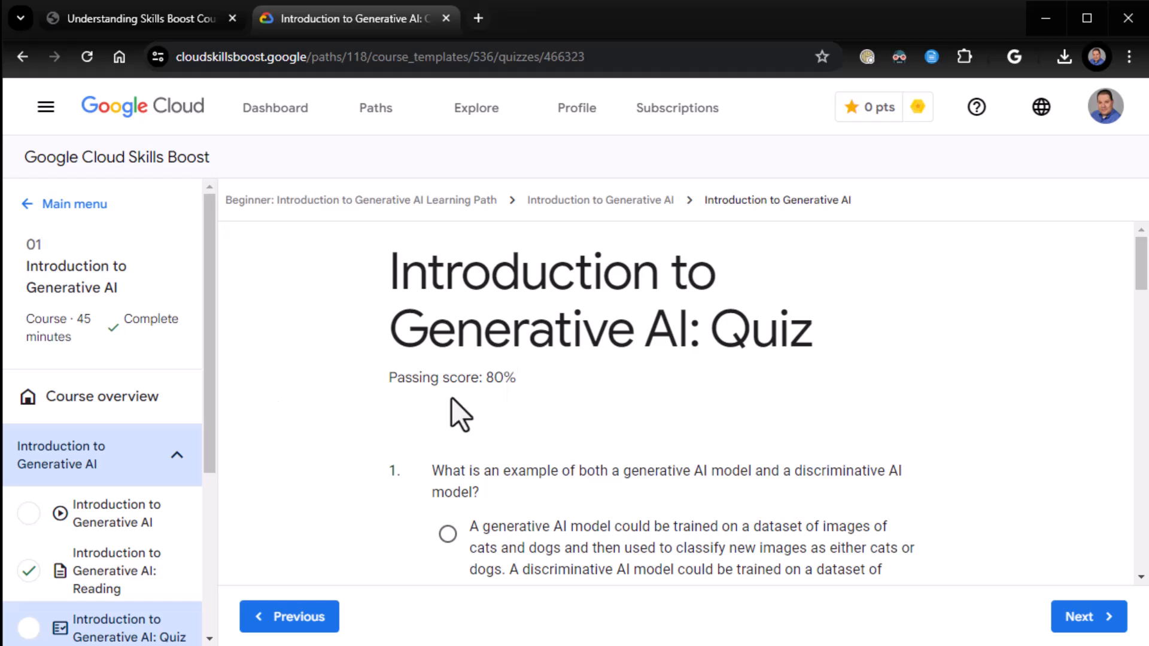